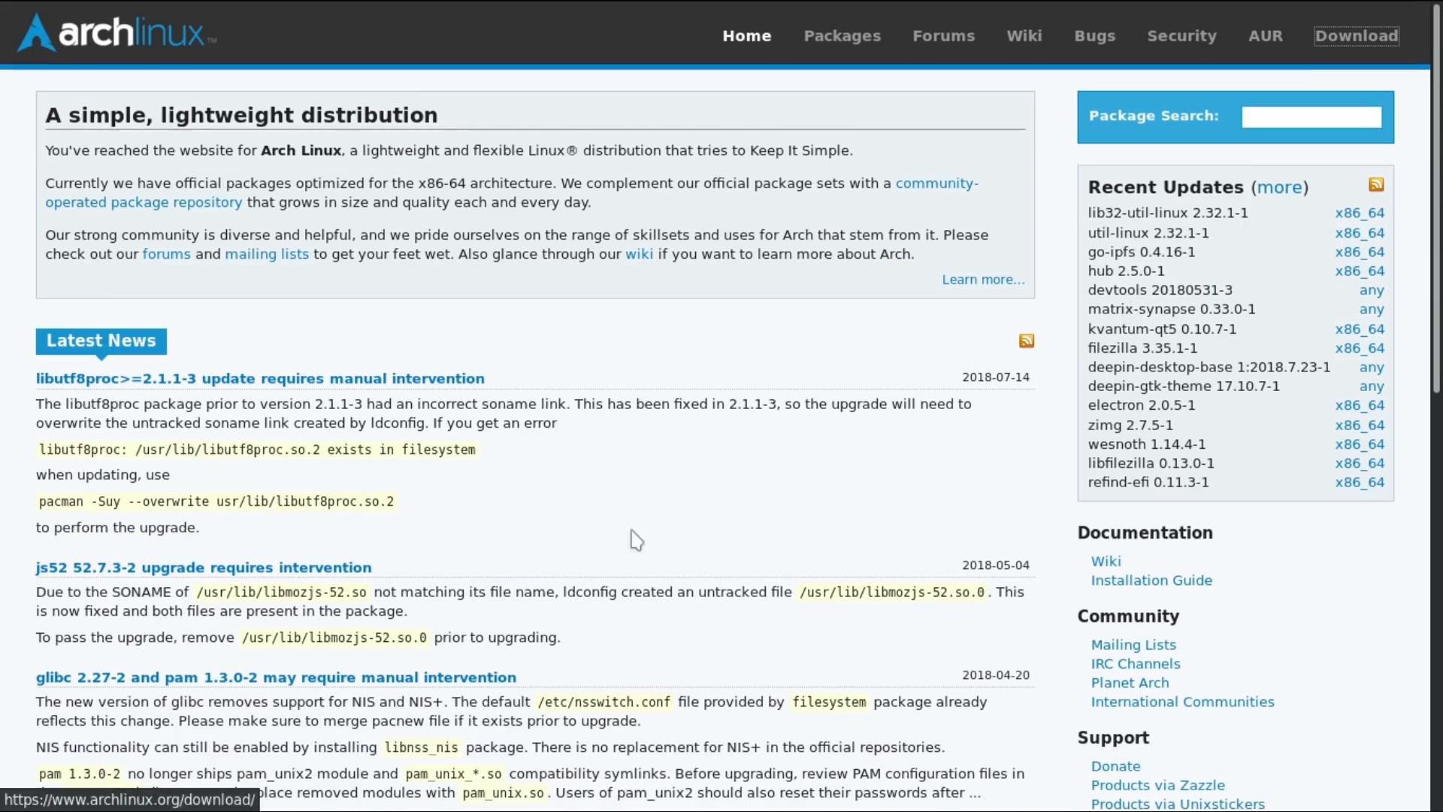
# - Download archlinux-2018.07.01-x86_64.iso from a kernel.org mirror into the ArchLinux_Installer folder
pyautogui.click(1356, 35)
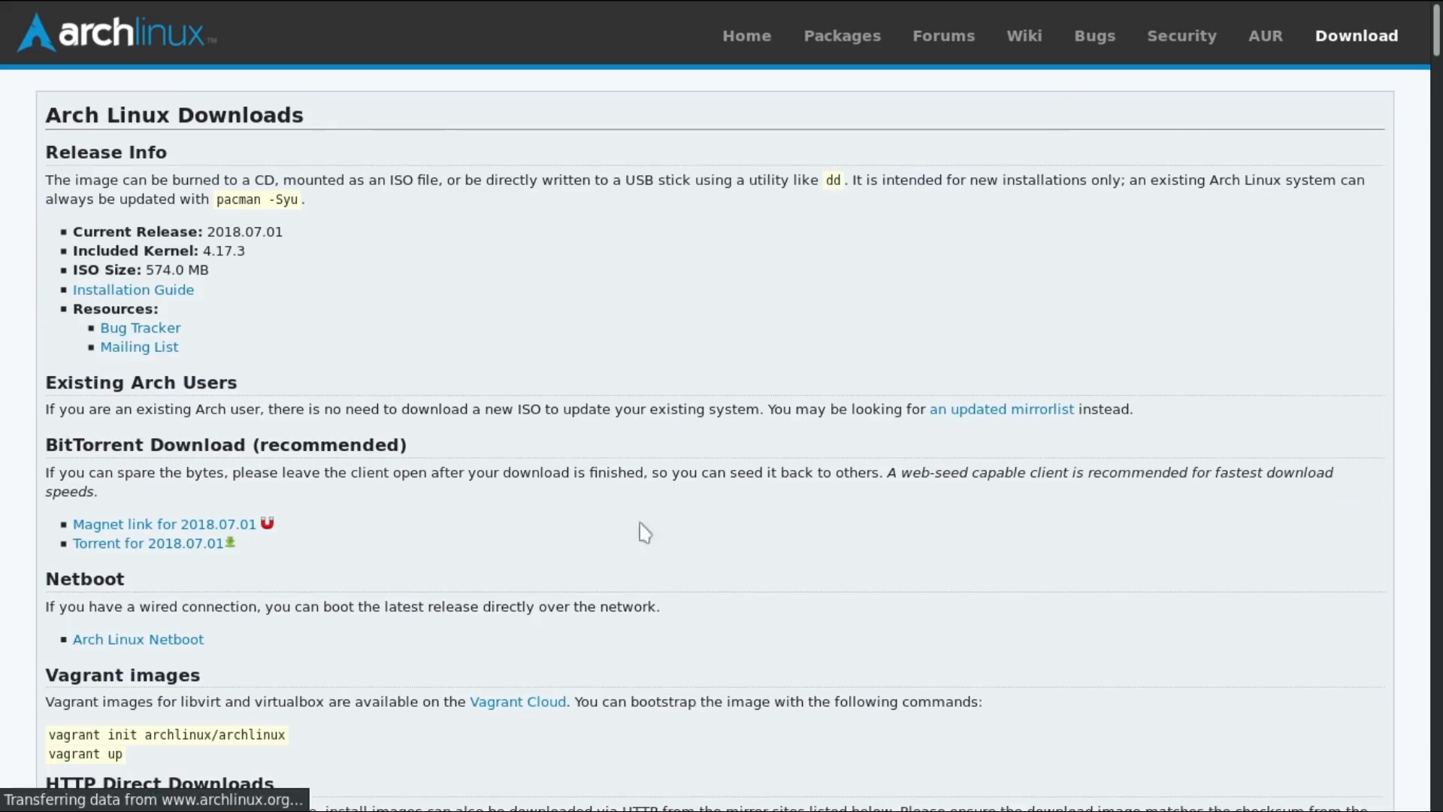
pyautogui.moveTo(132, 289)
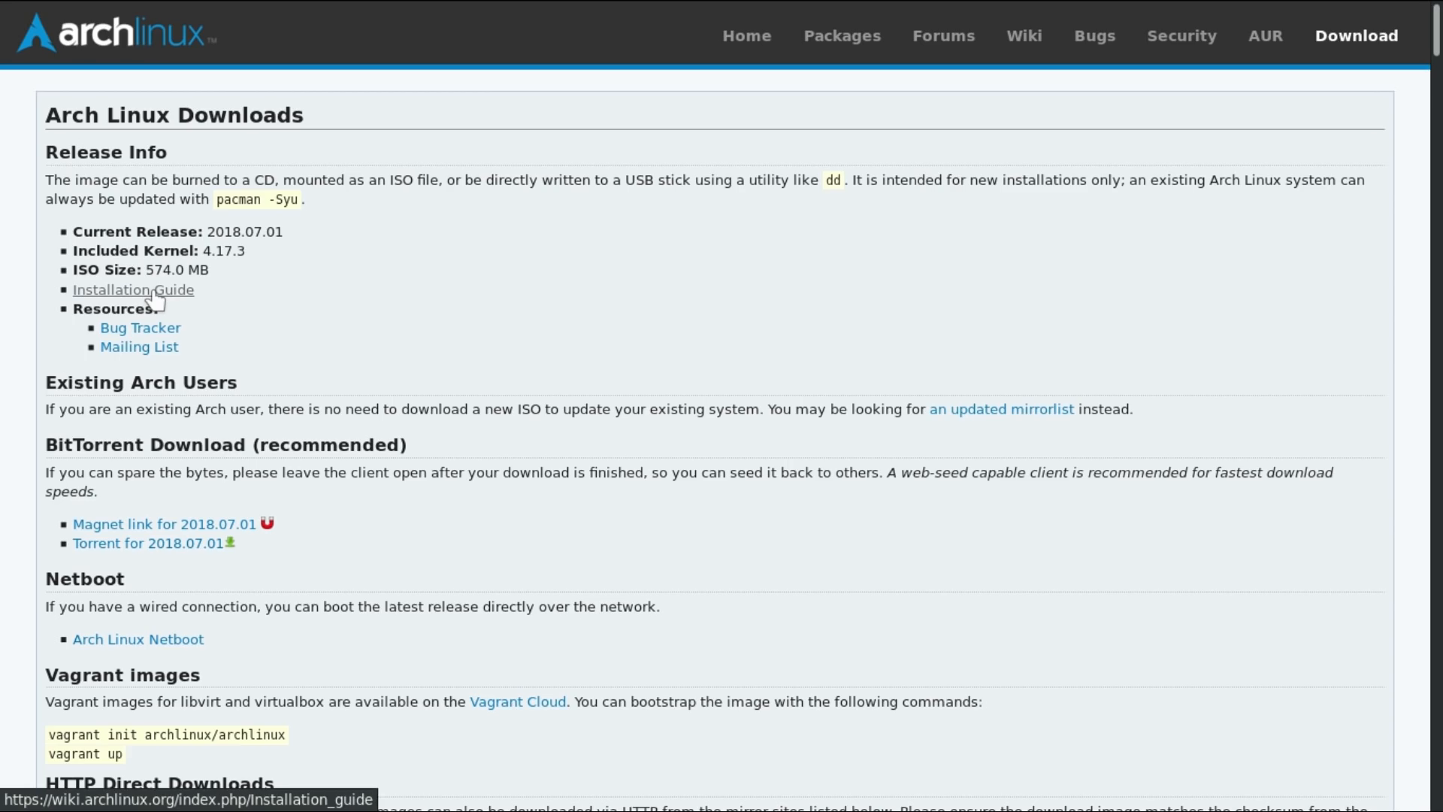
pyautogui.click(132, 290)
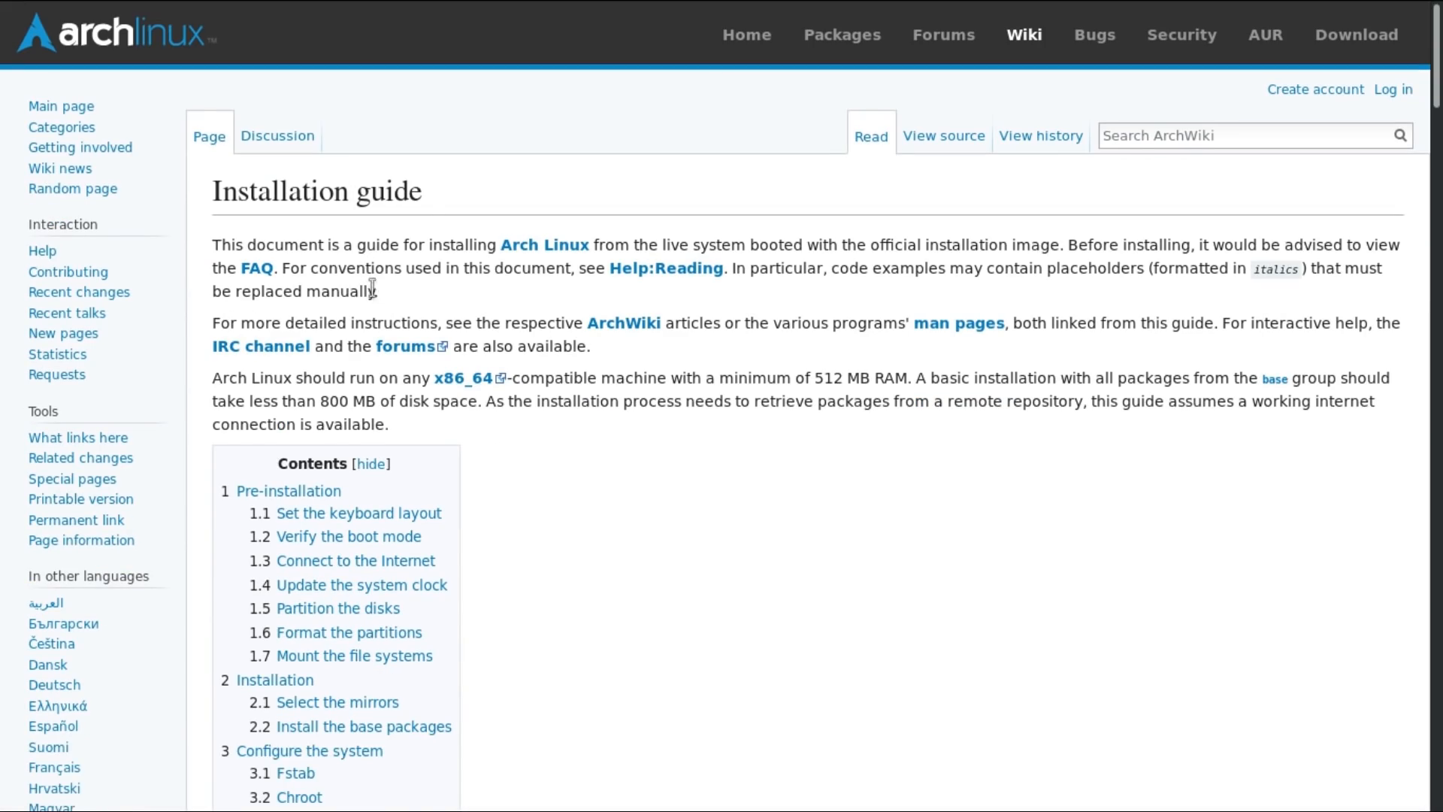
pyautogui.scroll(-3)
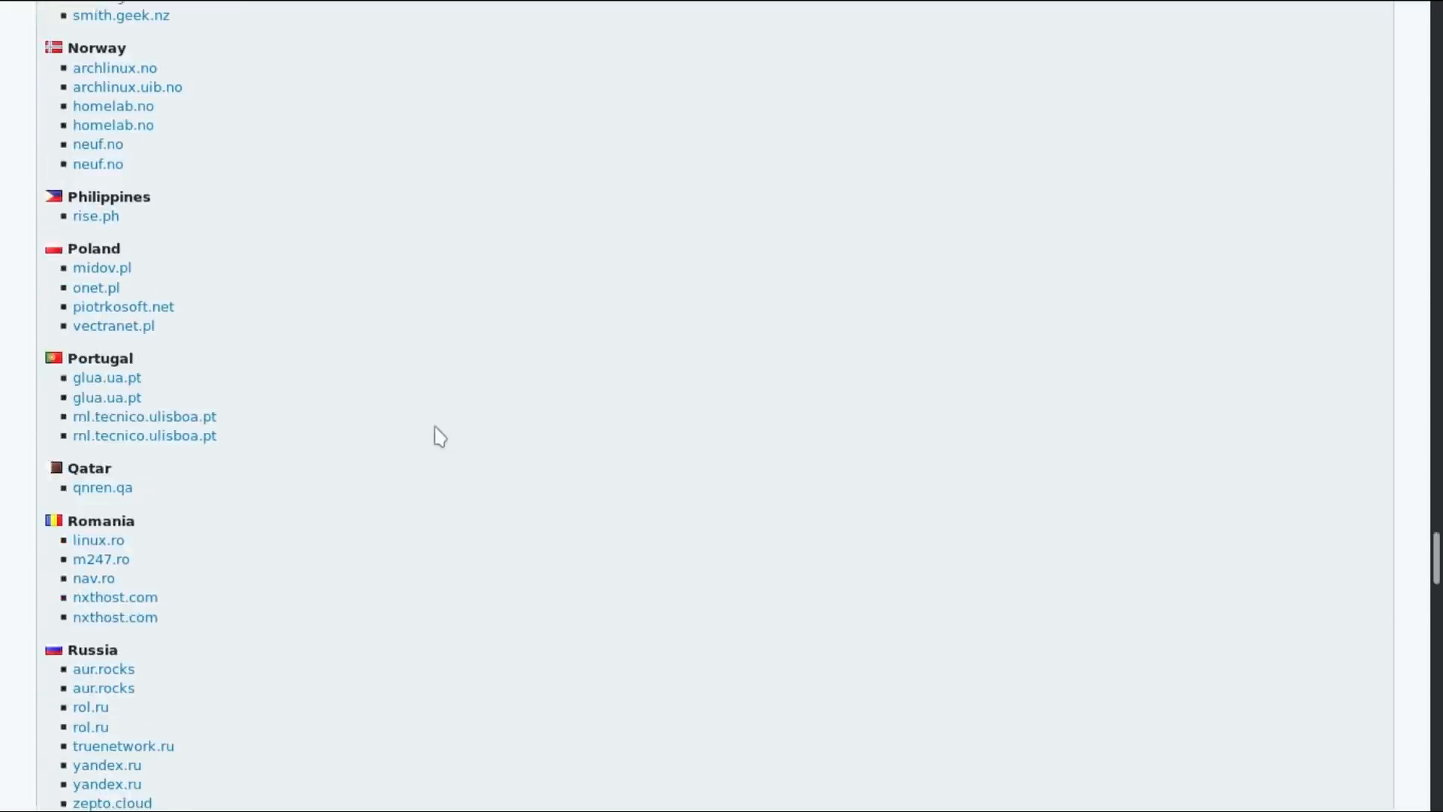
pyautogui.scroll(-3)
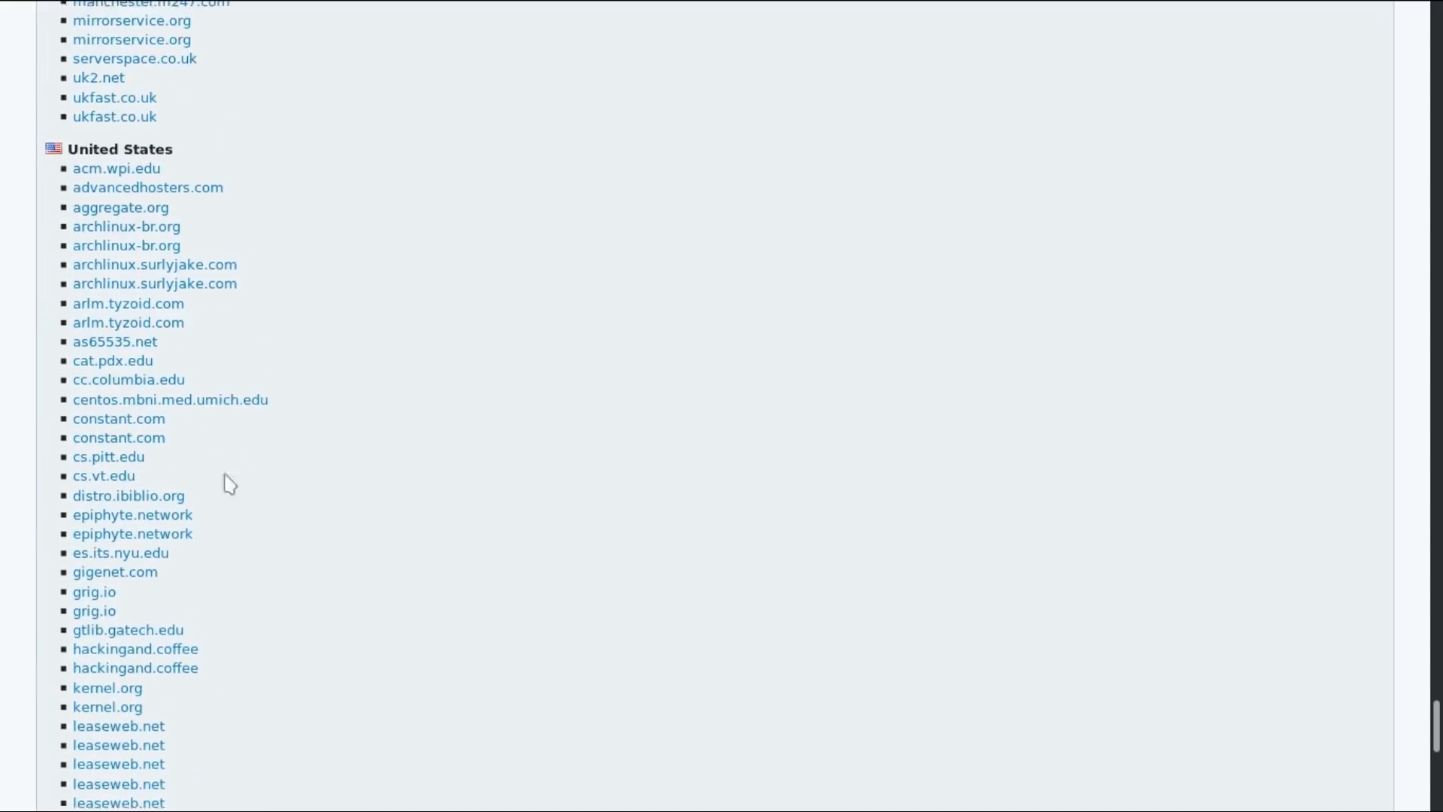
pyautogui.scroll(-3)
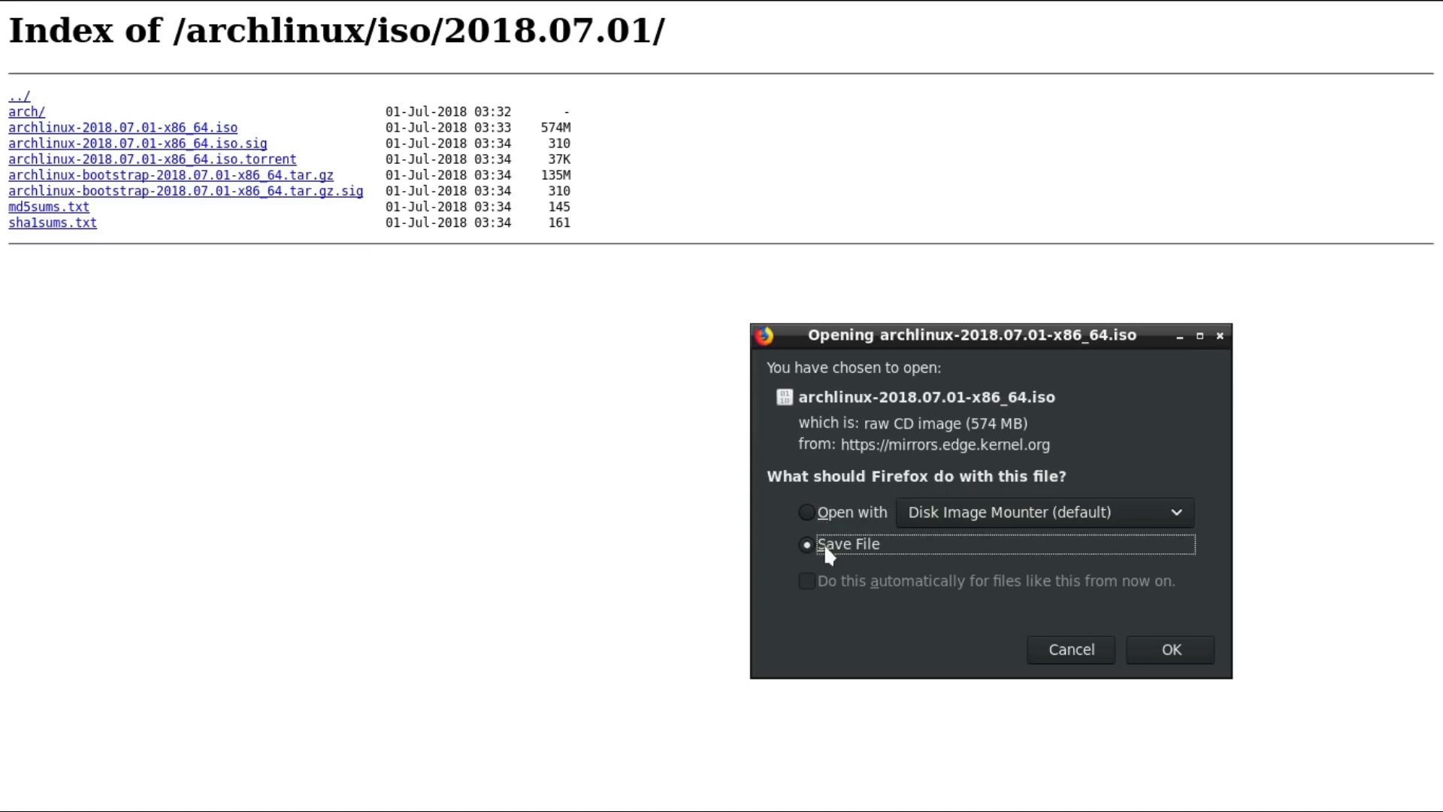
pyautogui.click(1169, 649)
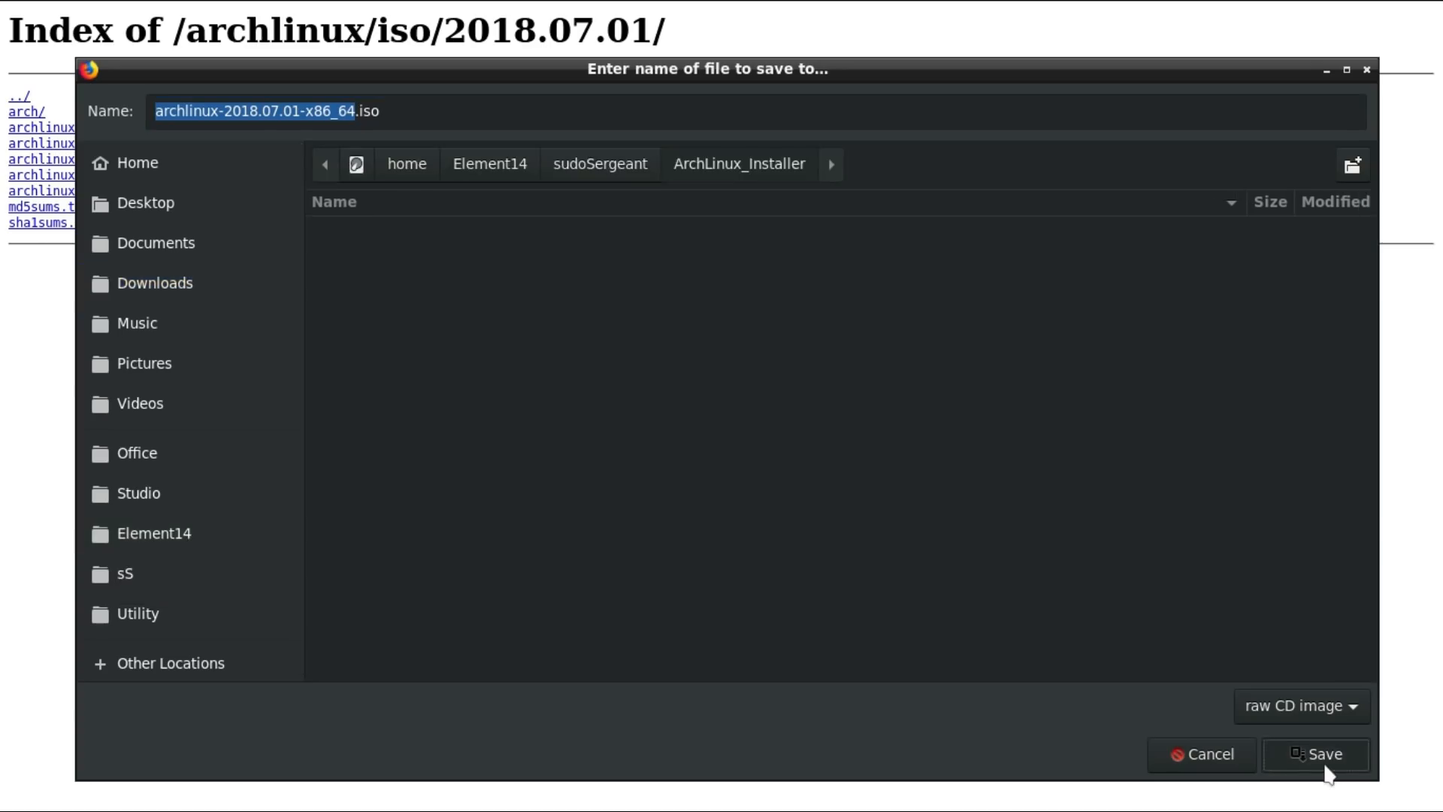
pyautogui.click(1316, 753)
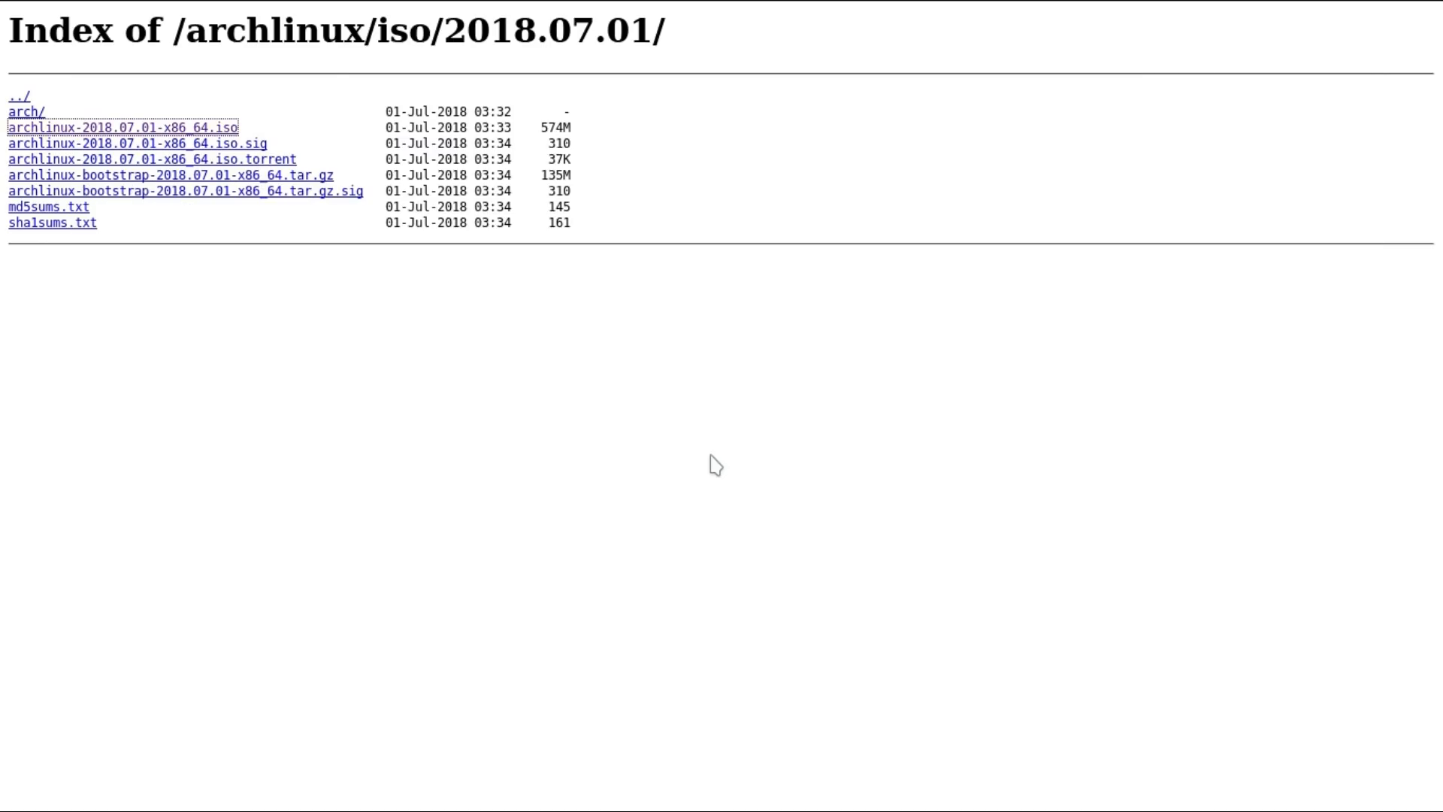
pyautogui.click(1426, 56)
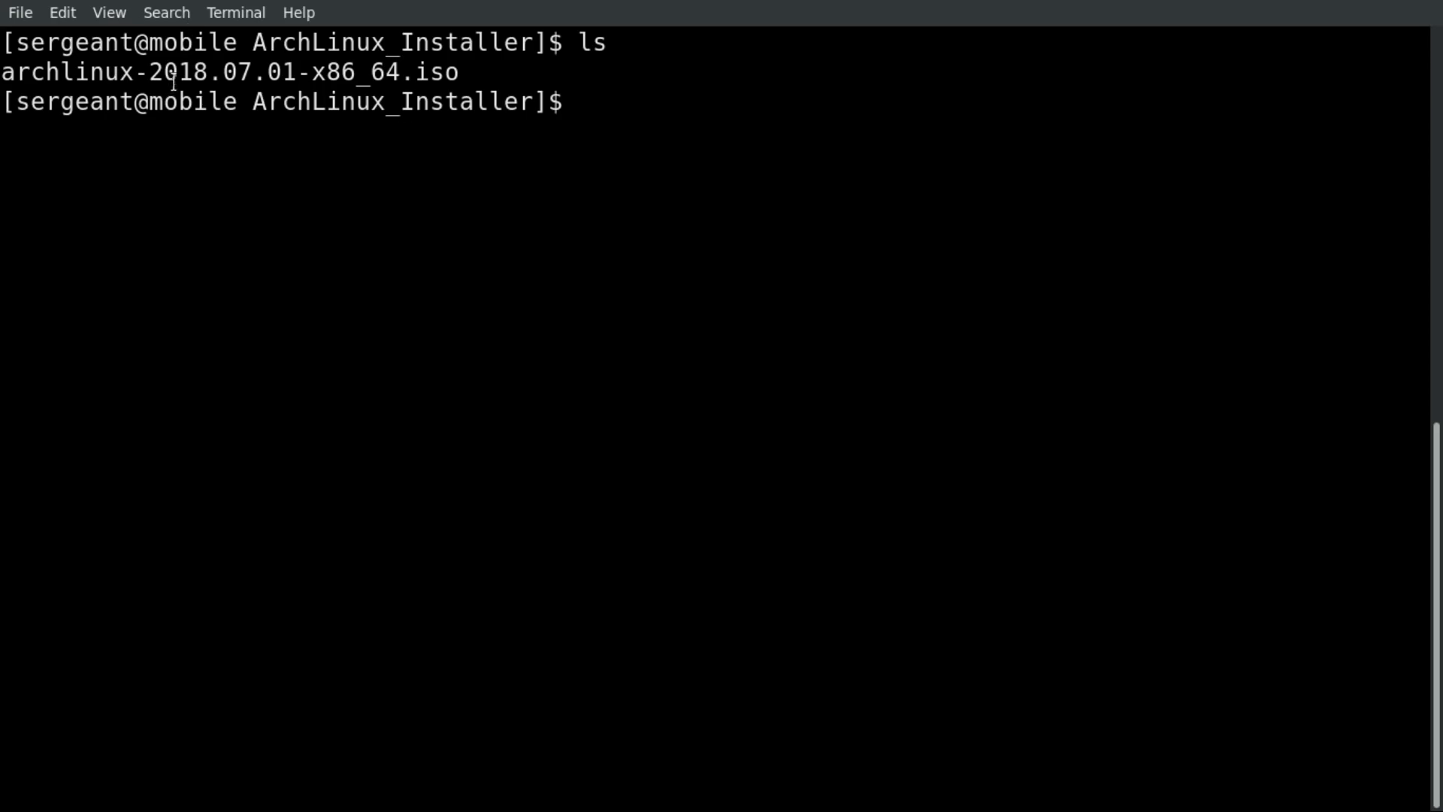
# - Find the 7.5G USB stick as sdc with lsblk and type dd writing the ISO there
pyautogui.write('lsblk')
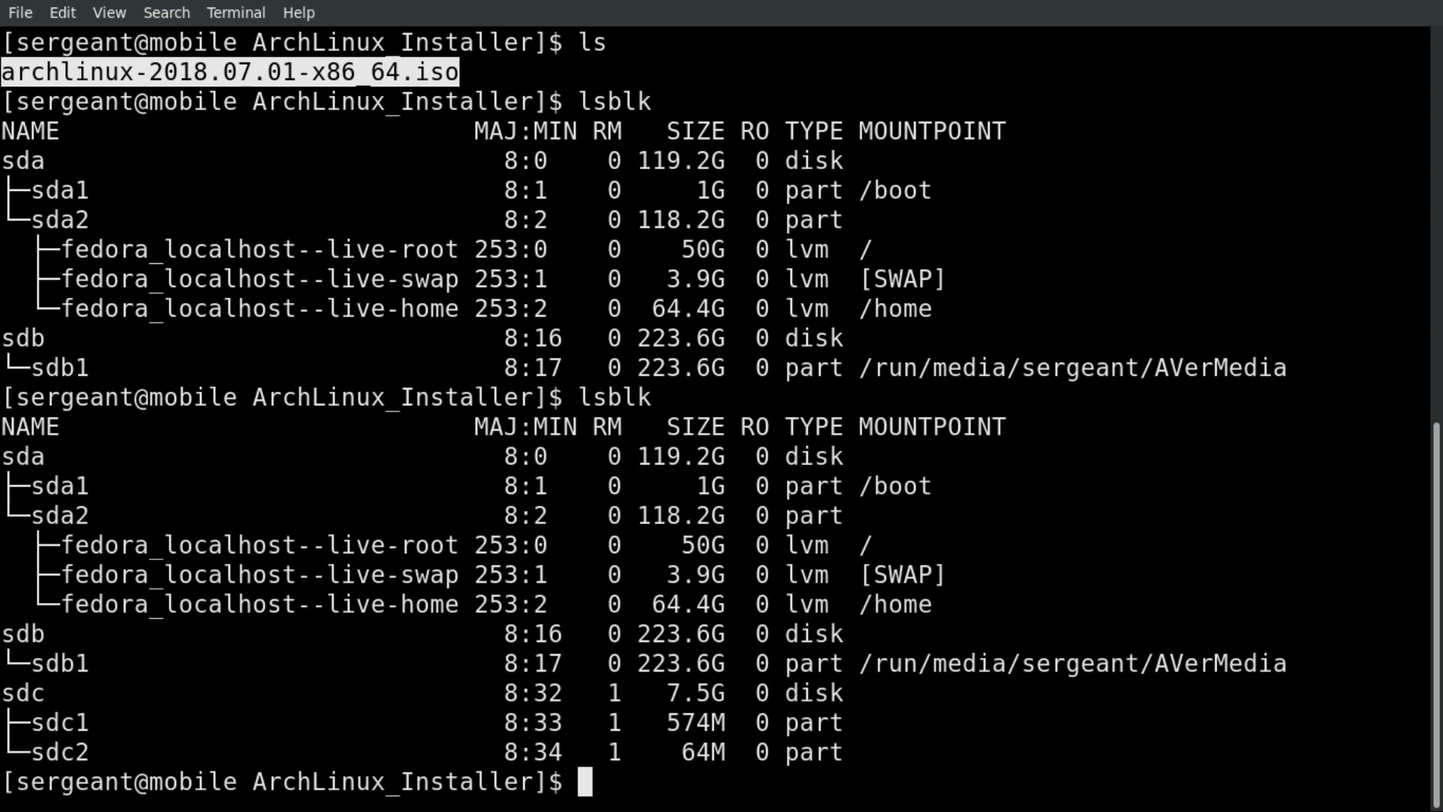
pyautogui.moveTo(14, 648)
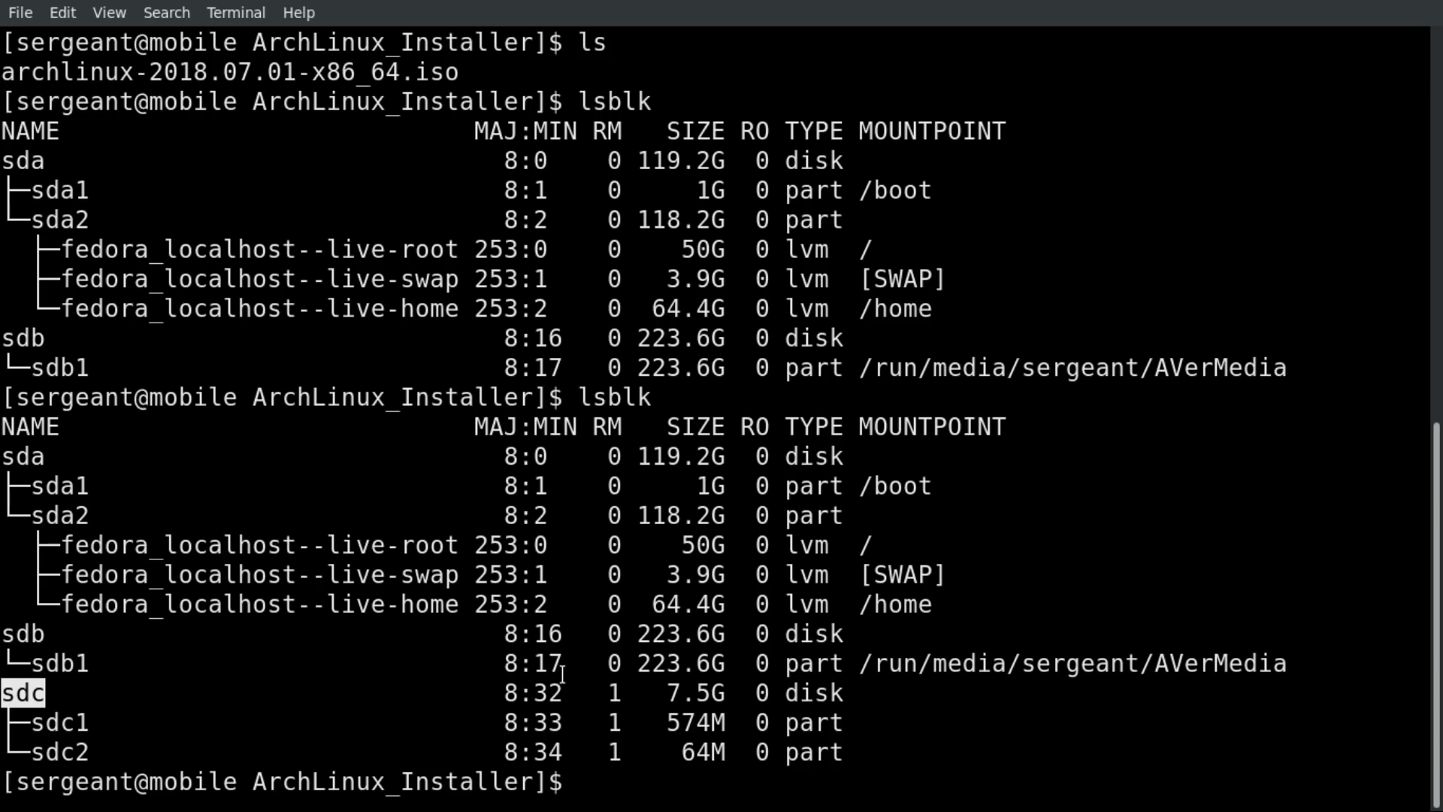
pyautogui.write('sudo dd if')
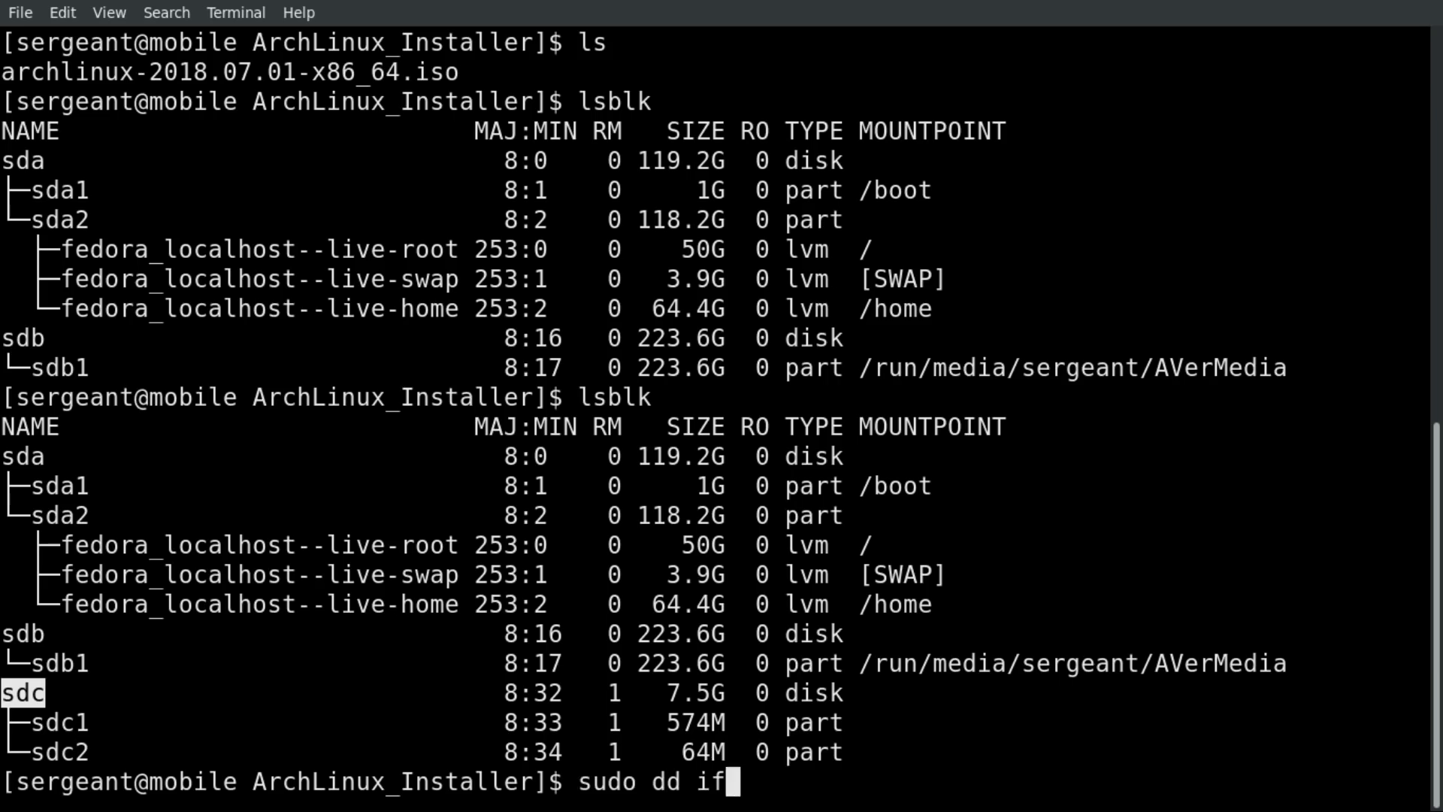
pyautogui.write('=./archlinux-2018.07.01-x86_64.iso of=/dev/s')
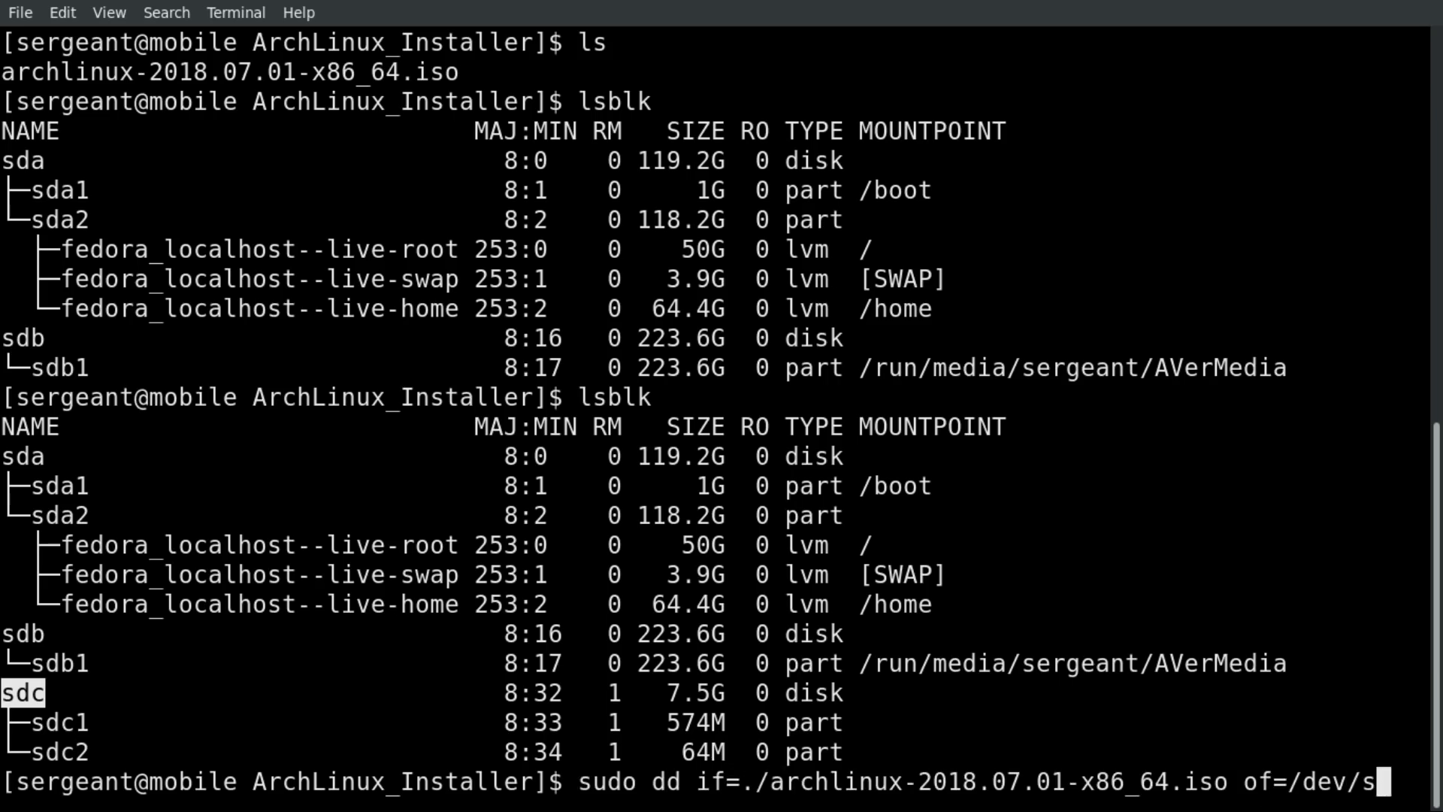
pyautogui.write('dc')
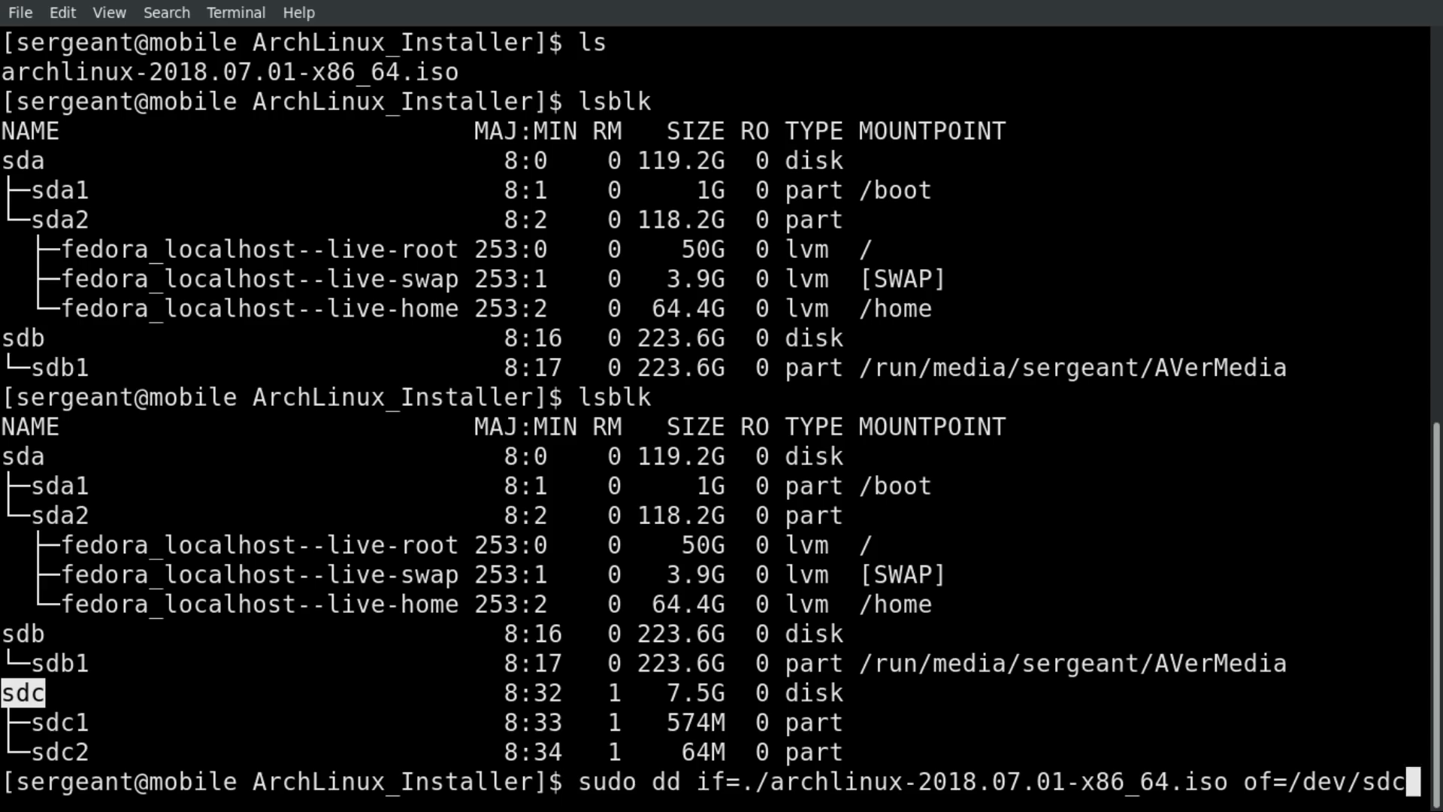
pyautogui.write('1-mib')
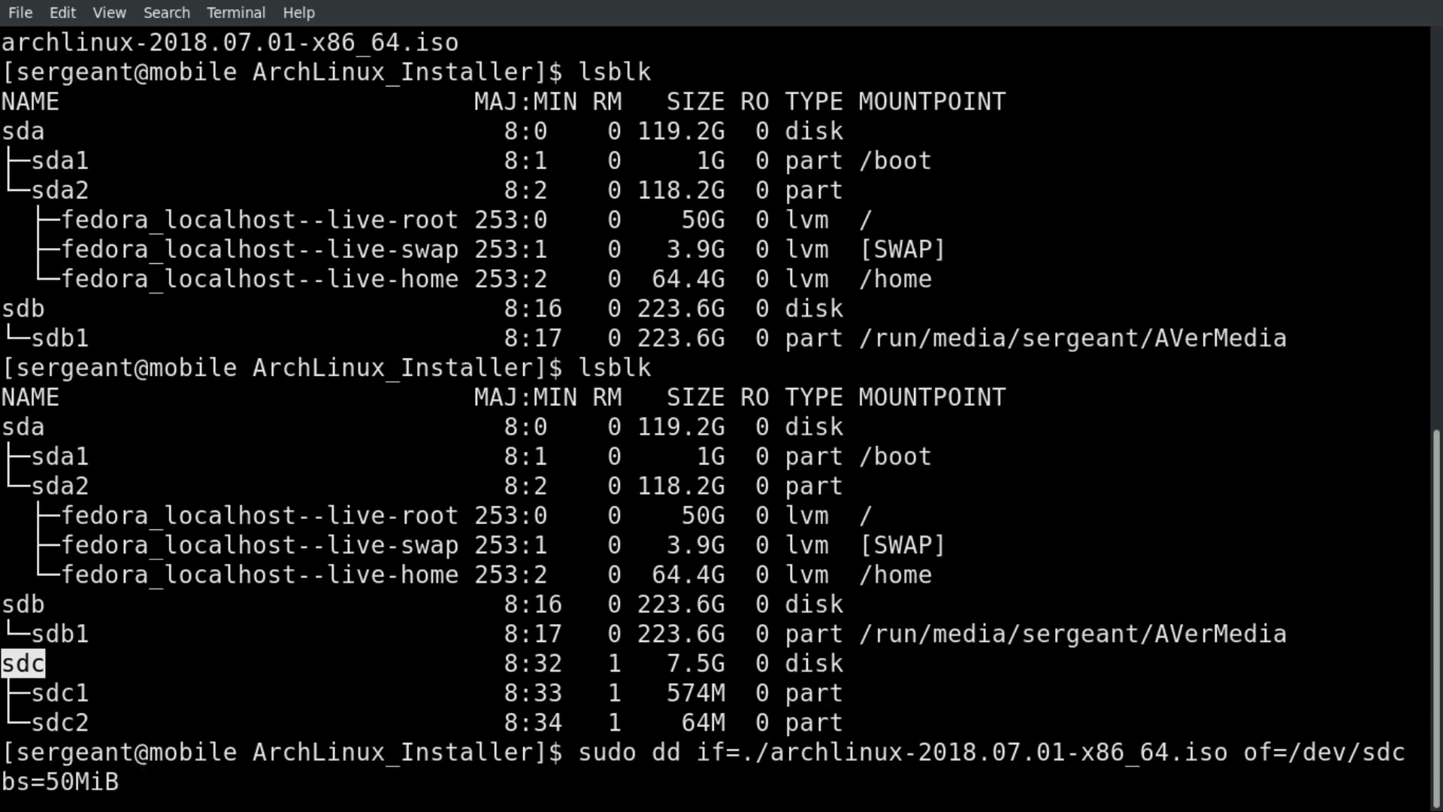
pyautogui.write('status')
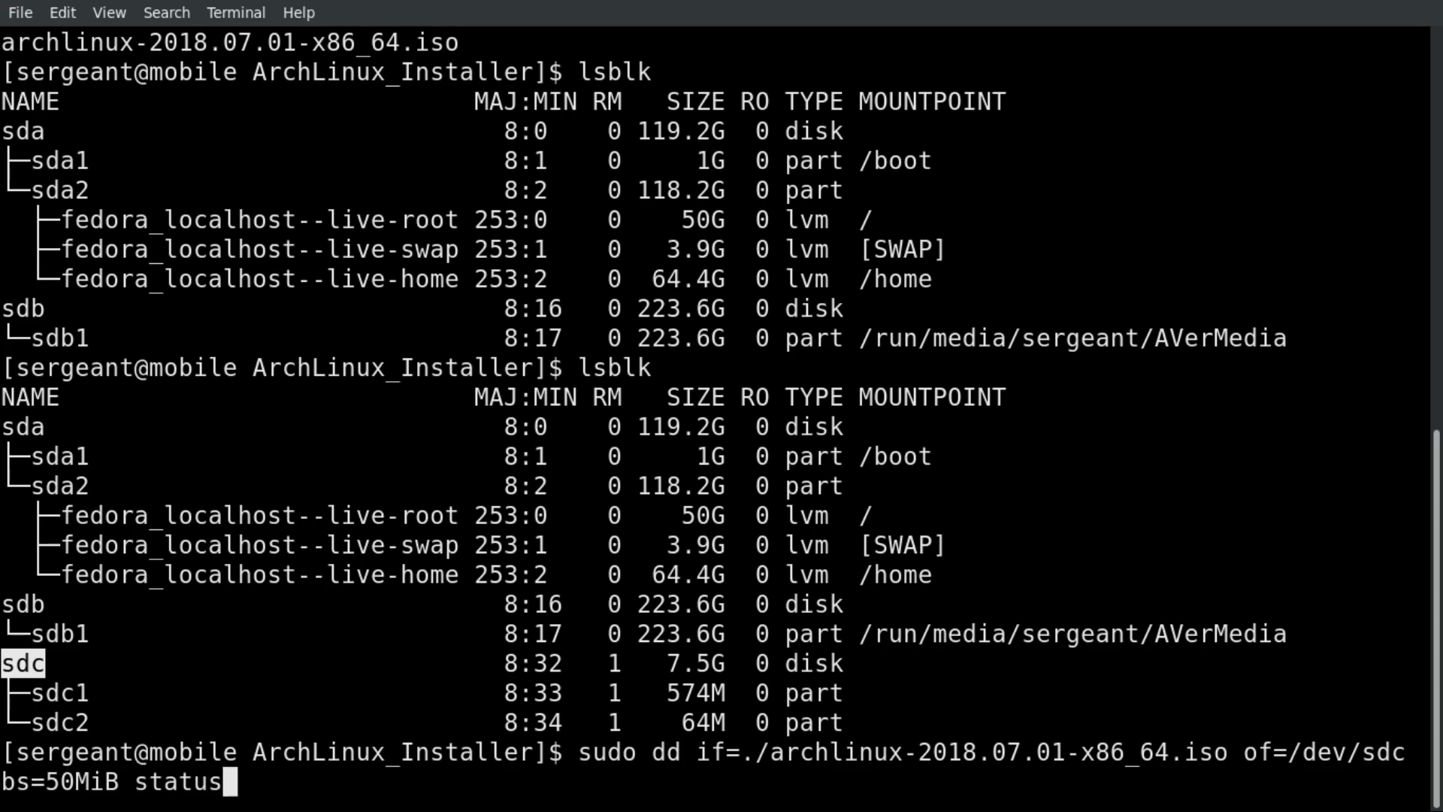
pyautogui.write('=progress')
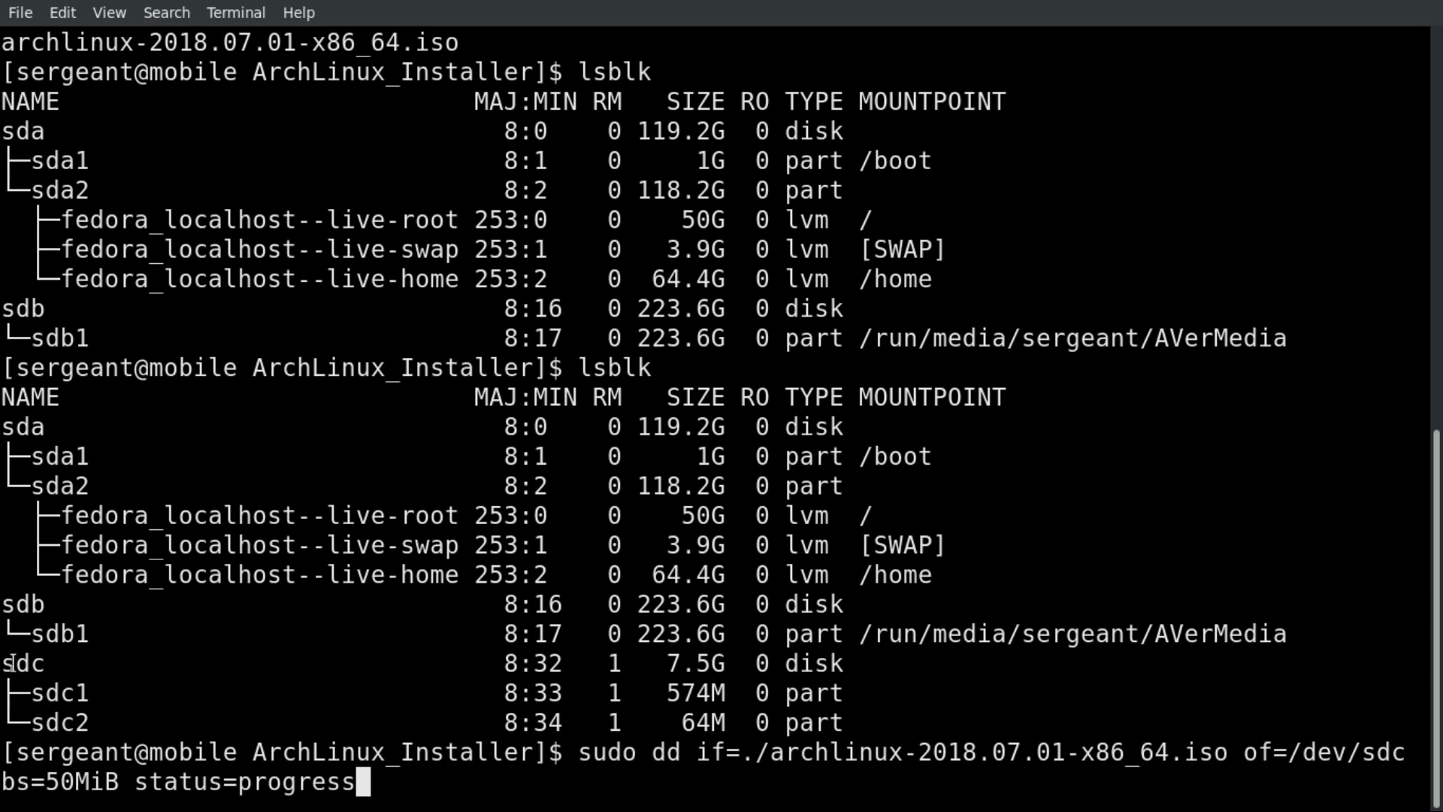
# - Run dd to write the ISO to sdc, then confirm sdc1 shows ARCH_201807 with lsblk
pyautogui.doubleClick(52, 781)
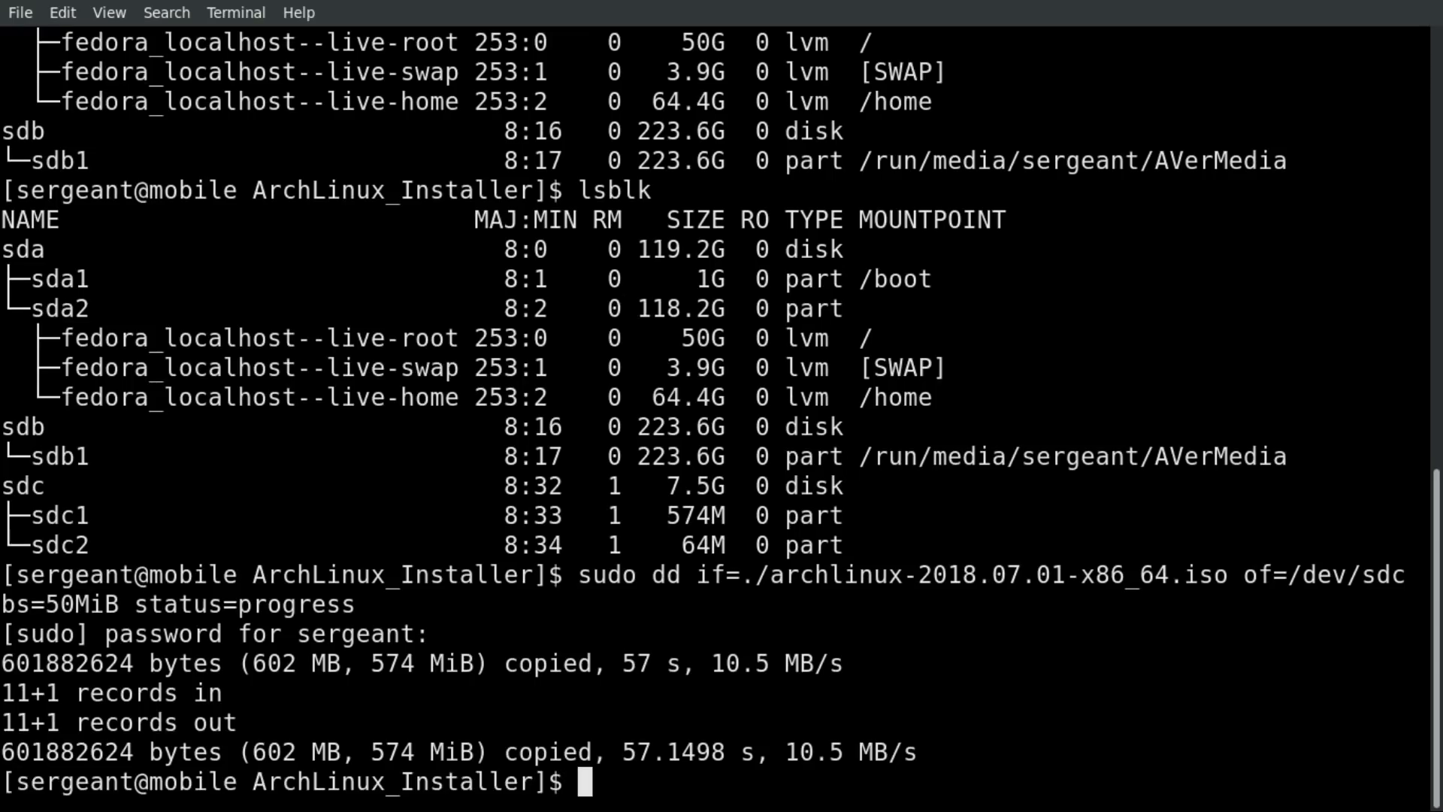
pyautogui.write('lsblk')
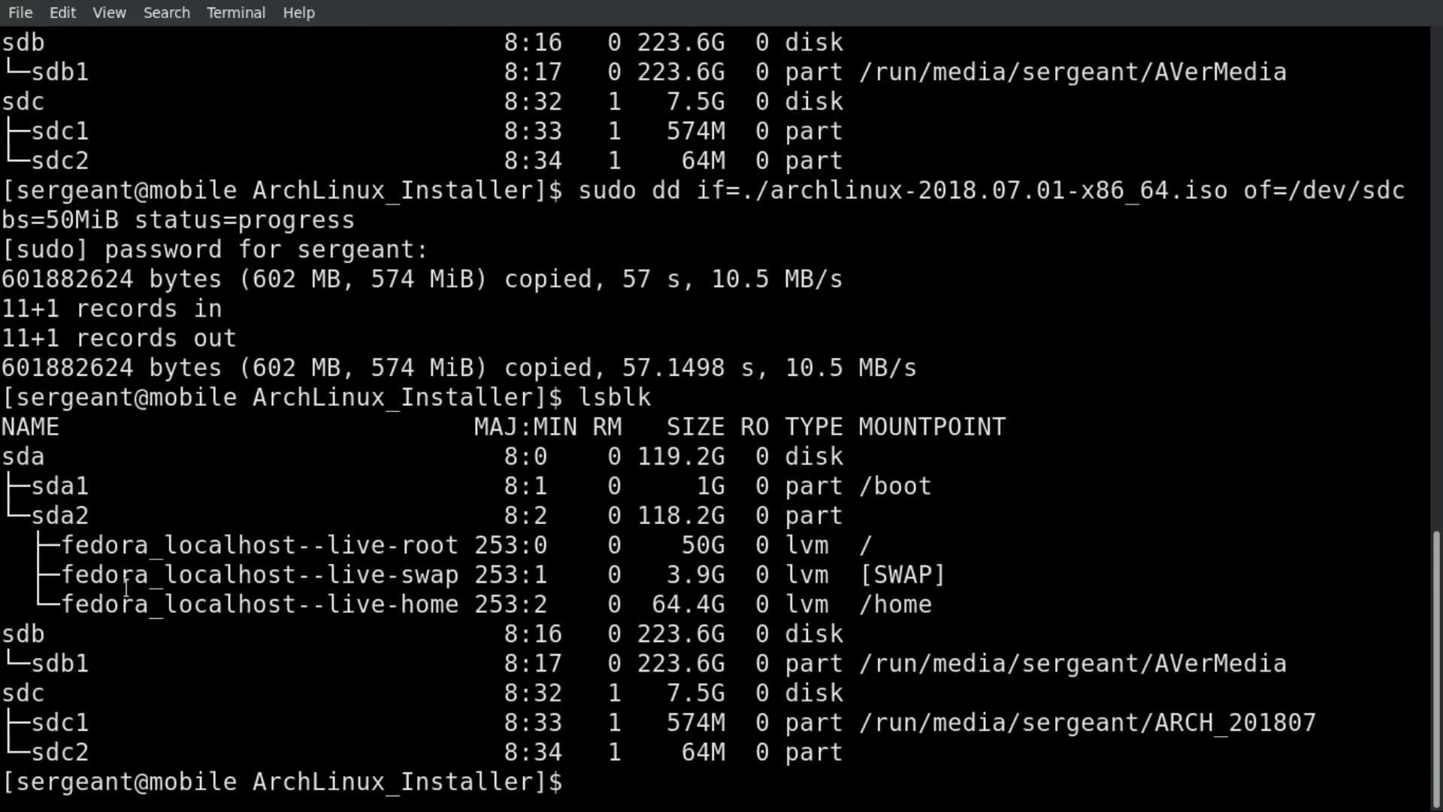
pyautogui.doubleClick(24, 693)
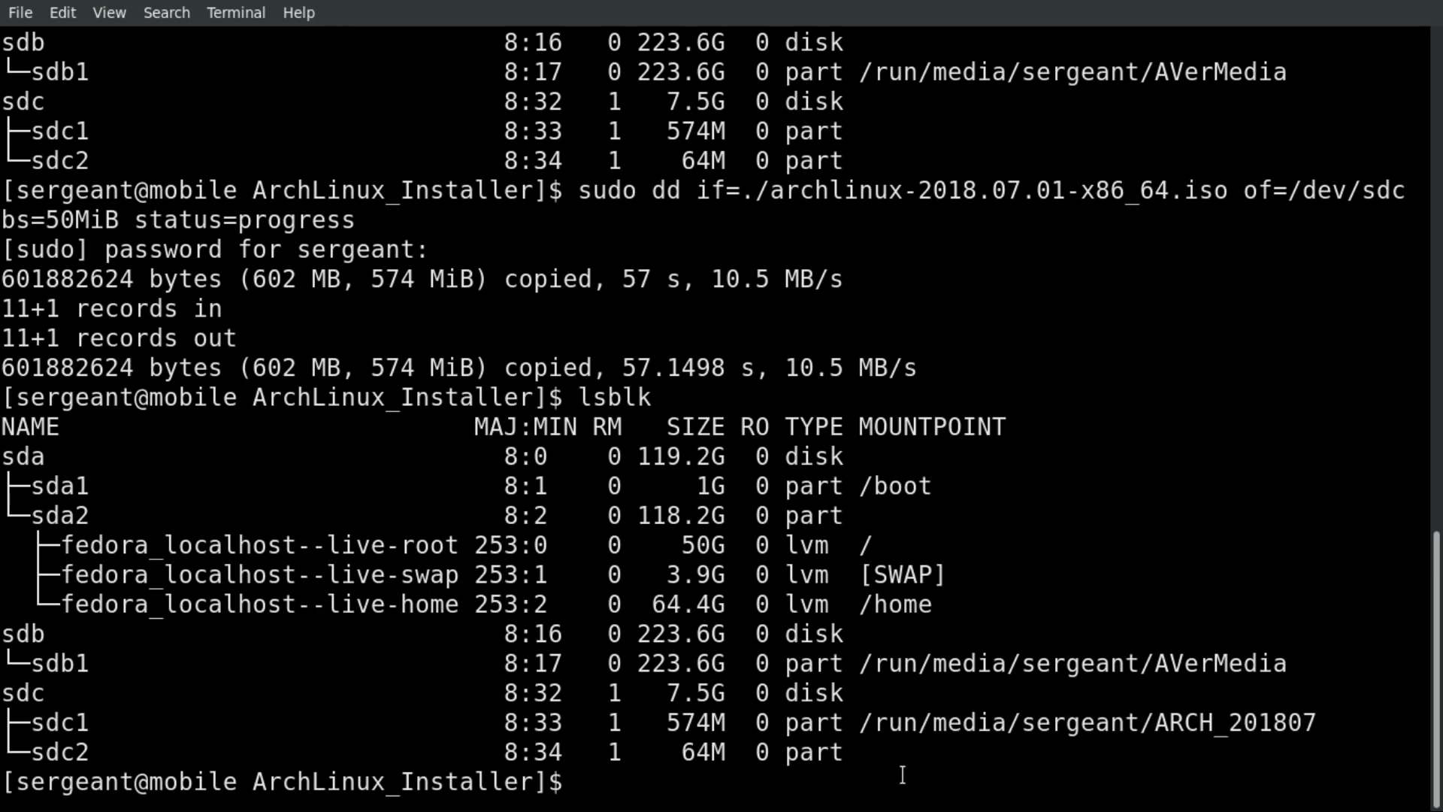
pyautogui.write(':)')
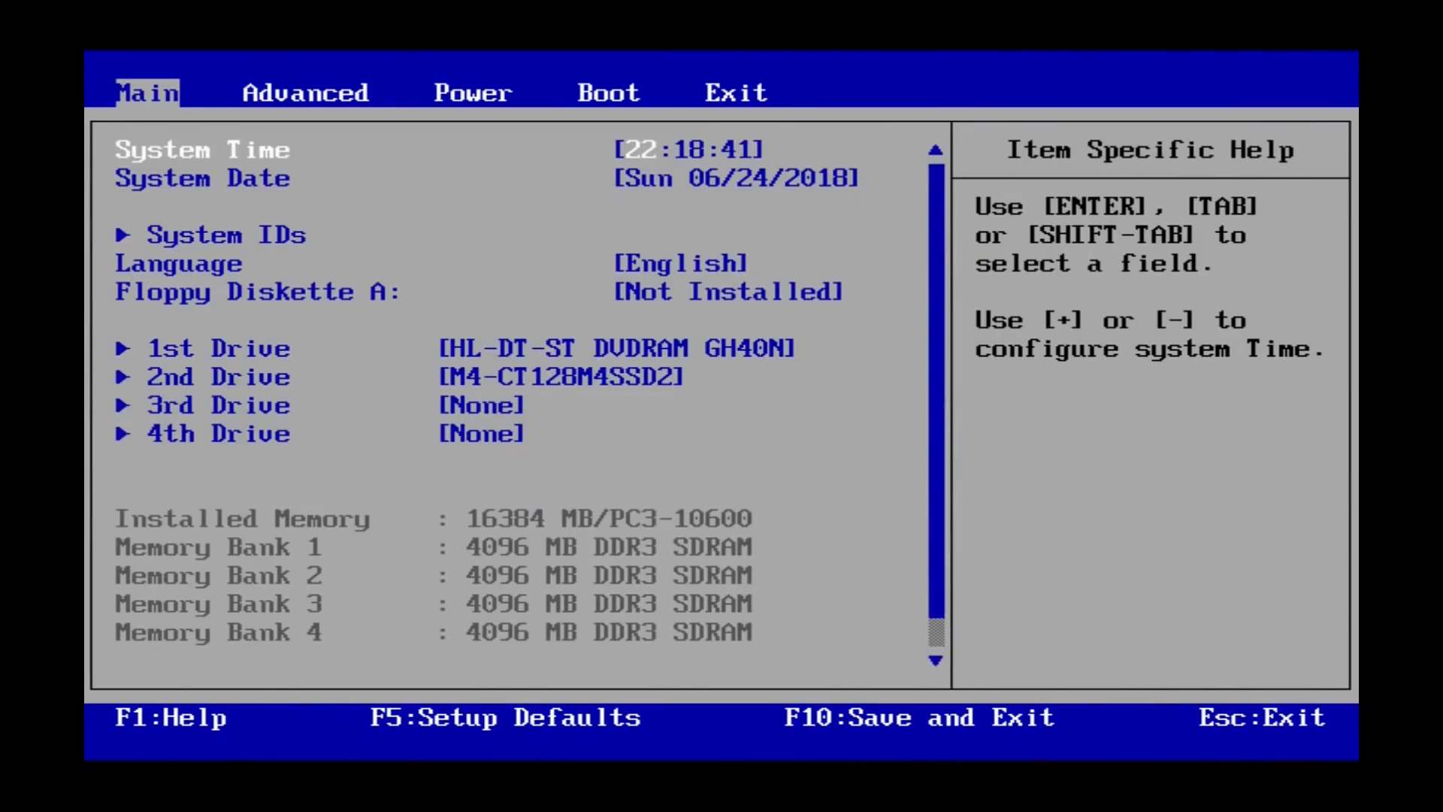
# - Open the Boot tab's HDD Group Boot Priority and select the Lexar USB Flash Drive
pyautogui.click(606, 92)
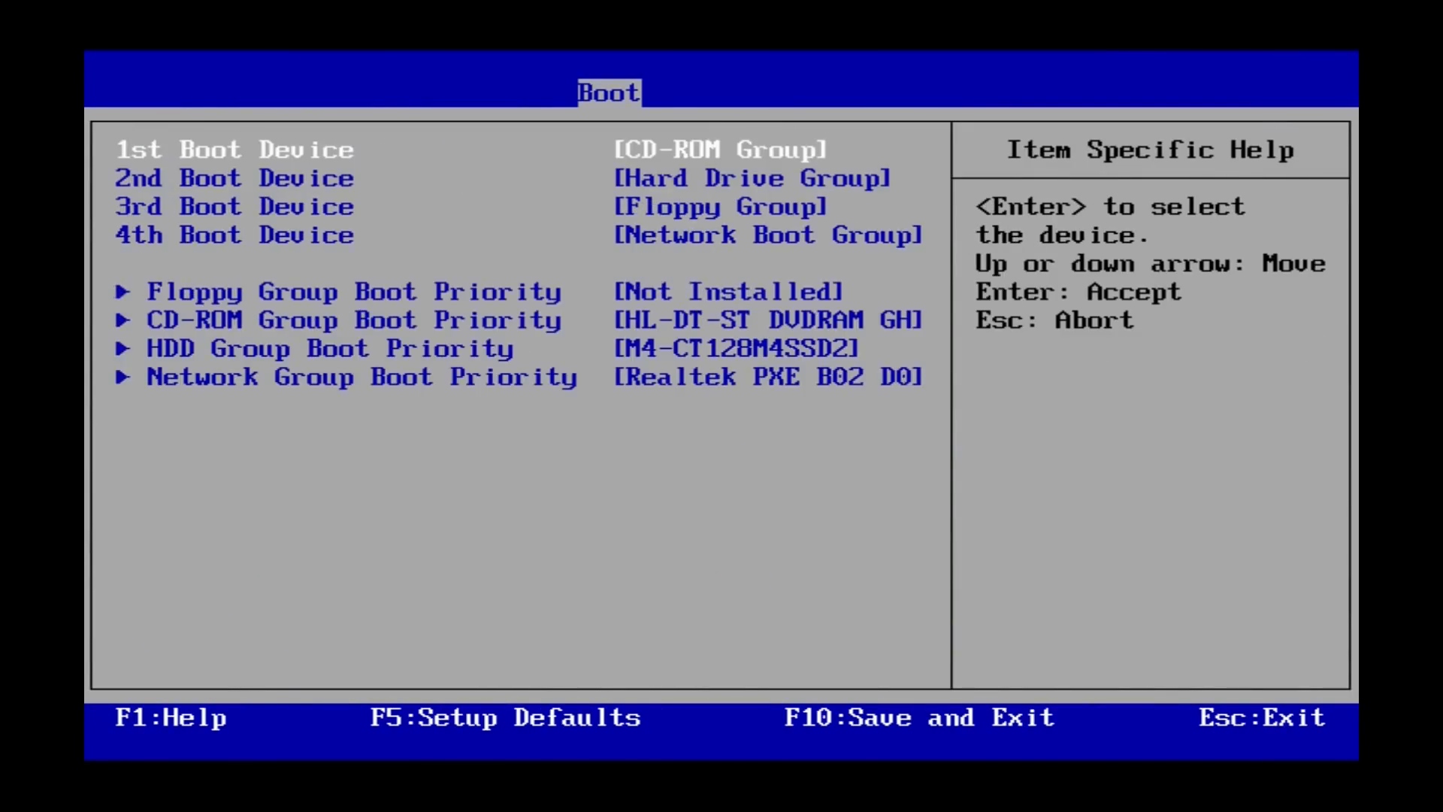
pyautogui.press('Down')
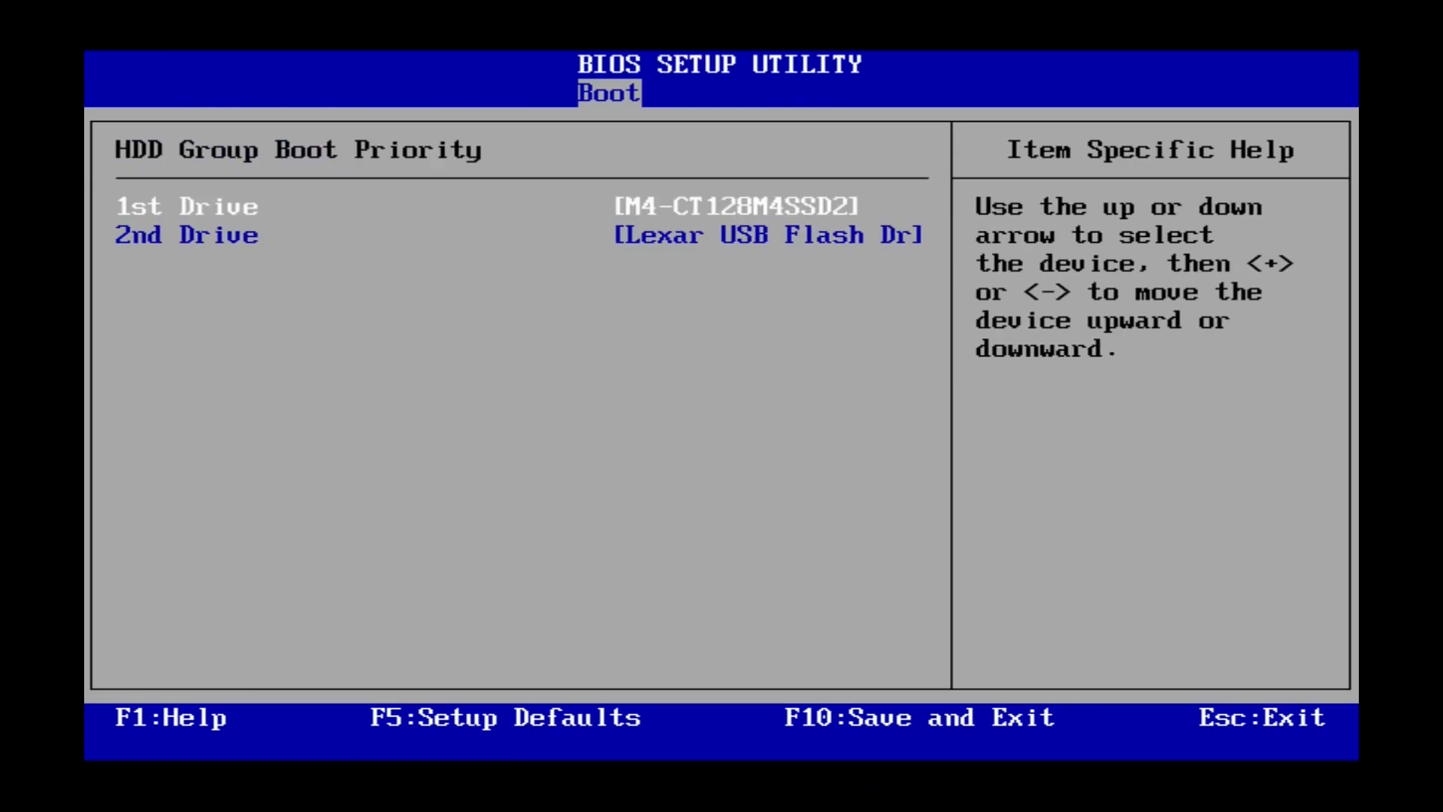
pyautogui.press('up')
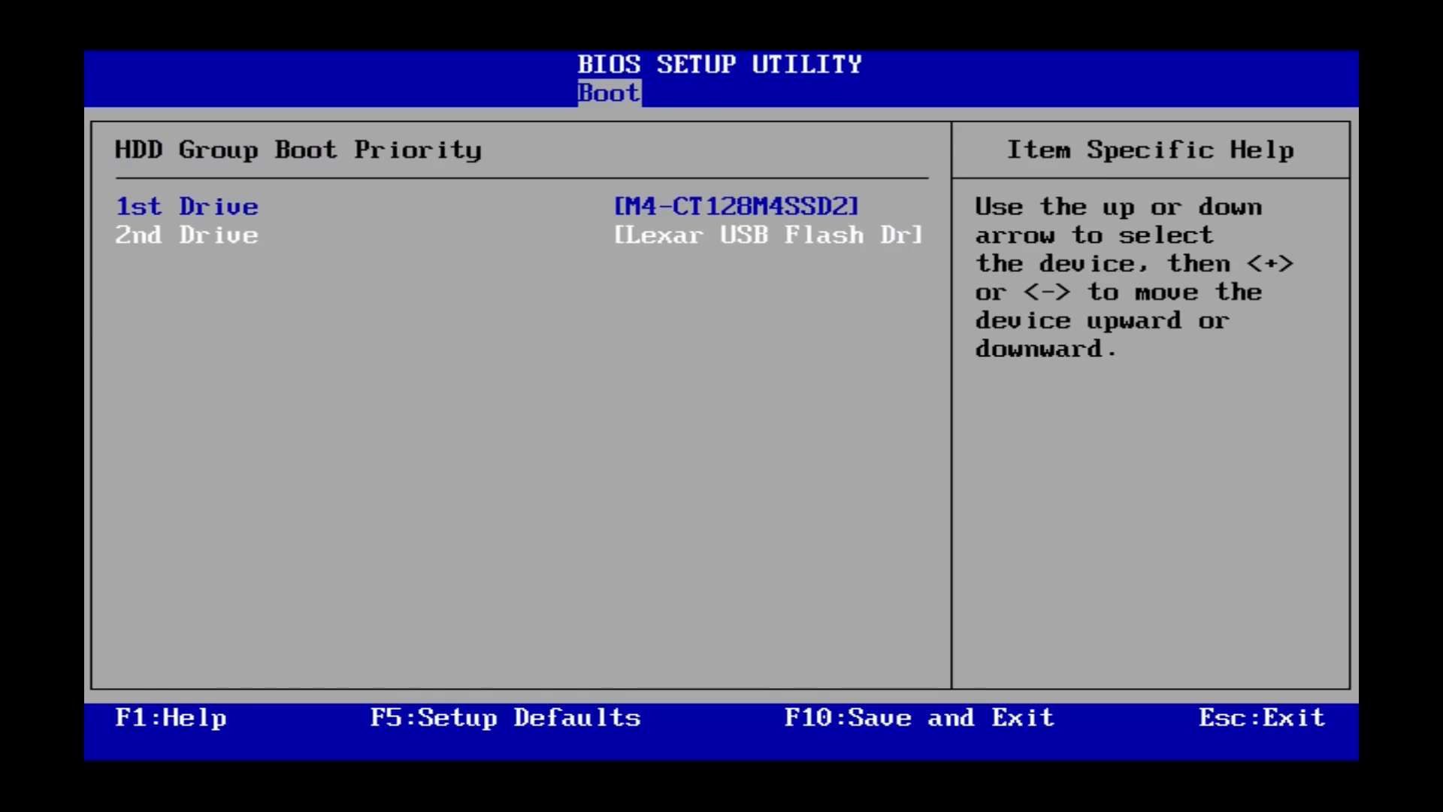
pyautogui.press('Down')
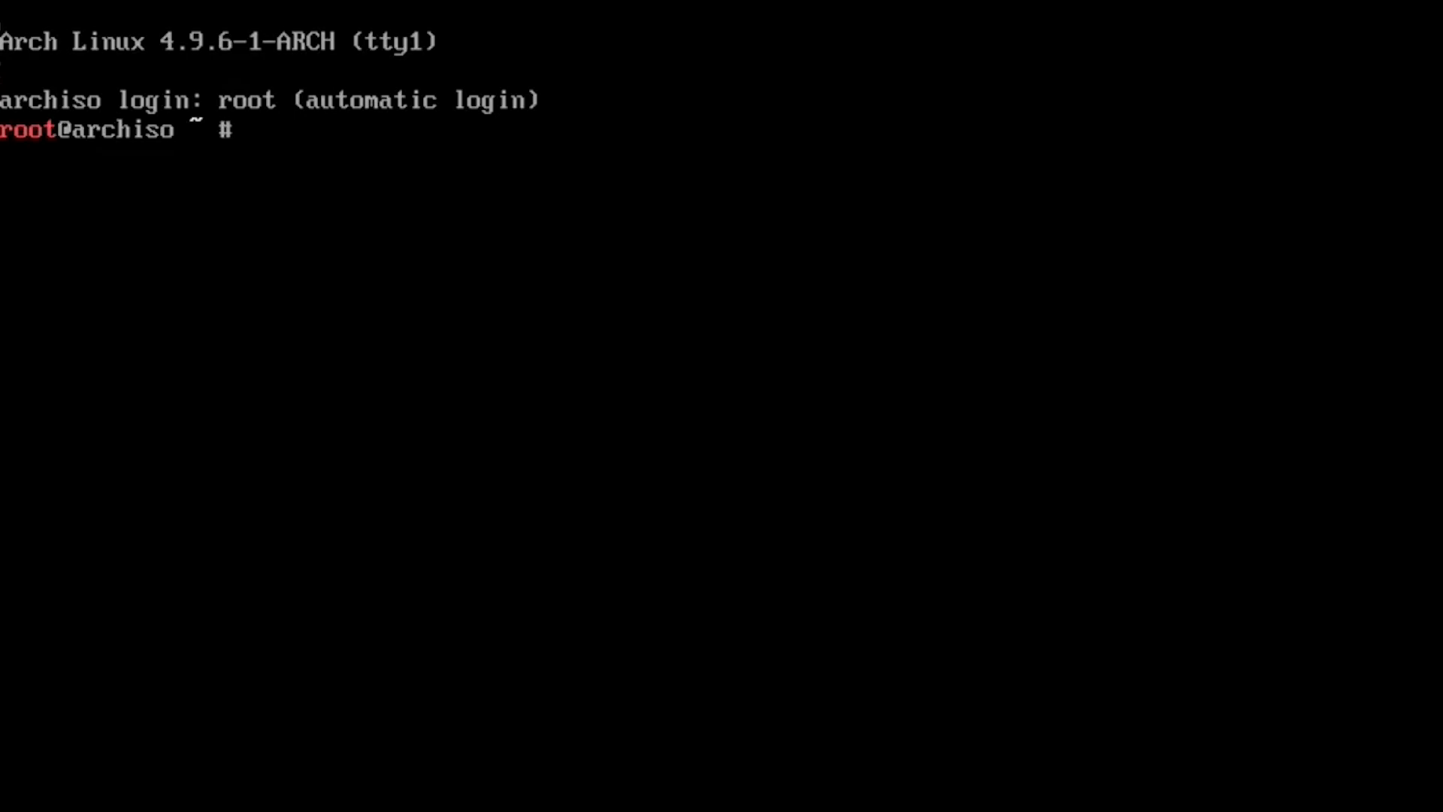
pyautogui.write('ifcon')
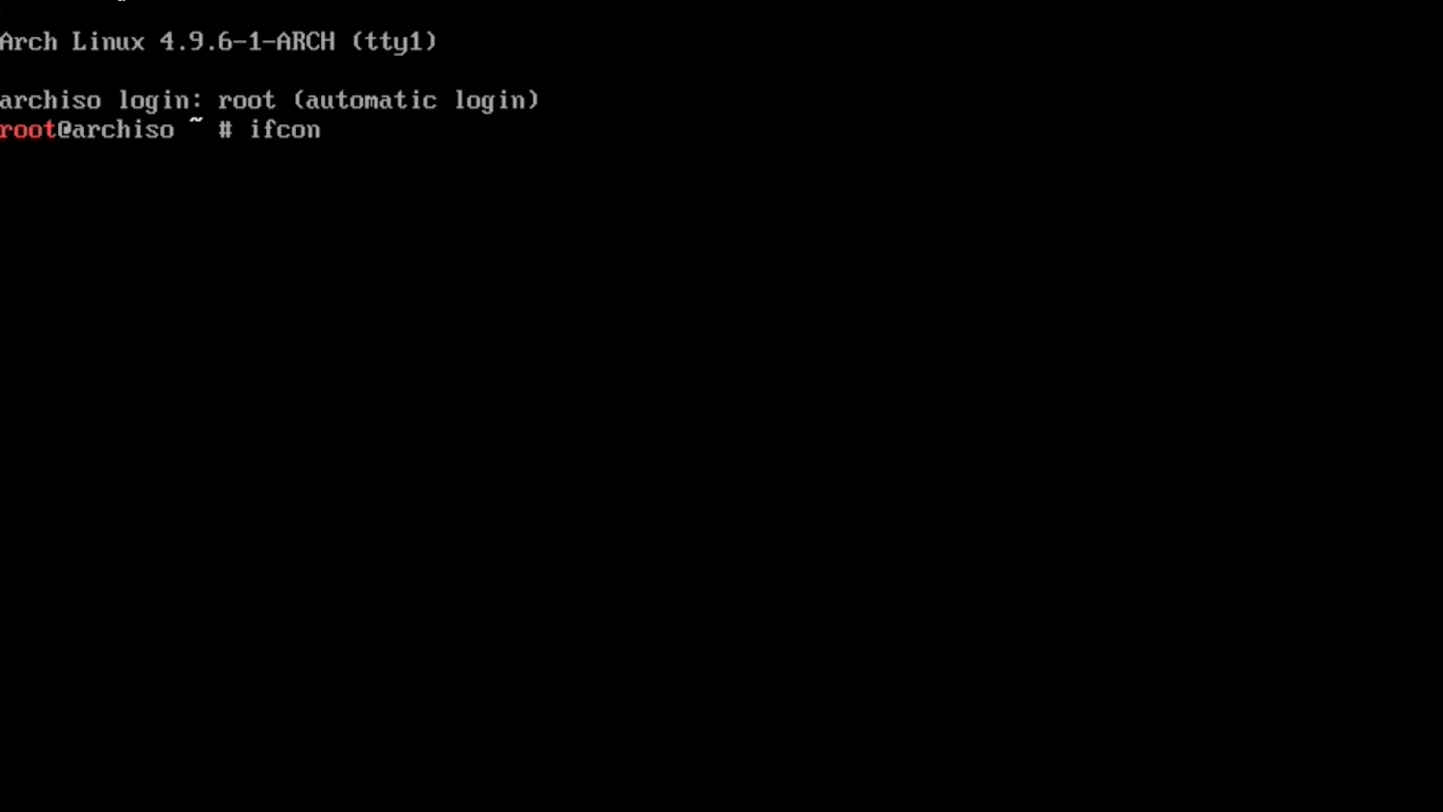
pyautogui.write('fig')
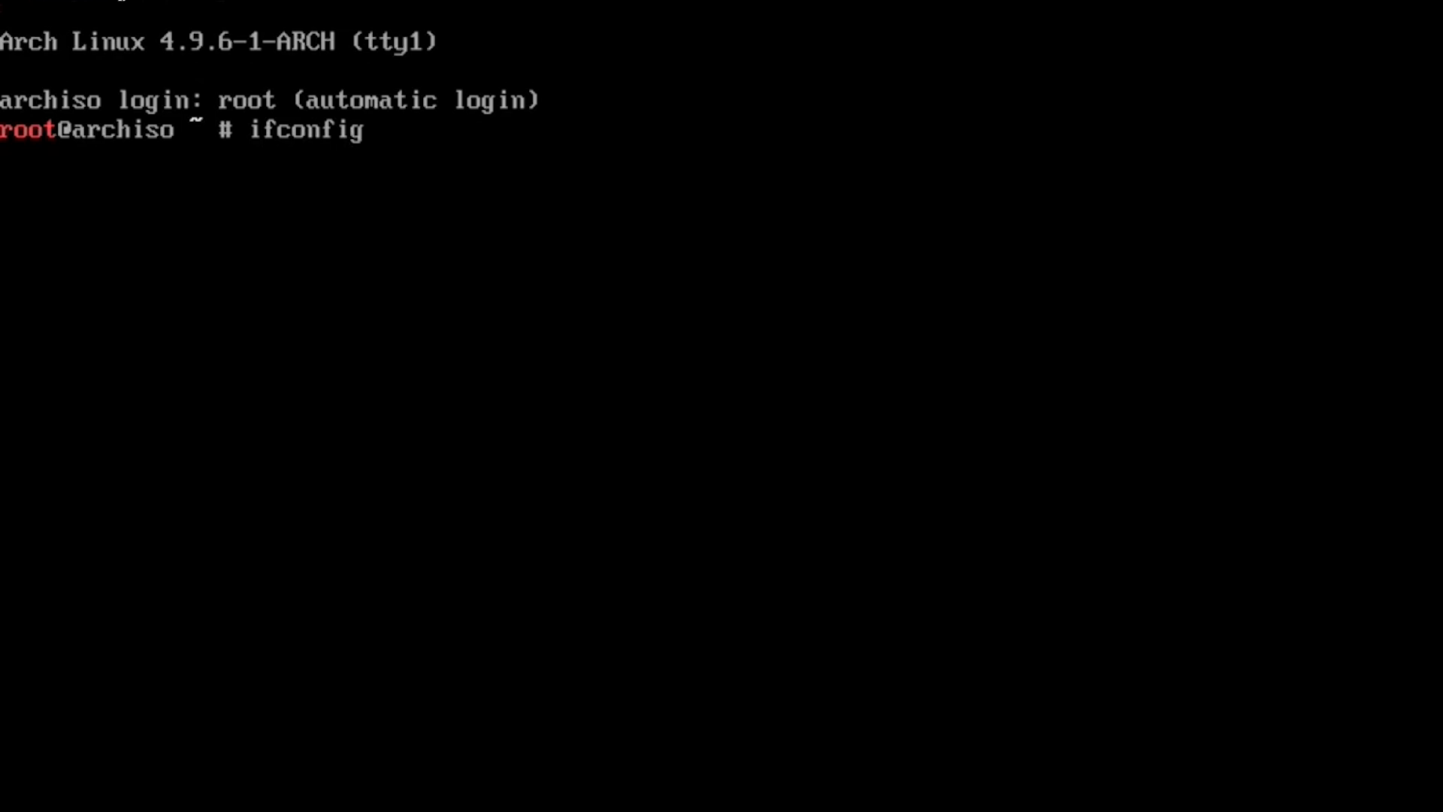
pyautogui.press('Return')
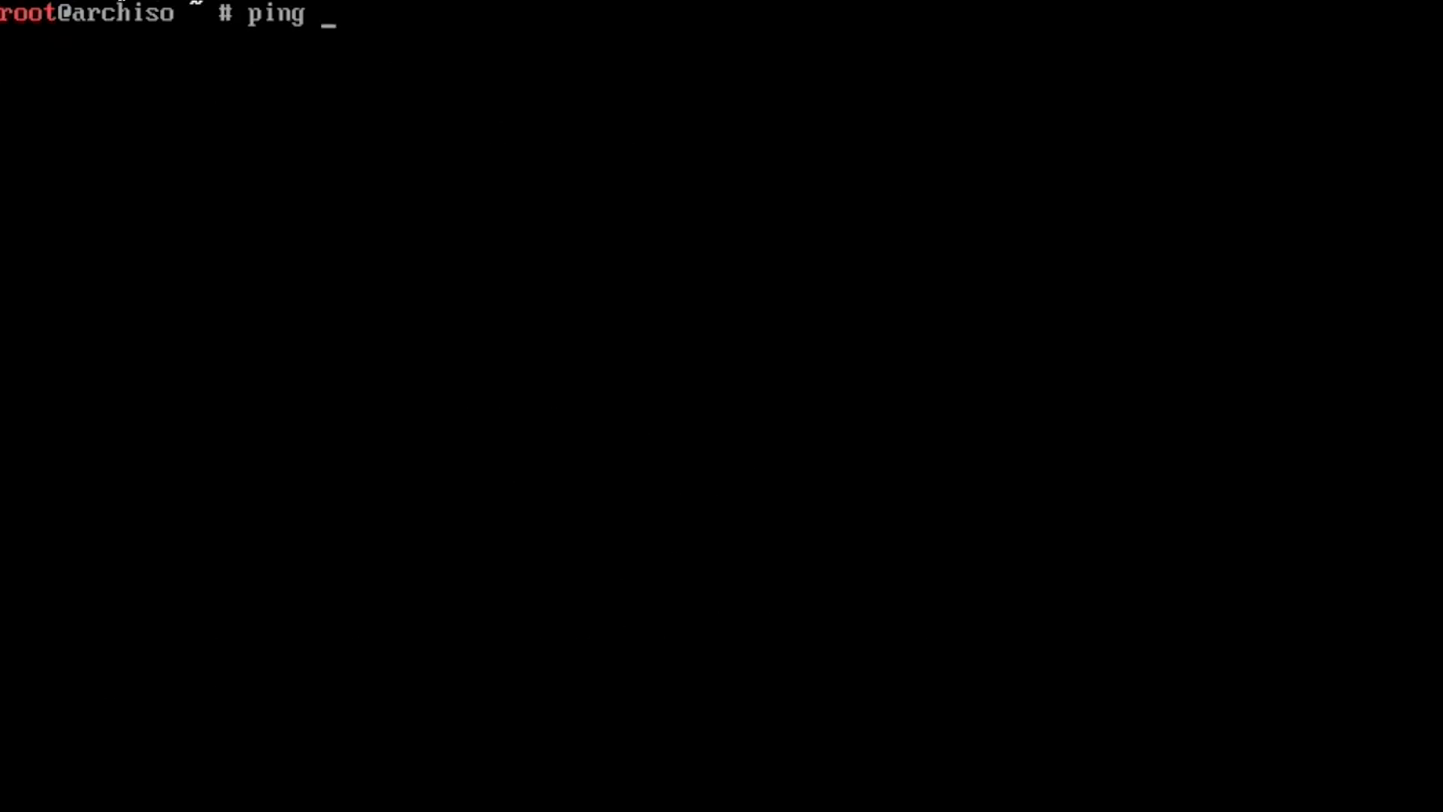
pyautogui.write('-c3 www.archlinux')
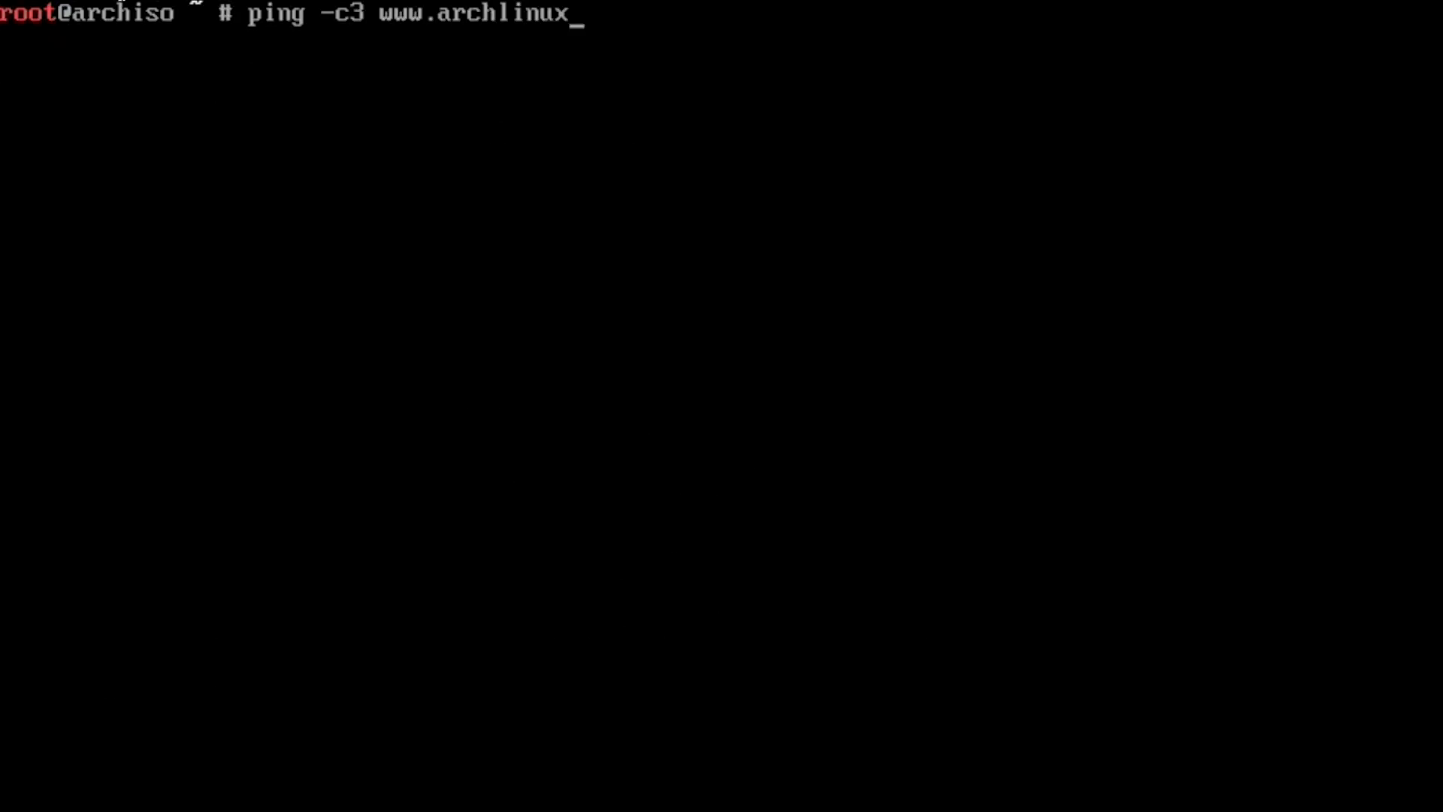
pyautogui.press('ctrl+c')
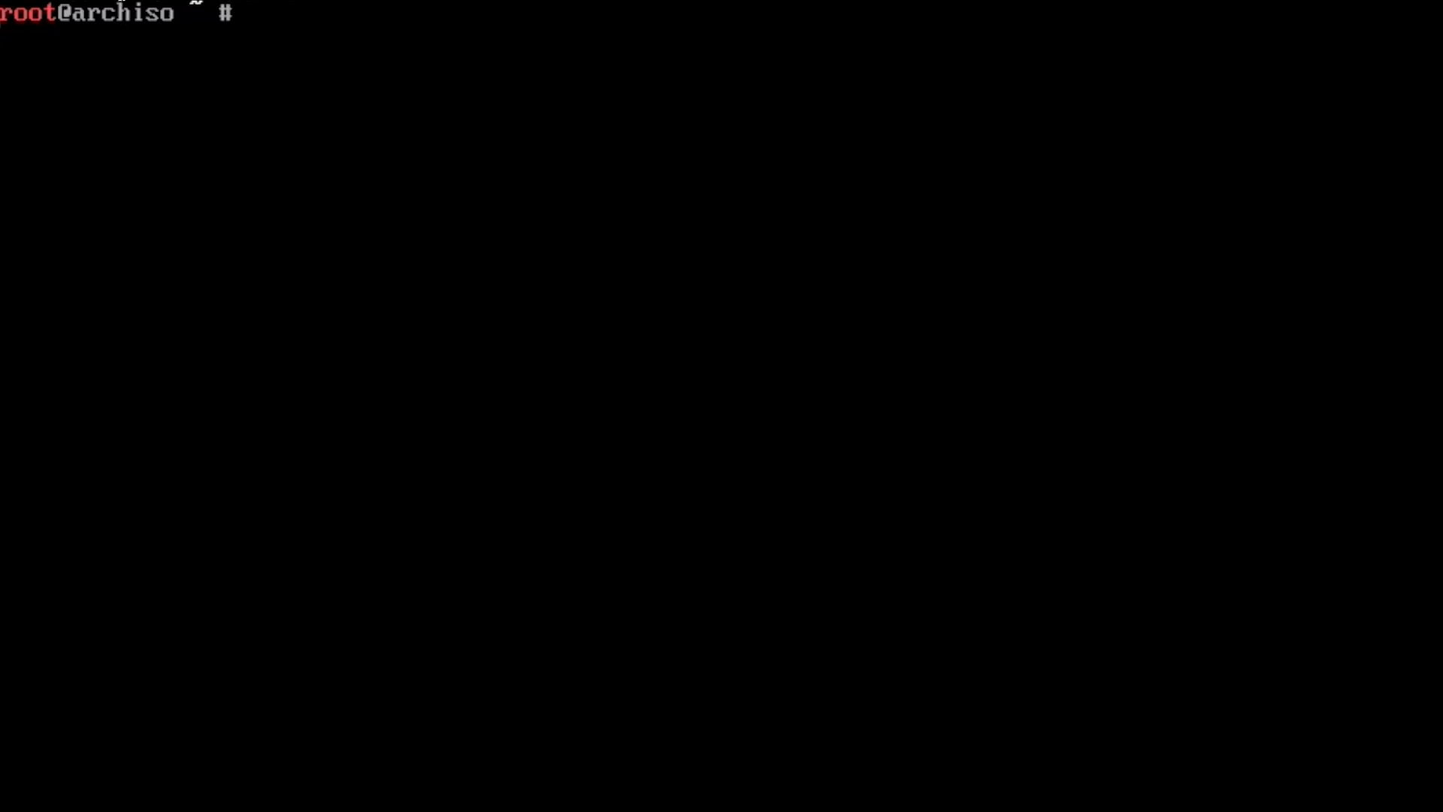
# - List keymaps with localectl list-keymaps and search kbd keymaps for us-en
pyautogui.write('localect')
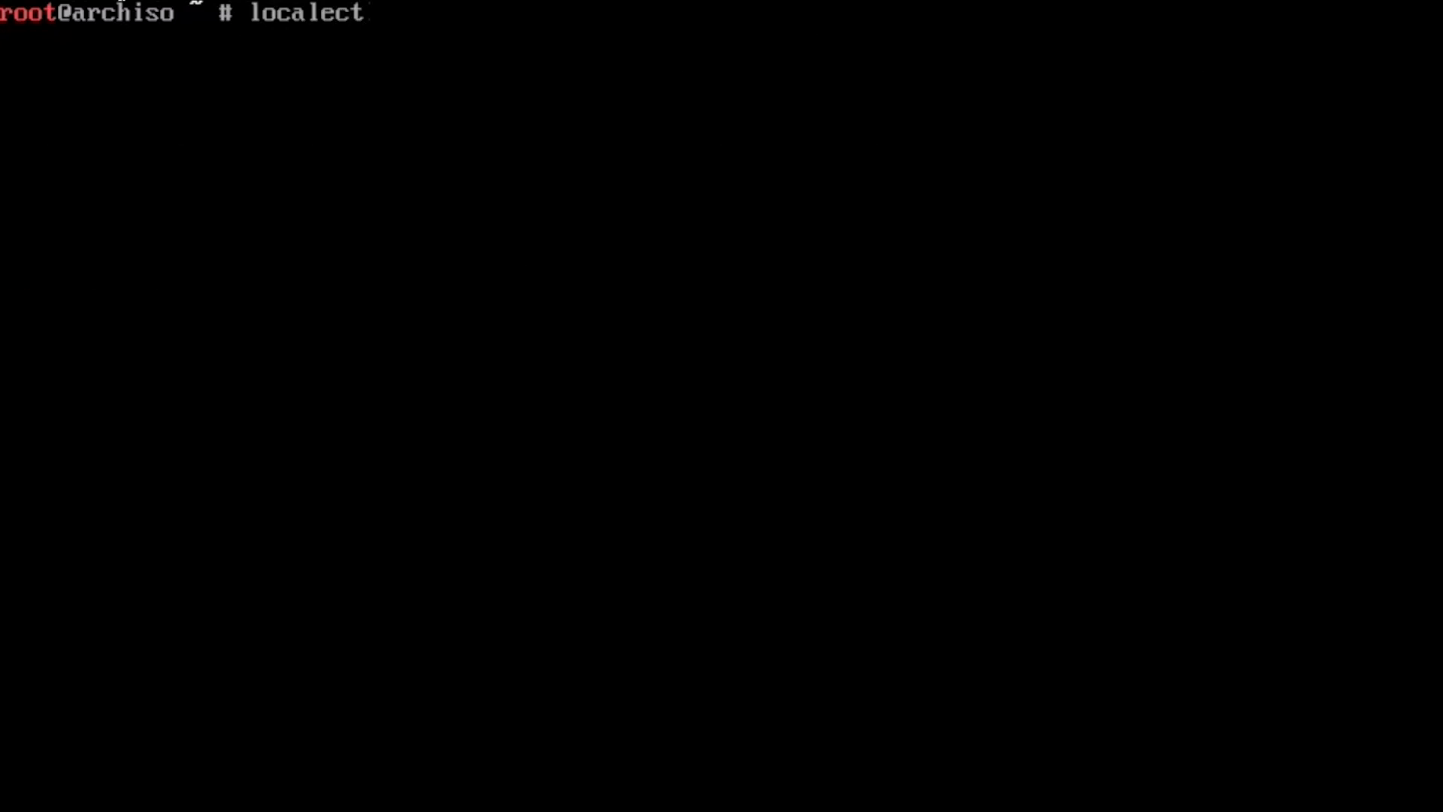
pyautogui.write('l lis')
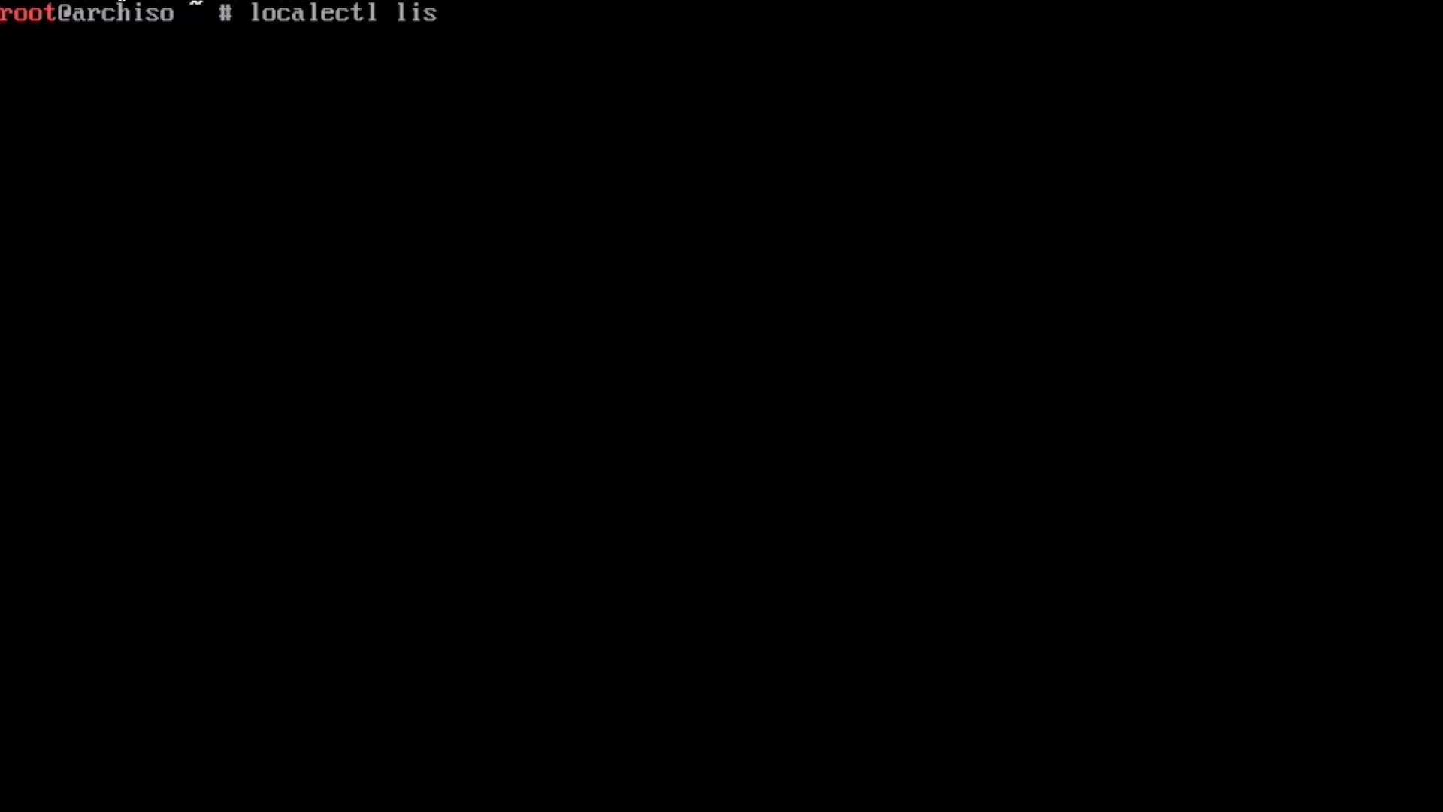
pyautogui.write('t-keymaps')
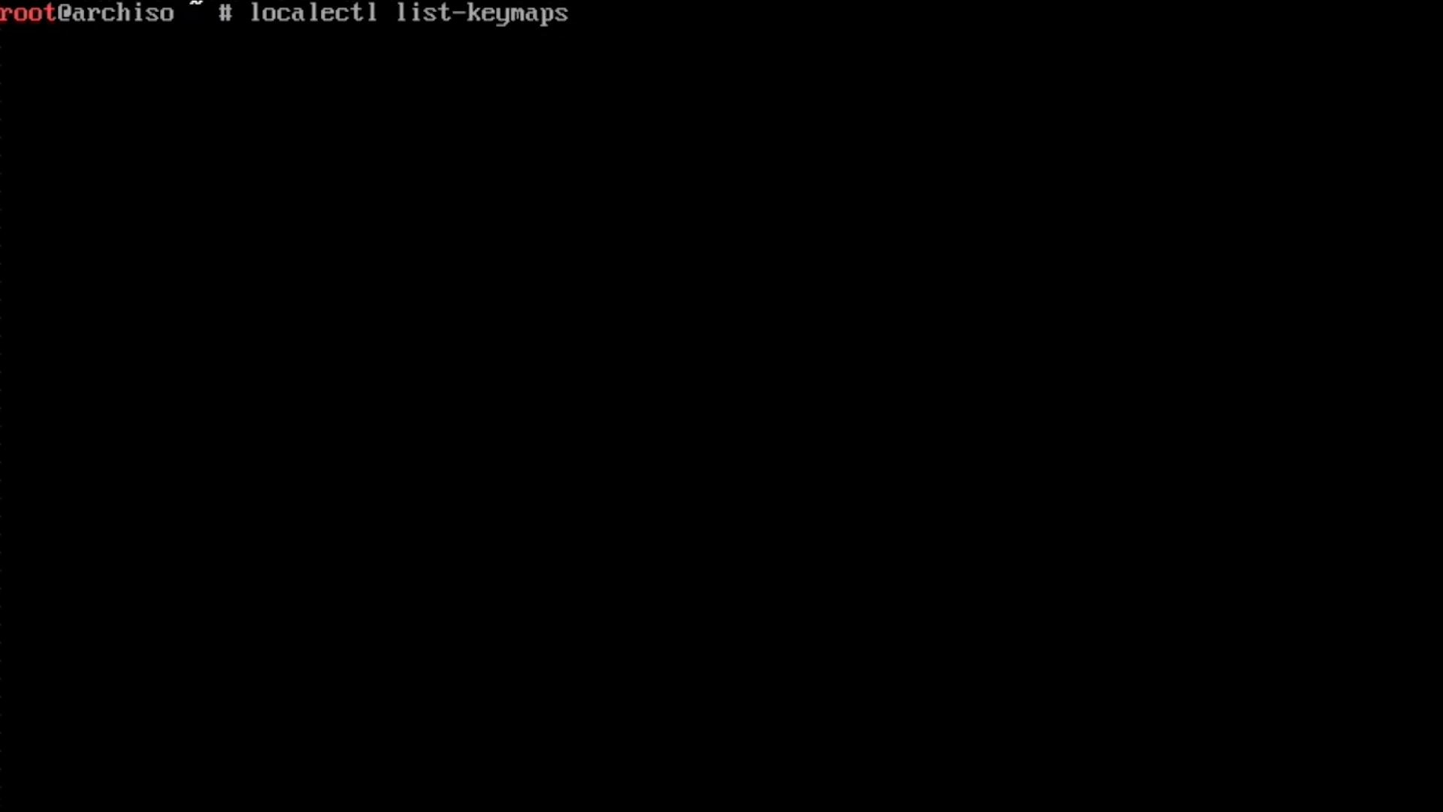
pyautogui.write('clear')
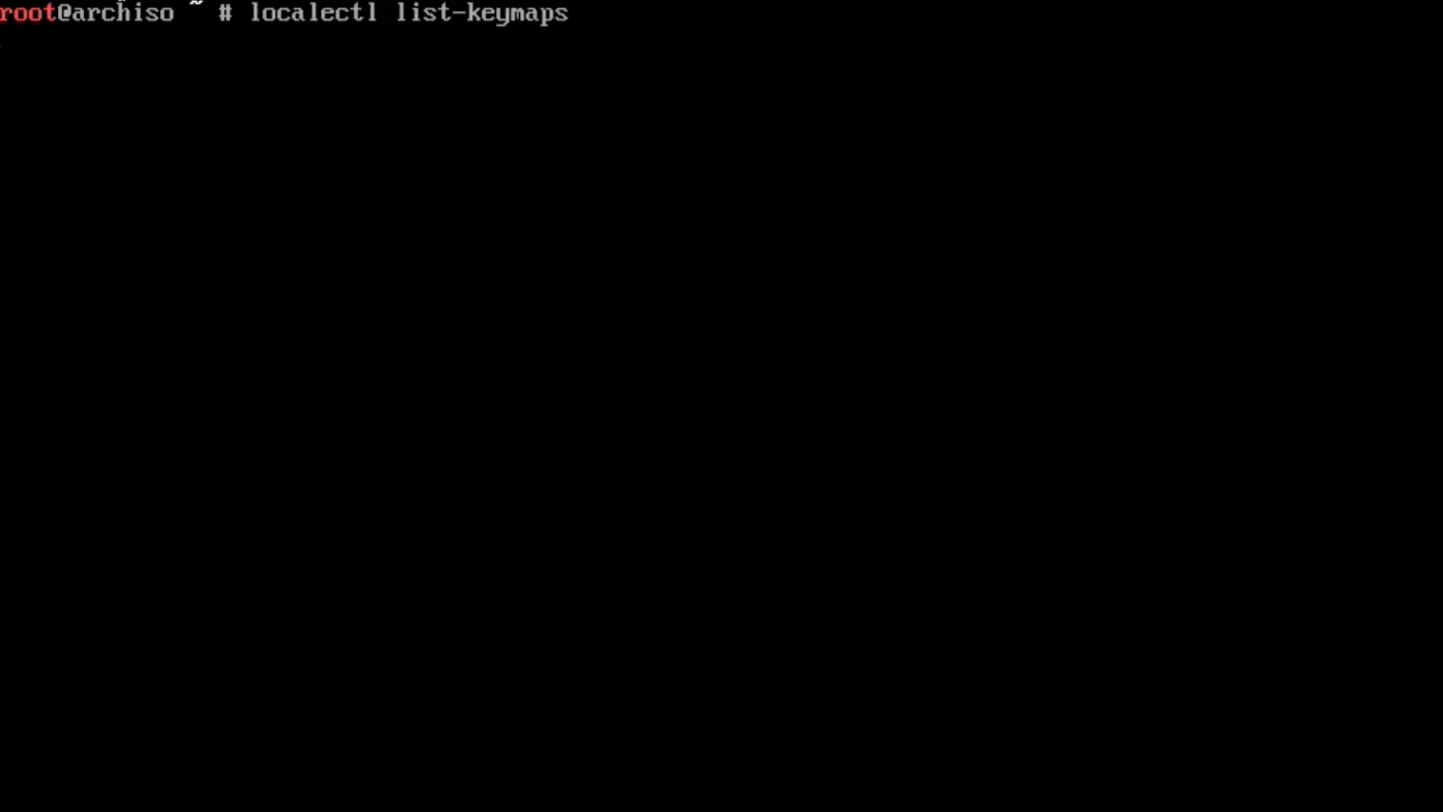
pyautogui.write('ls /usr/share/kbd/keymaps/**/*.map.gz | grep us-en')
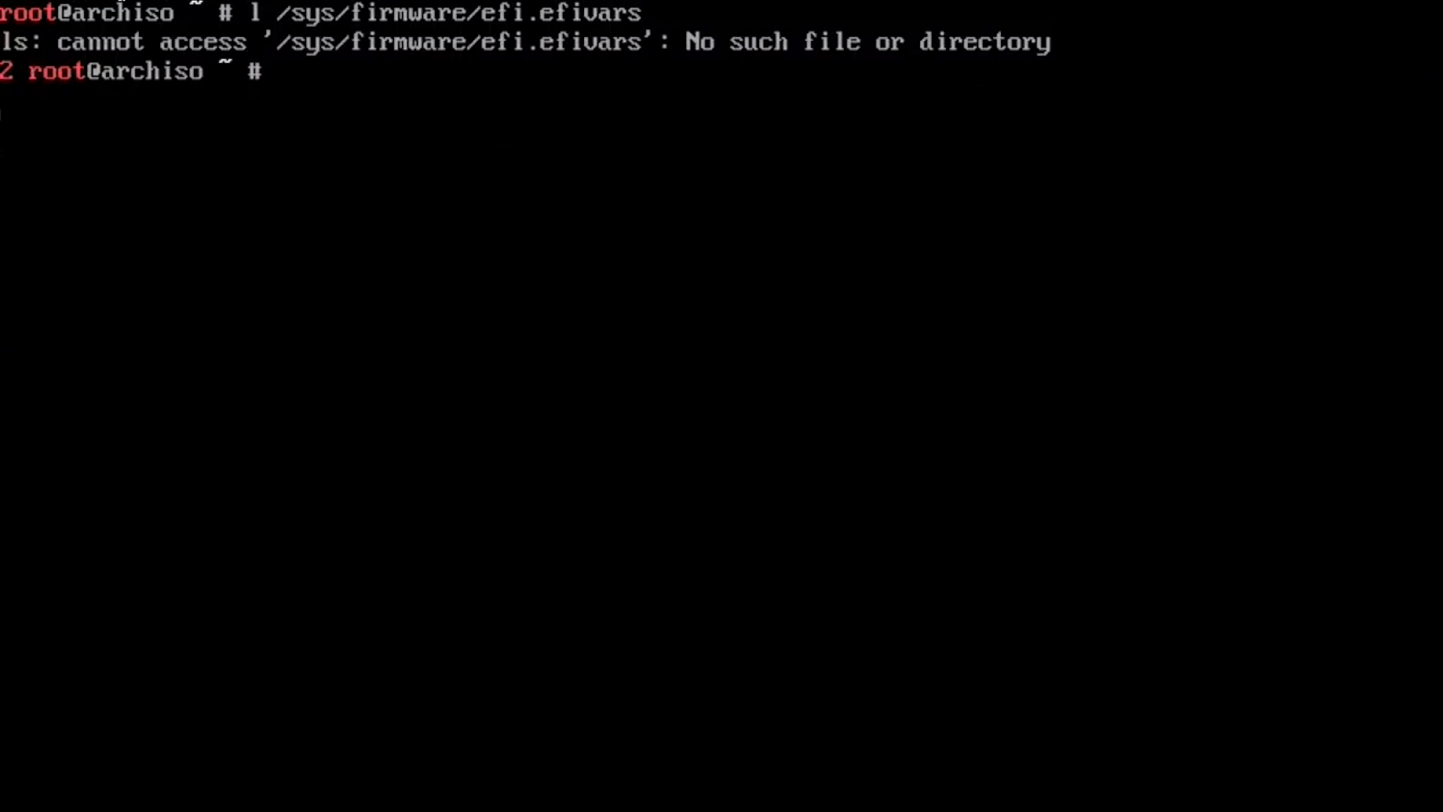
# - Show clock status and enable network time sync with timedatectl set-ntp true
pyautogui.write('timedatectl status')
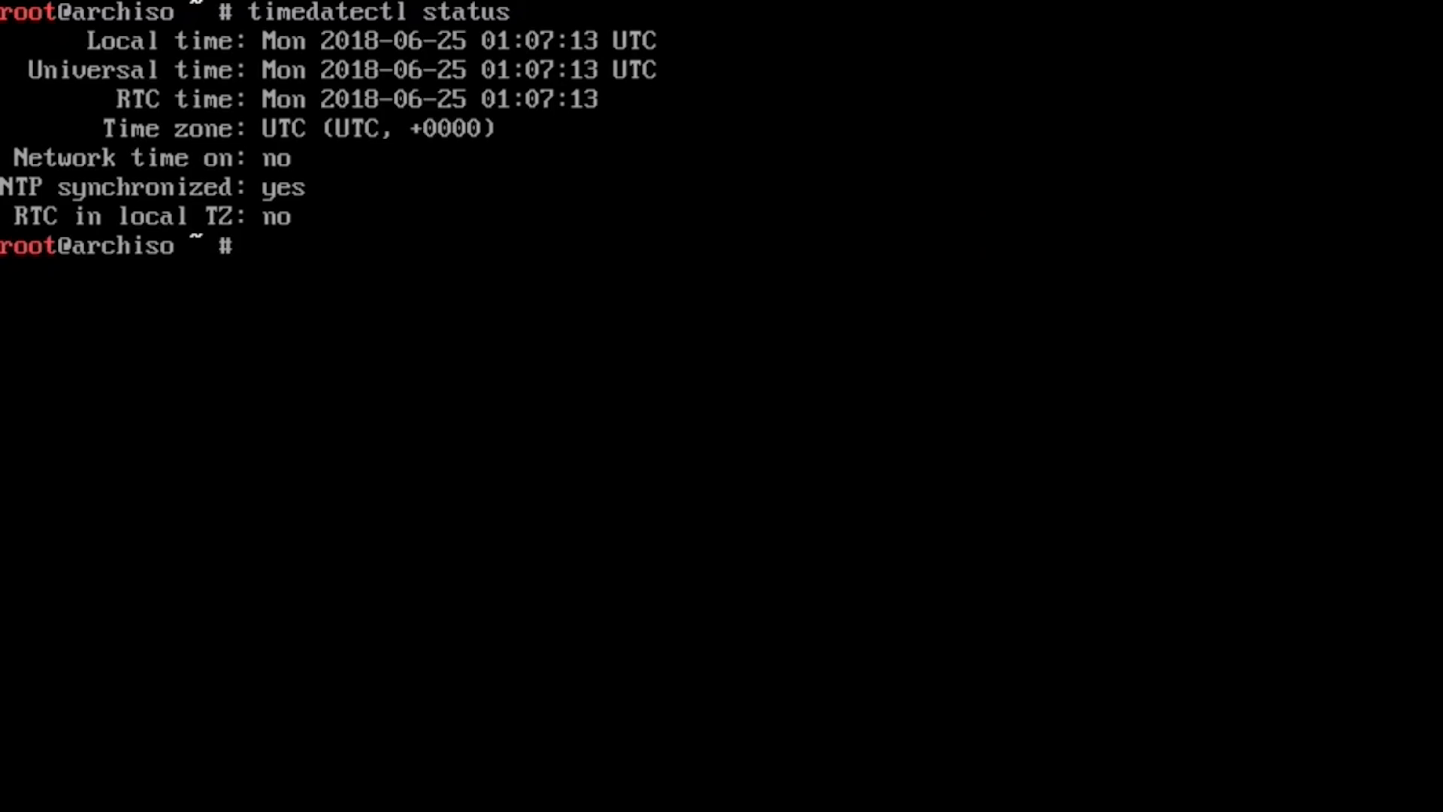
pyautogui.write('timedatectl')
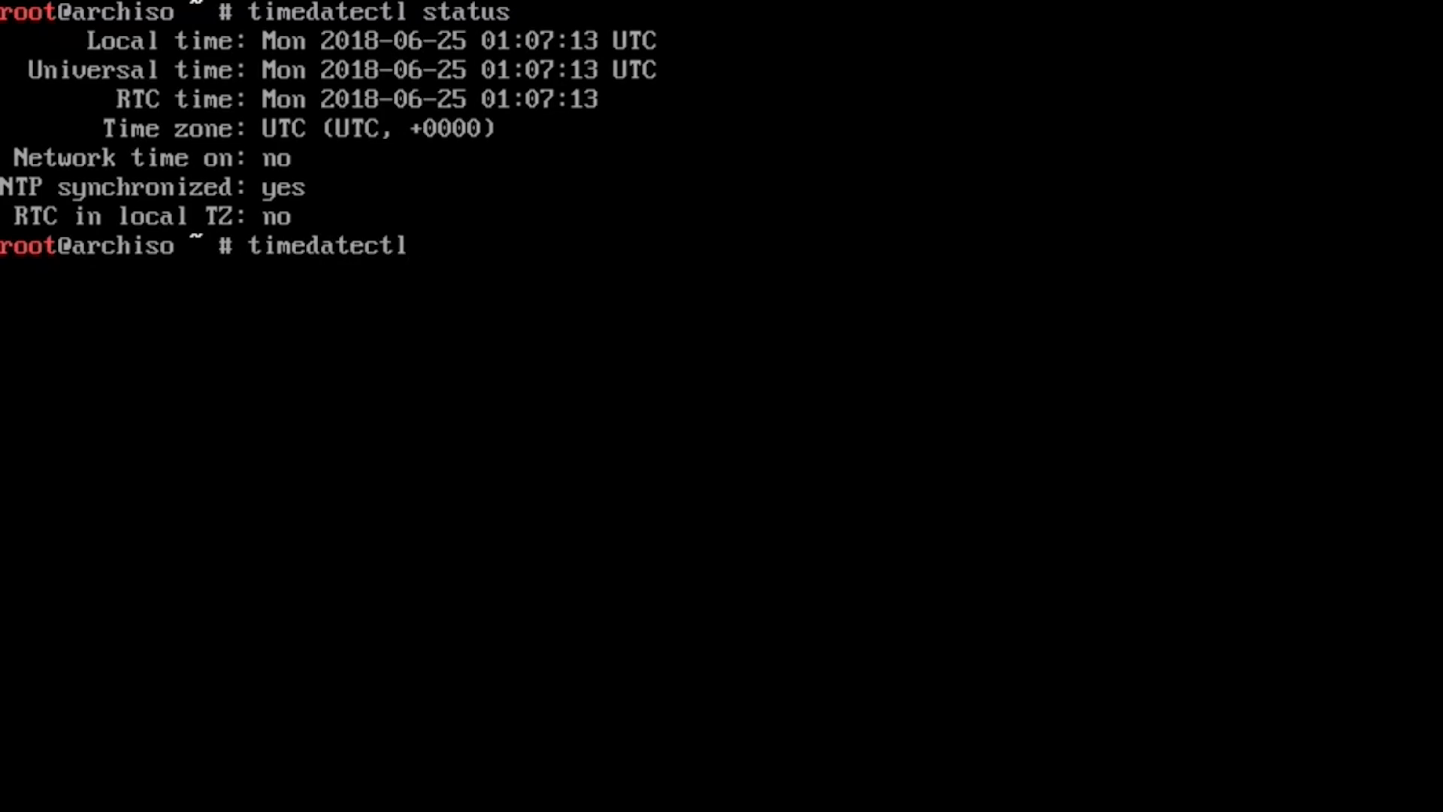
pyautogui.write('set-ntp true')
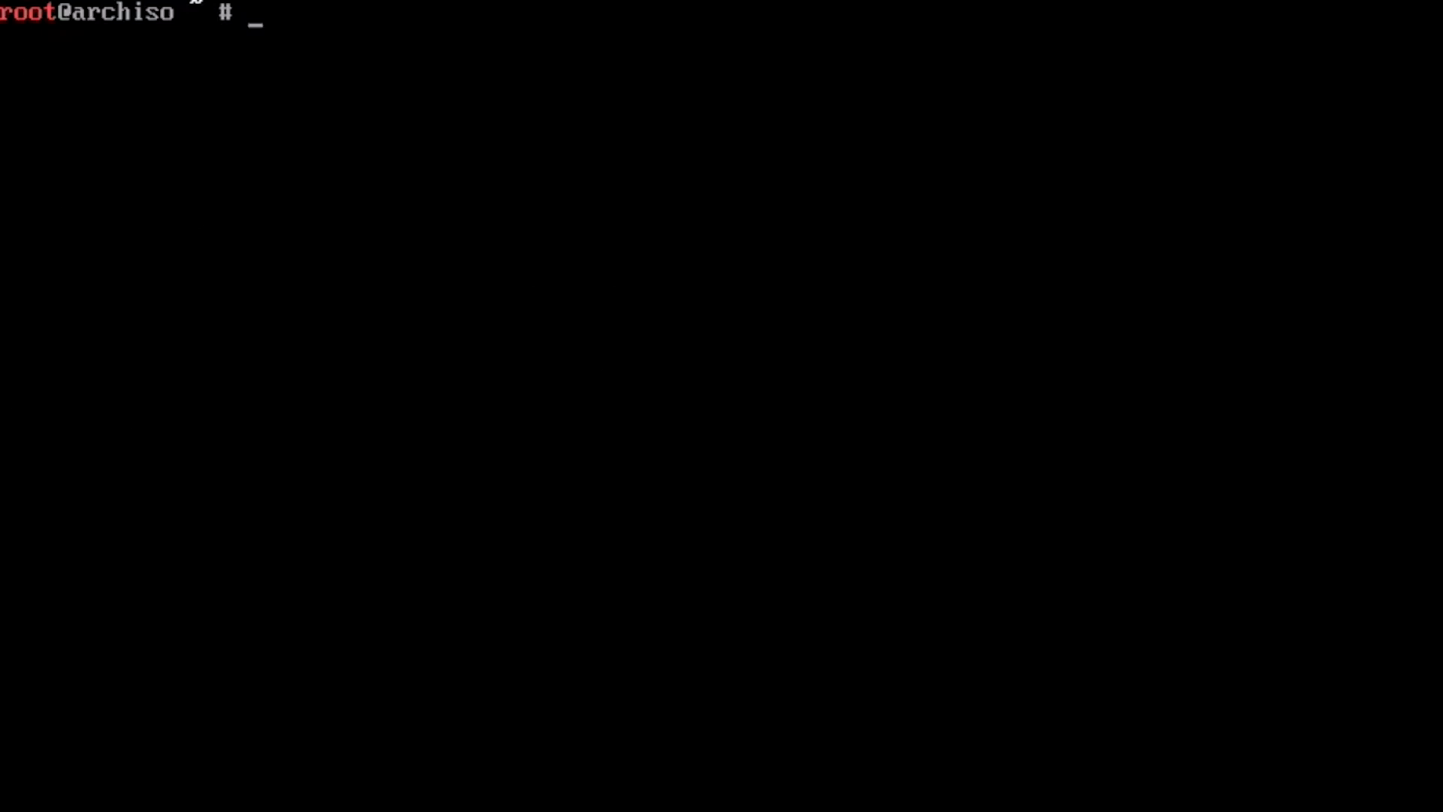
# - Review memory with free -g (15 GB, no swap) and disks with lsblk (119.2G sda)
pyautogui.write('free')
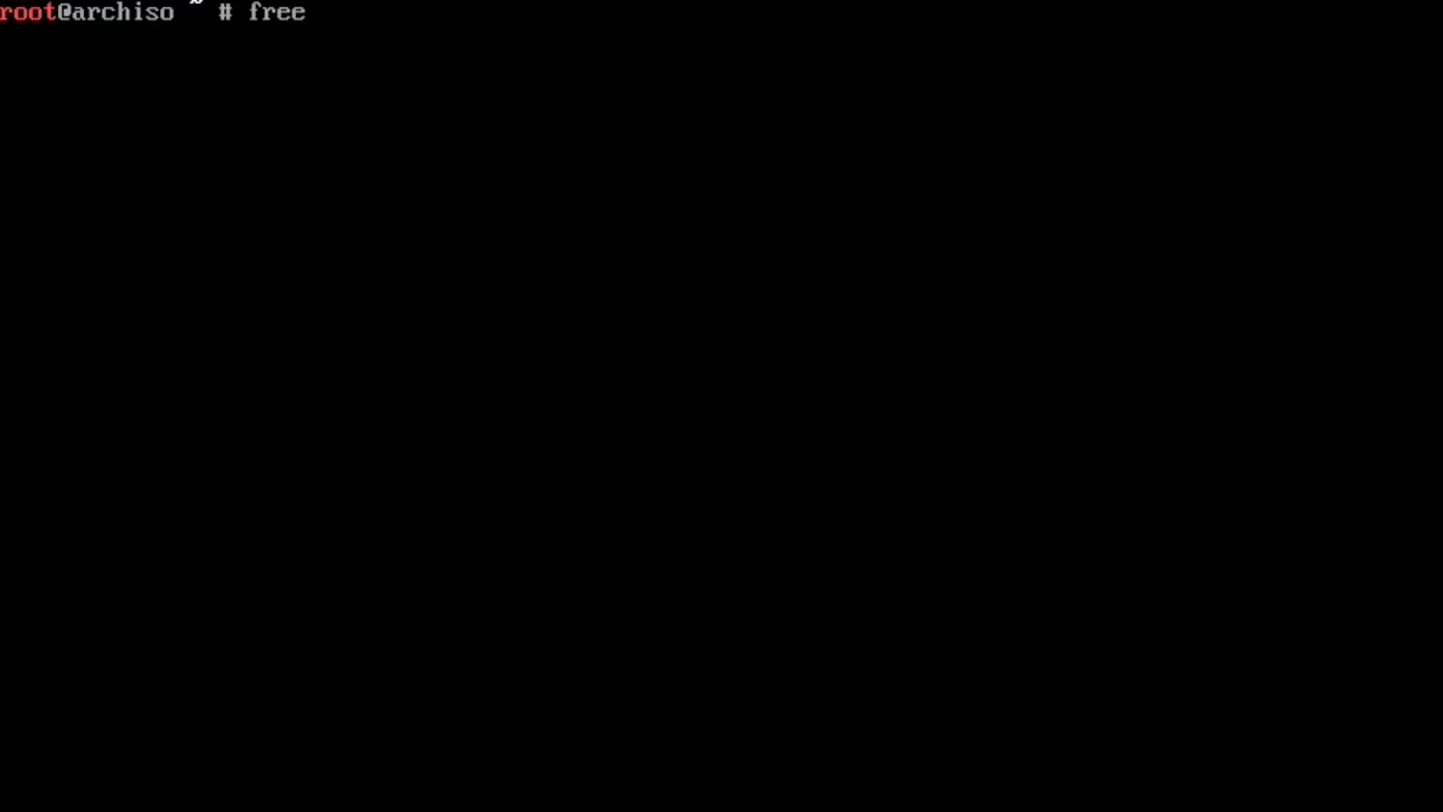
pyautogui.write('-g')
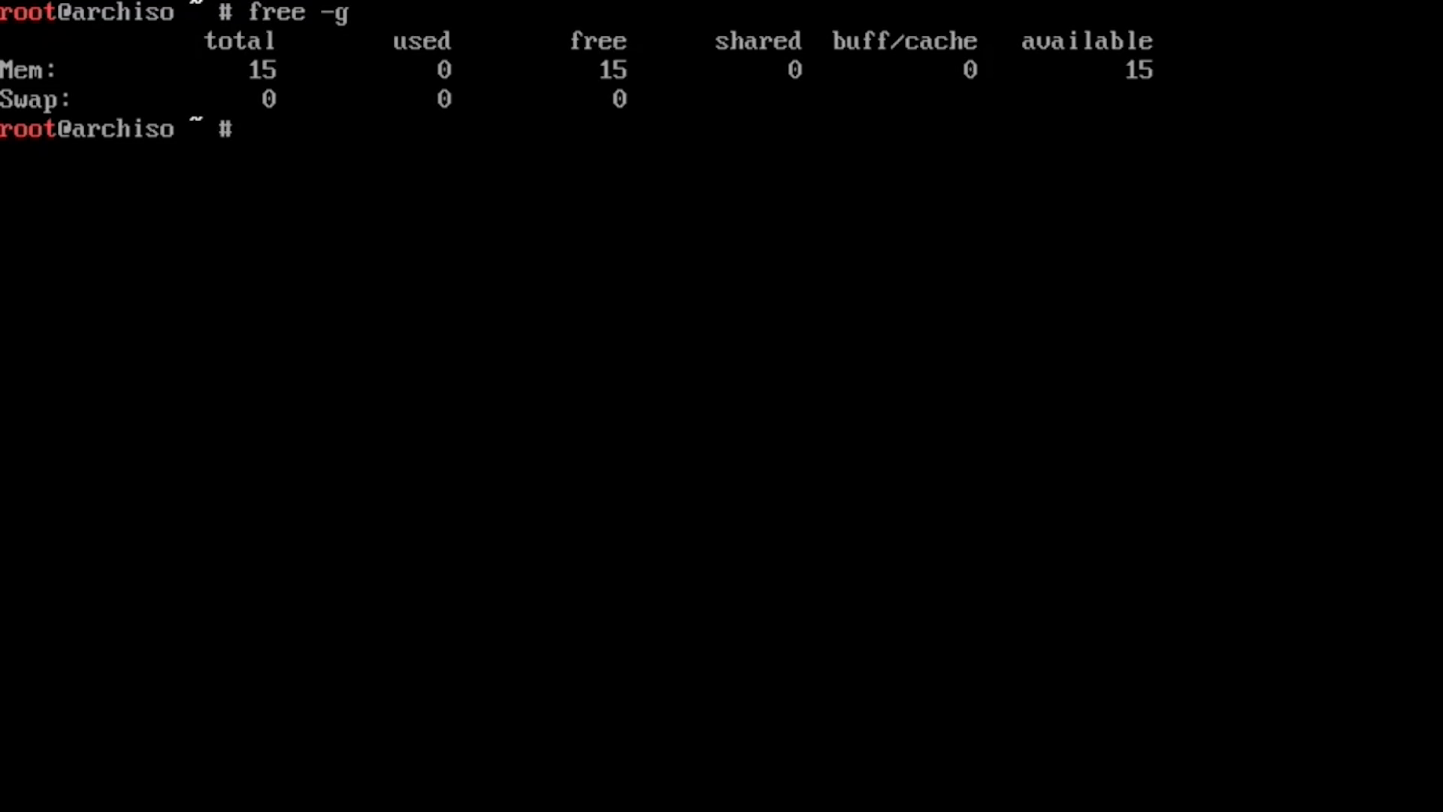
pyautogui.write('lsblk')
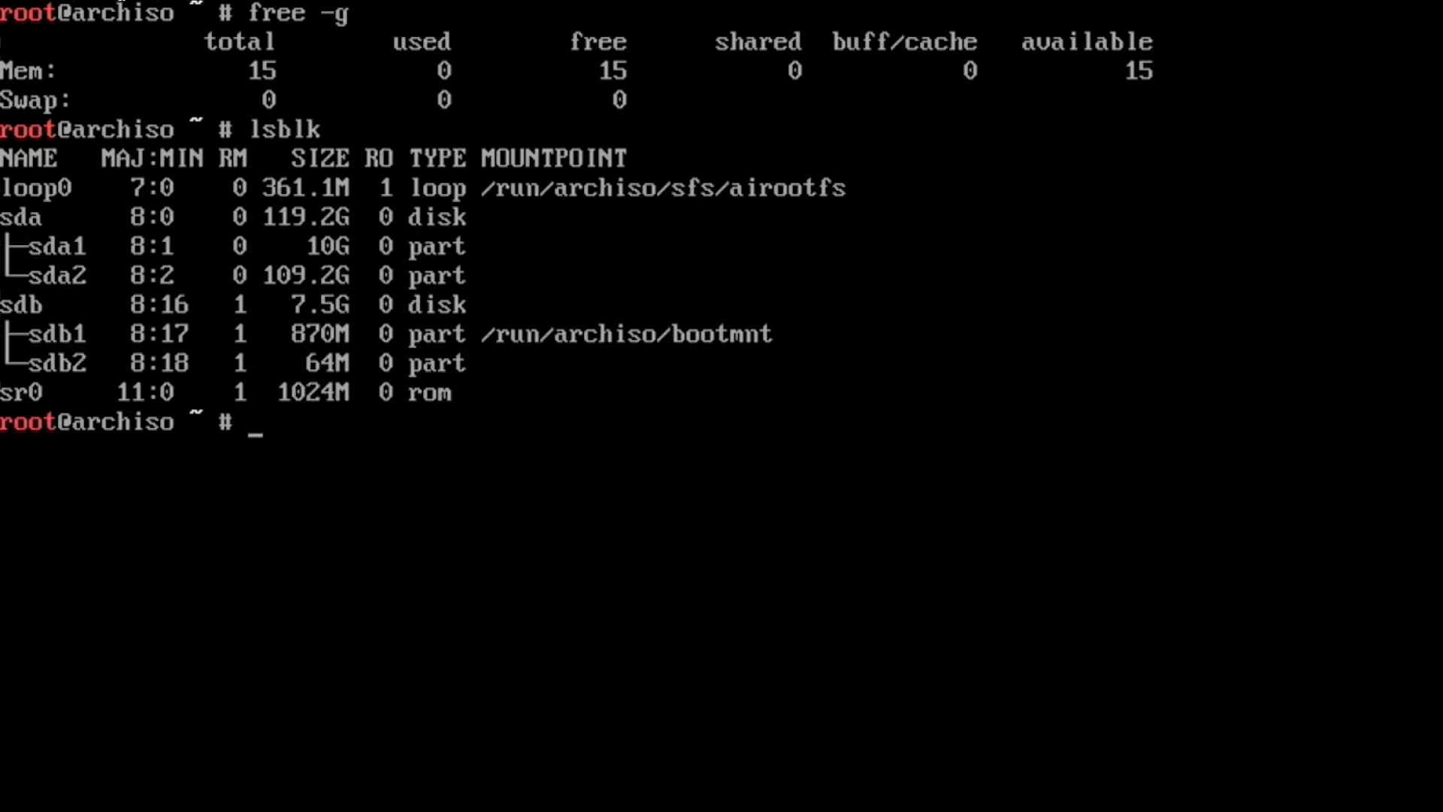
pyautogui.write('fdisk')
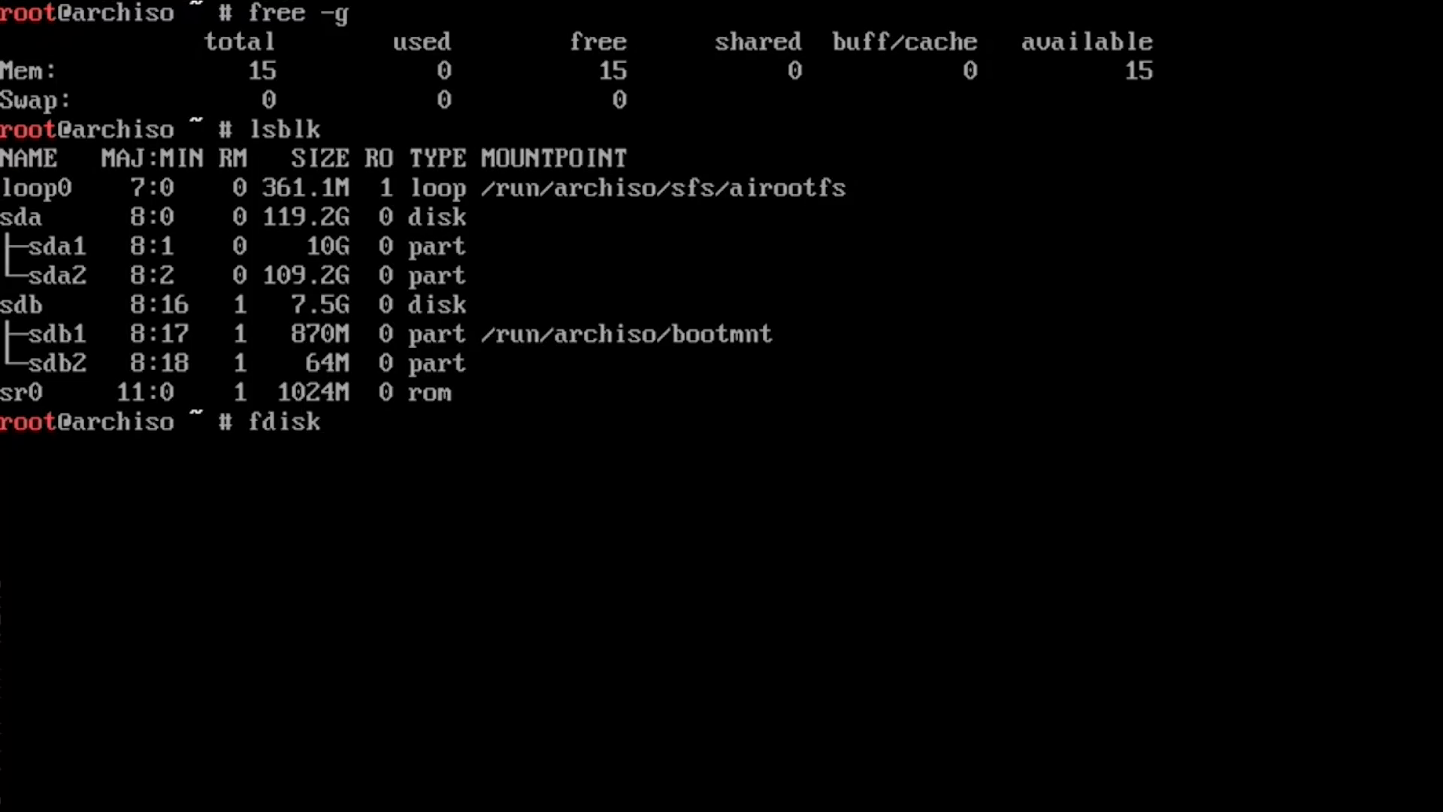
# - In fdisk /dev/sda, create a new DOS label, a +10G sda1 and a 109.2G sda2
pyautogui.write('/d')
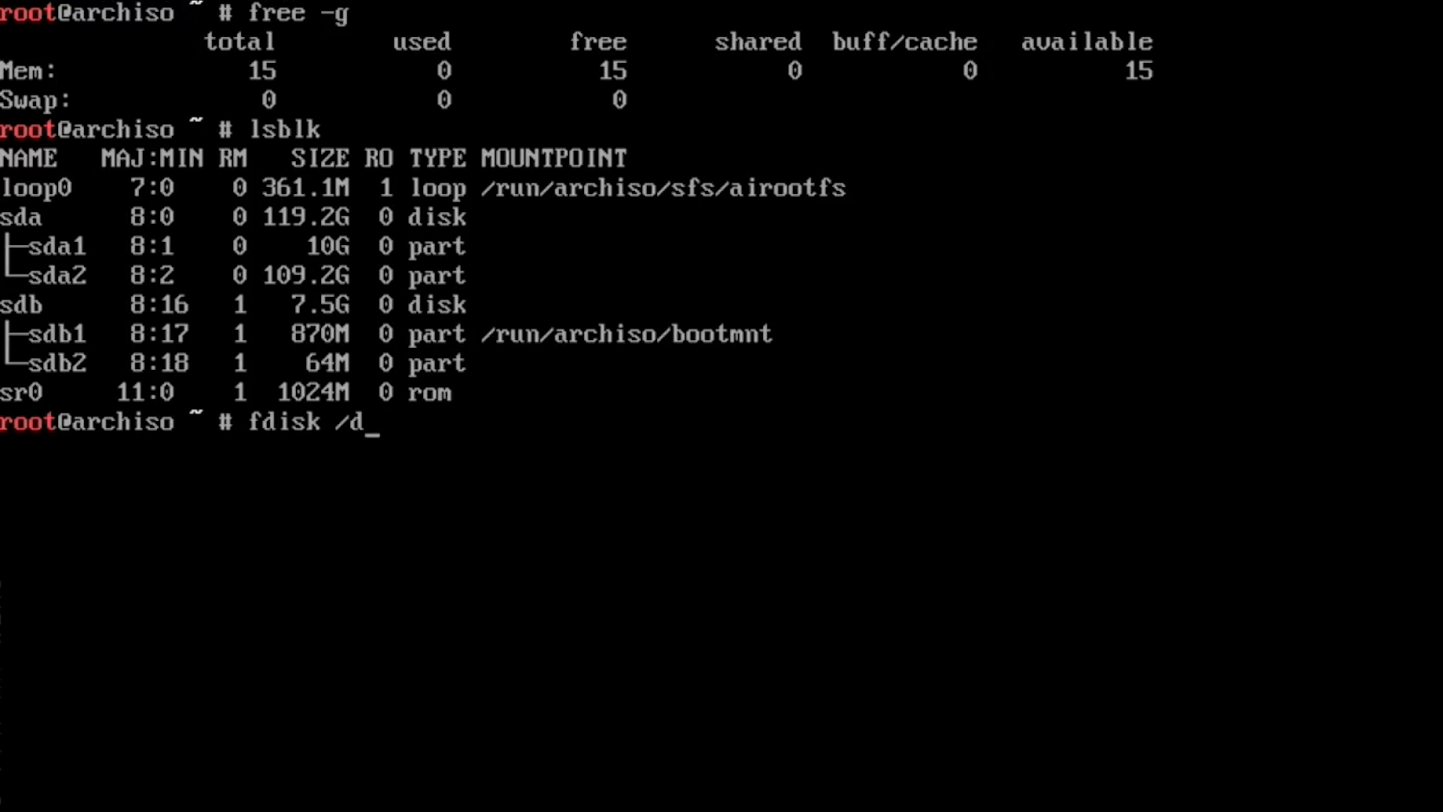
pyautogui.write('ev/sda')
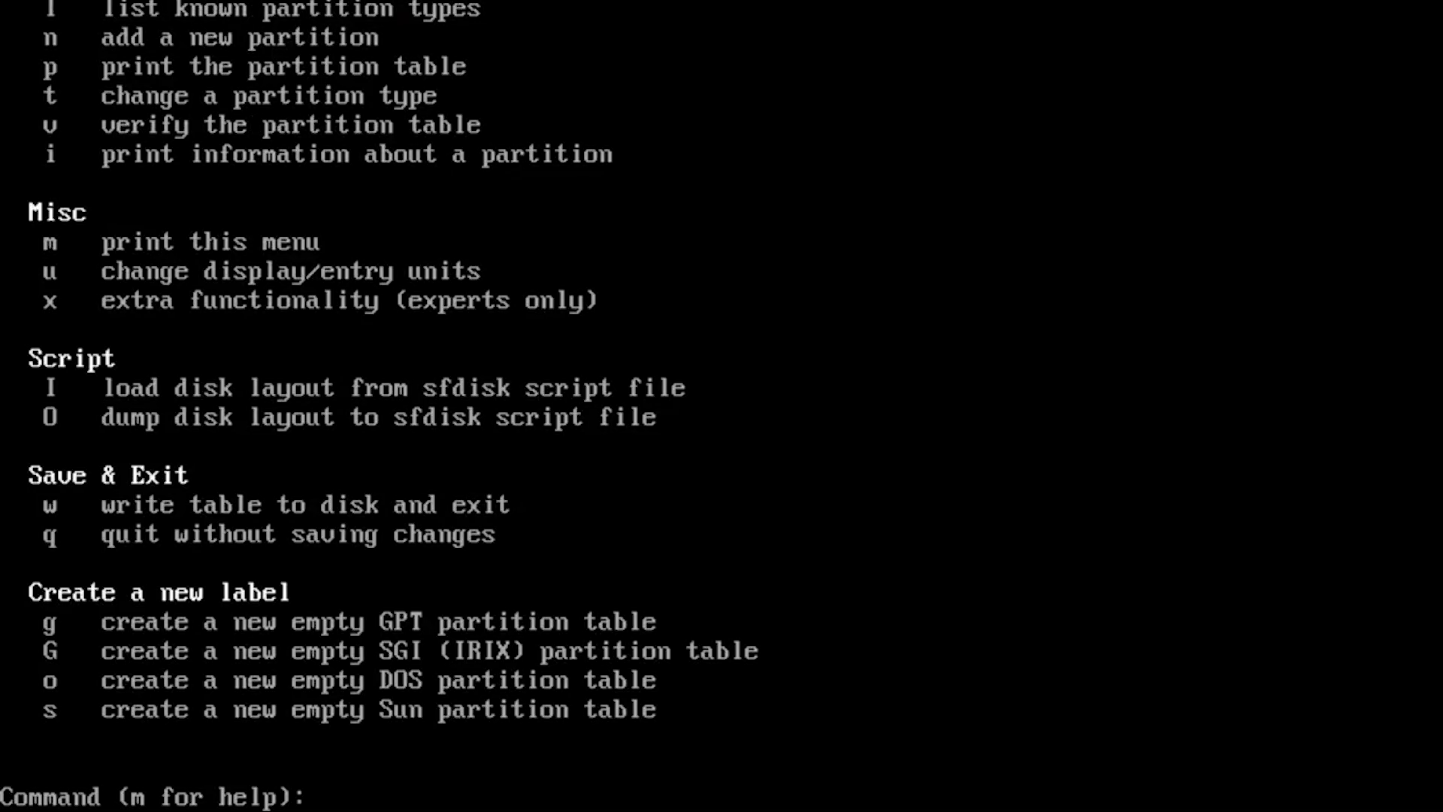
pyautogui.write('p')
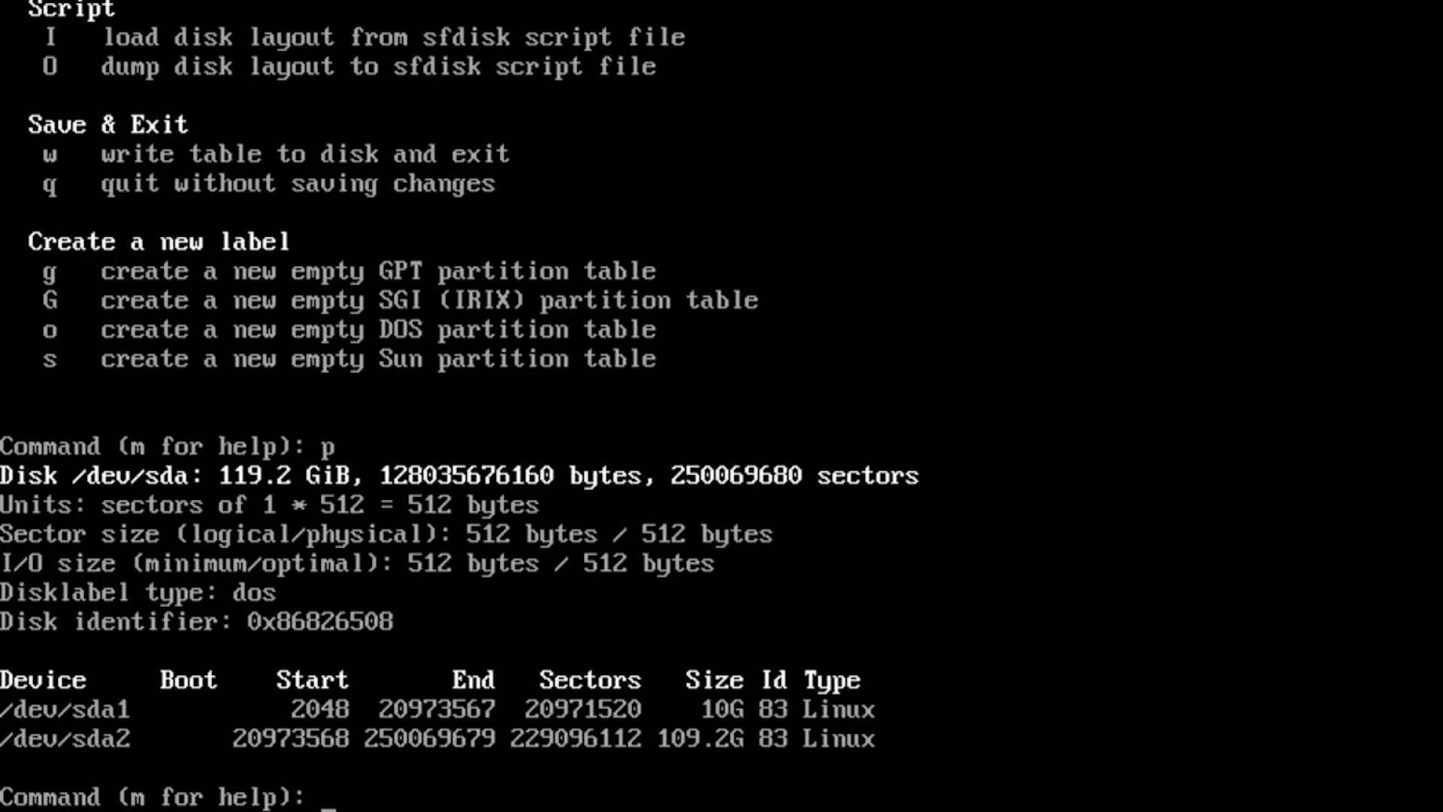
pyautogui.write('o')
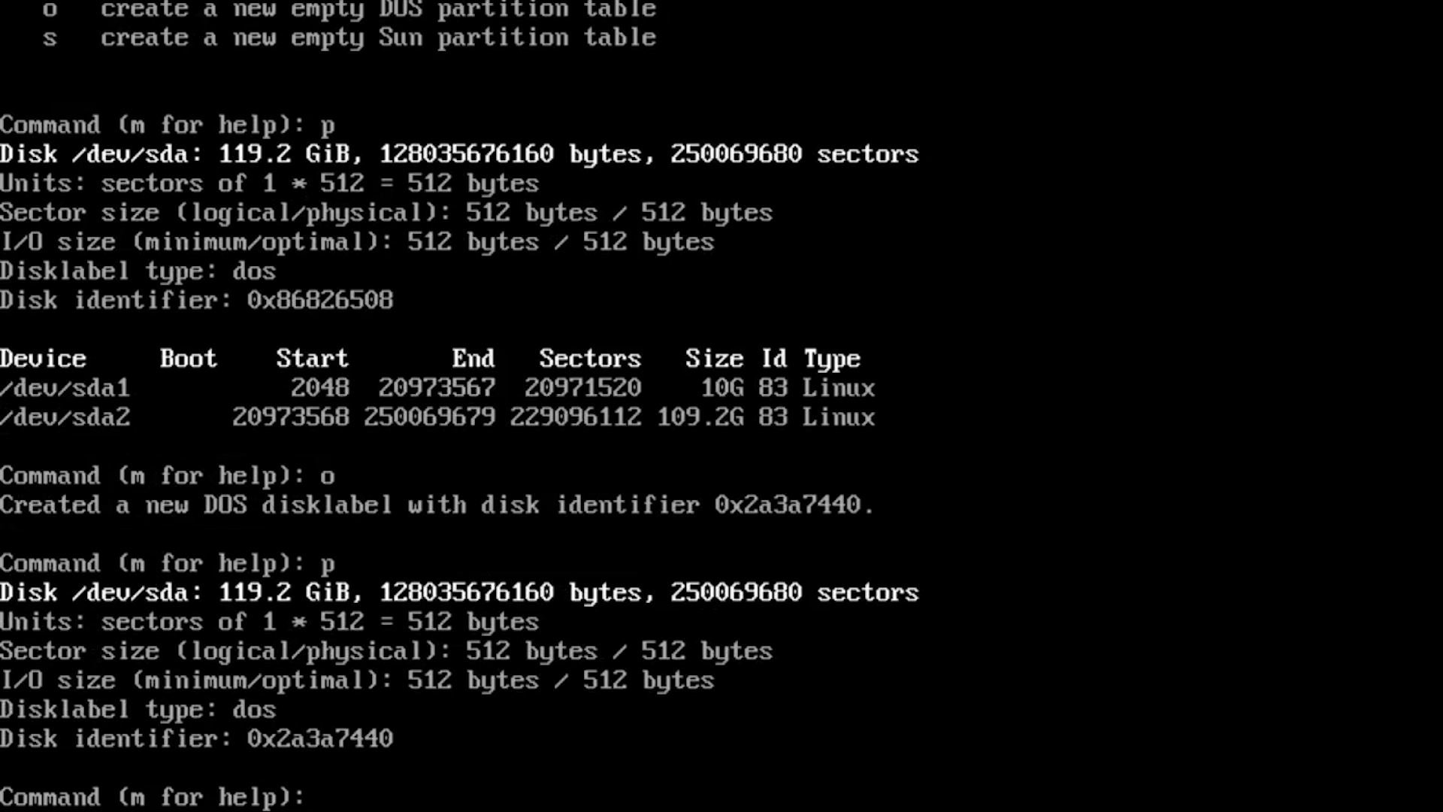
pyautogui.write('m')
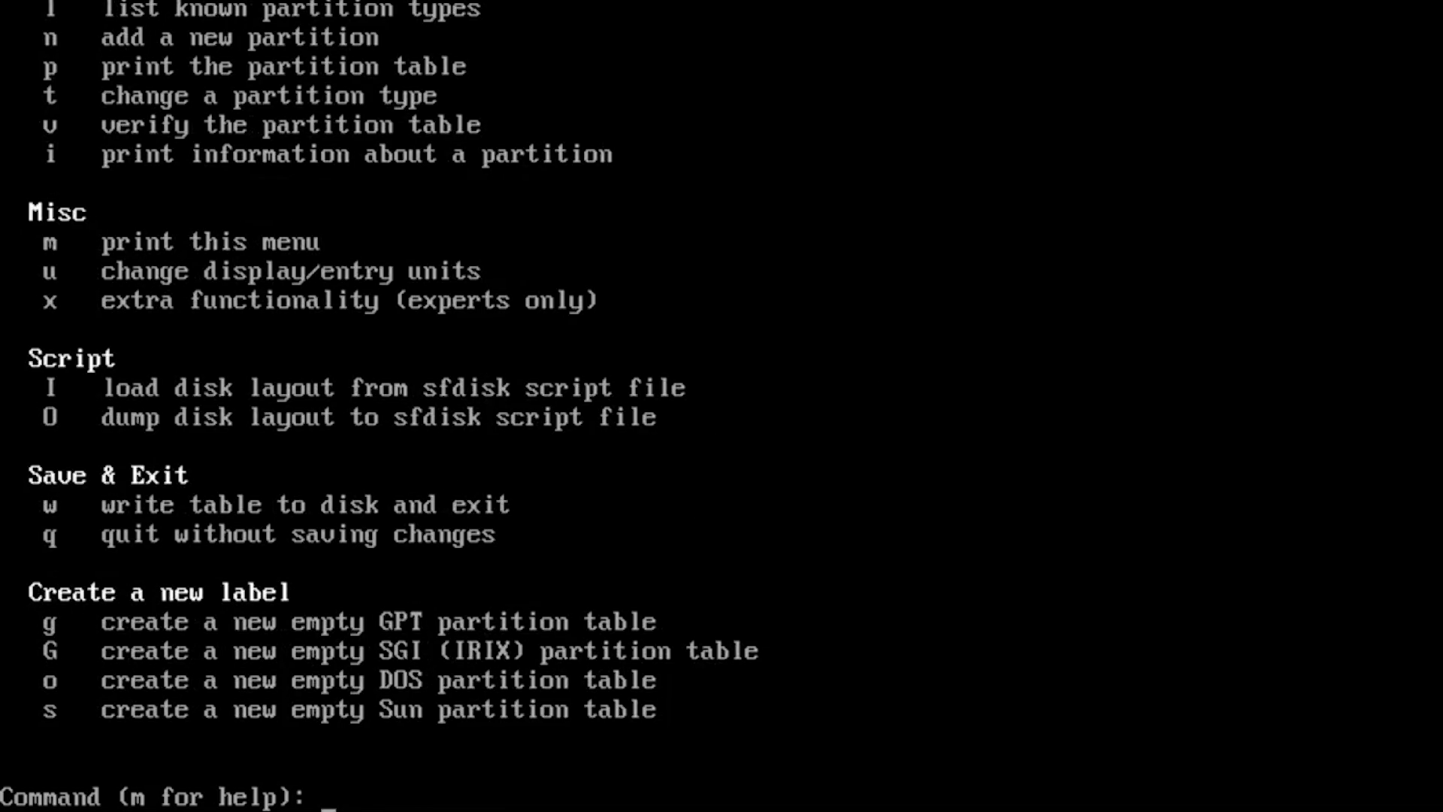
pyautogui.write('n')
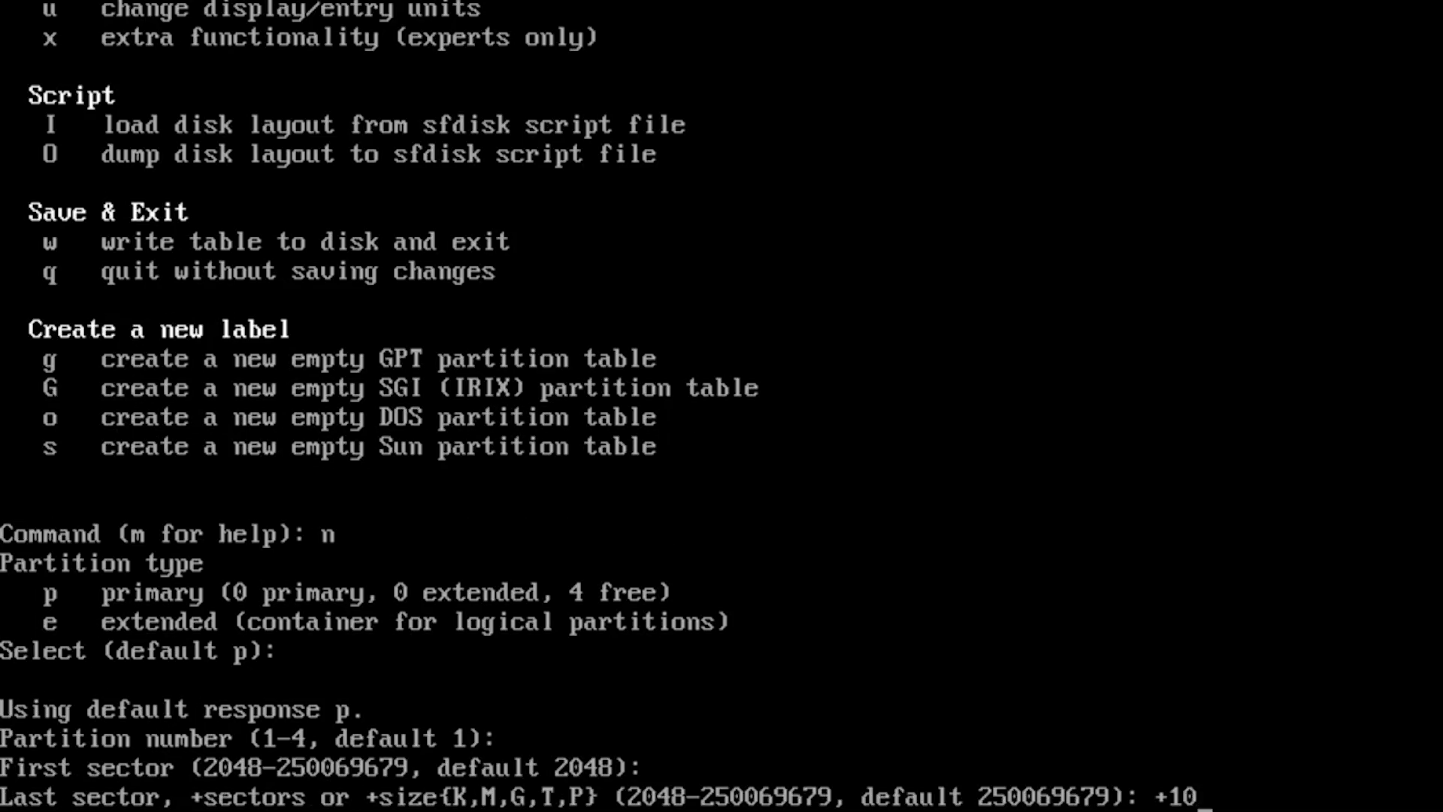
pyautogui.write('G')
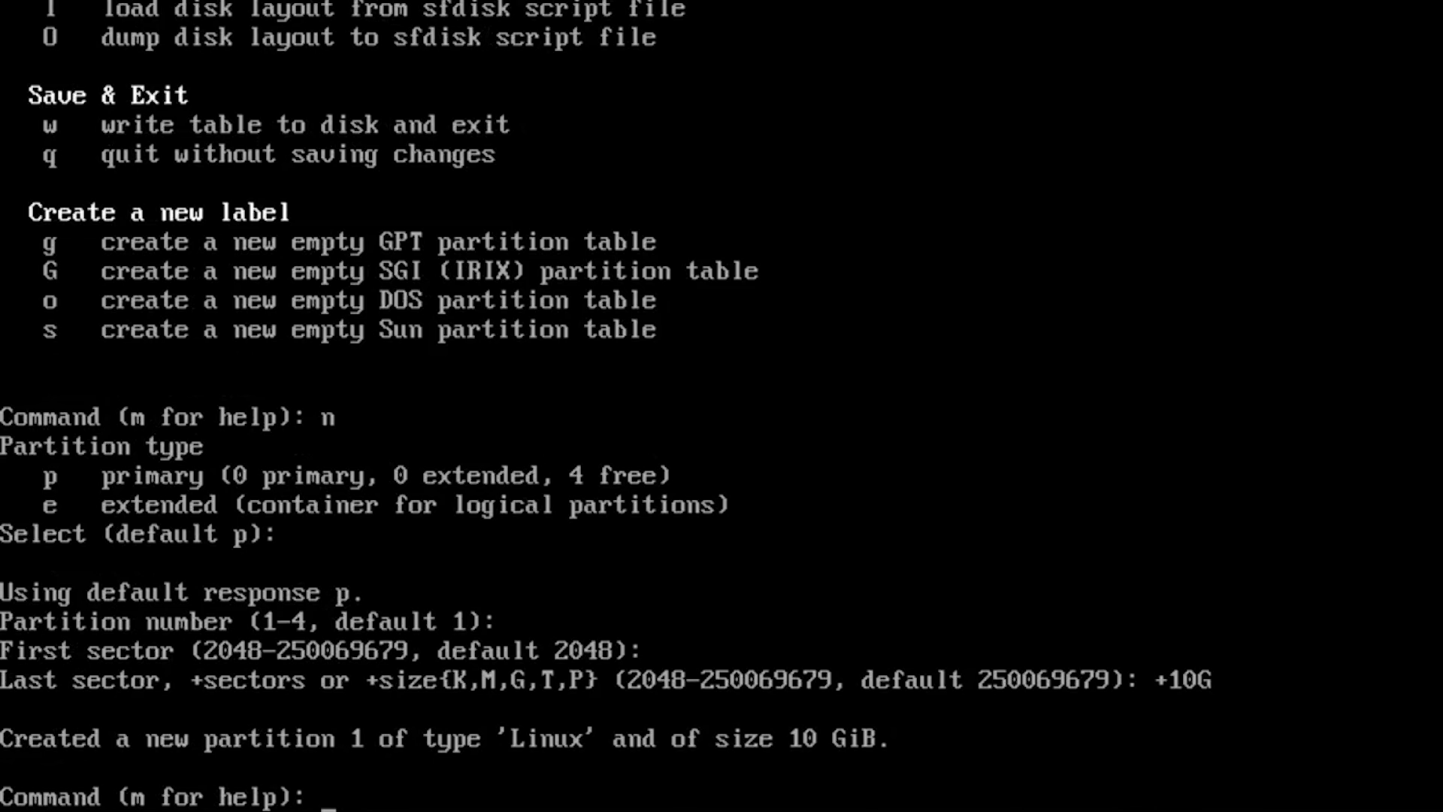
pyautogui.write('p')
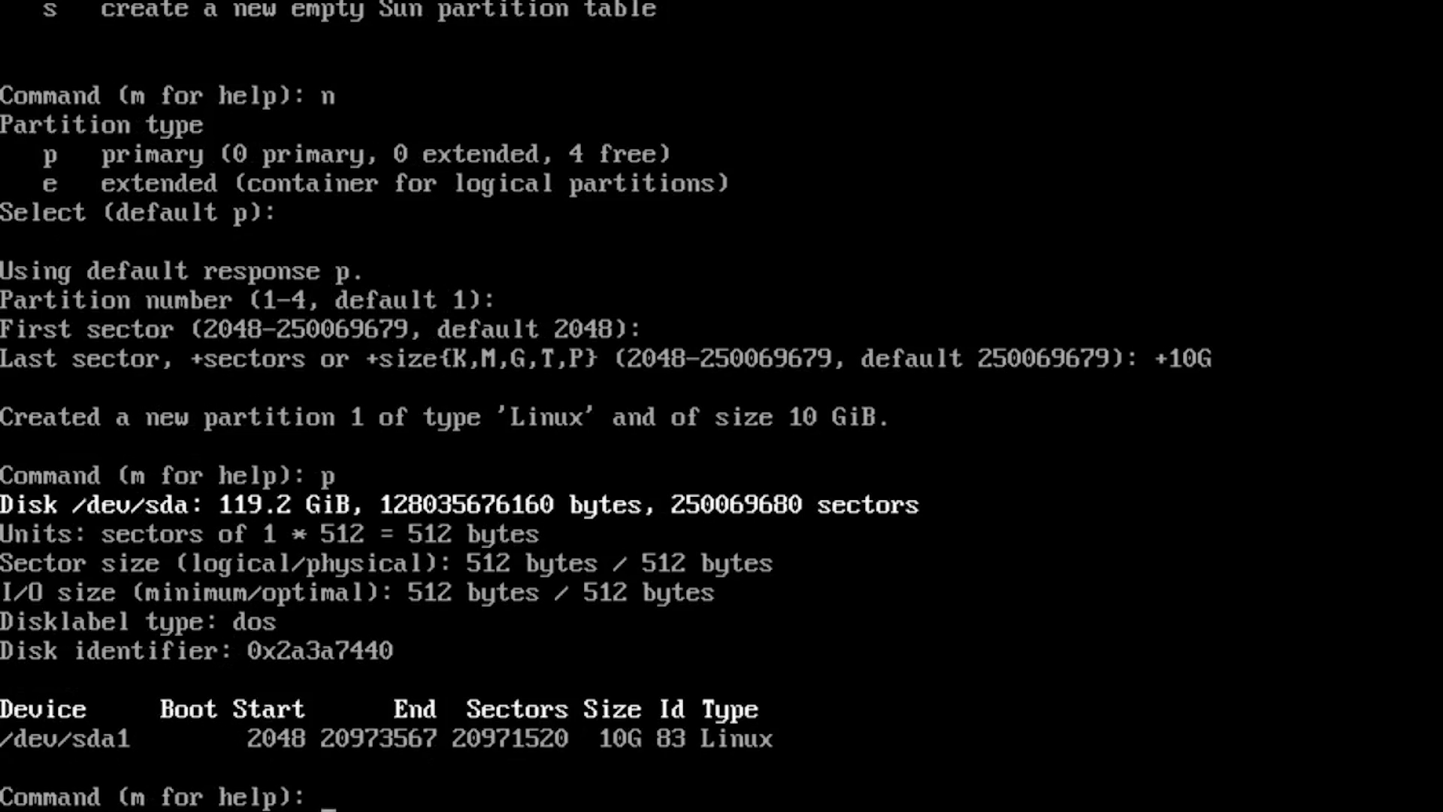
pyautogui.write('n')
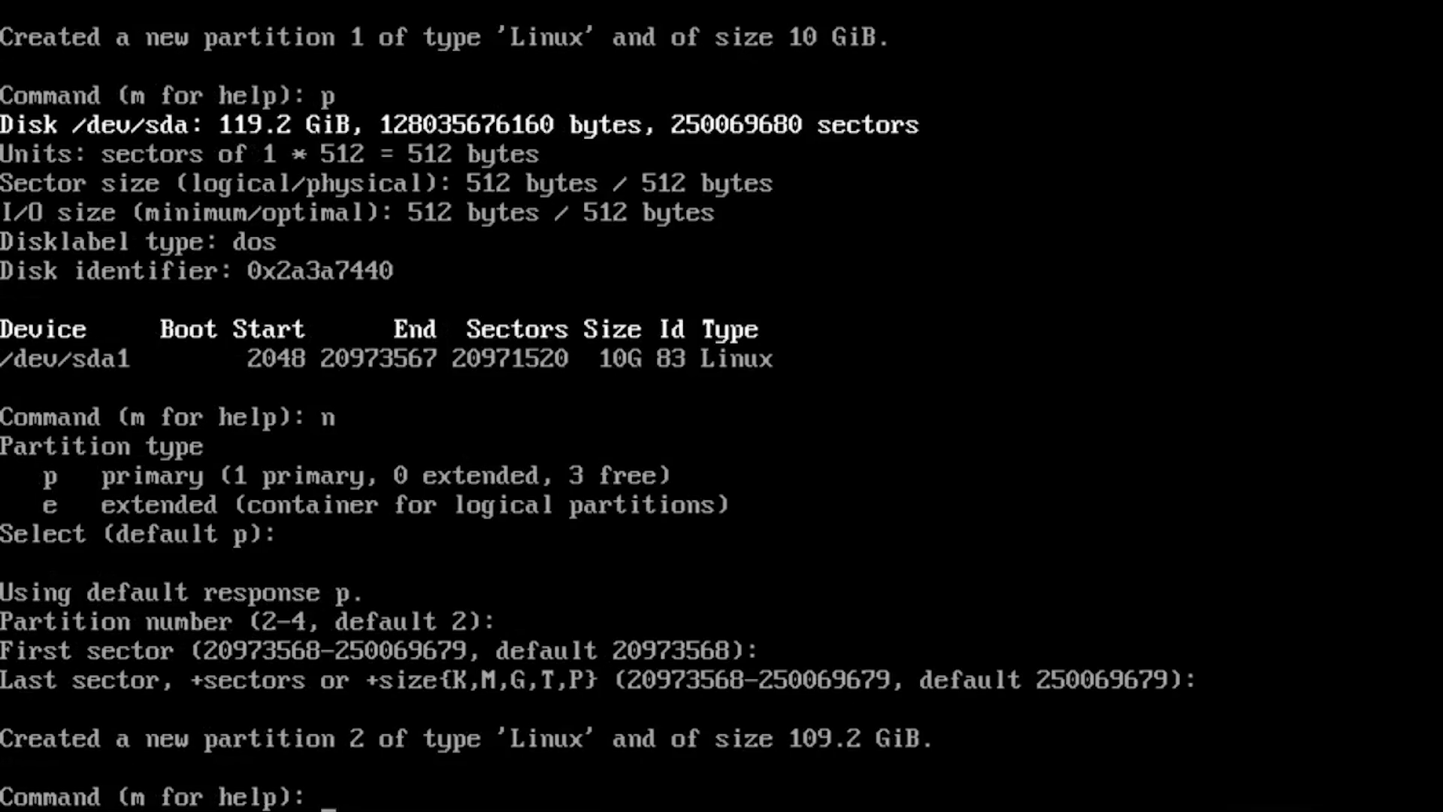
# - Retype partition 1 to type 82 (Linux swap) and write the table with w
pyautogui.write('p')
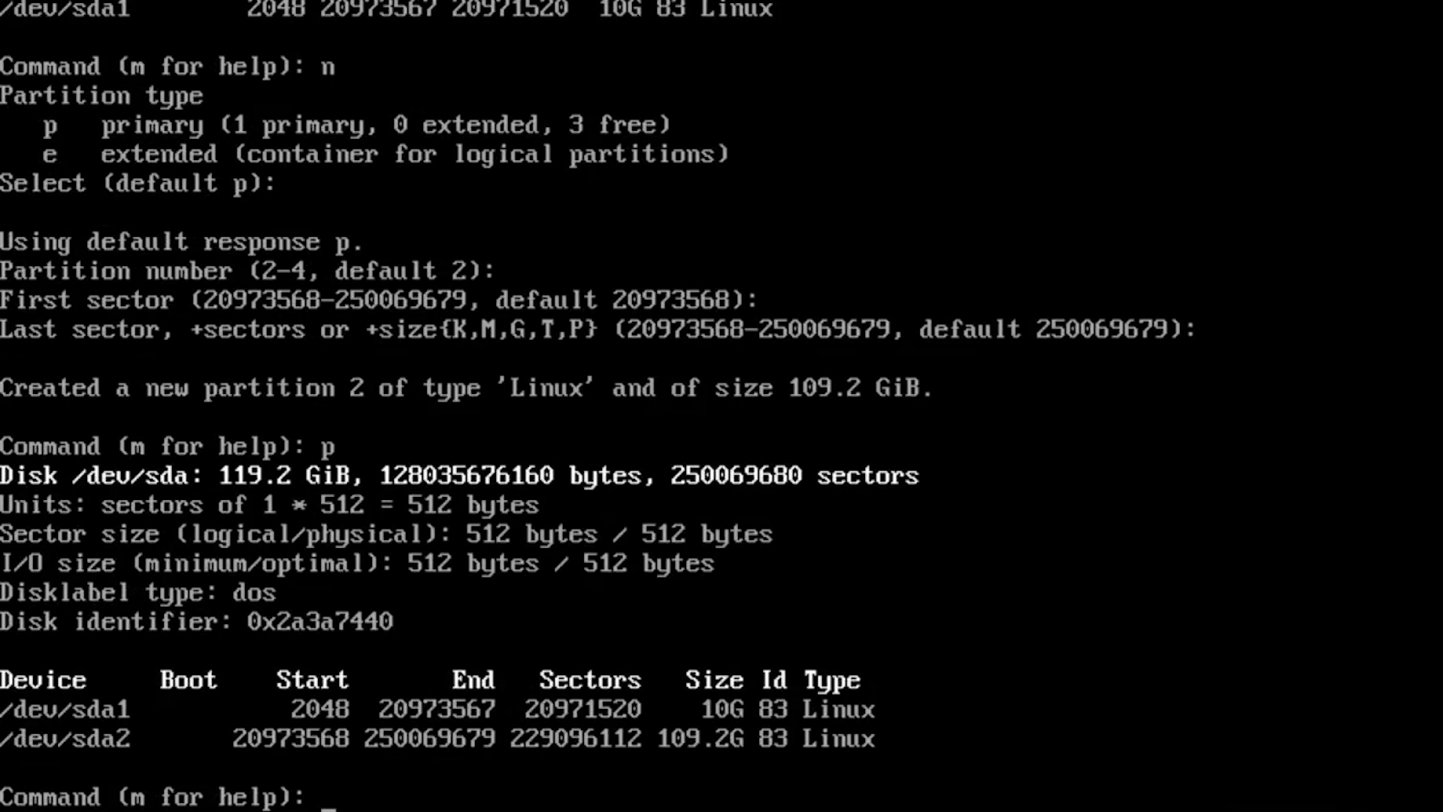
pyautogui.write('t')
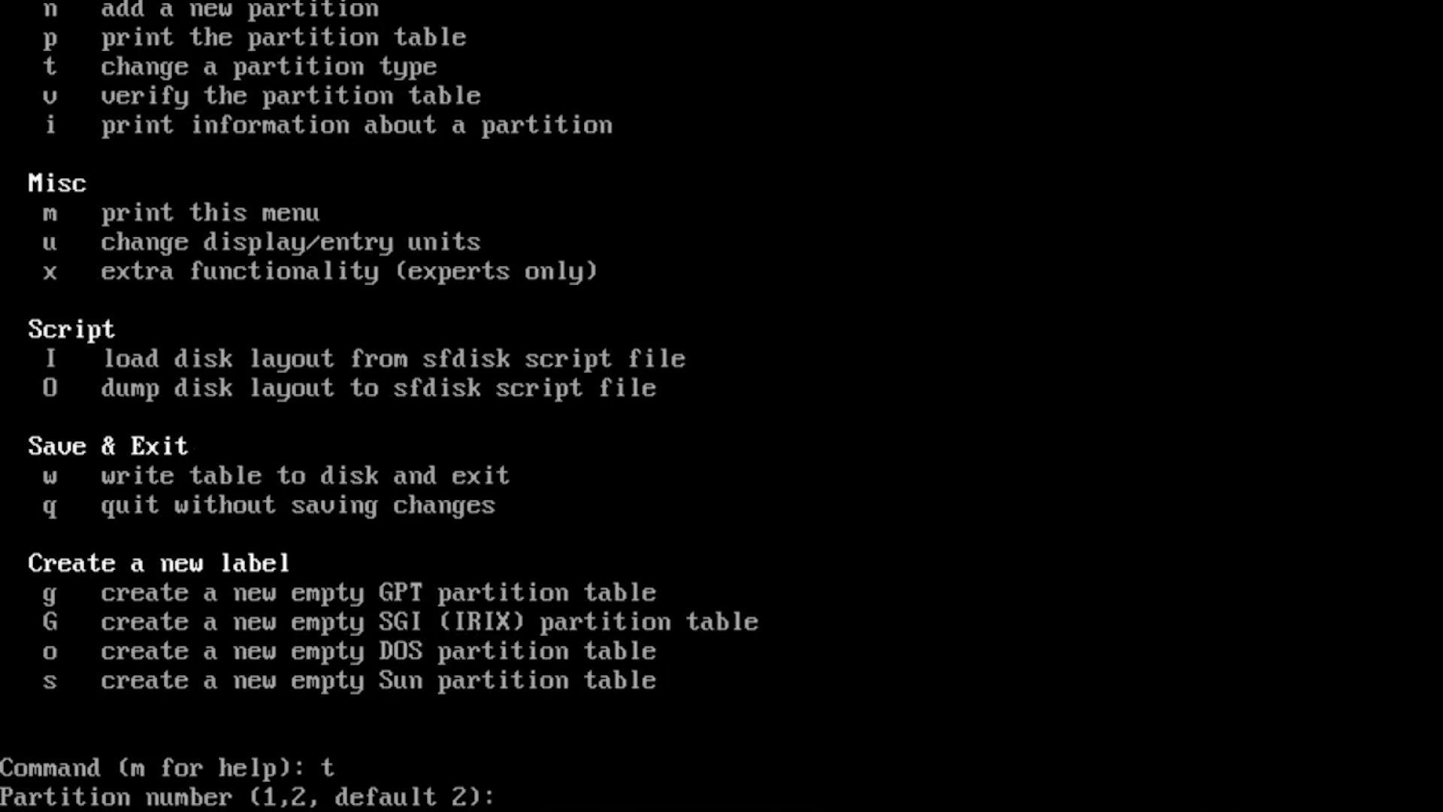
pyautogui.write('1')
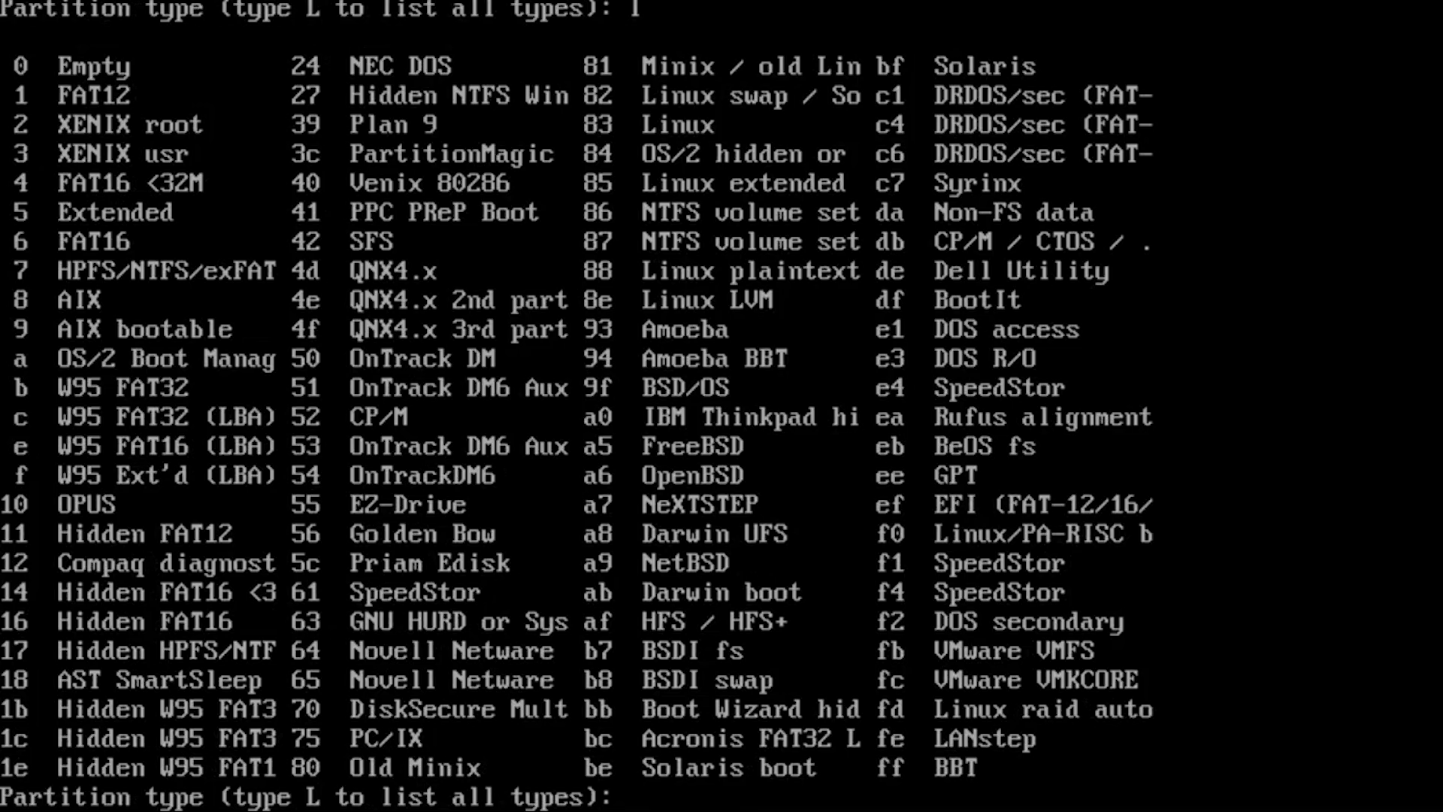
pyautogui.write('82')
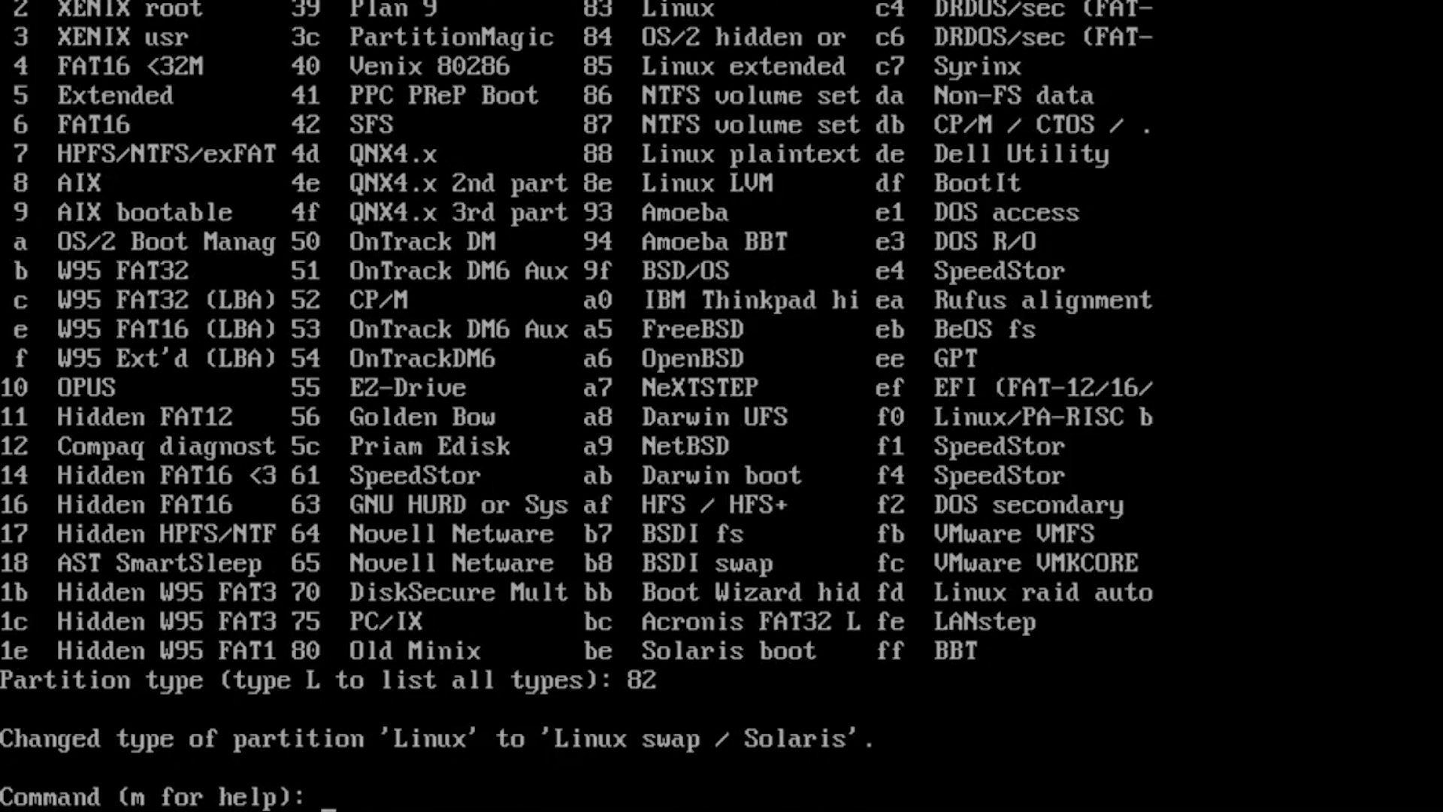
pyautogui.write('p')
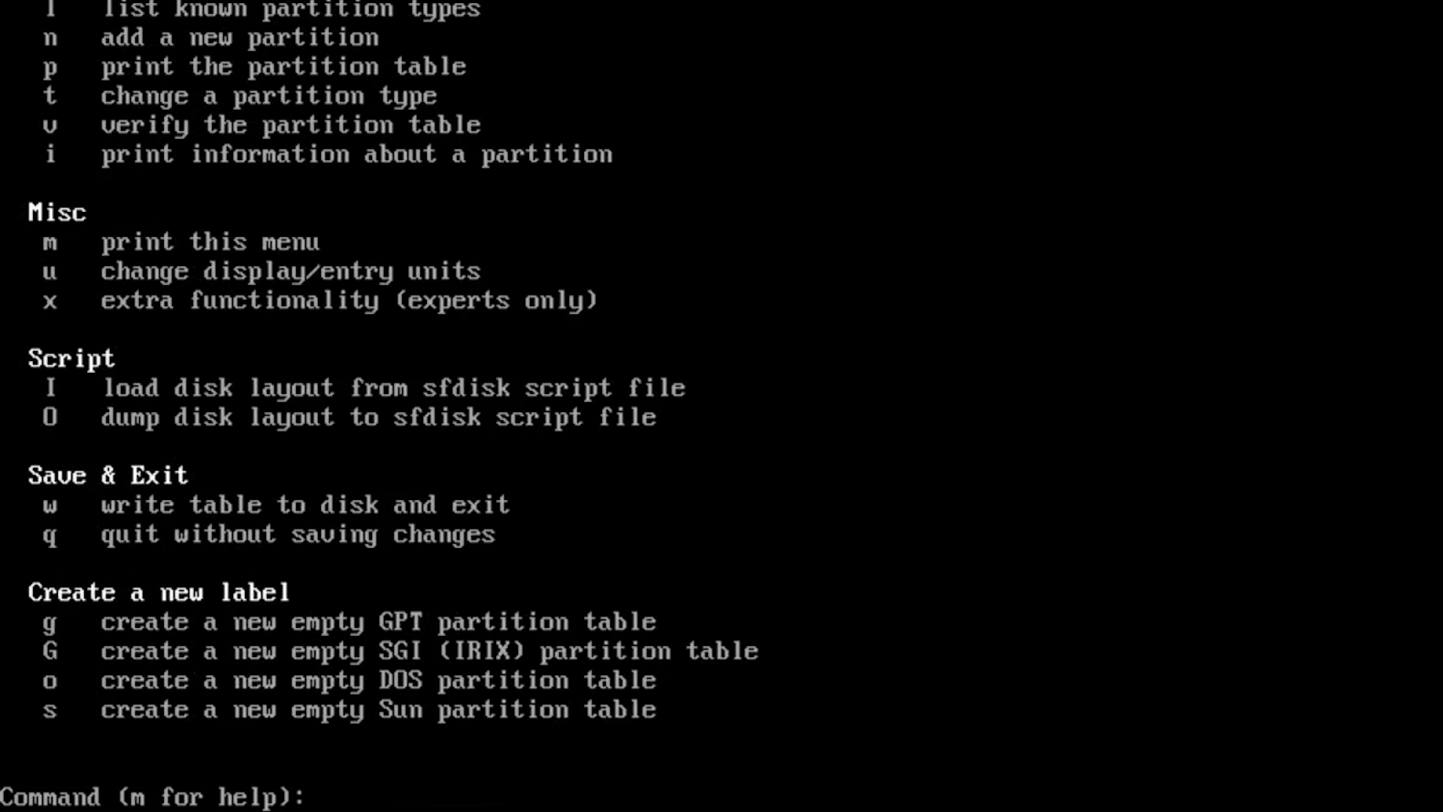
pyautogui.write('w')
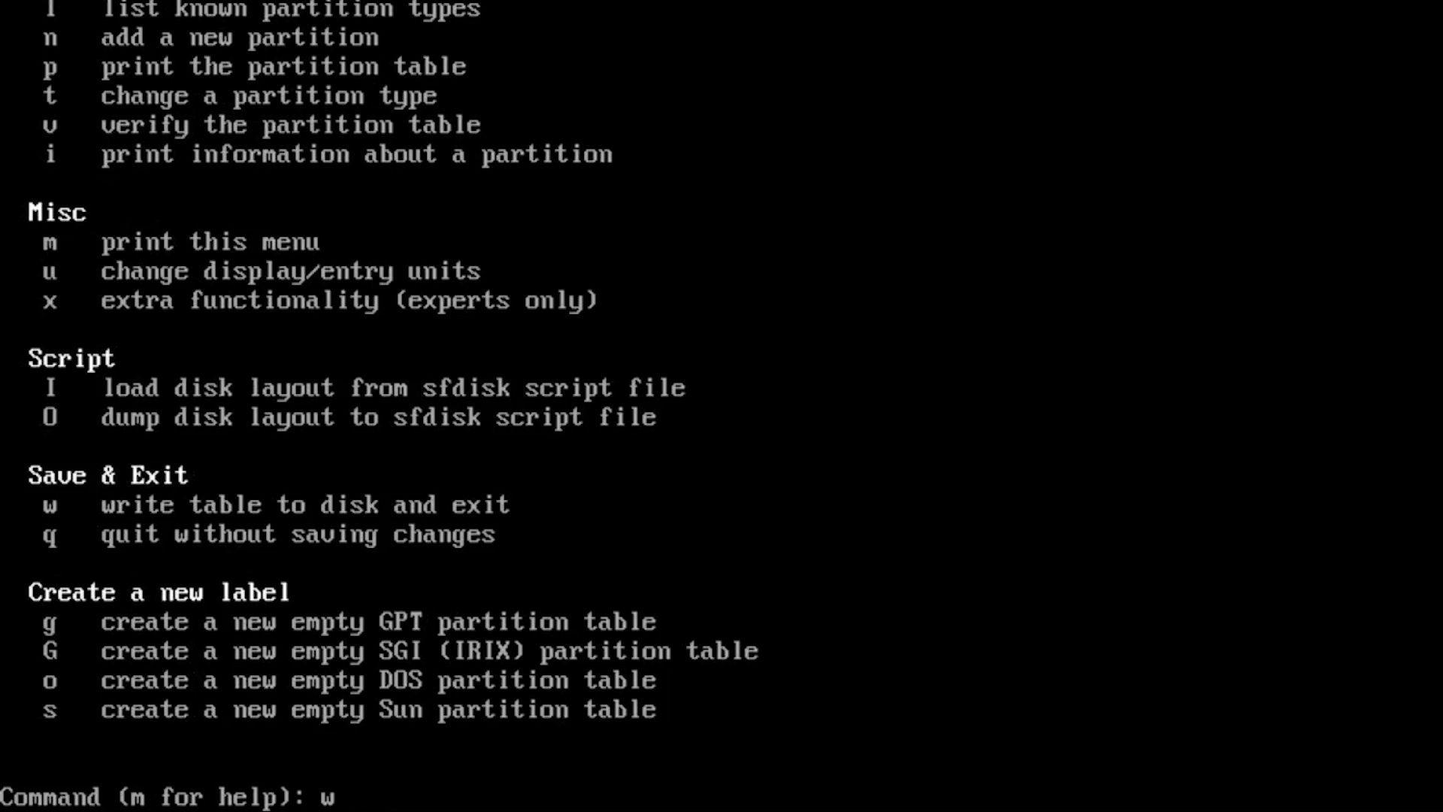
pyautogui.press('Return')
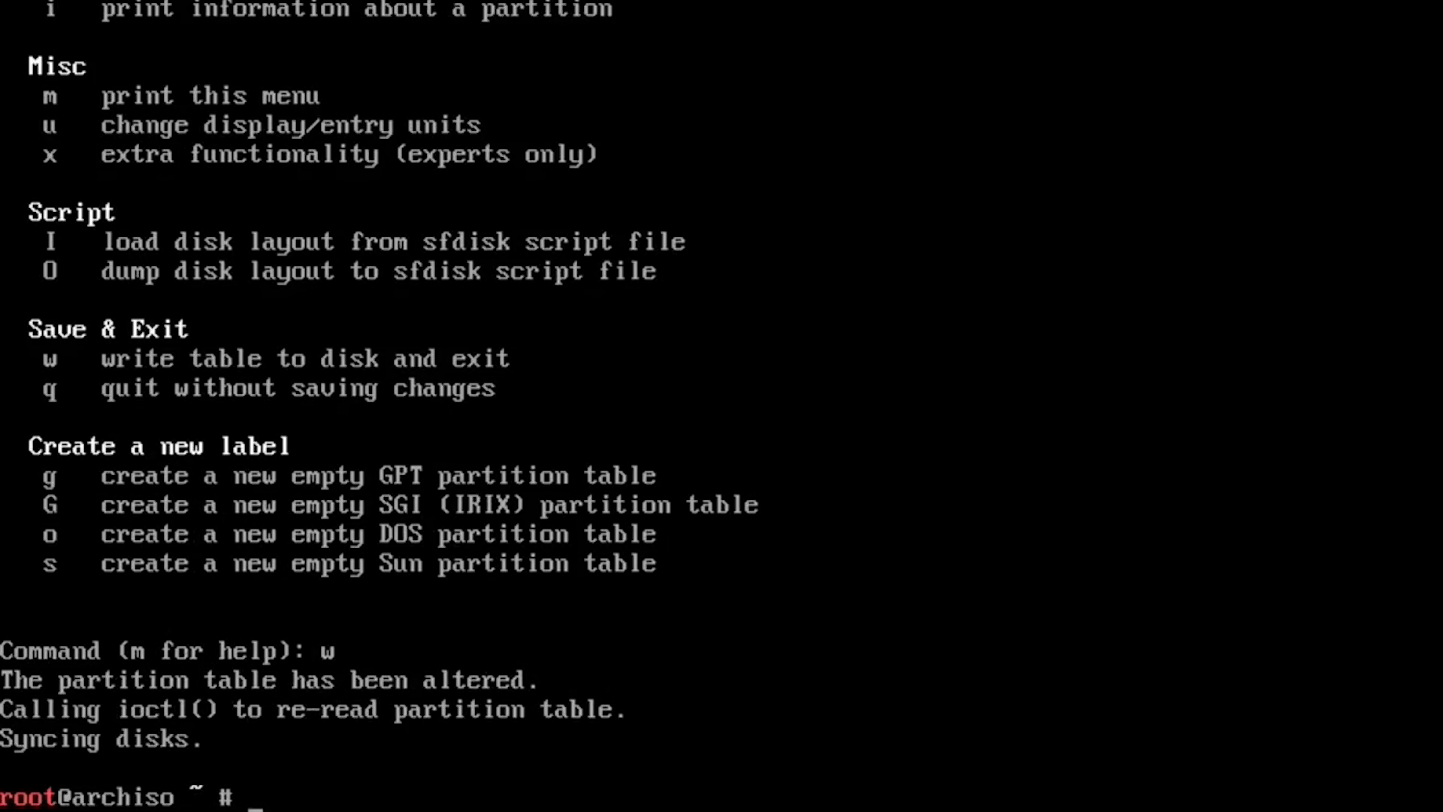
pyautogui.write('f')
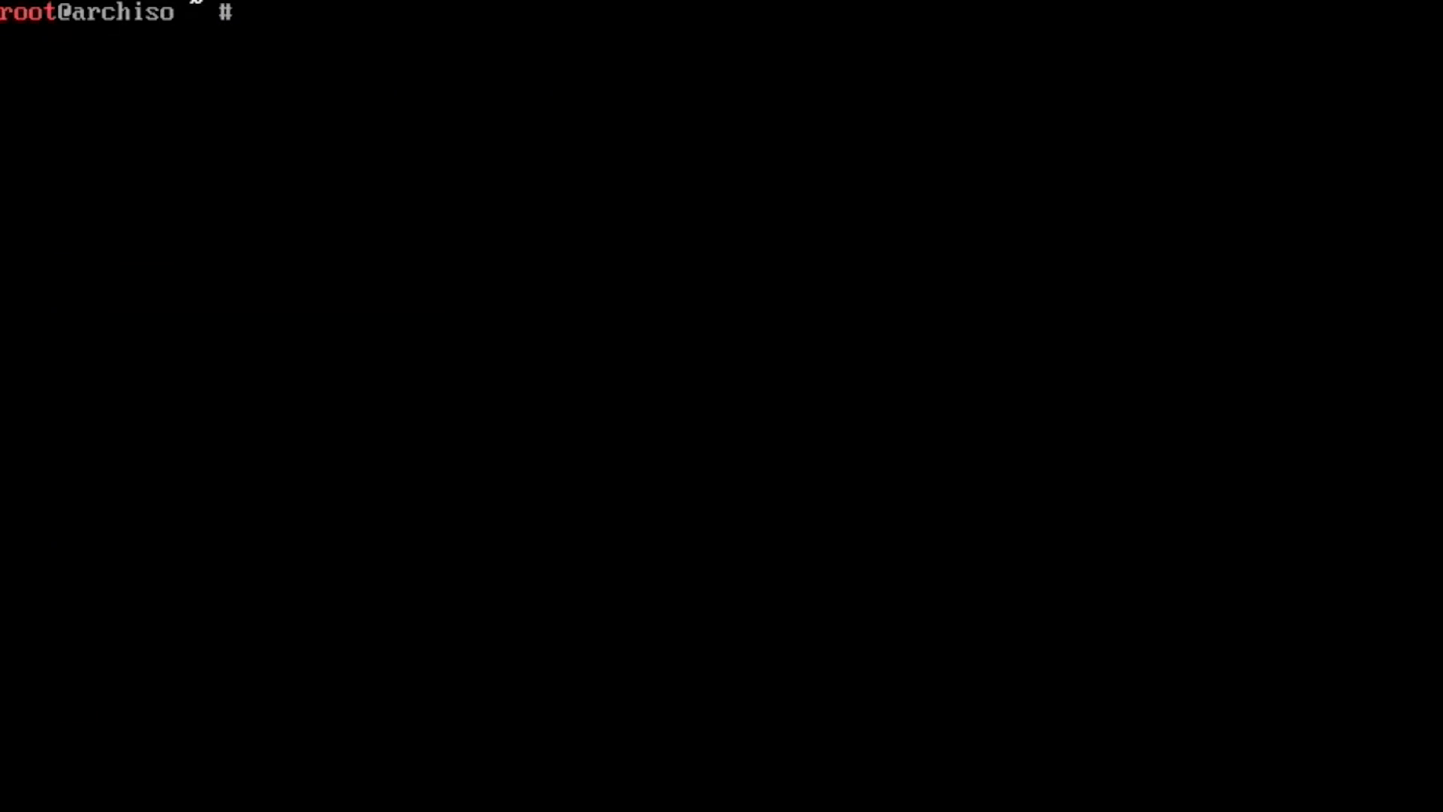
pyautogui.write('fdiek')
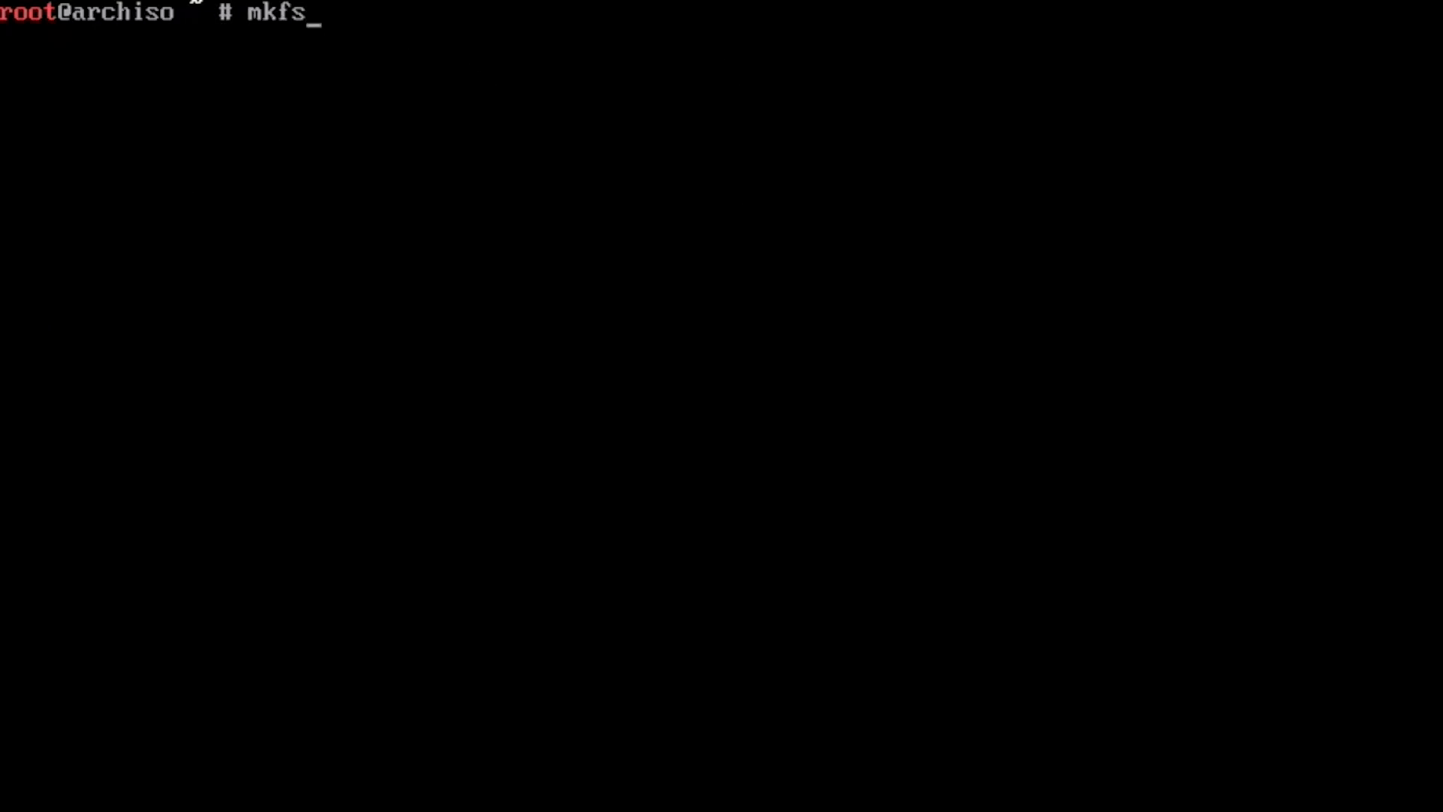
# - Format sda2 as ext4, make sda1 swap, and mount /dev/sda2 on /mnt
pyautogui.press('Return')
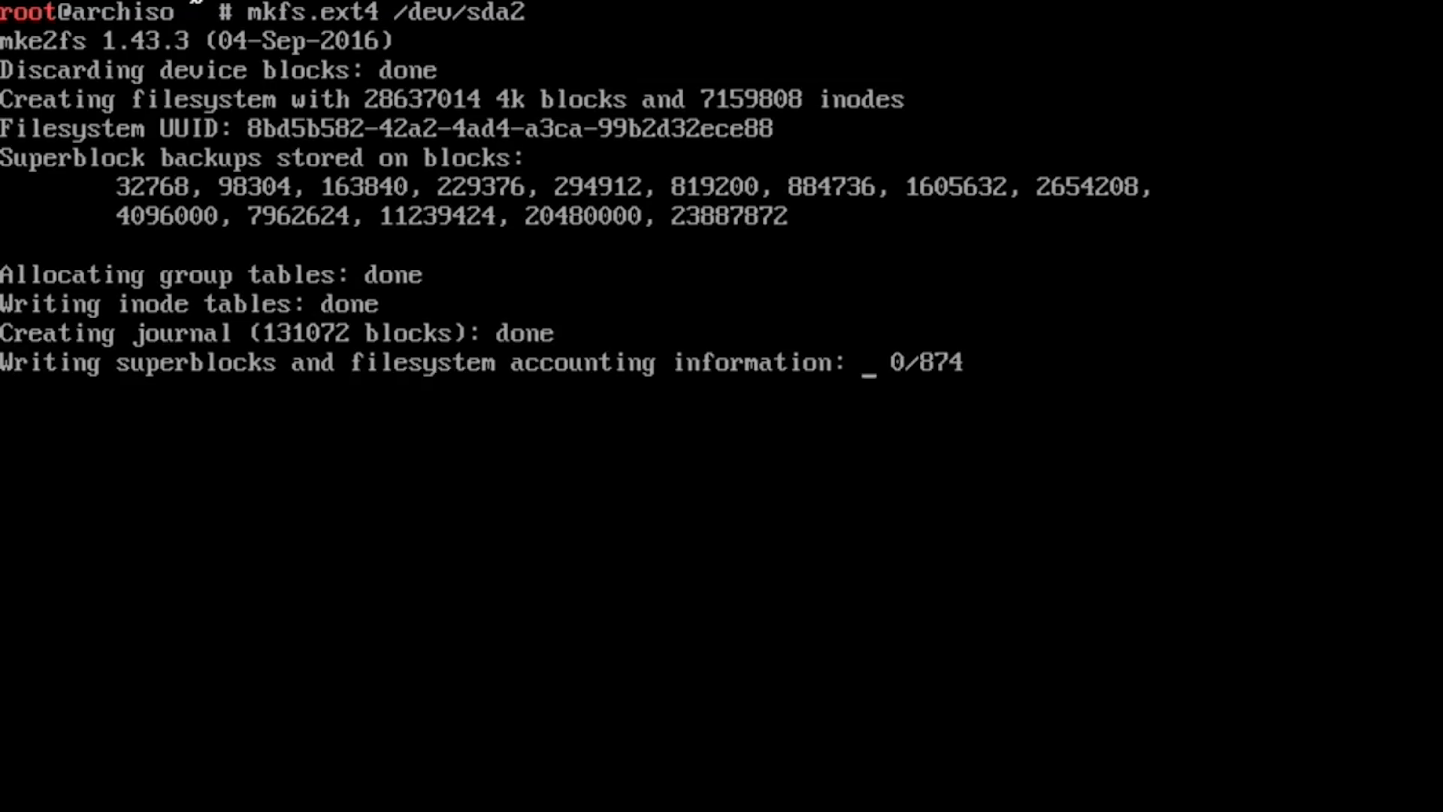
pyautogui.write('mkswap /dev/sda1')
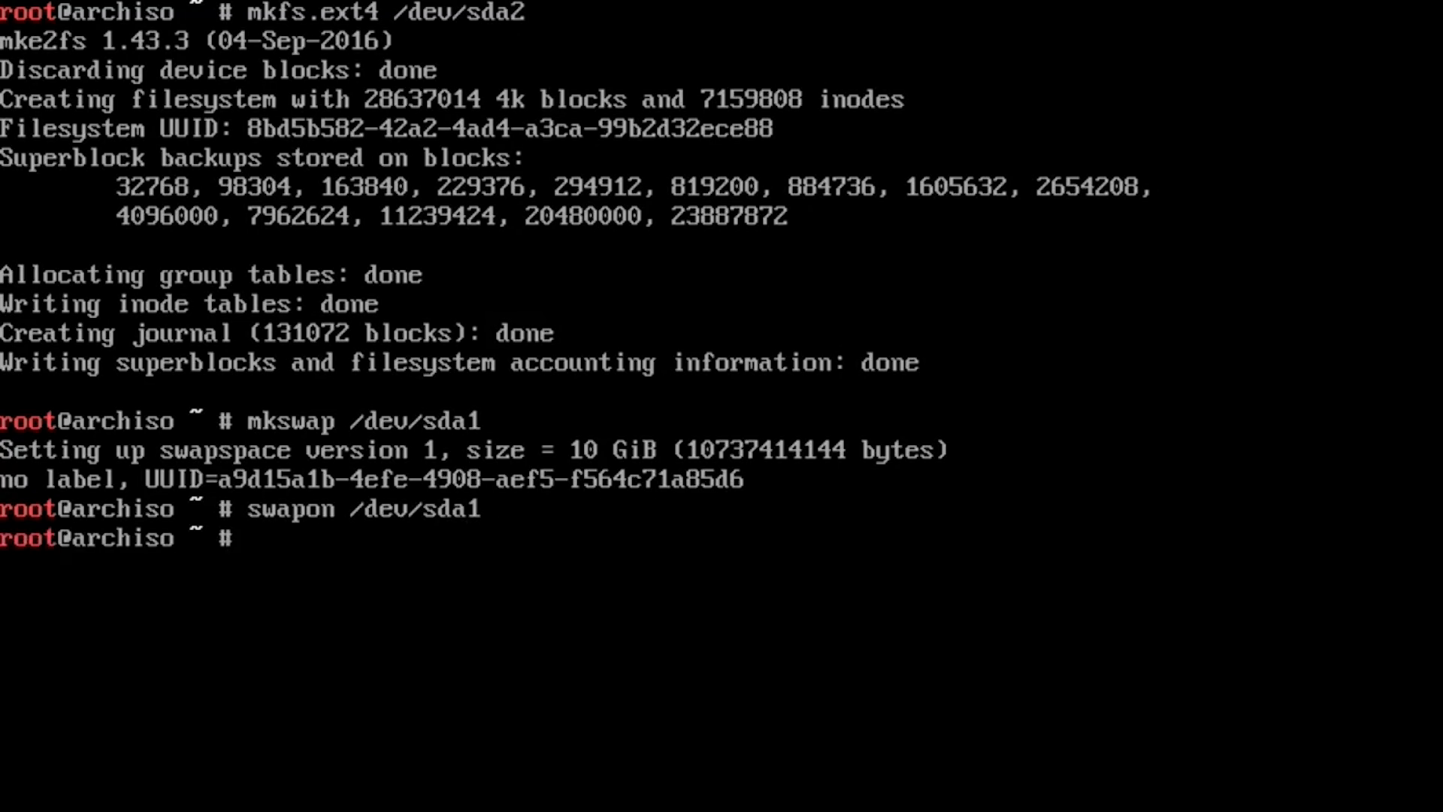
pyautogui.write('mount /dev')
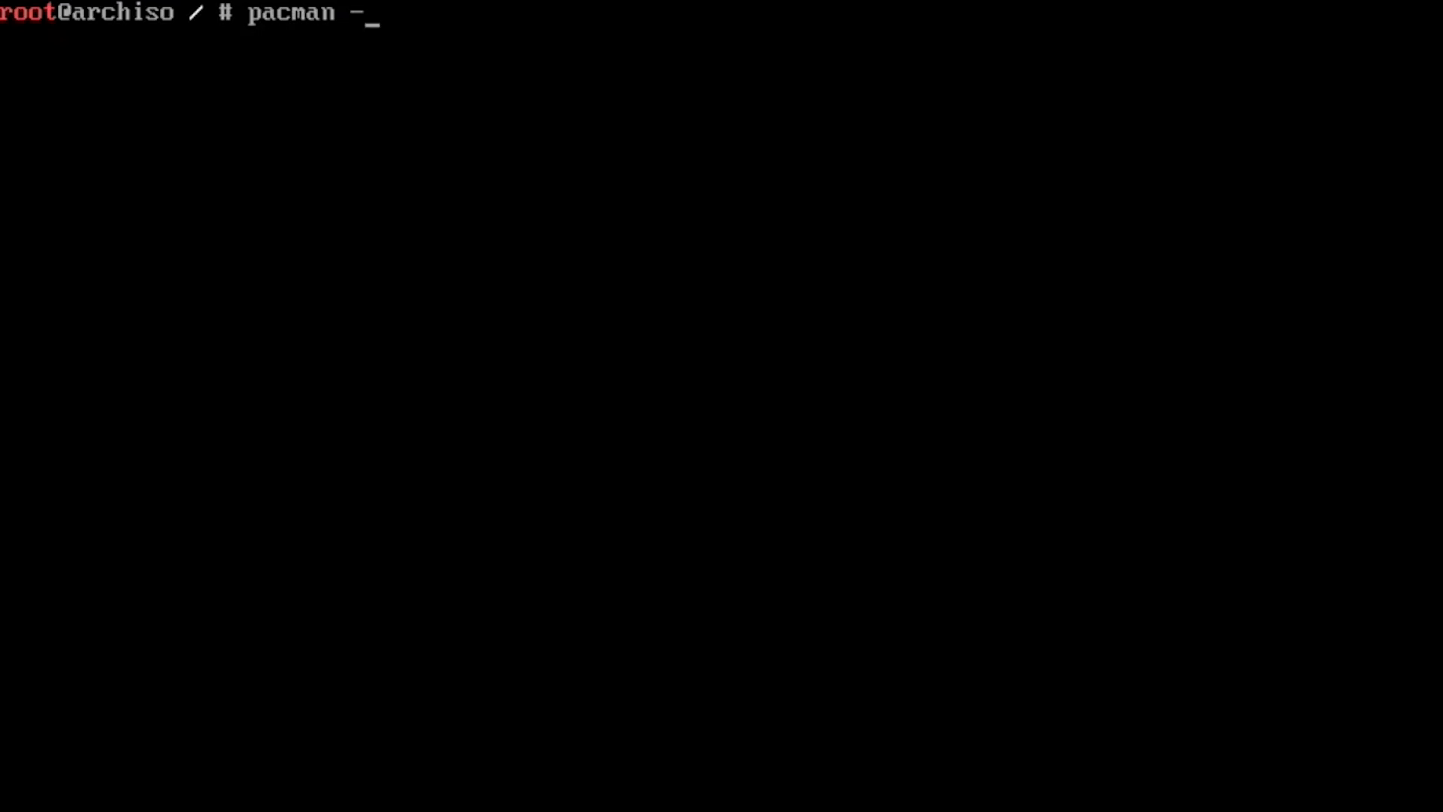
# - Sync package databases with pacman -Syy and install pacman-mirrorlist with pacman -S
pyautogui.write('Syy')
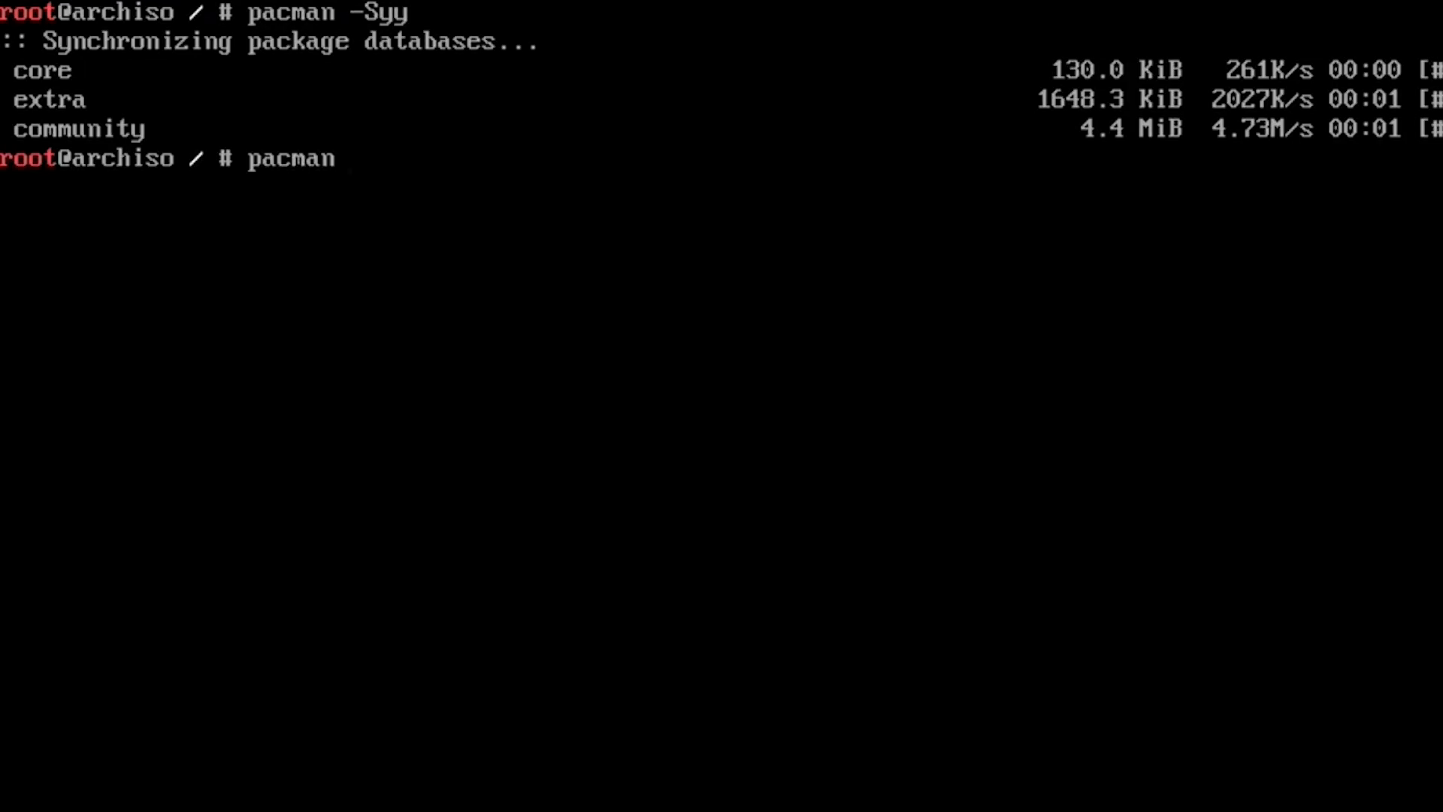
pyautogui.write('-S m')
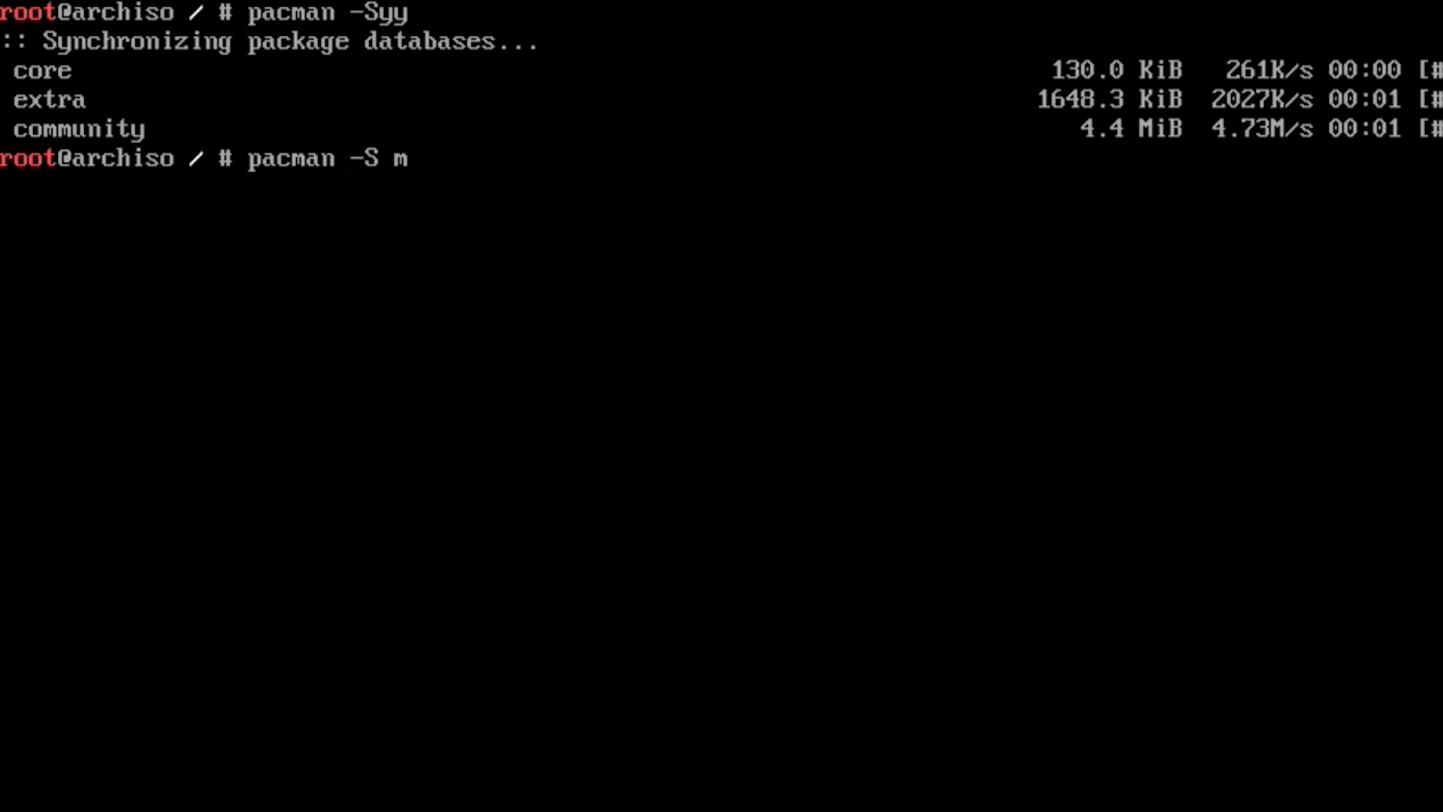
pyautogui.write('ir')
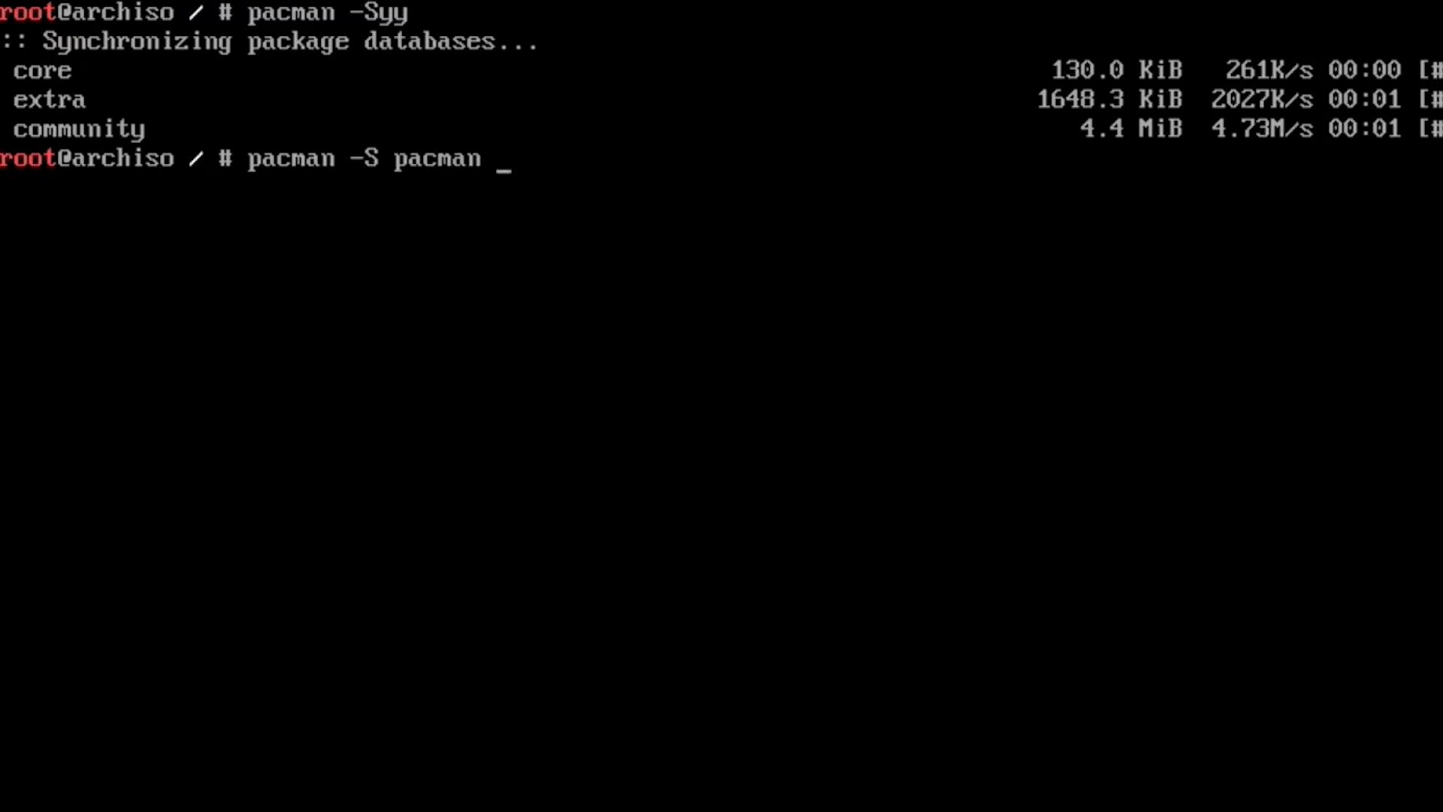
pyautogui.write('-')
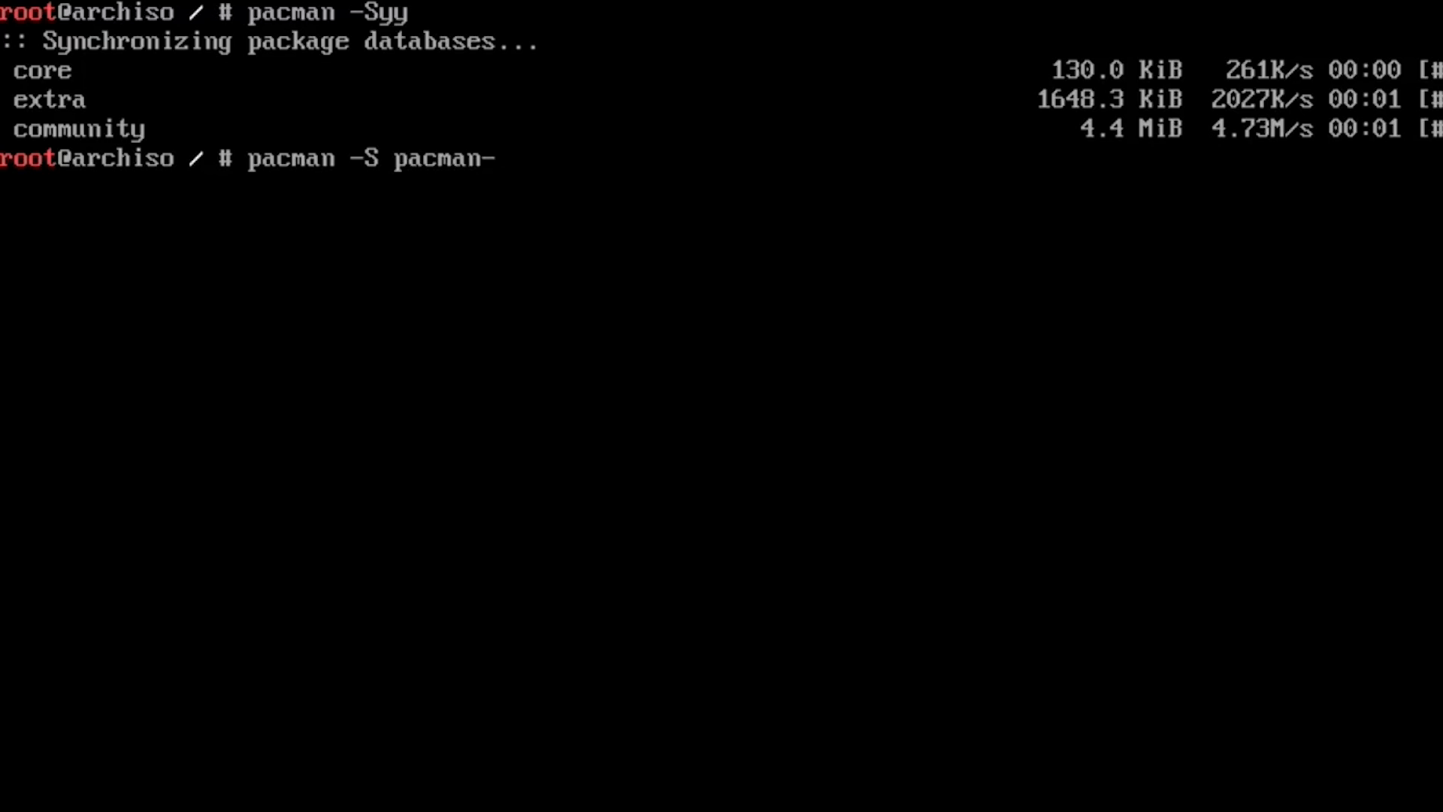
pyautogui.write('mirrorlist')
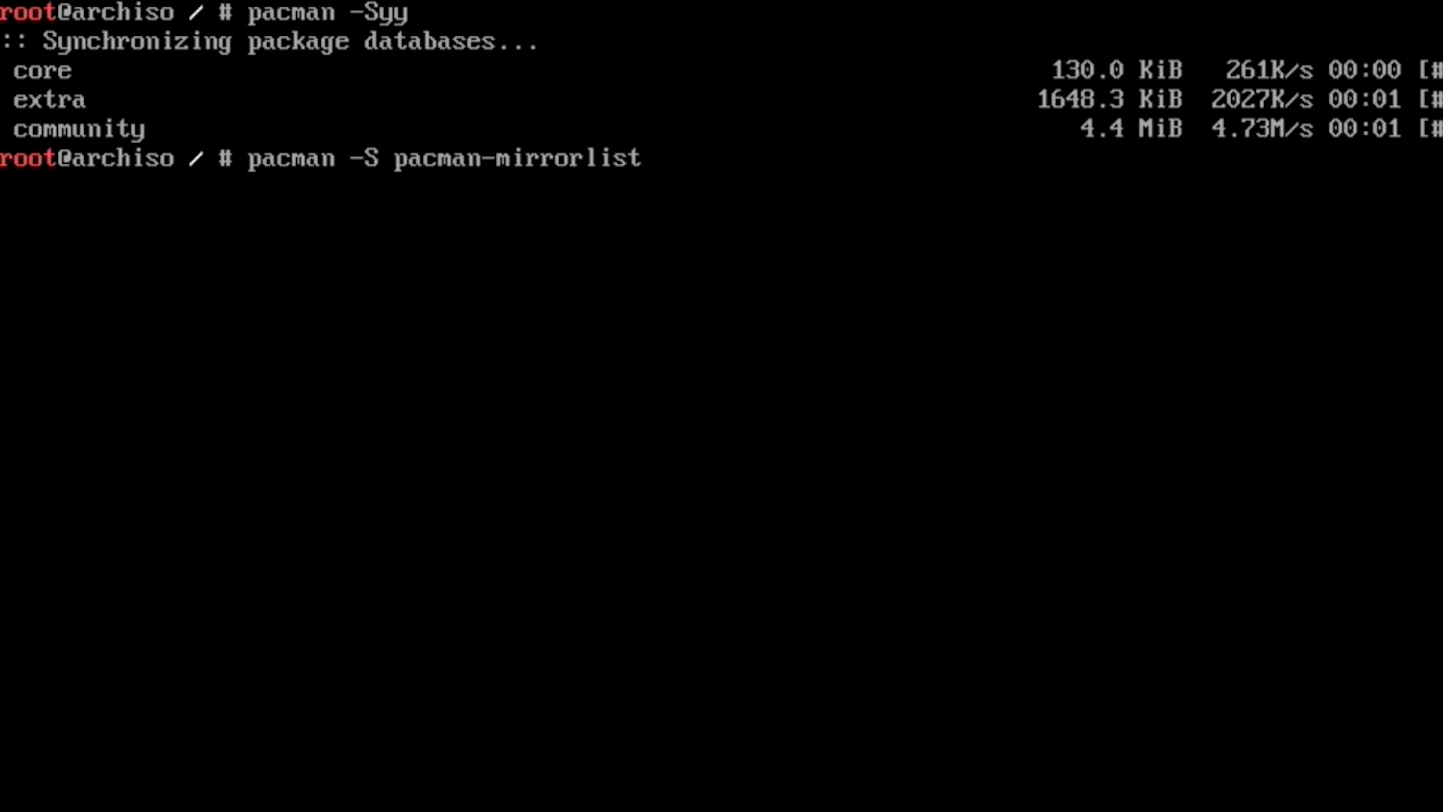
pyautogui.write('pacstrap /mnt base')
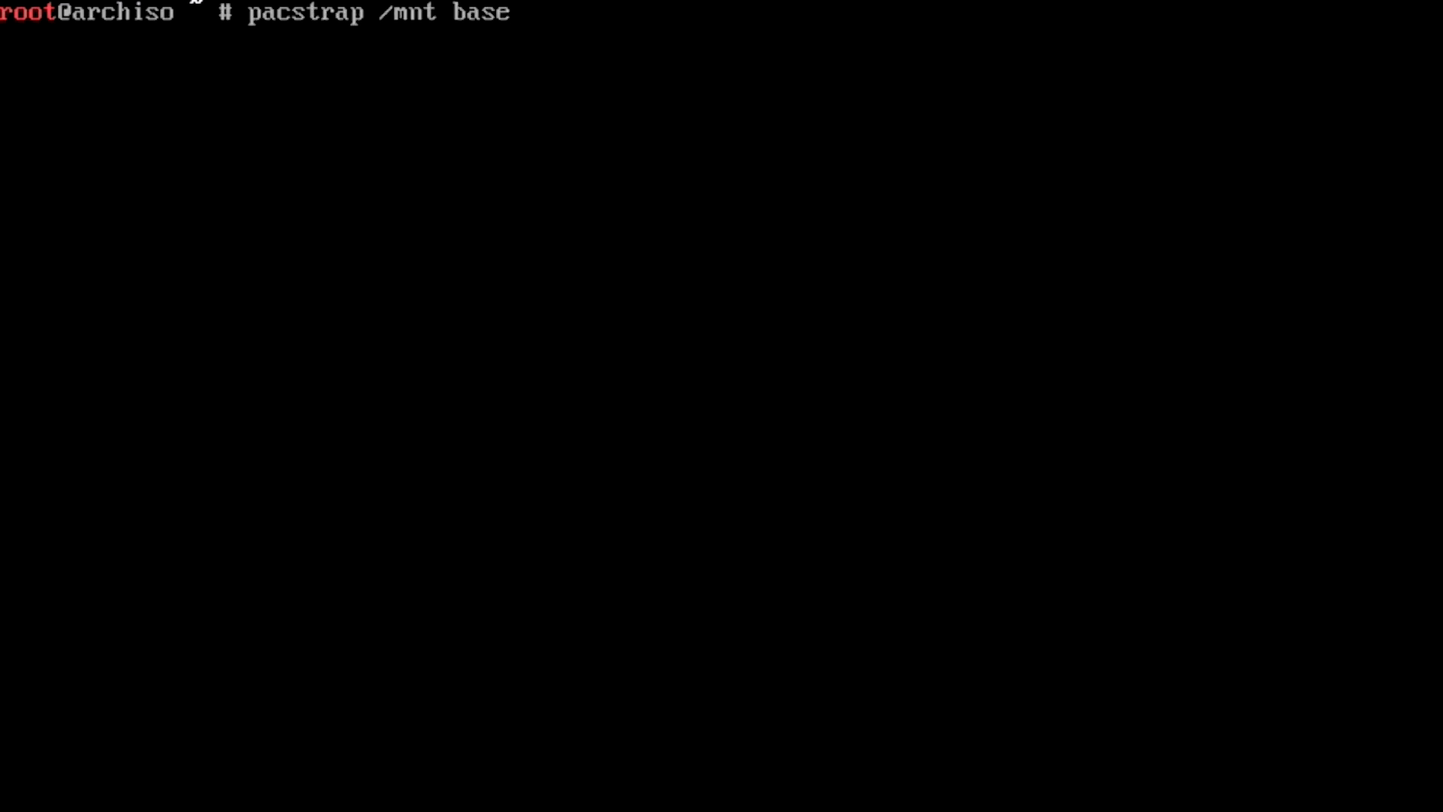
# - Install the base package group onto /mnt with pacstrap, then clear the screen
pyautogui.press('Return')
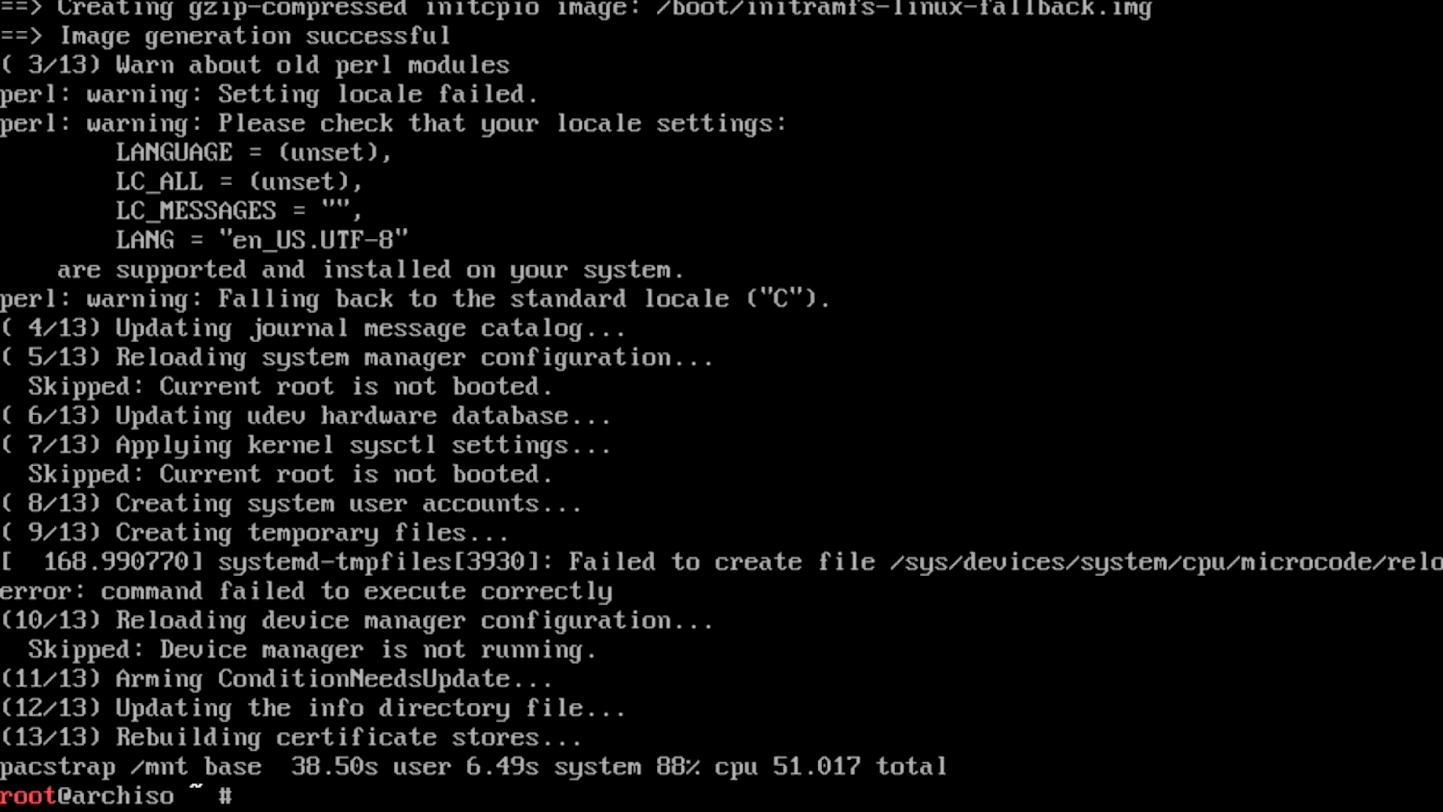
pyautogui.write('clear')
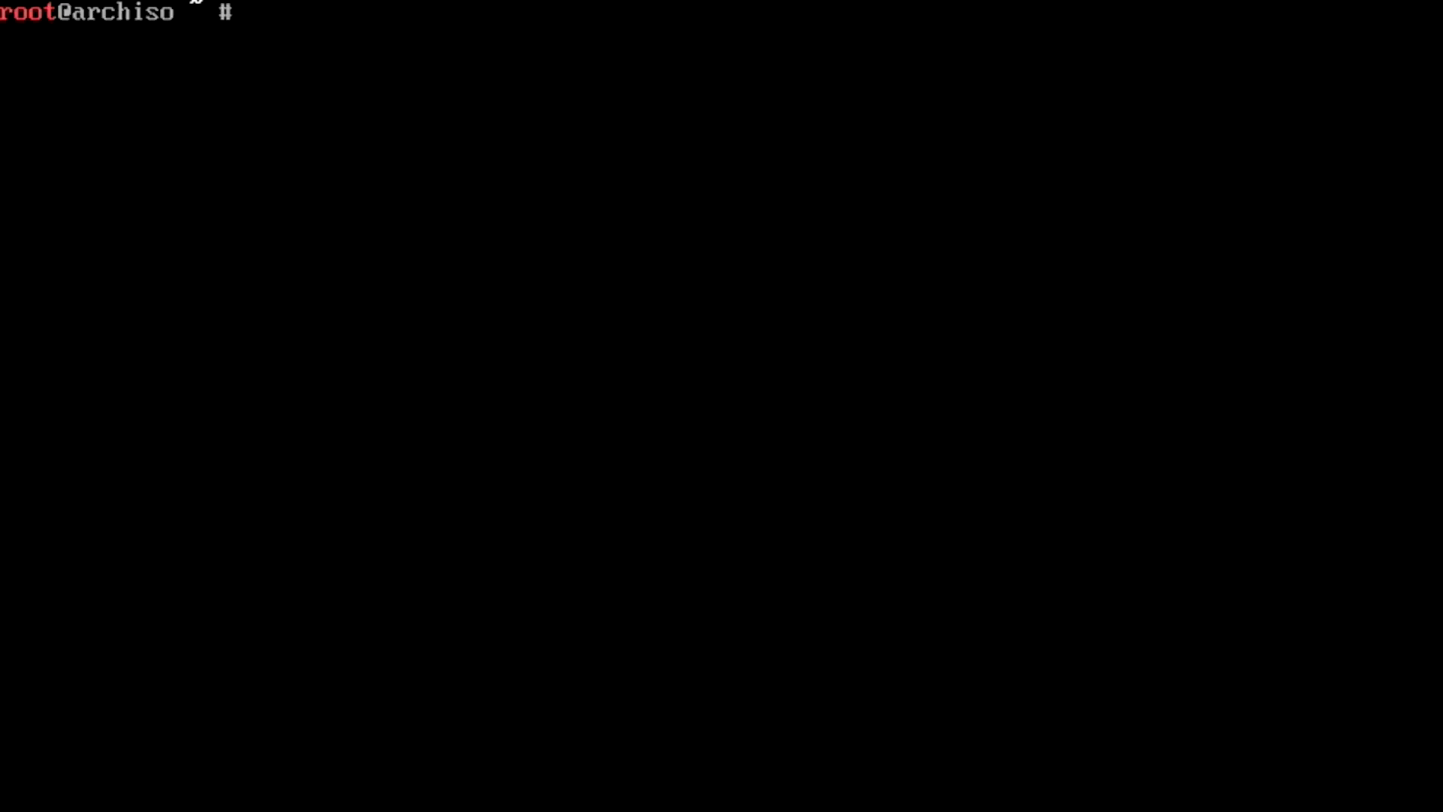
# - Generate a UUID-based fstab for /mnt and append it to /mnt/etc/fstab
pyautogui.write('genfstab')
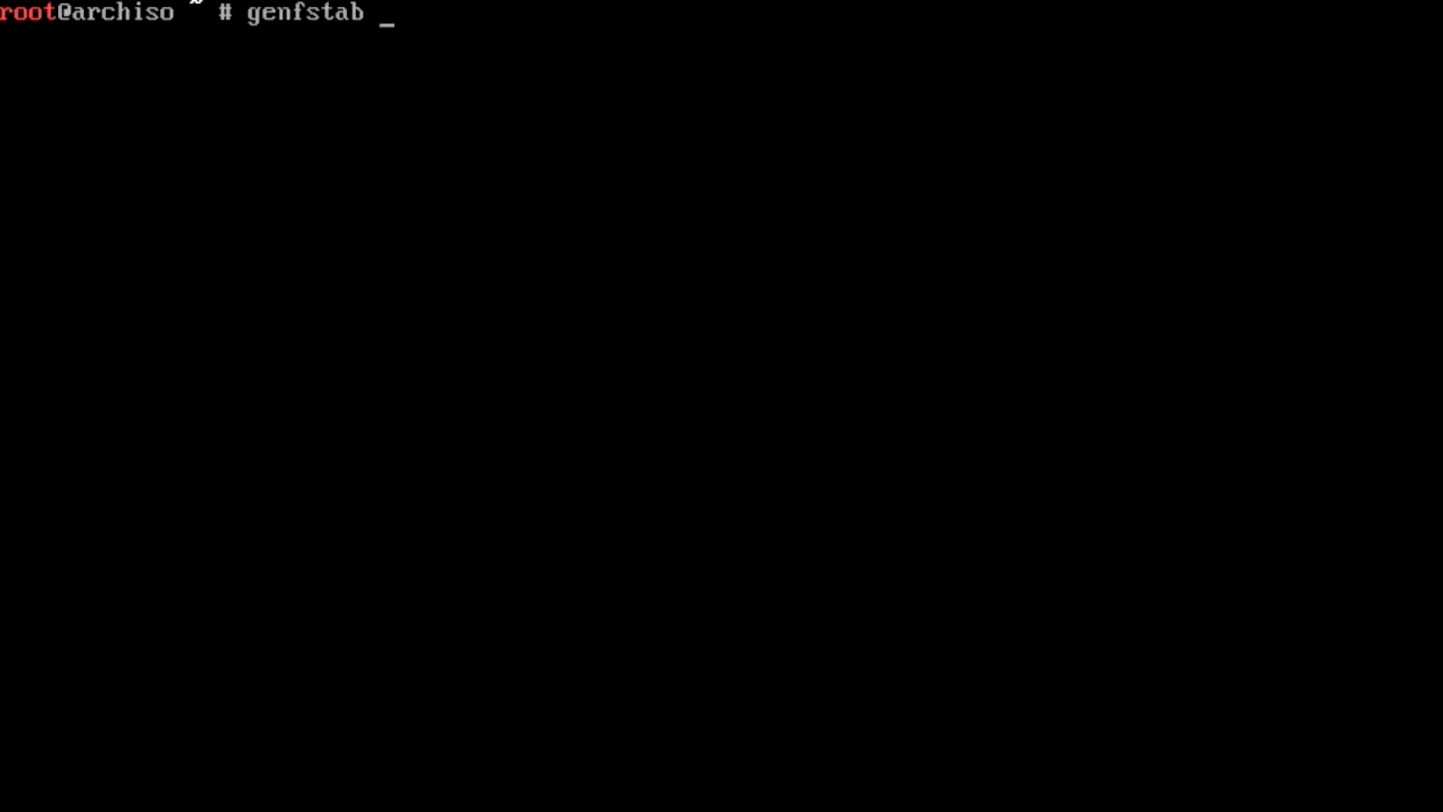
pyautogui.write('-U')
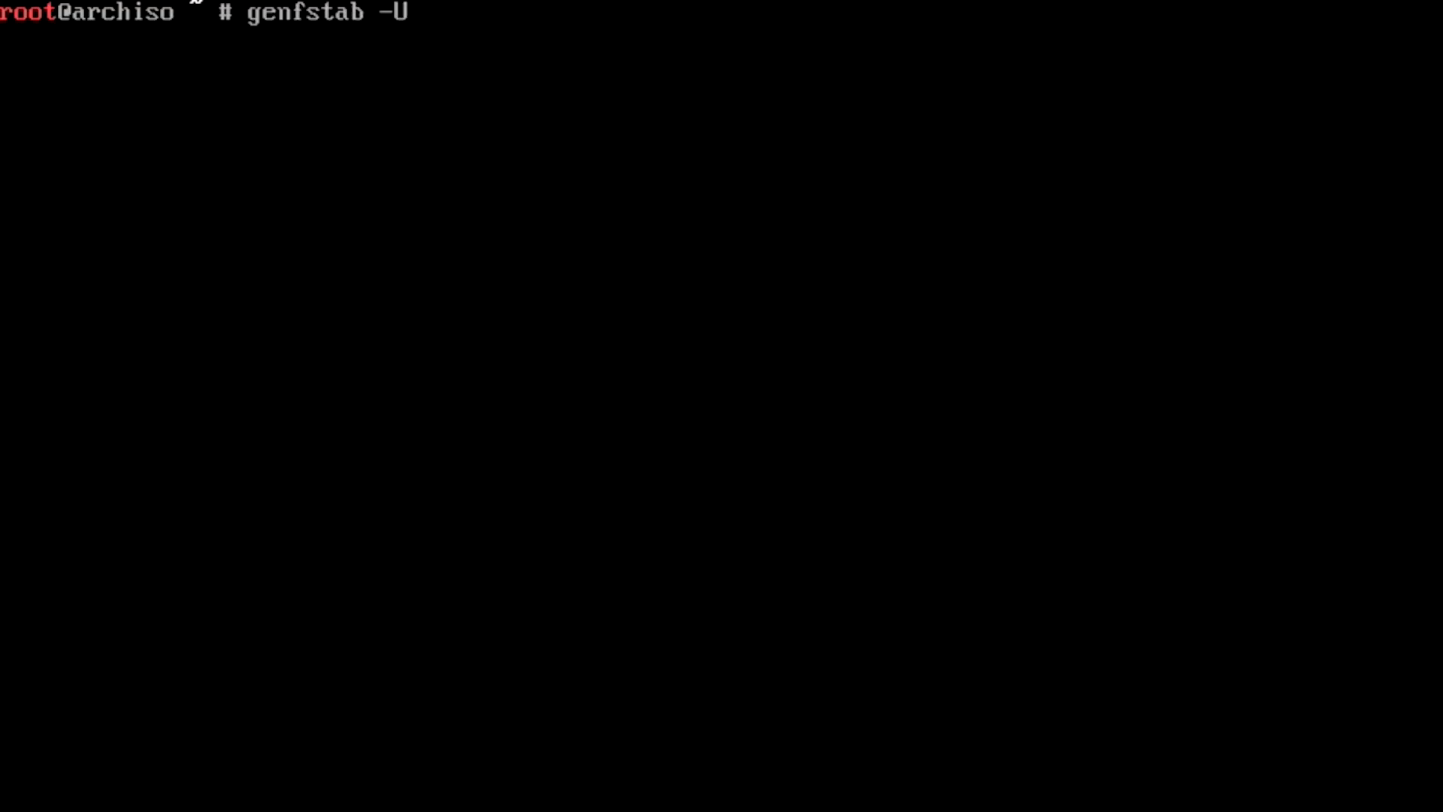
pyautogui.write('/mnt')
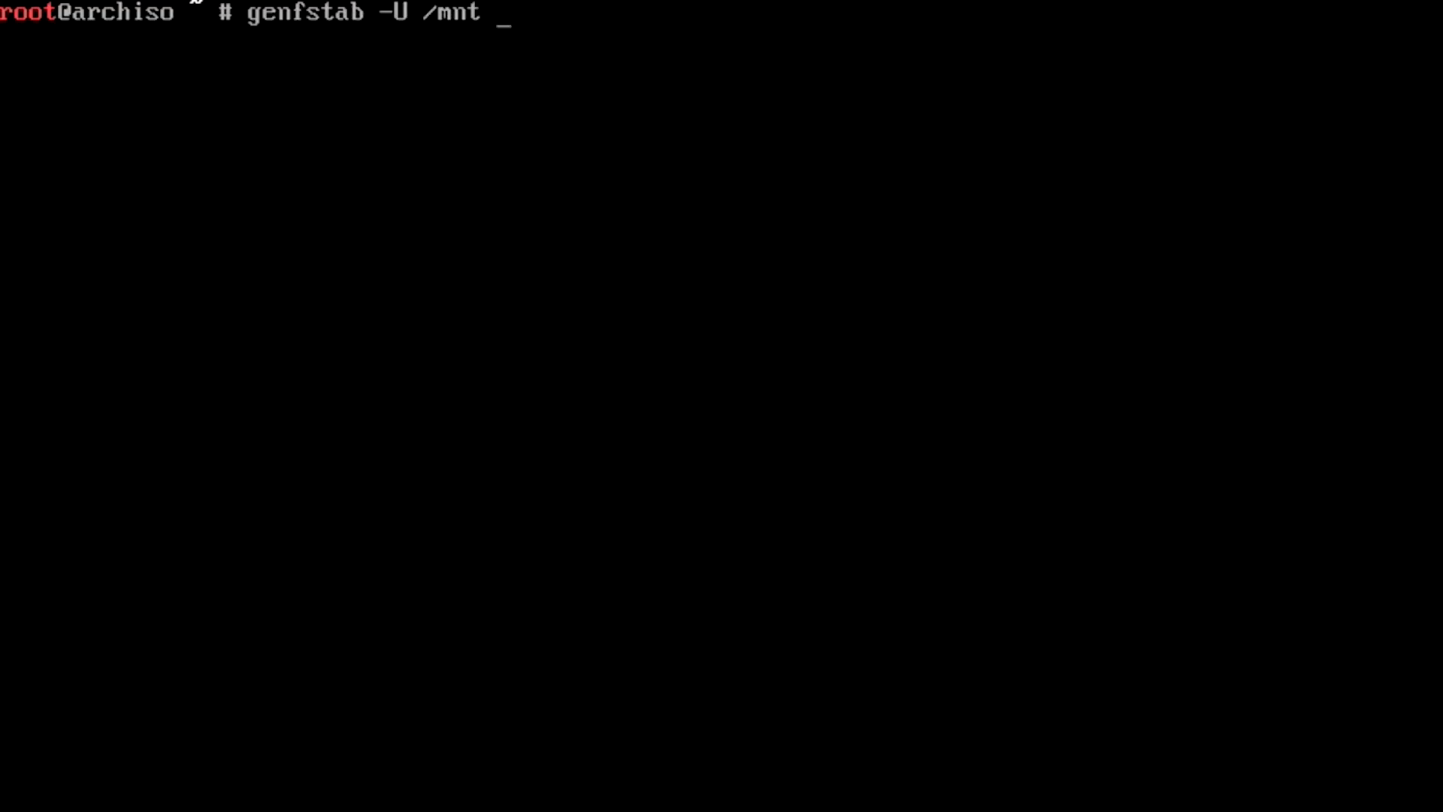
pyautogui.write('>> /')
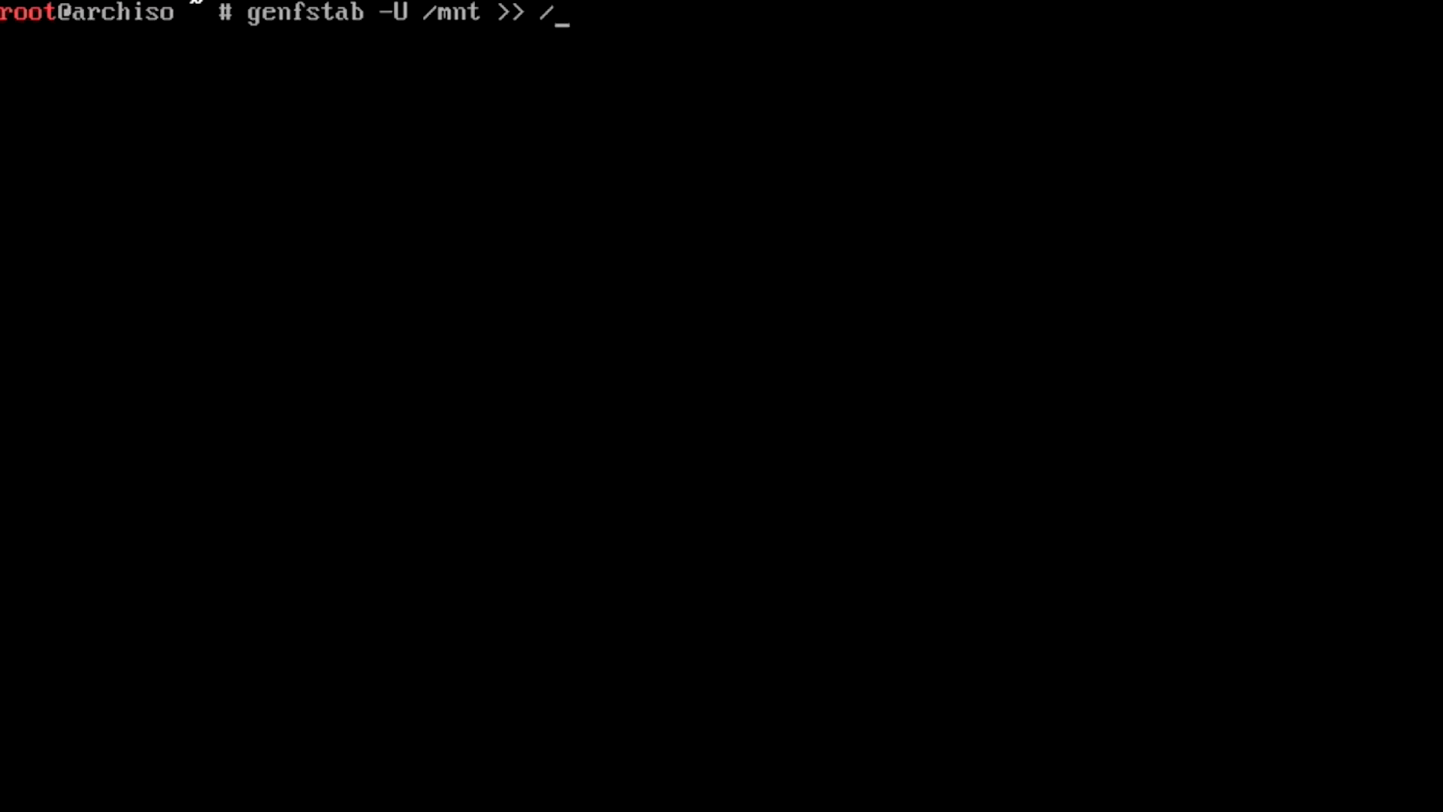
pyautogui.write('mnt')
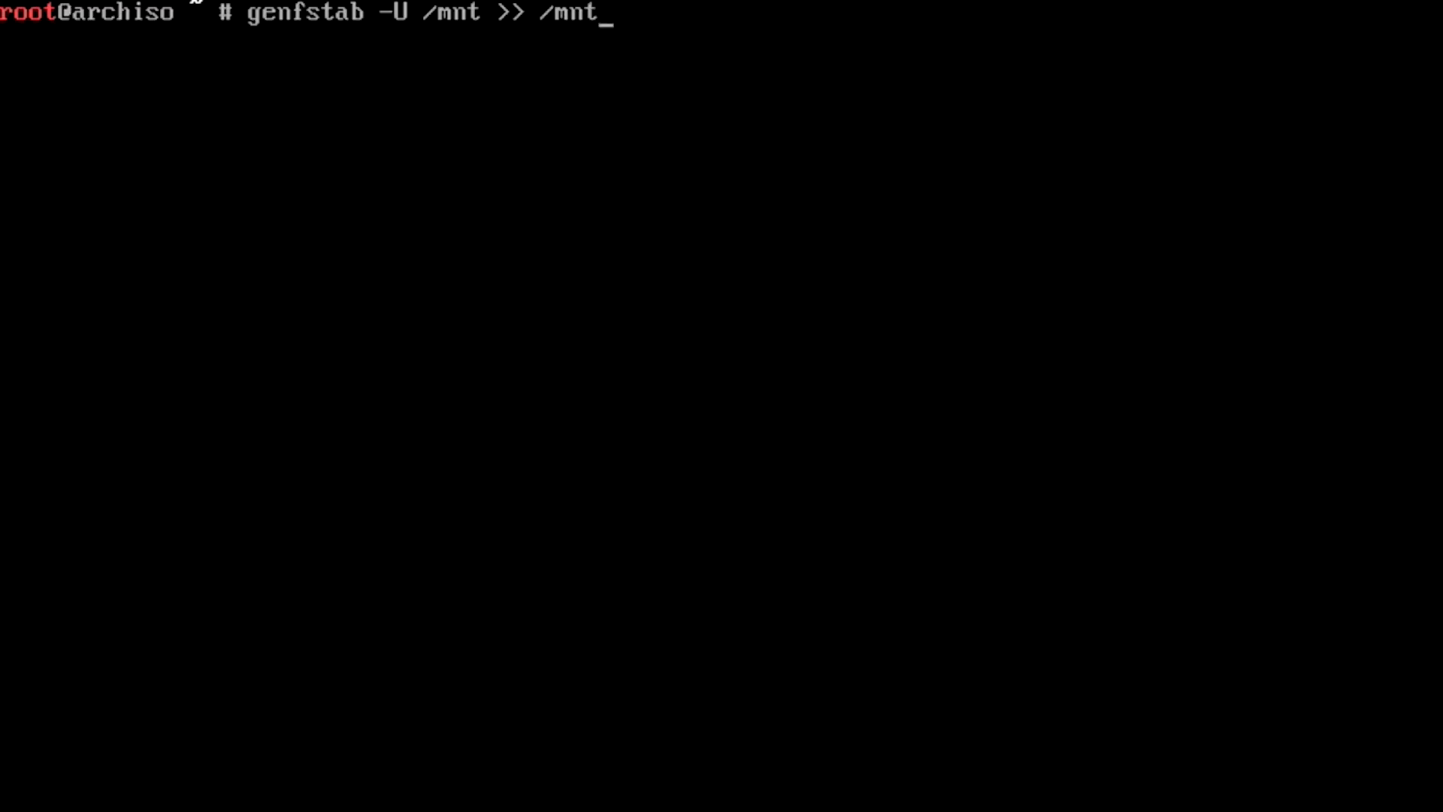
pyautogui.write('/etc/fsta')
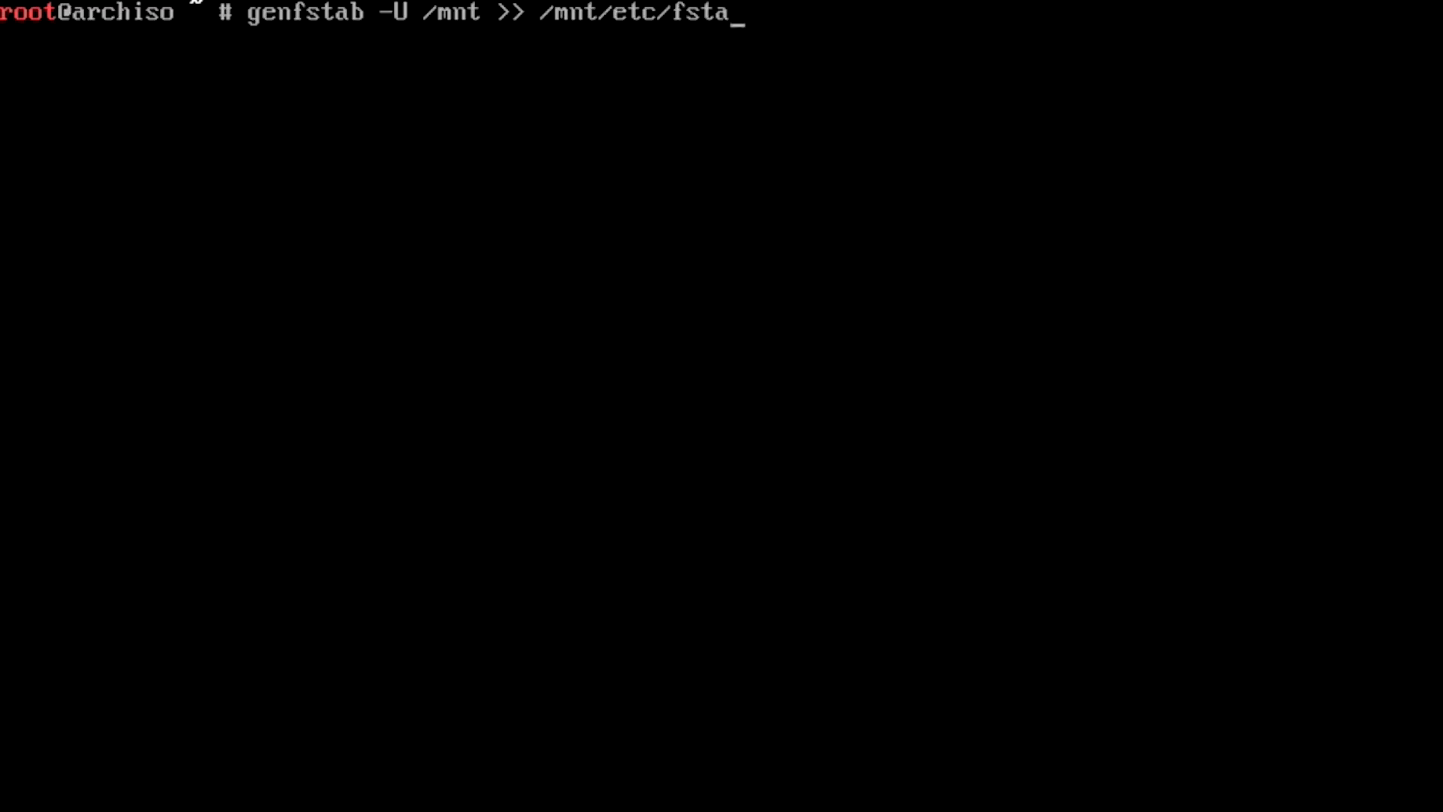
pyautogui.press('Return')
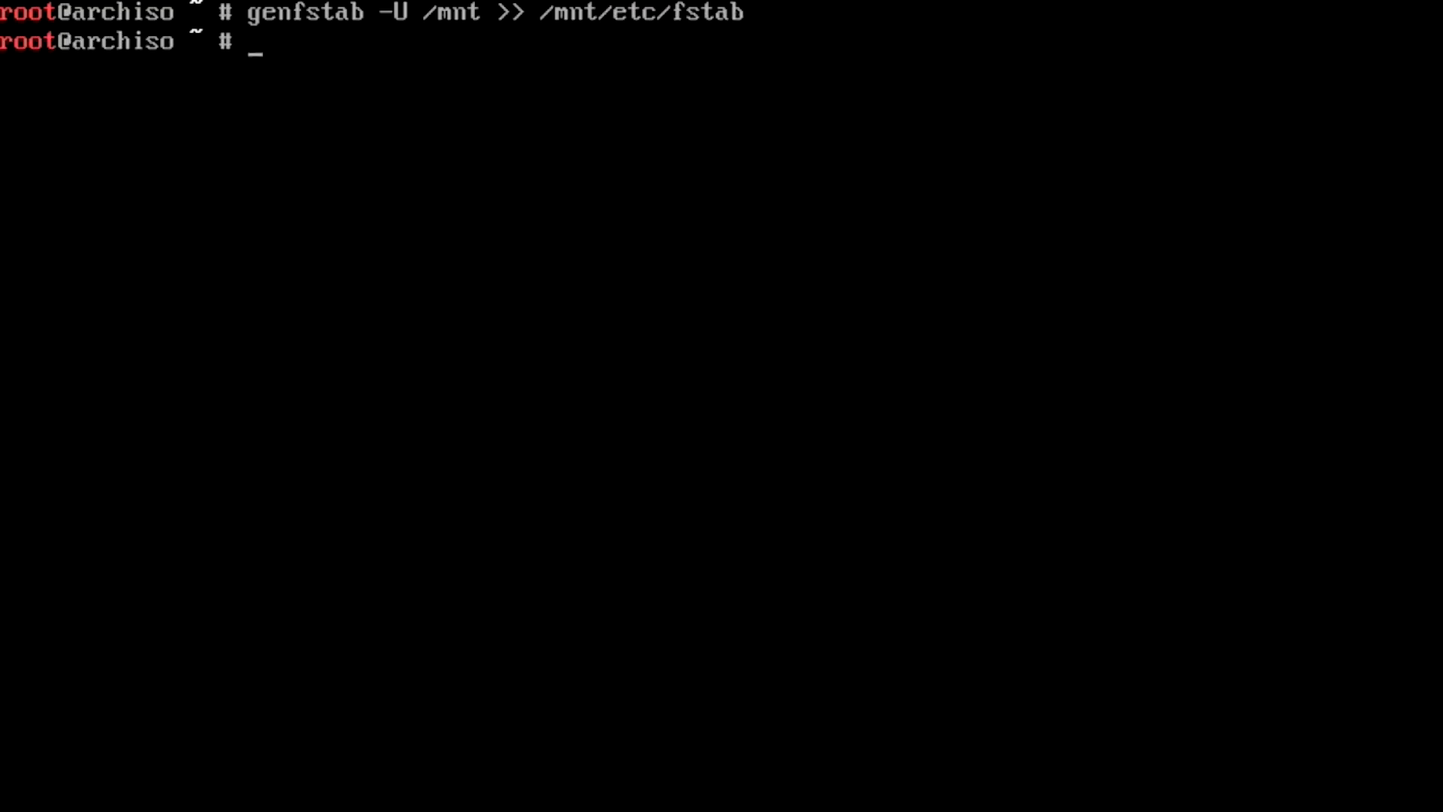
# - List /mnt and display the fstab to verify the ext4 root and swap entries
pyautogui.write('ls /man')
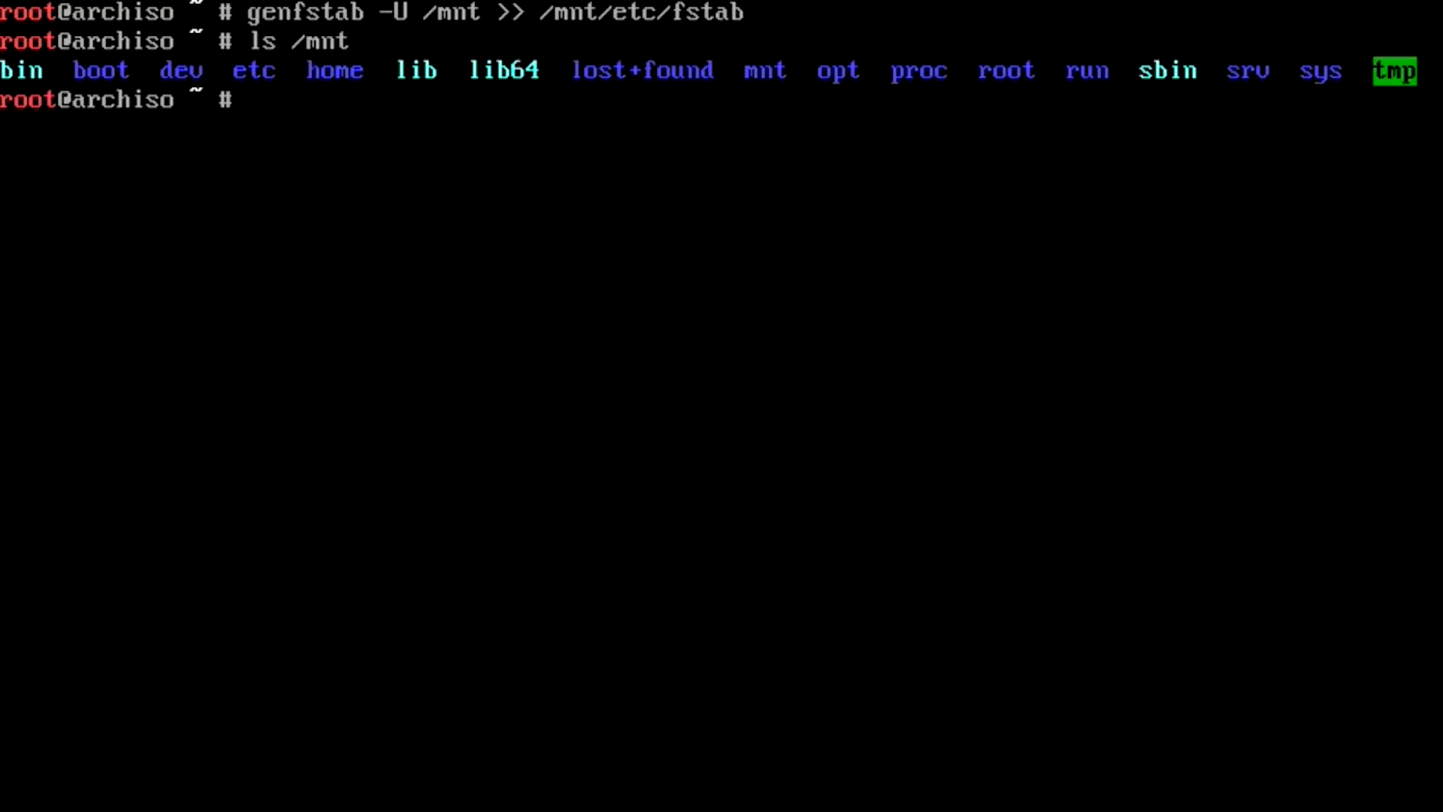
pyautogui.write('cat')
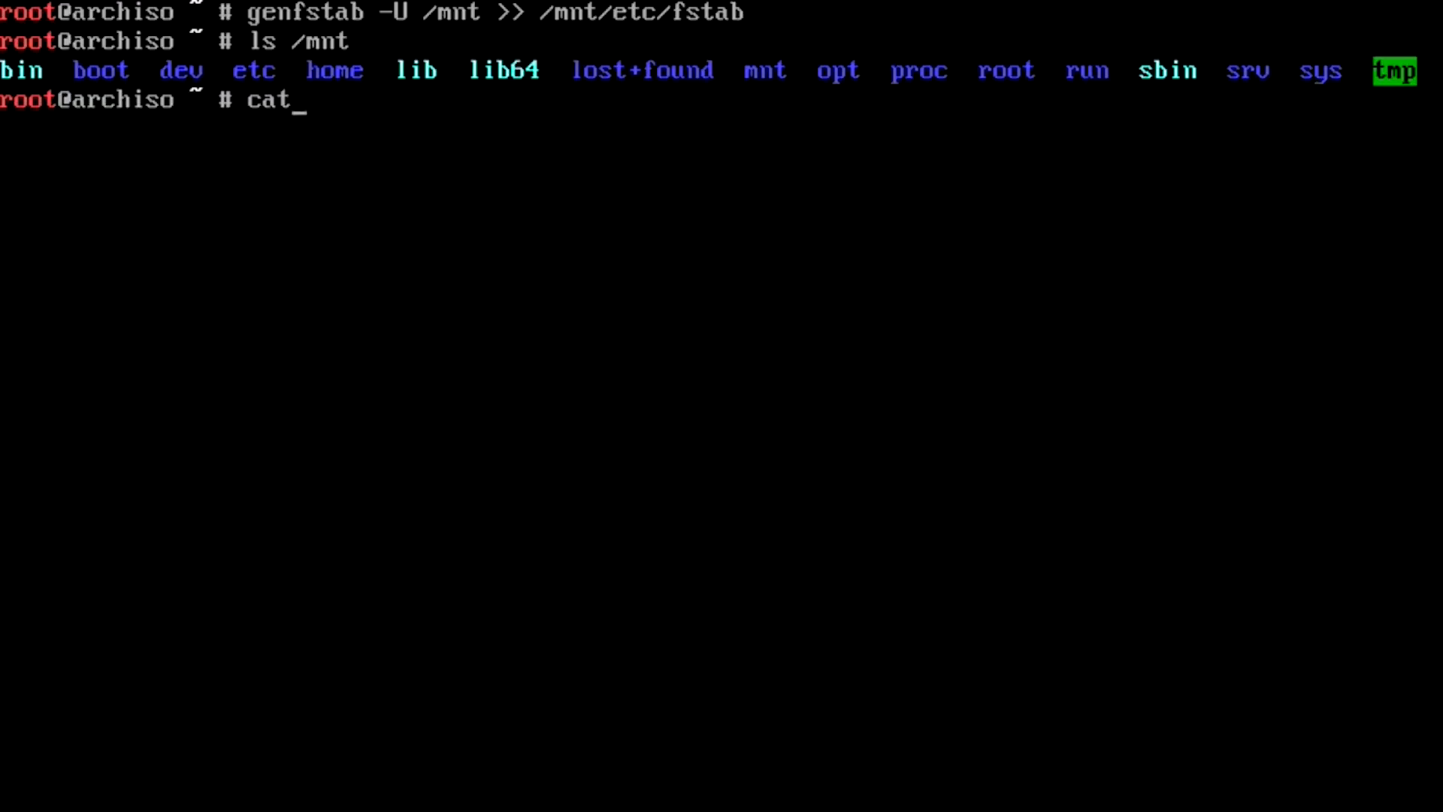
pyautogui.write('" "')
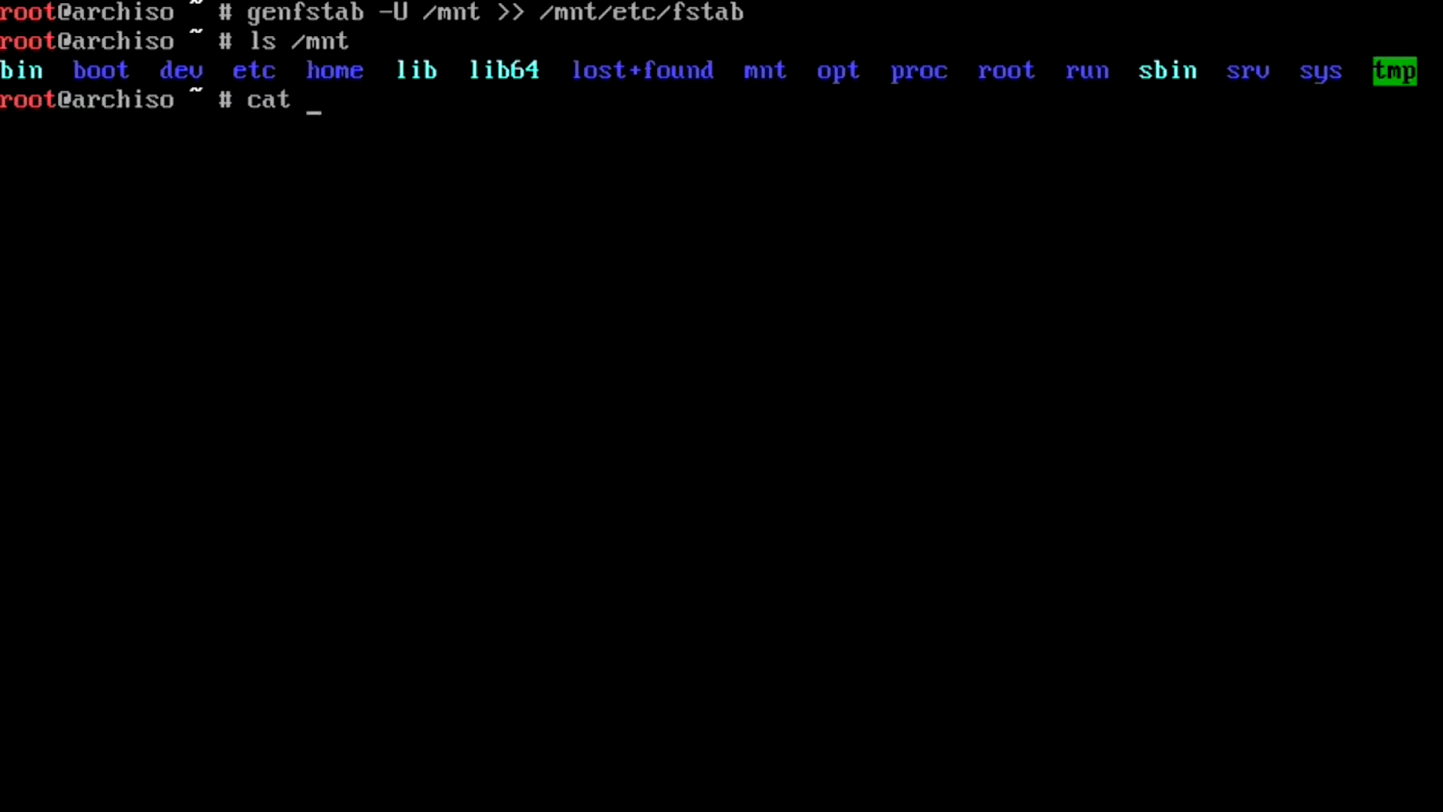
pyautogui.write('/etc')
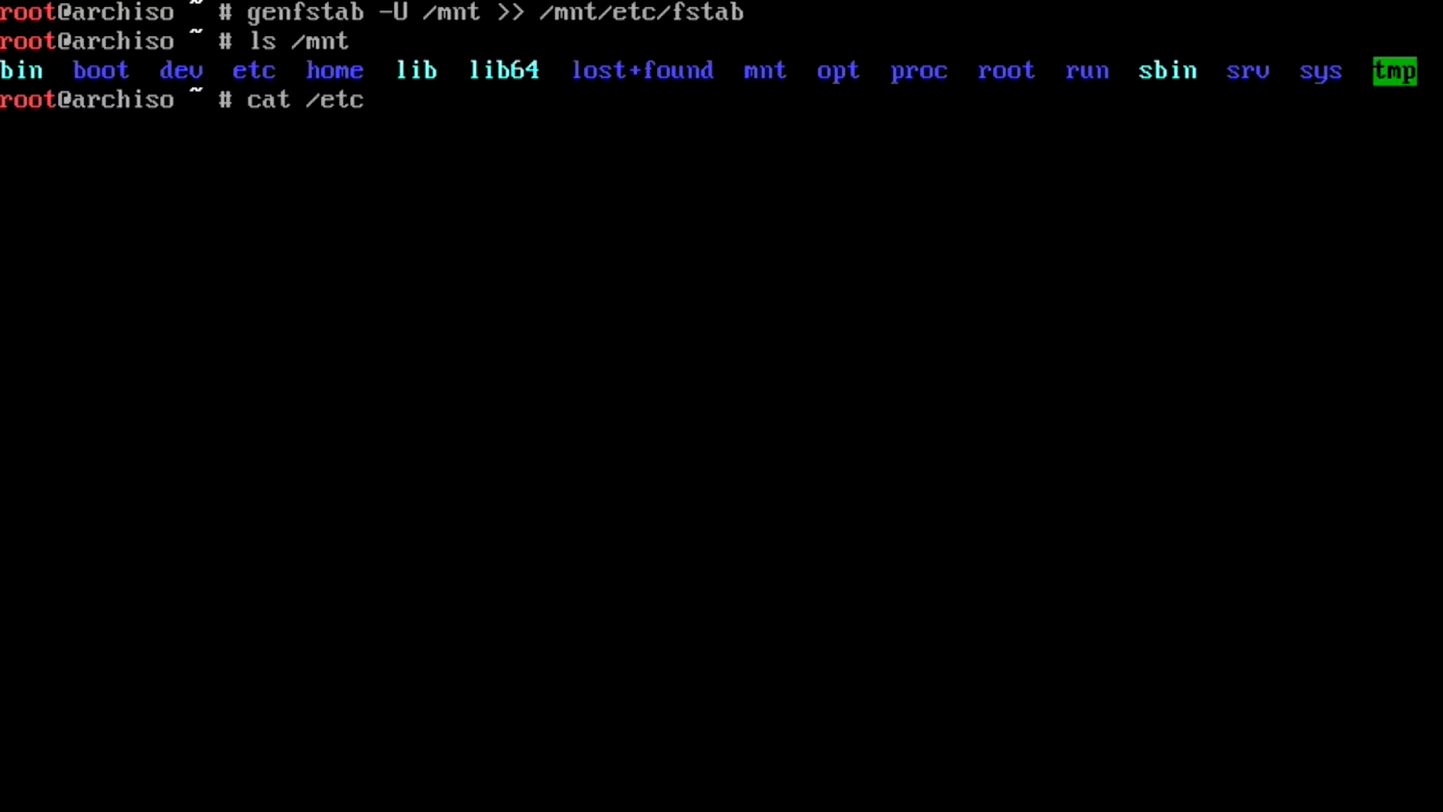
pyautogui.write('/fstab')
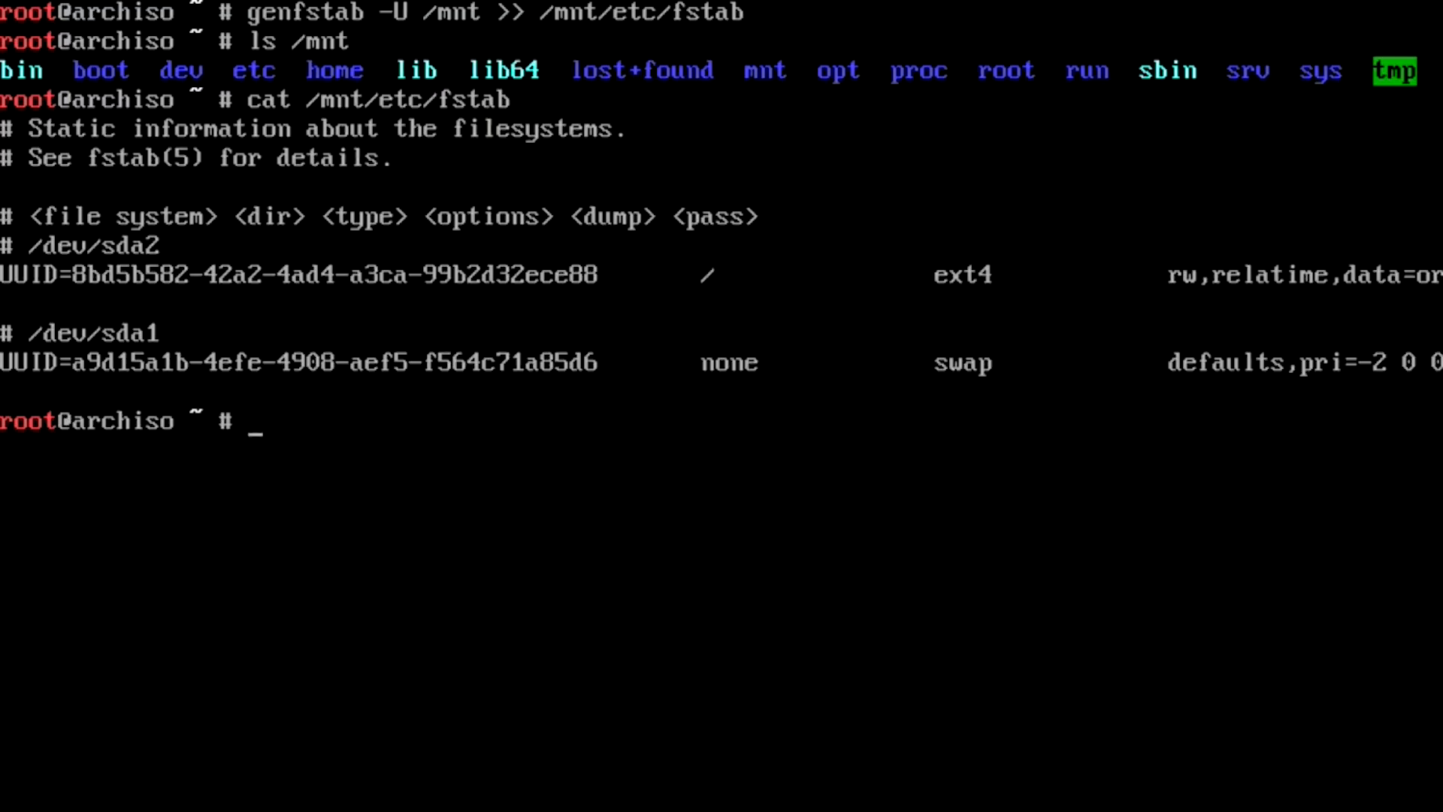
pyautogui.write('arch-chroot')
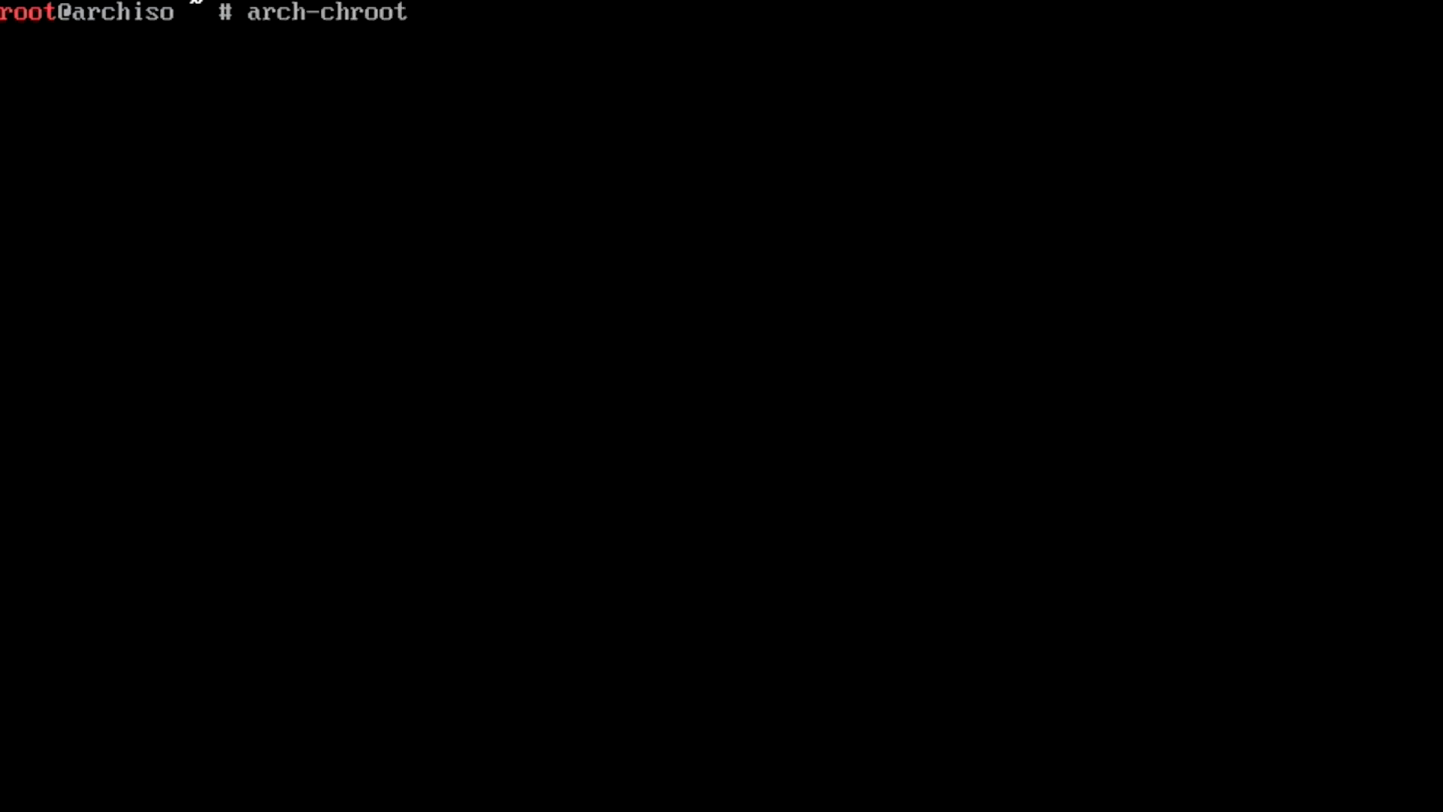
# - Chroot into /mnt and link /etc/localtime to the America/Menominee zoneinfo
pyautogui.write('/mnt')
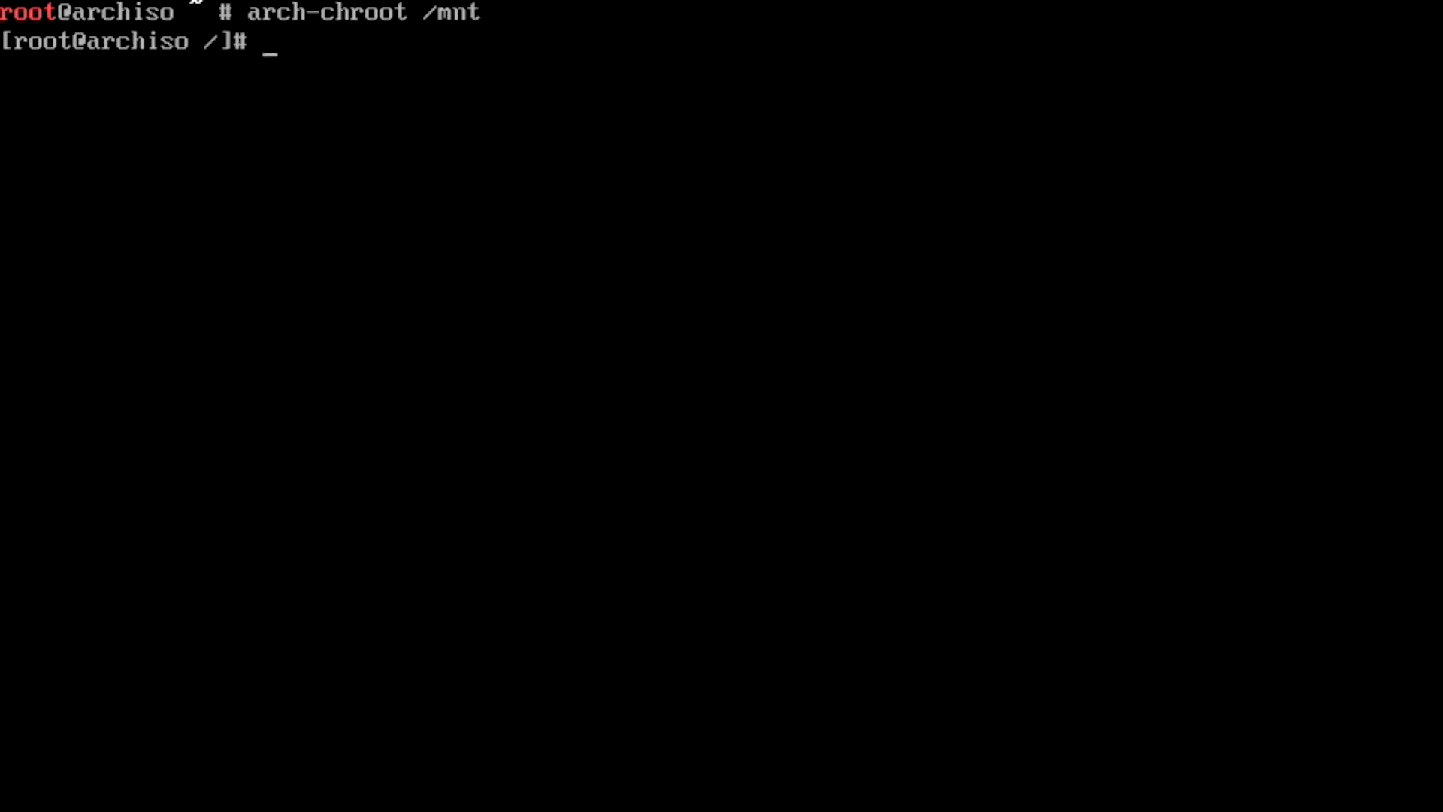
pyautogui.write('ln -sf /usr/s')
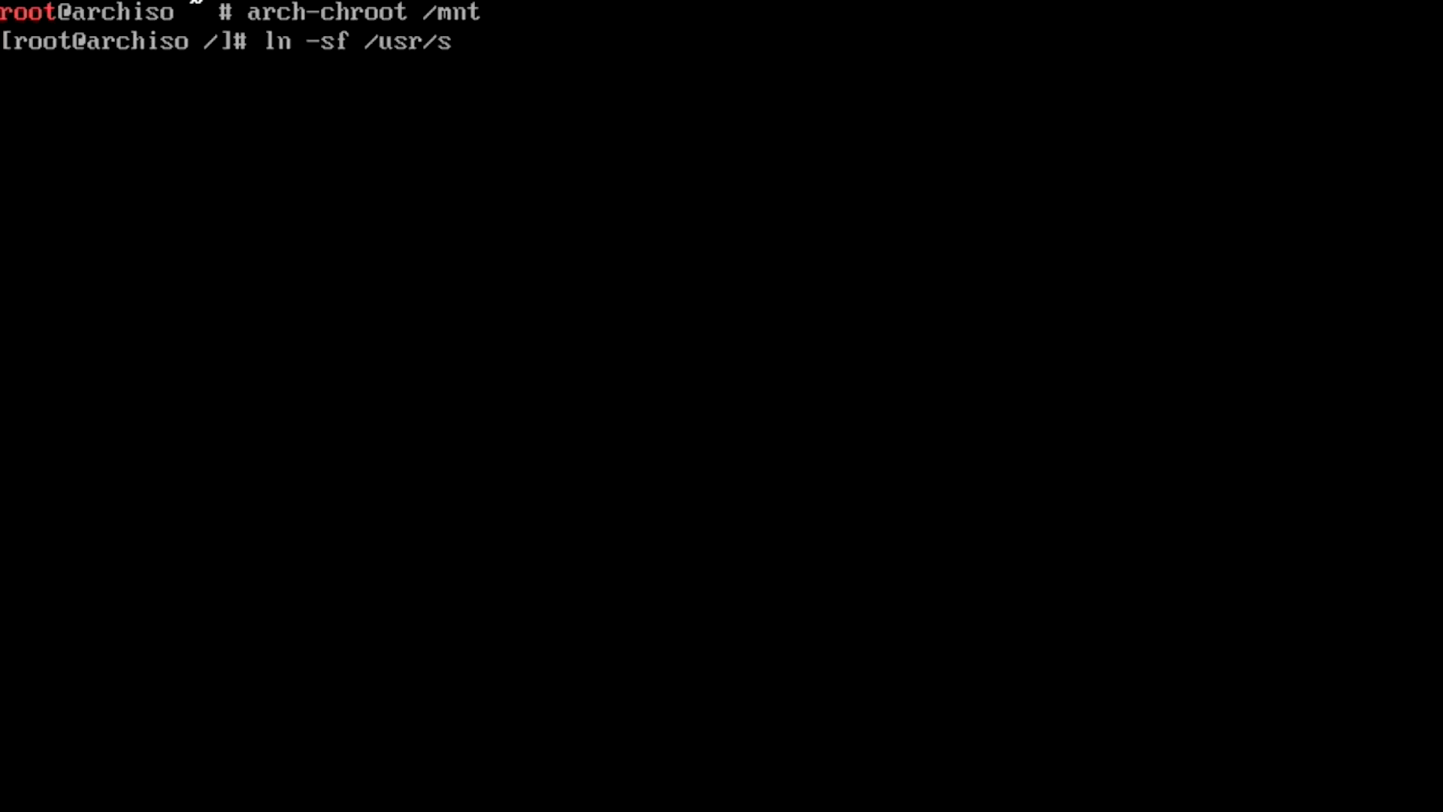
pyautogui.write('hare/')
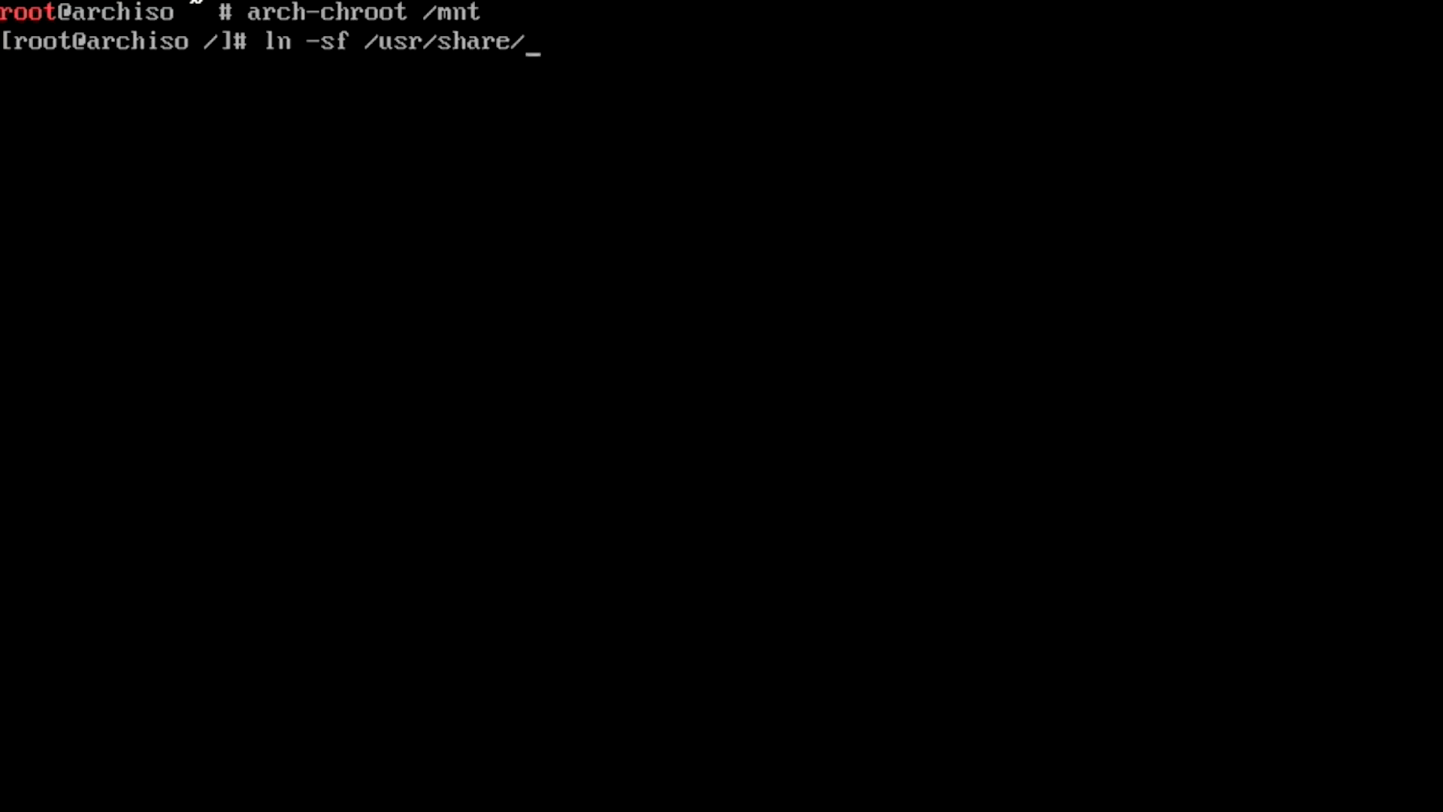
pyautogui.write('zone')
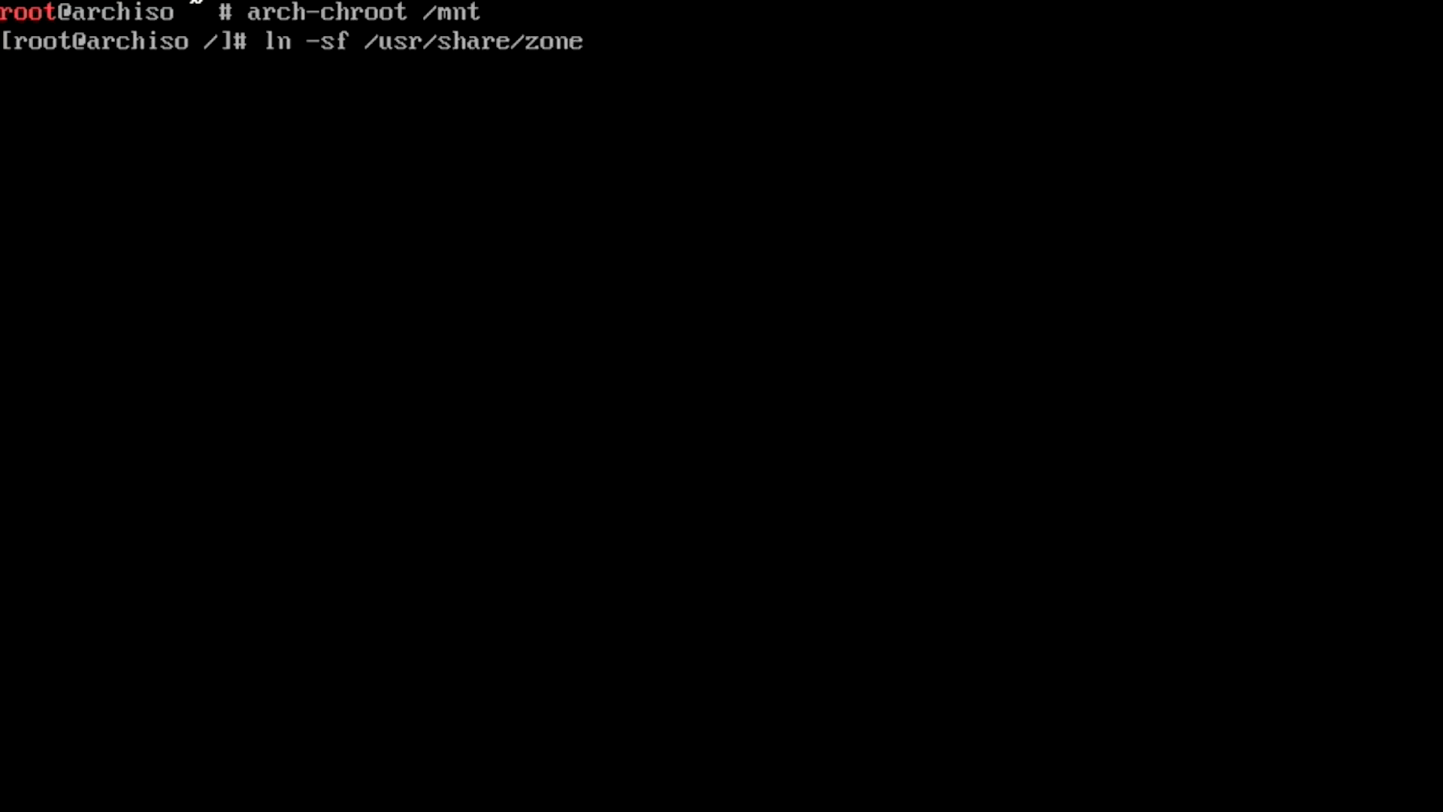
pyautogui.write('info/America/')
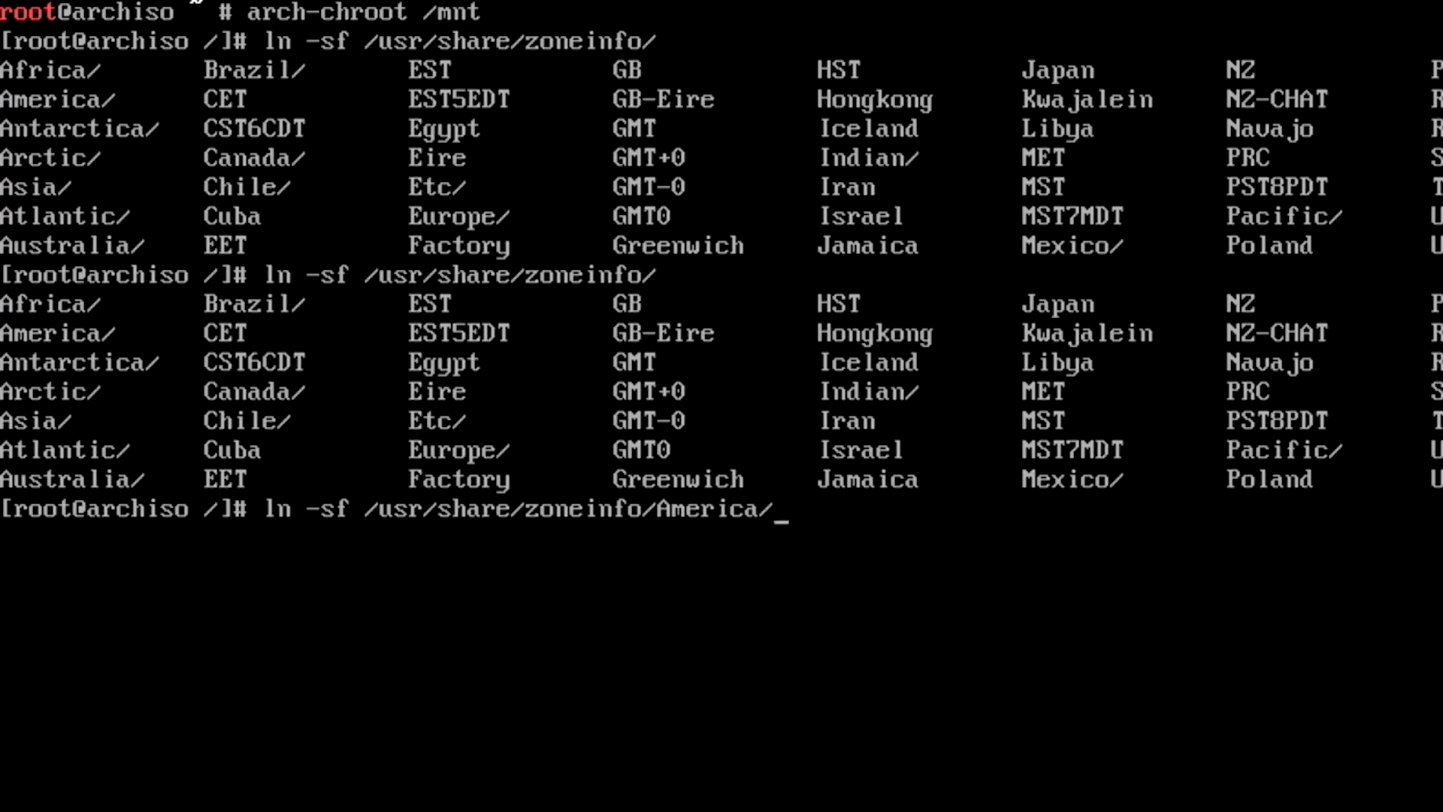
pyautogui.write('Menominee')
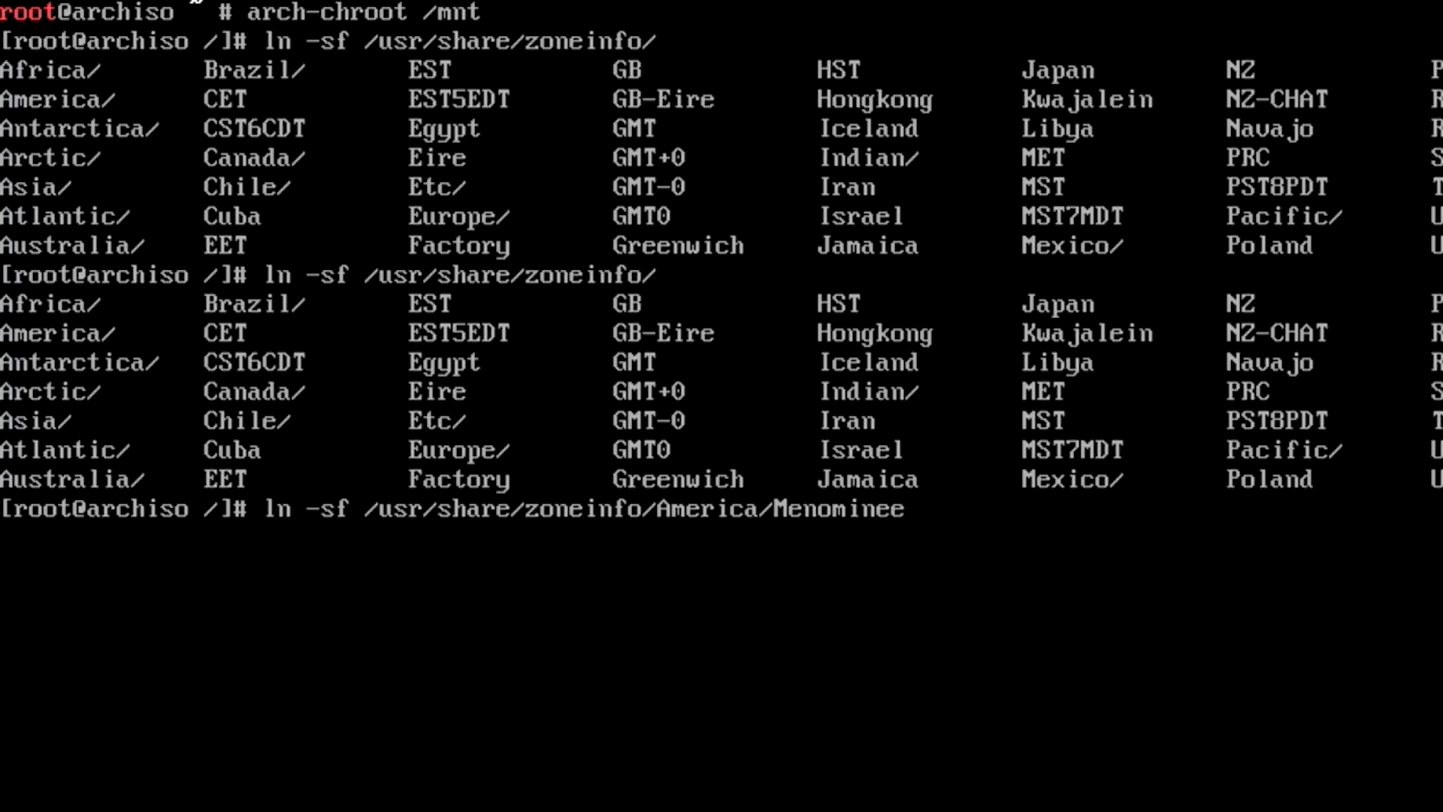
pyautogui.write('/etc/')
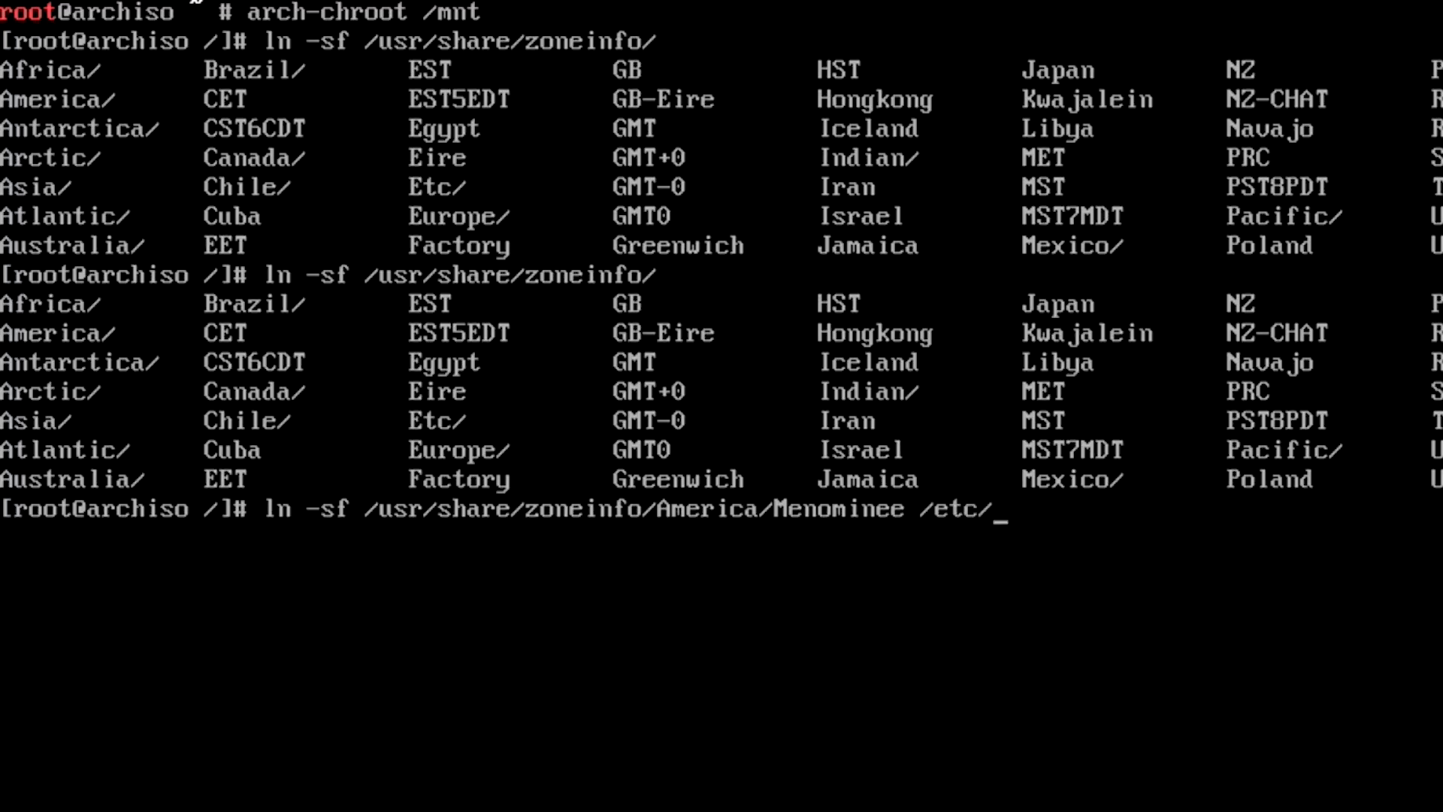
pyautogui.write('localtime')
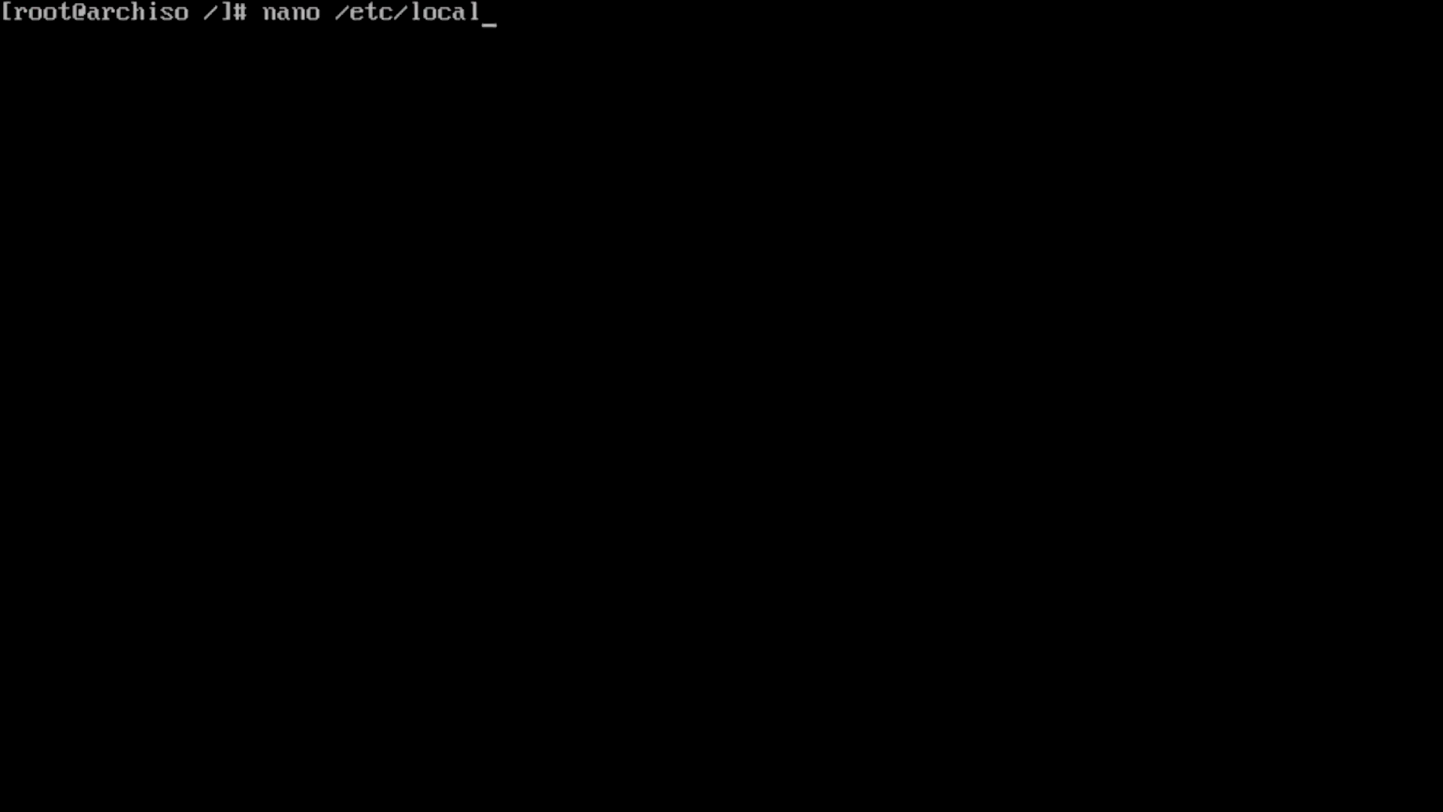
# - Uncomment en_US.UTF-8 in /etc/locale.gen and run locale-gen
pyautogui.write('e.gen')
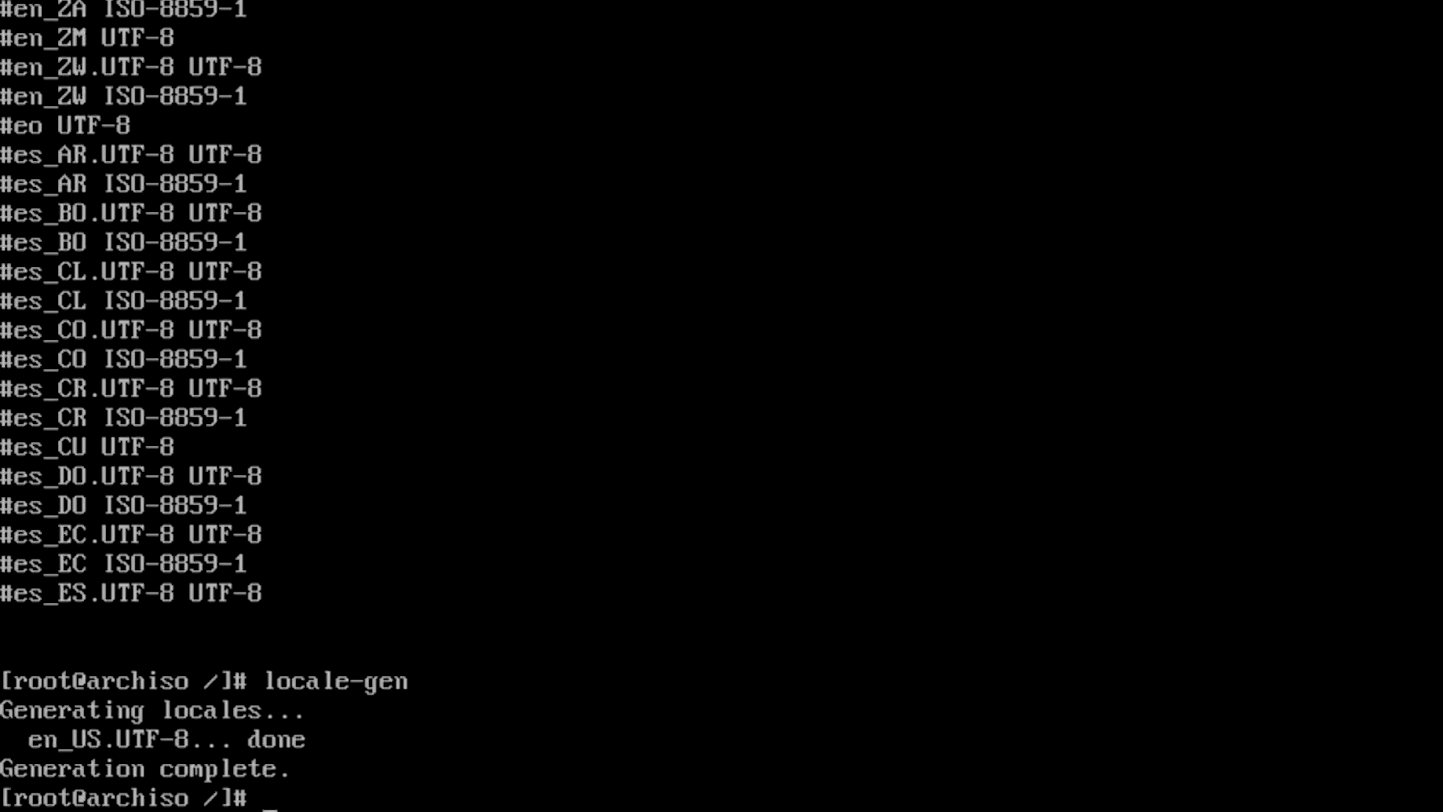
pyautogui.write('nano /etc')
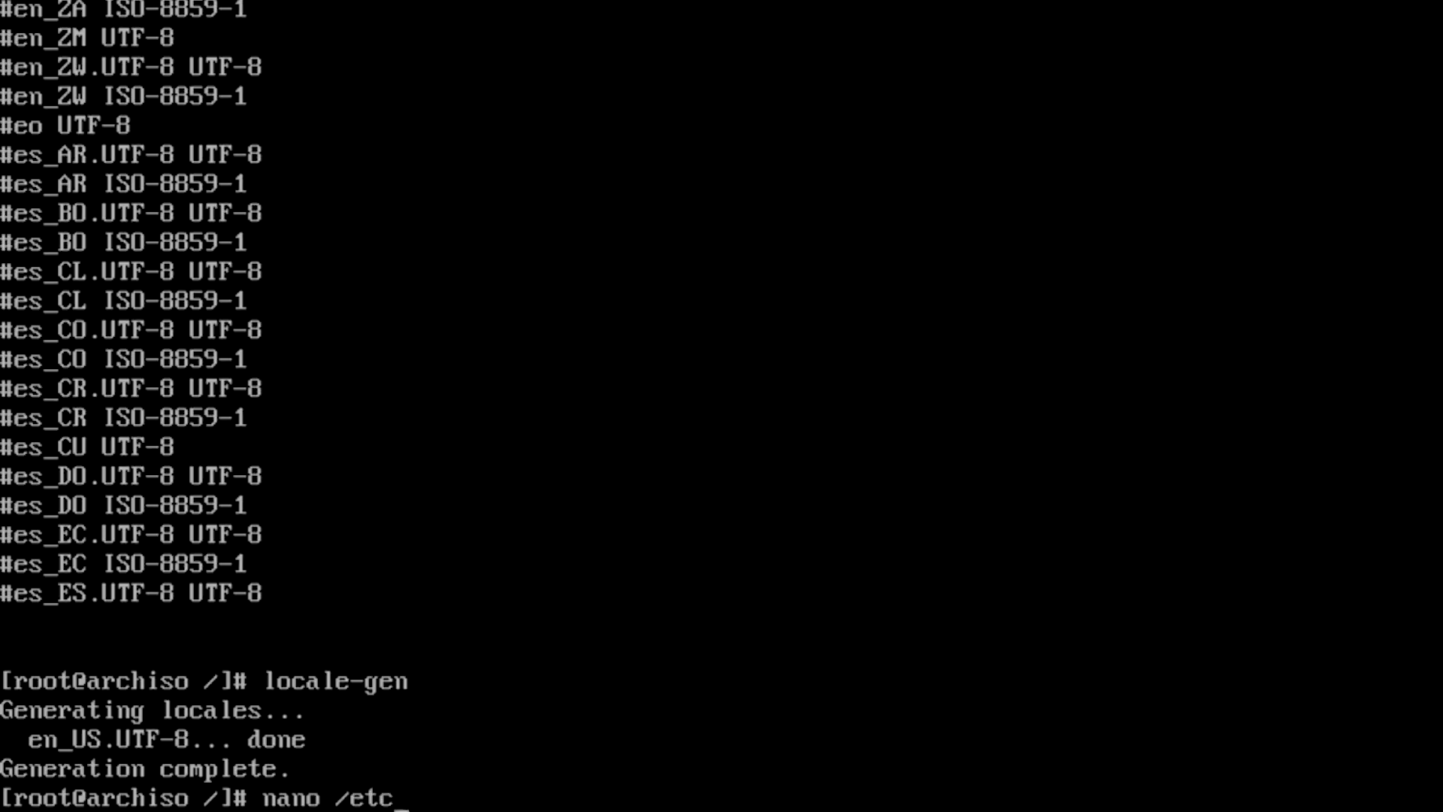
# - Write LANG=en_US.UTF-8 into /etc/locale.conf
pyautogui.write('local')
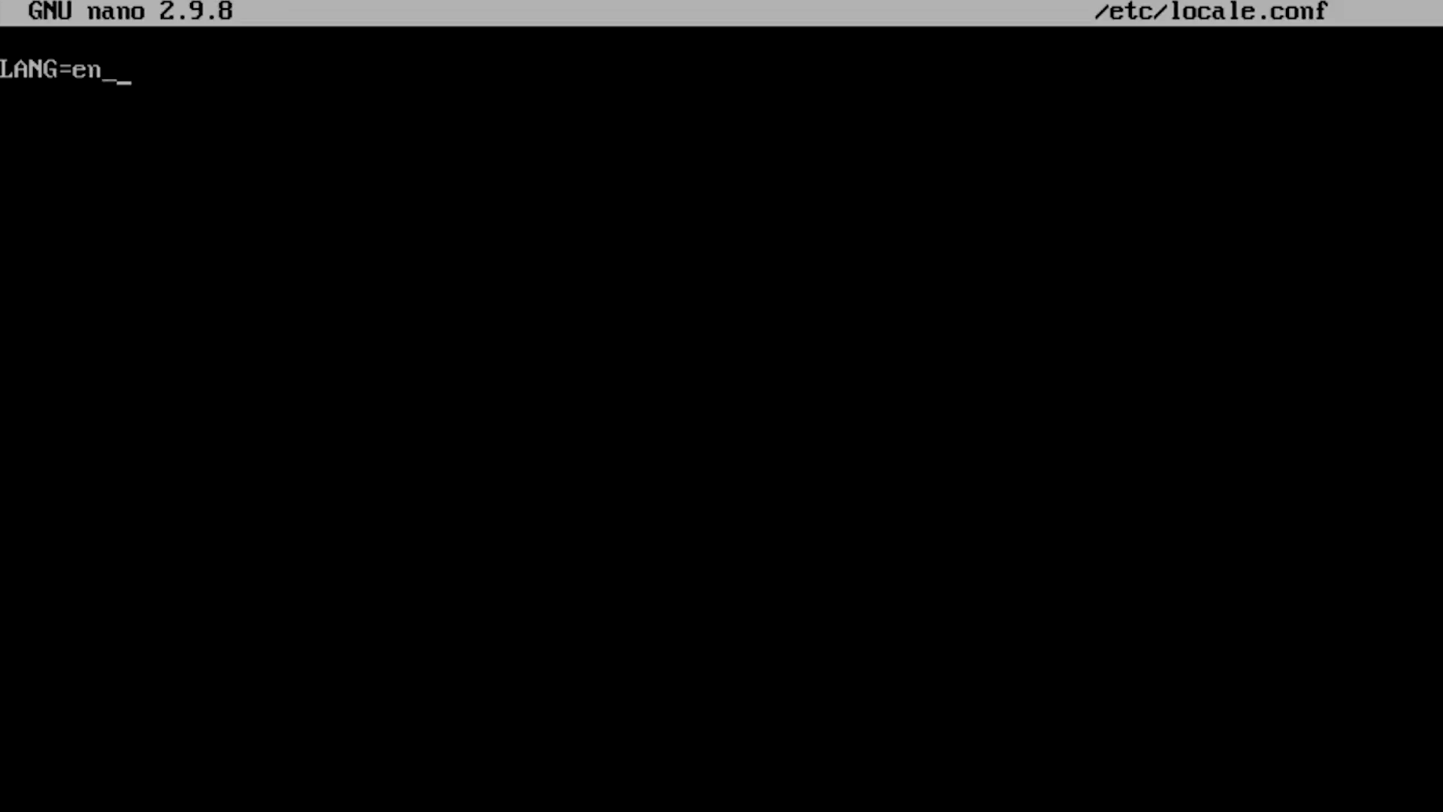
pyautogui.write('US')
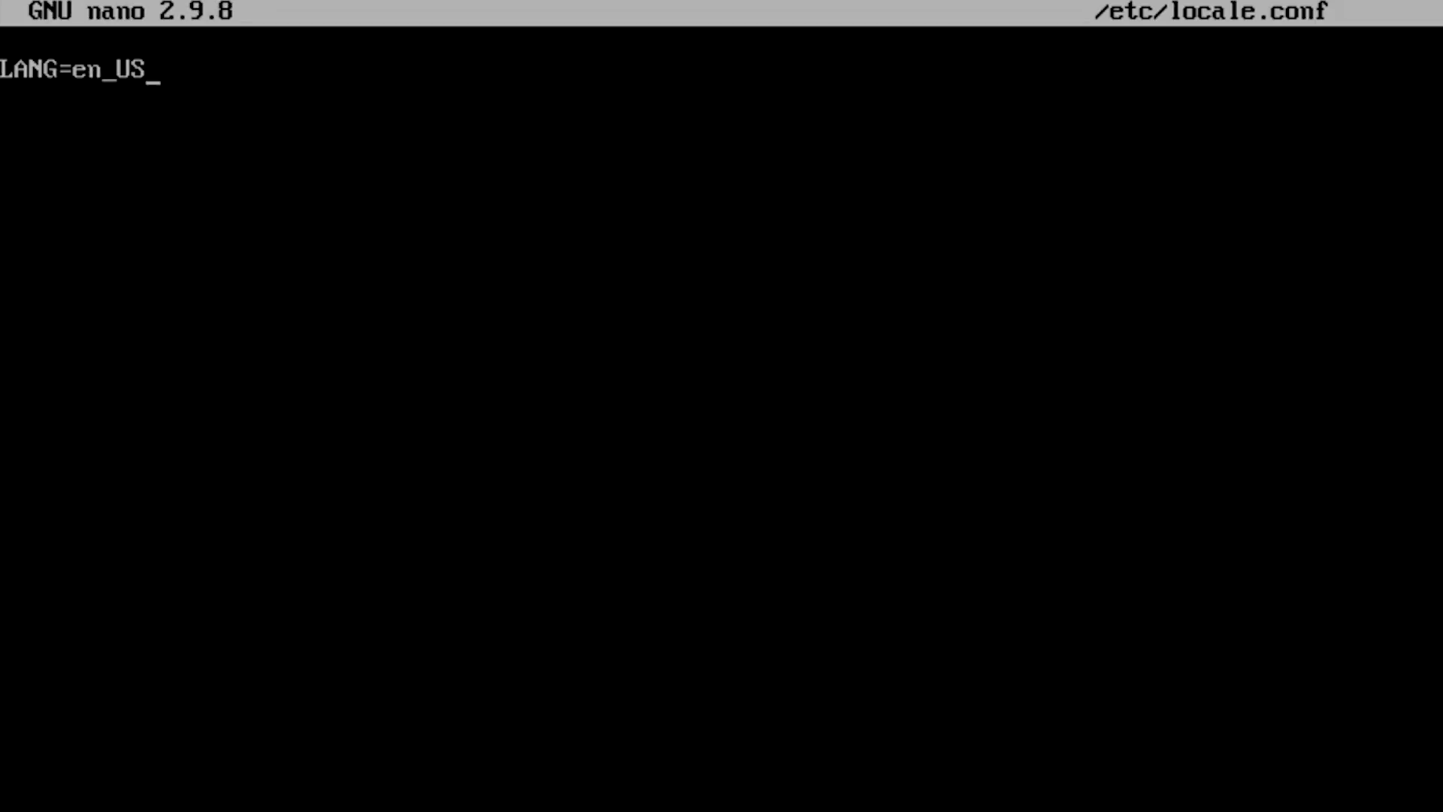
pyautogui.write('.UTF')
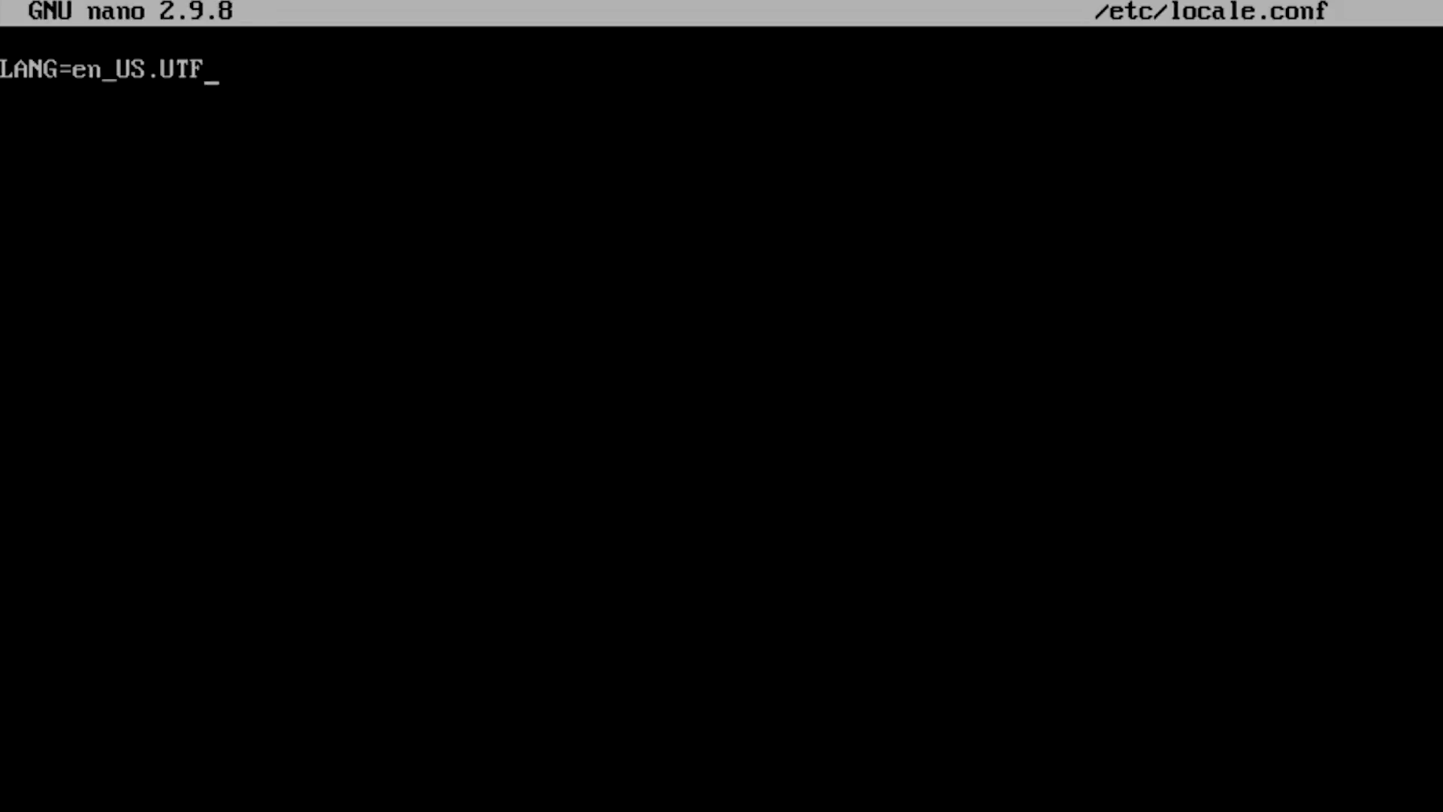
pyautogui.write('-8')
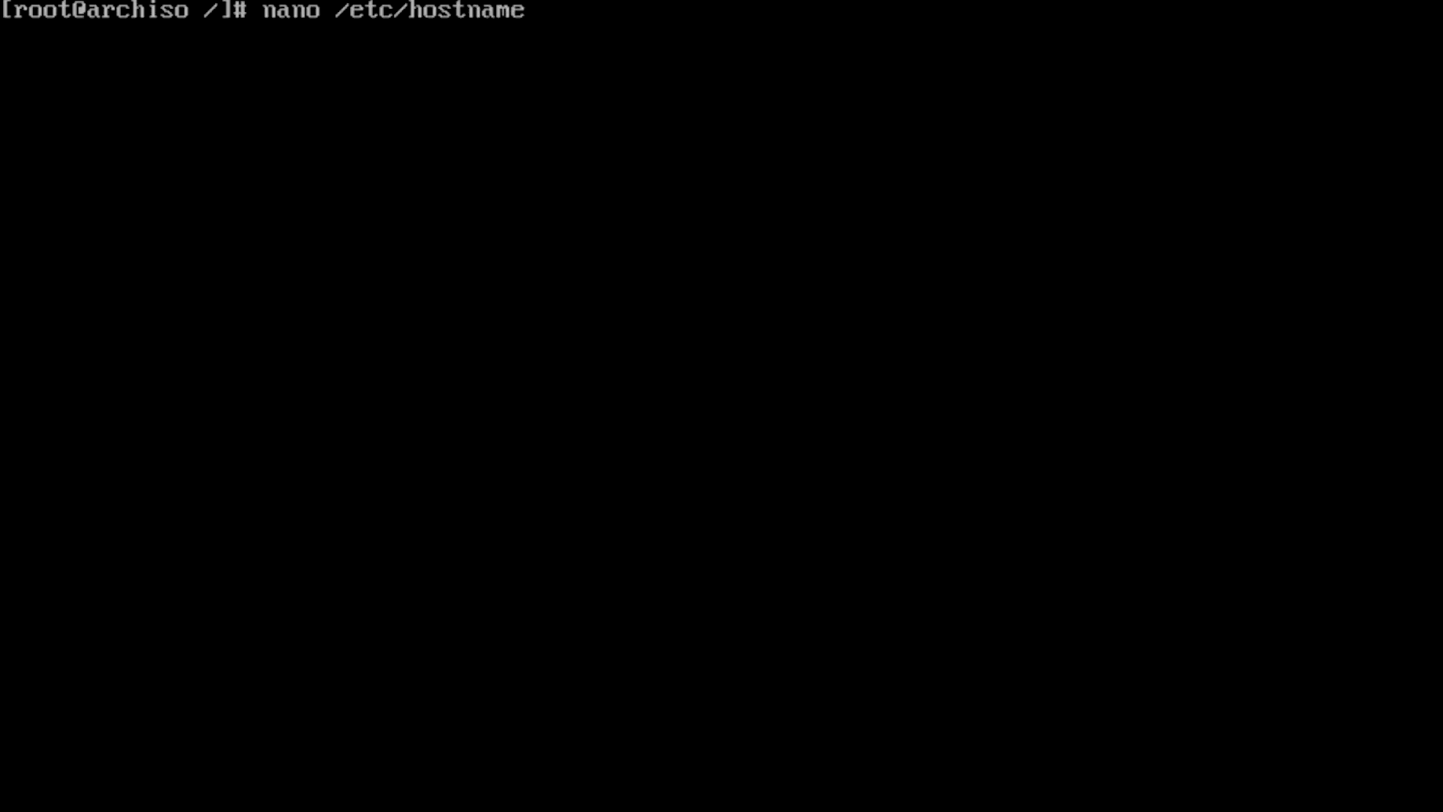
# - Save 'commandline' as the hostname in /etc/hostname
pyautogui.press('ctrl+o')
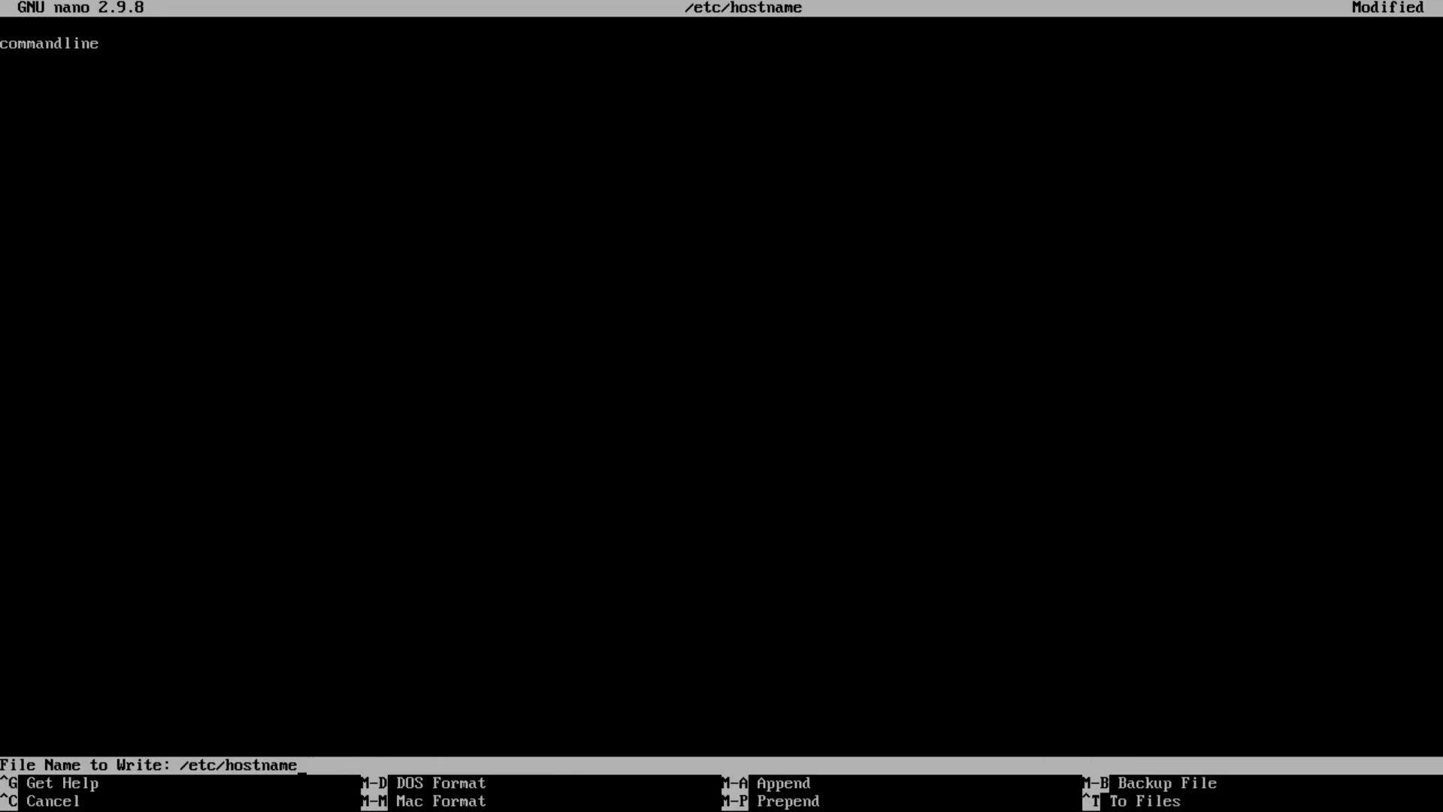
pyautogui.press('Enter')
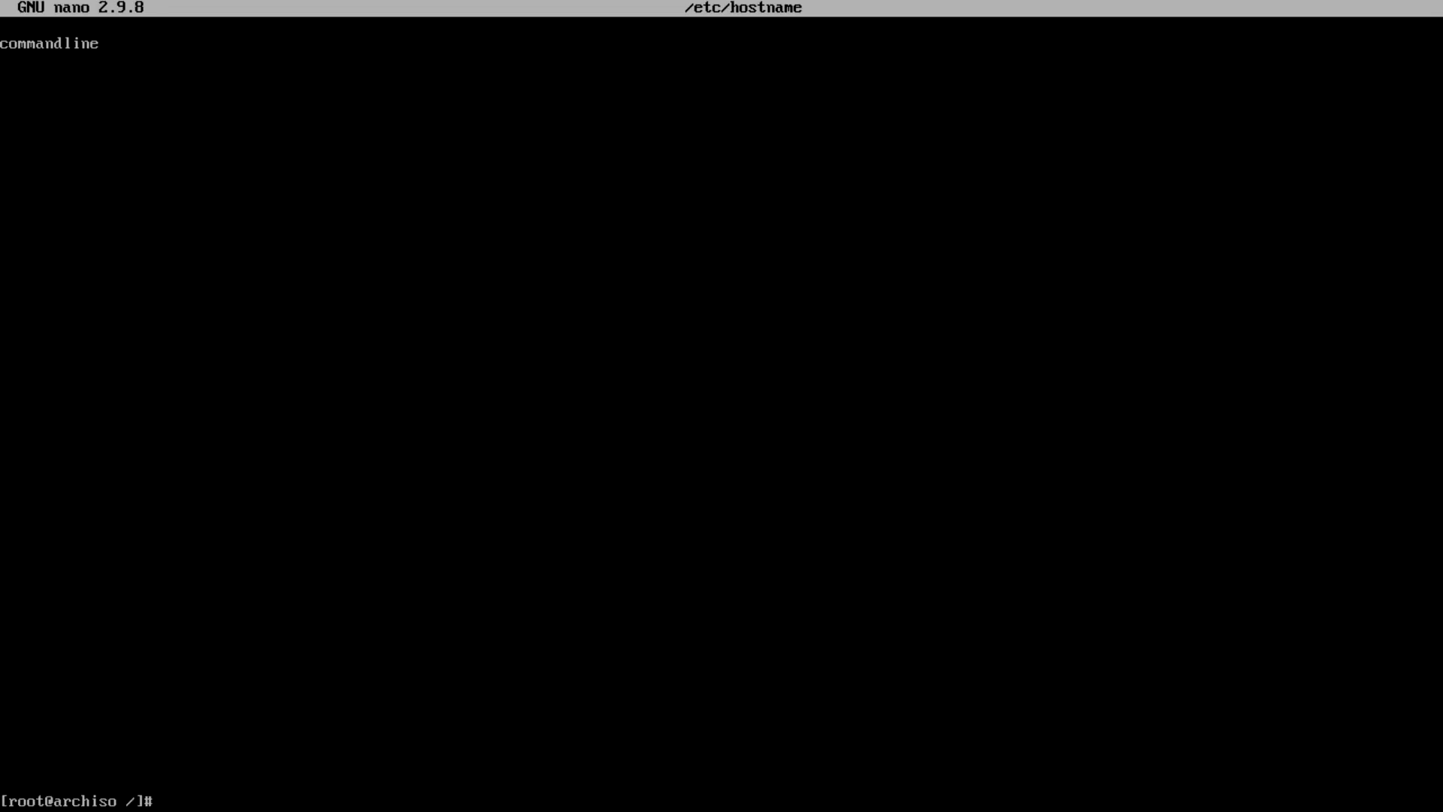
pyautogui.write('nano')
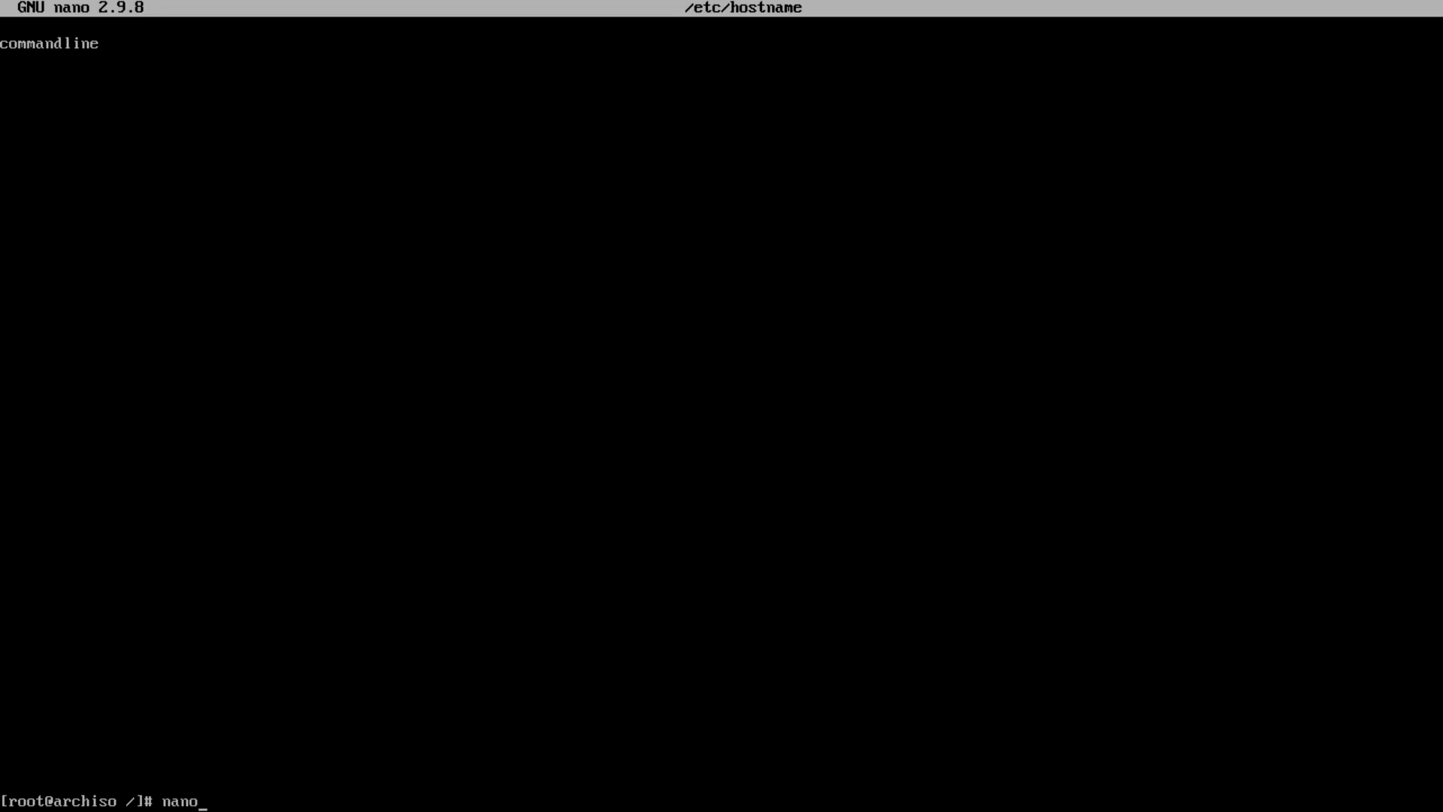
# - Add a '::1 localhost' line and a 127.0.1.1 entry to /etc/hosts
pyautogui.write('/etc/')
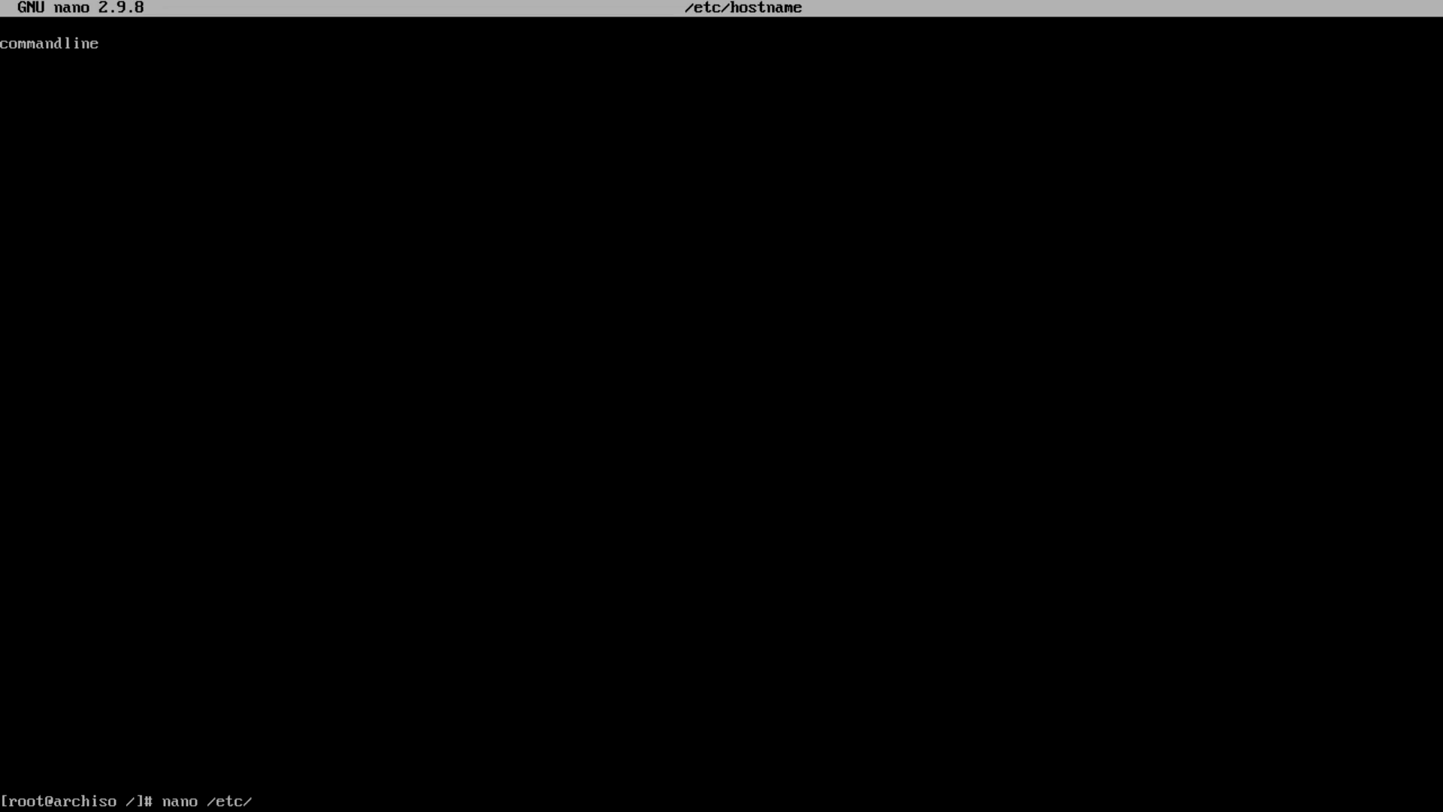
pyautogui.write('hosts')
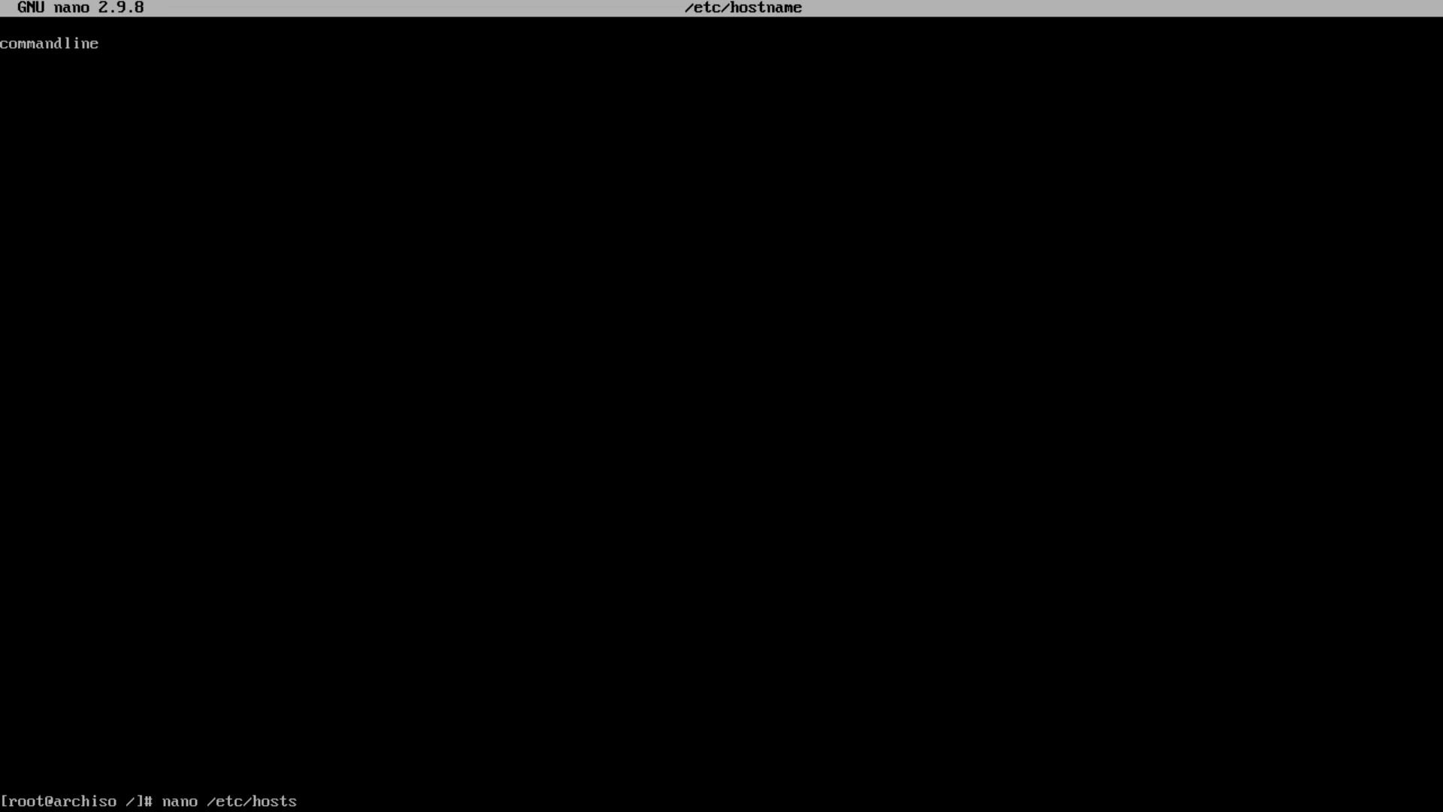
pyautogui.press('Enter')
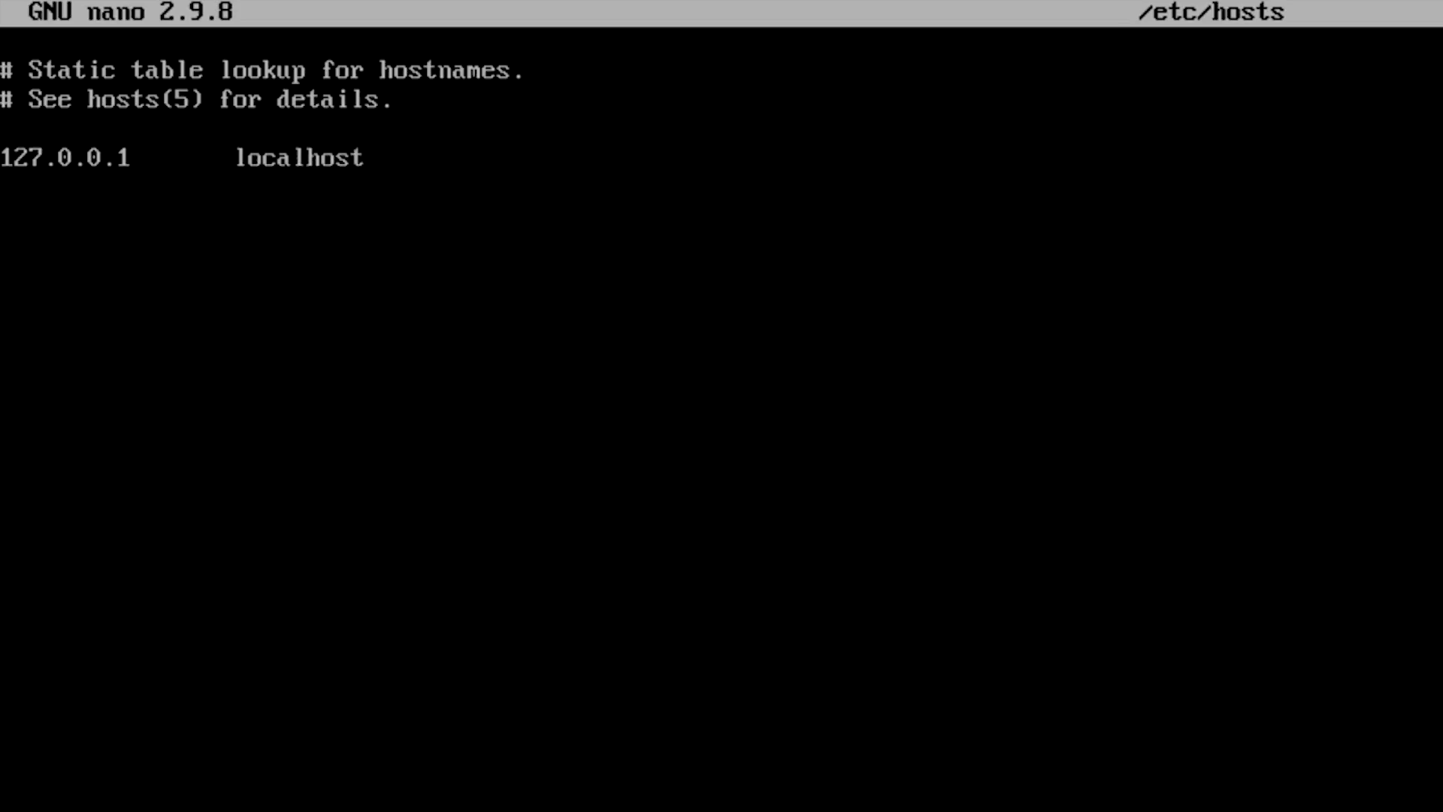
pyautogui.write('1')
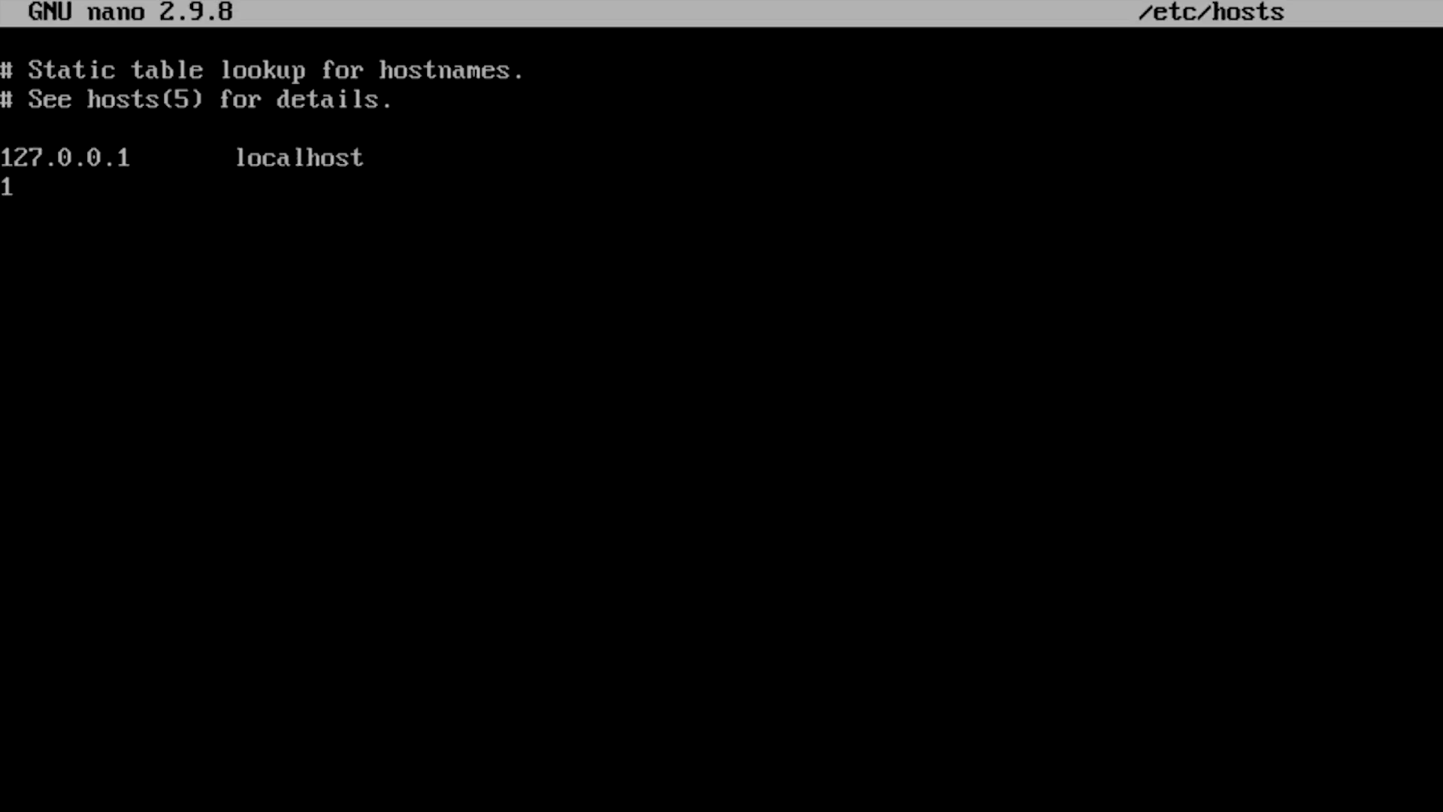
pyautogui.write('::')
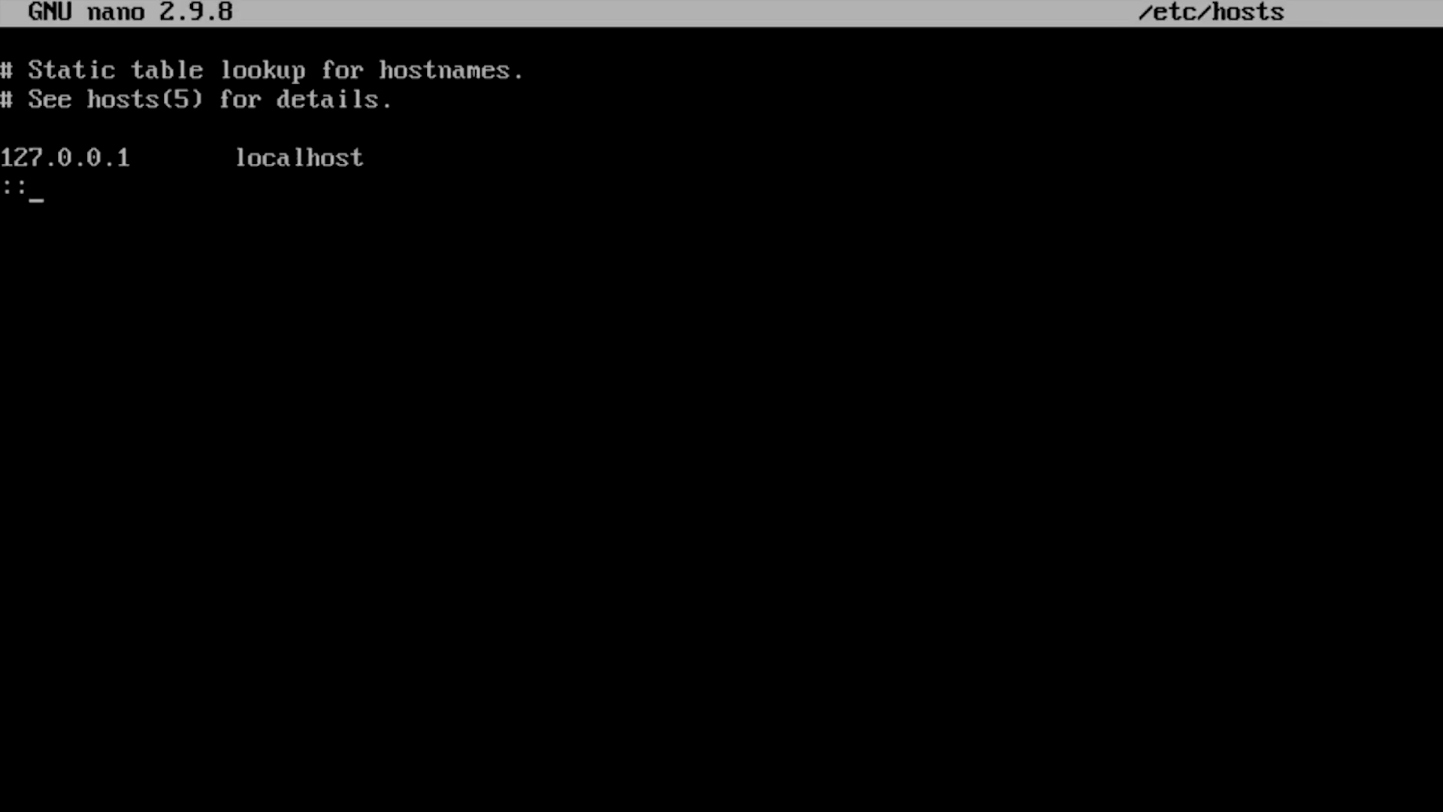
pyautogui.write('1')
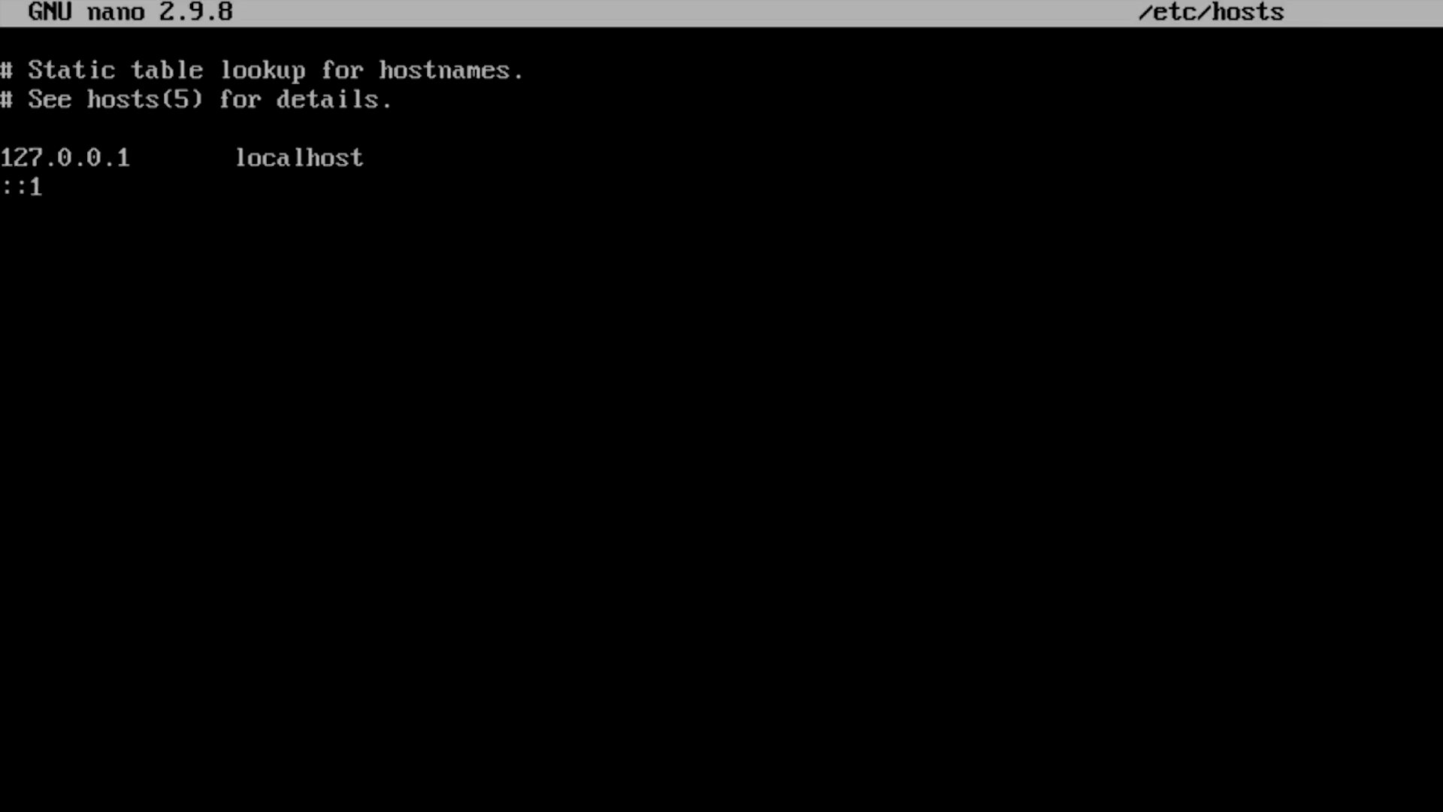
pyautogui.write('localhost')
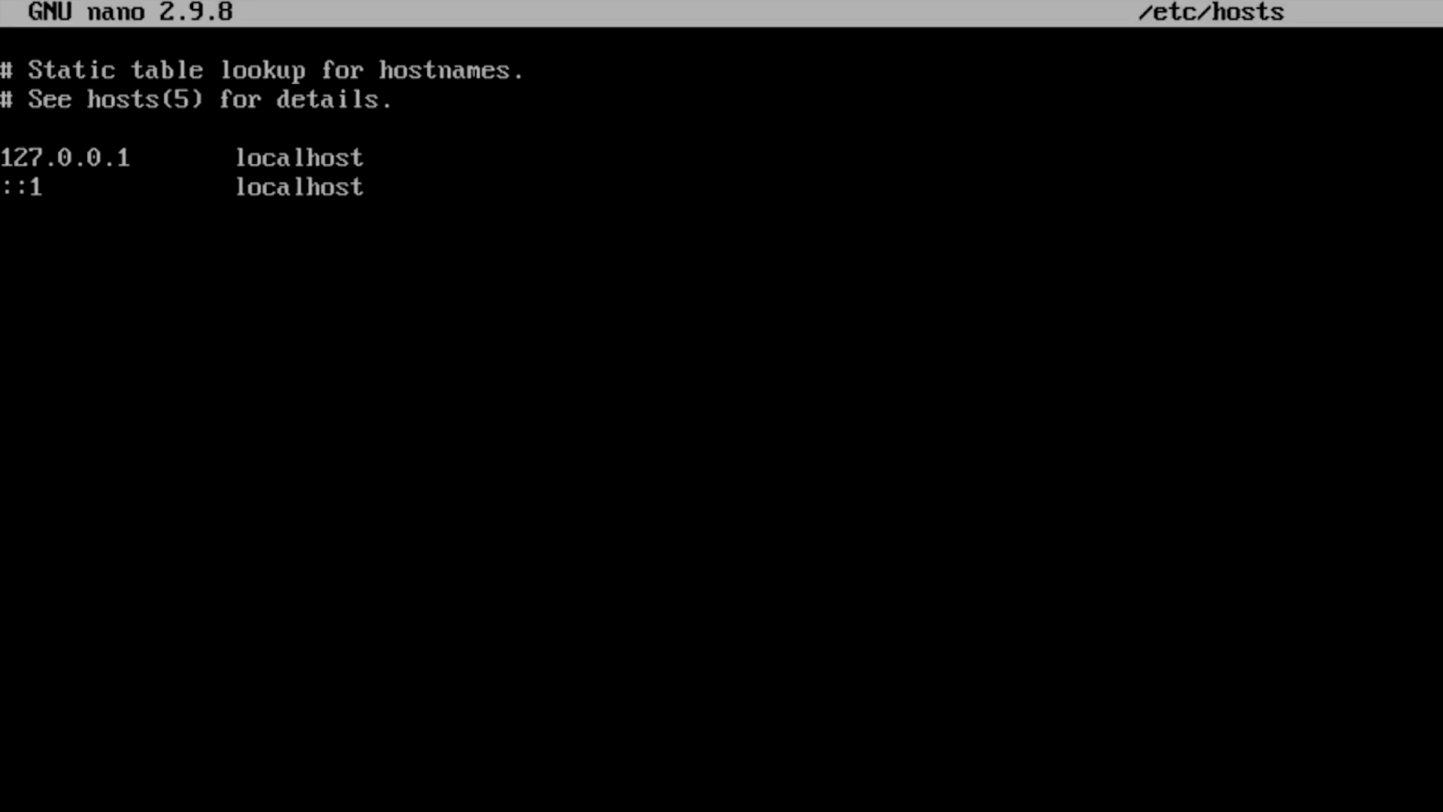
pyautogui.write('127.')
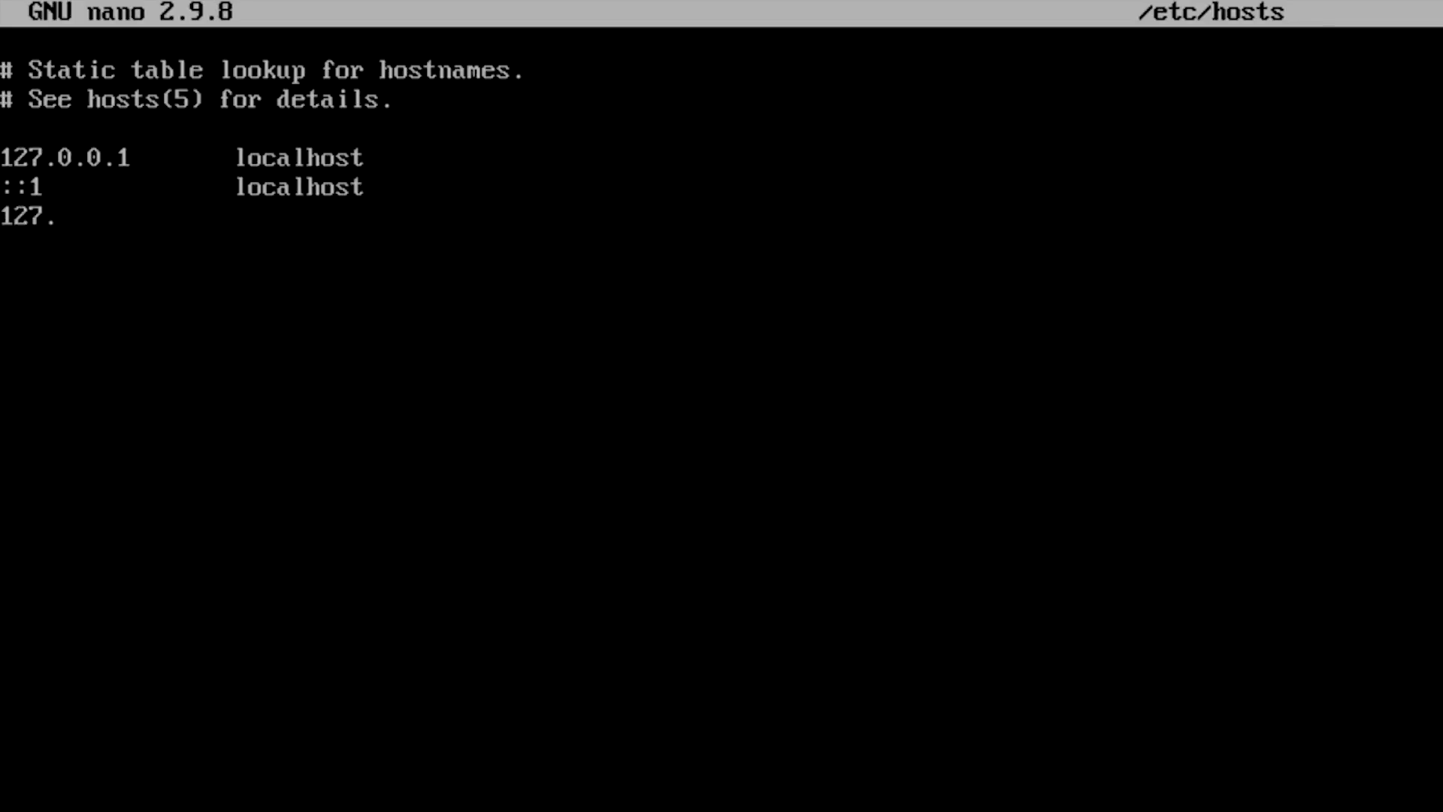
pyautogui.write('0.1')
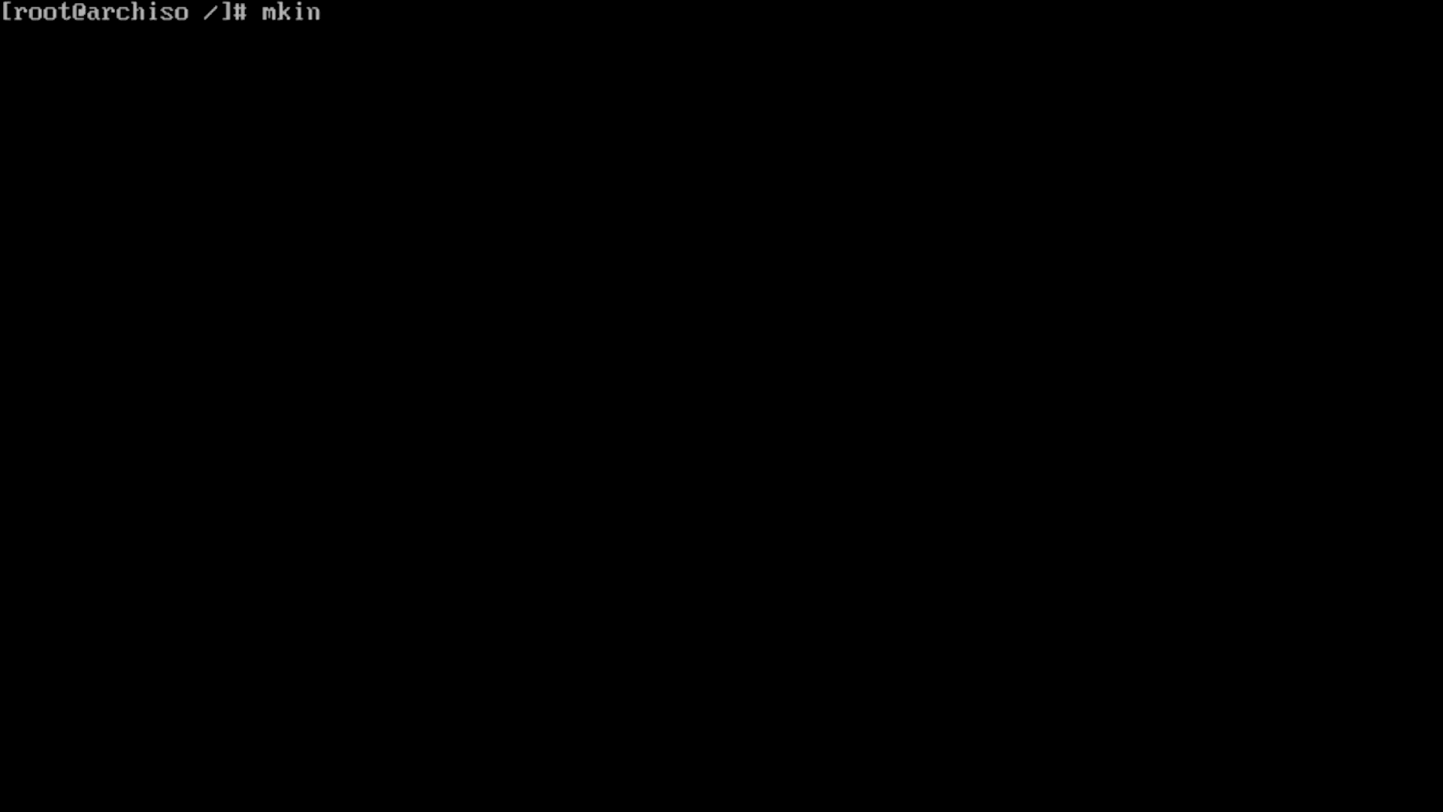
# - Build the initramfs images with mkinitcpio, set the root password, and install the grub package
pyautogui.write('itcpio')
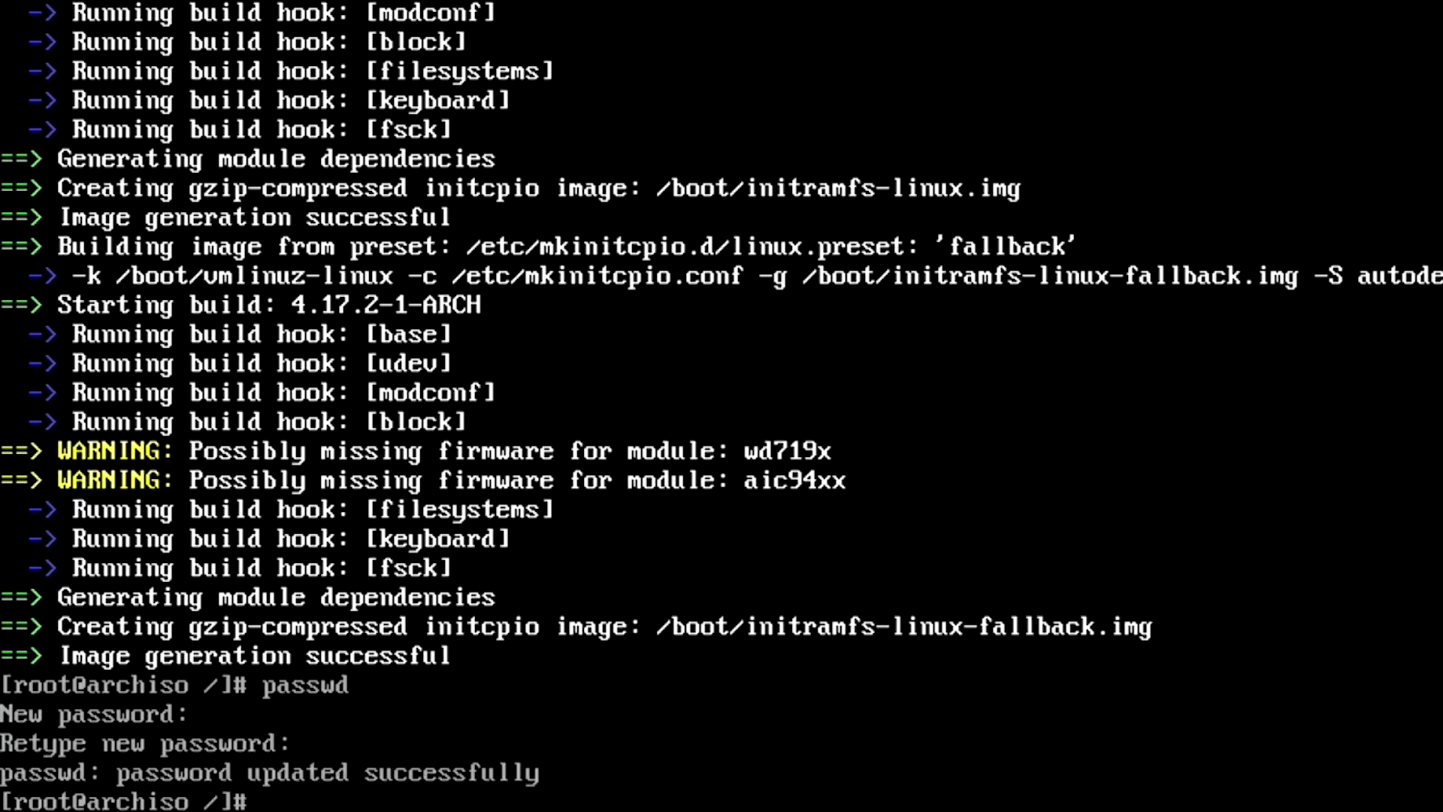
pyautogui.write('grub-in')
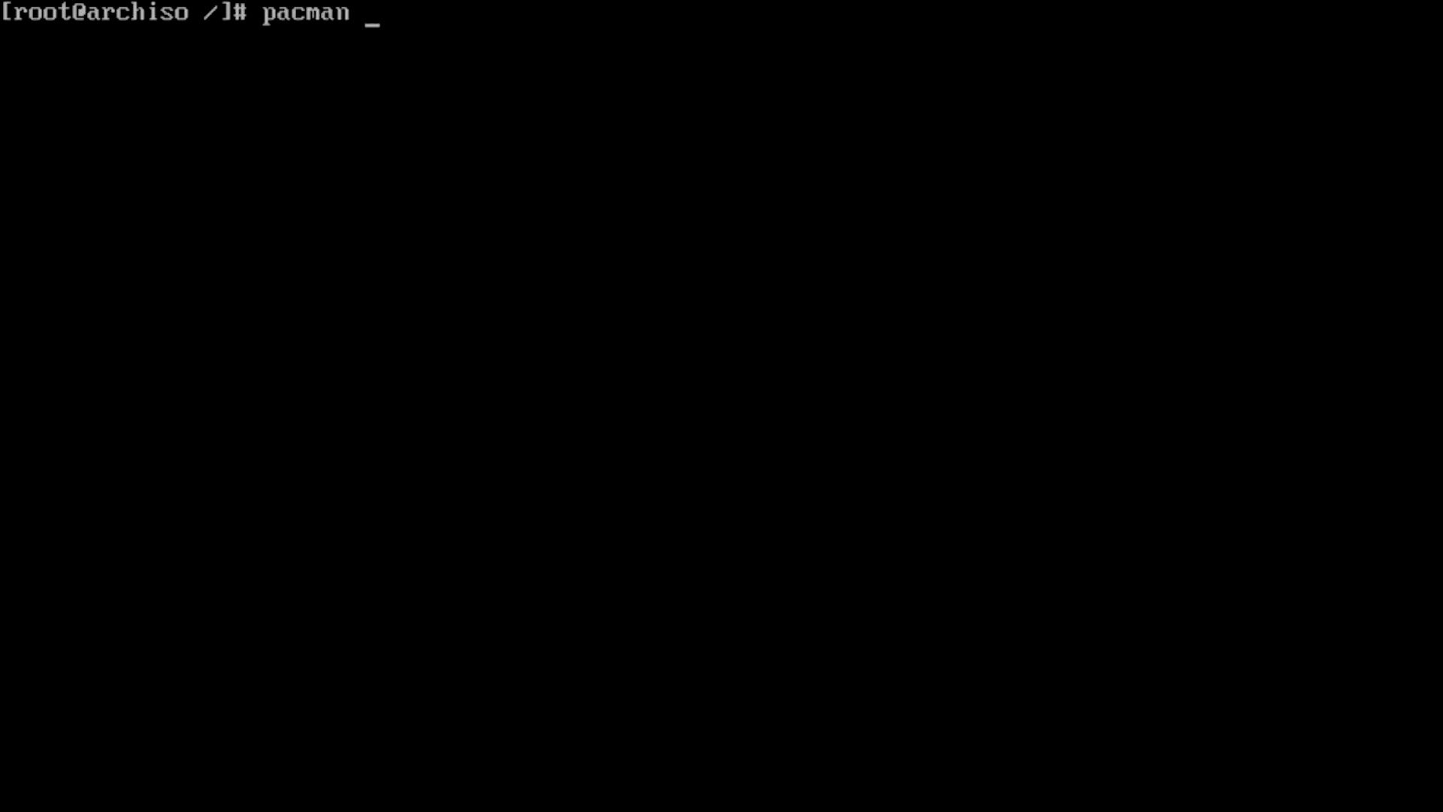
pyautogui.write('-S grub')
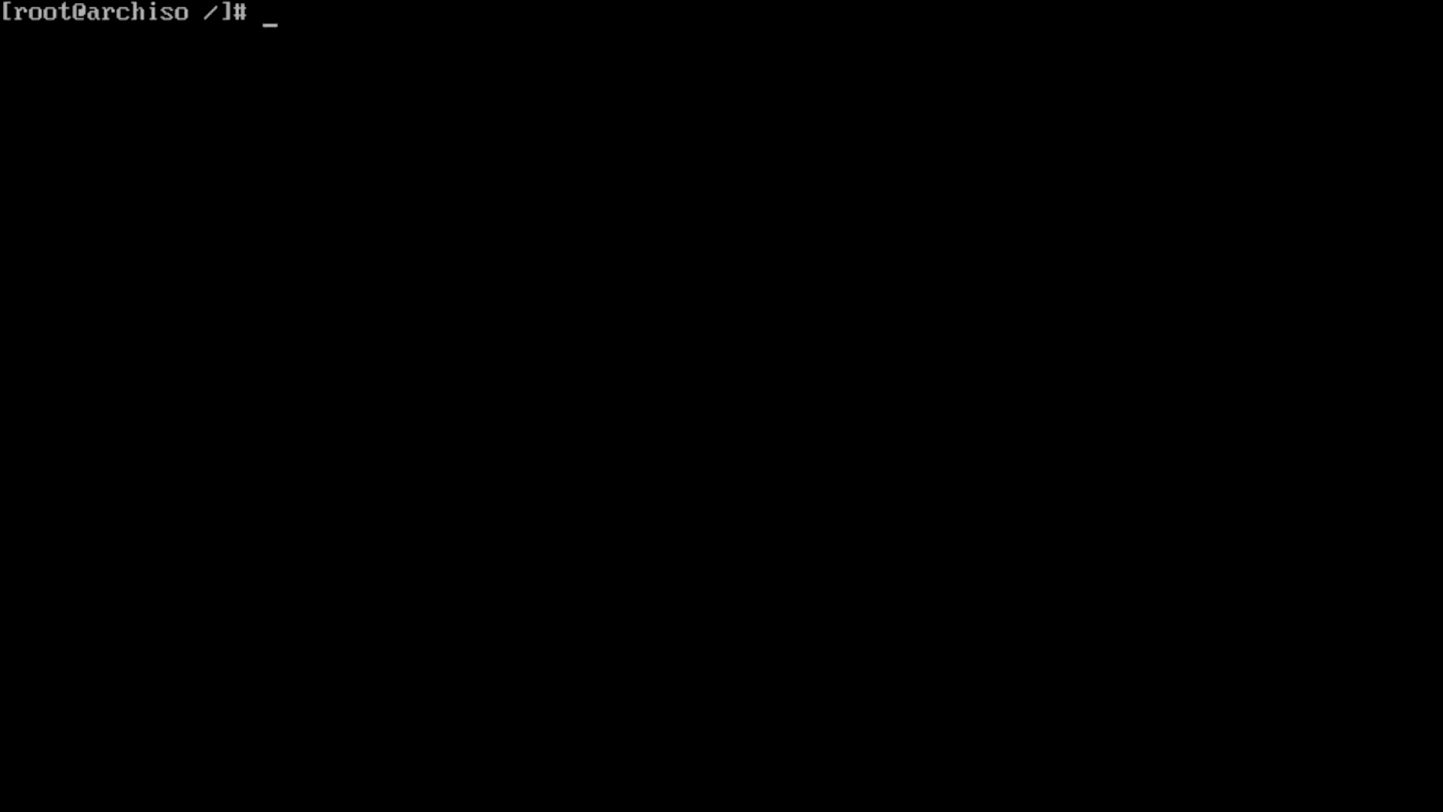
# - Install GRUB with target i386-pc onto /dev/sda, then exit the chroot
pyautogui.write('grub')
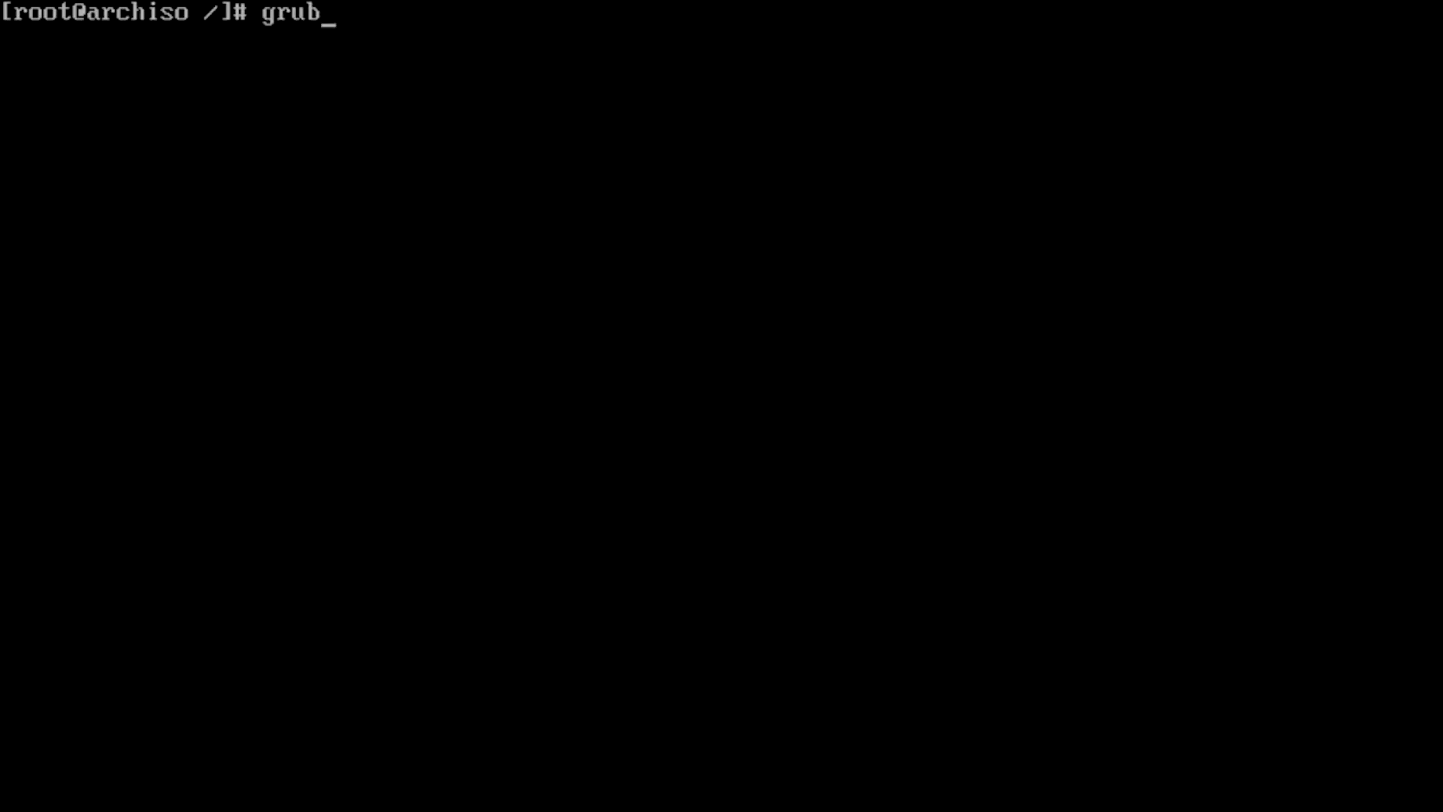
pyautogui.write('-install')
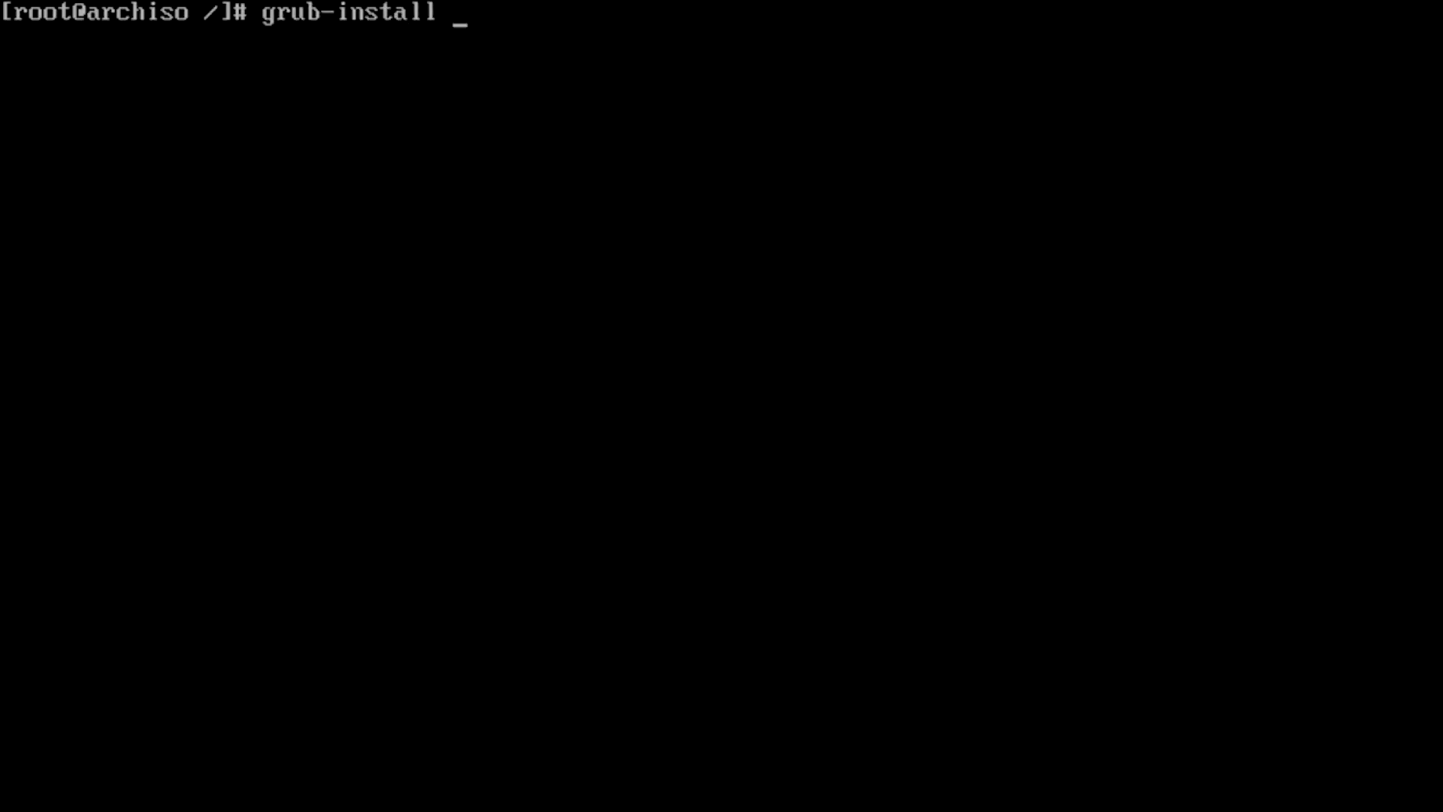
pyautogui.write('--target')
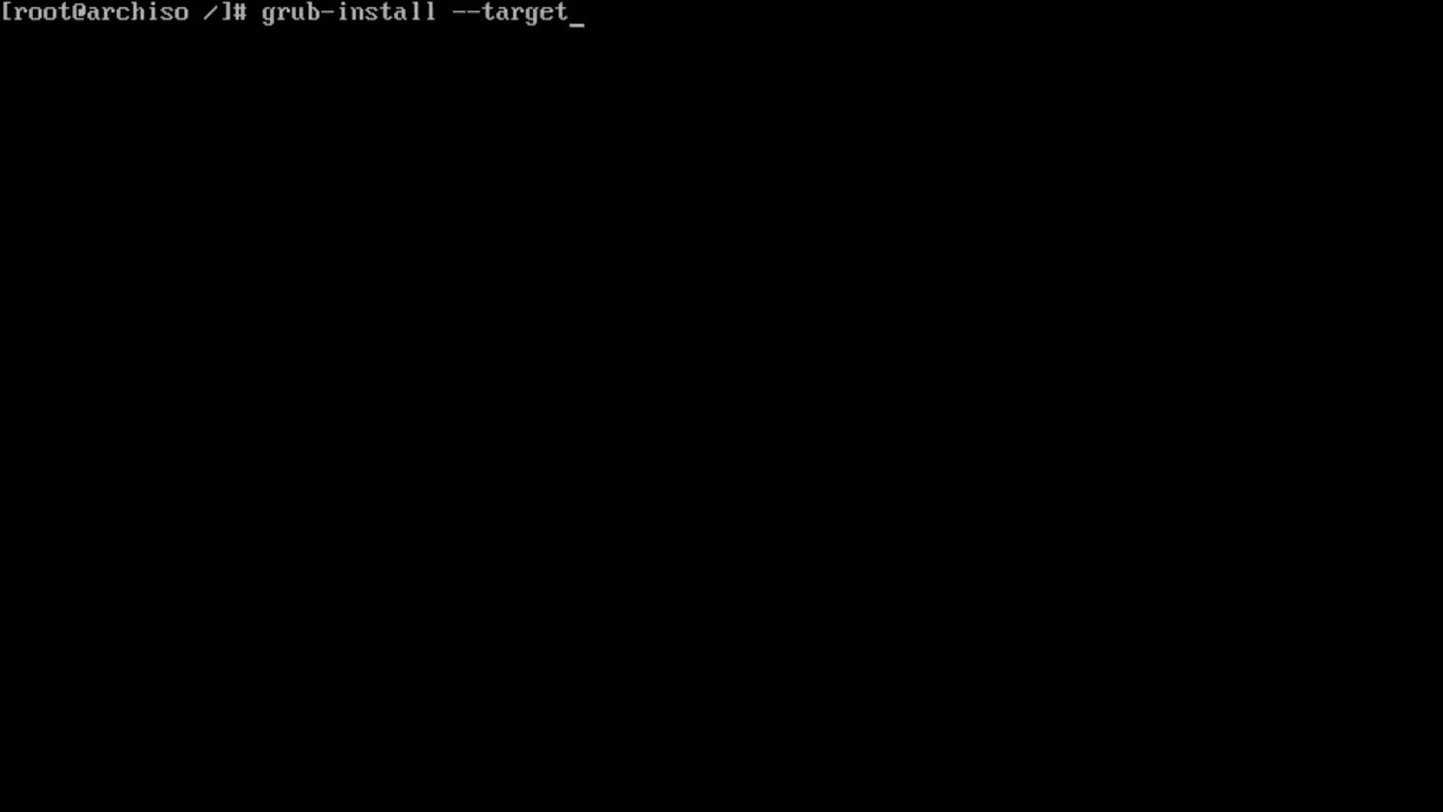
pyautogui.write('-')
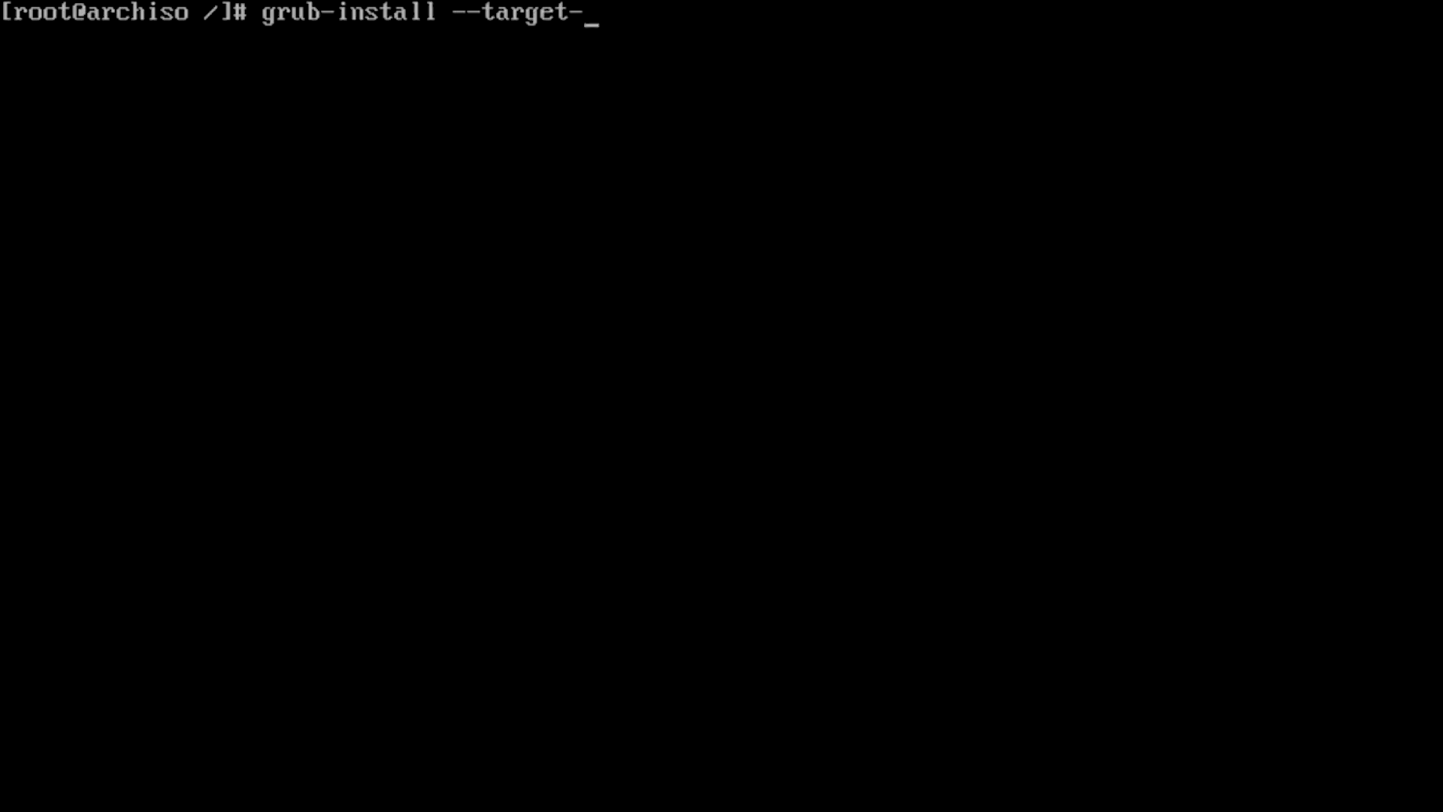
pyautogui.write('=')
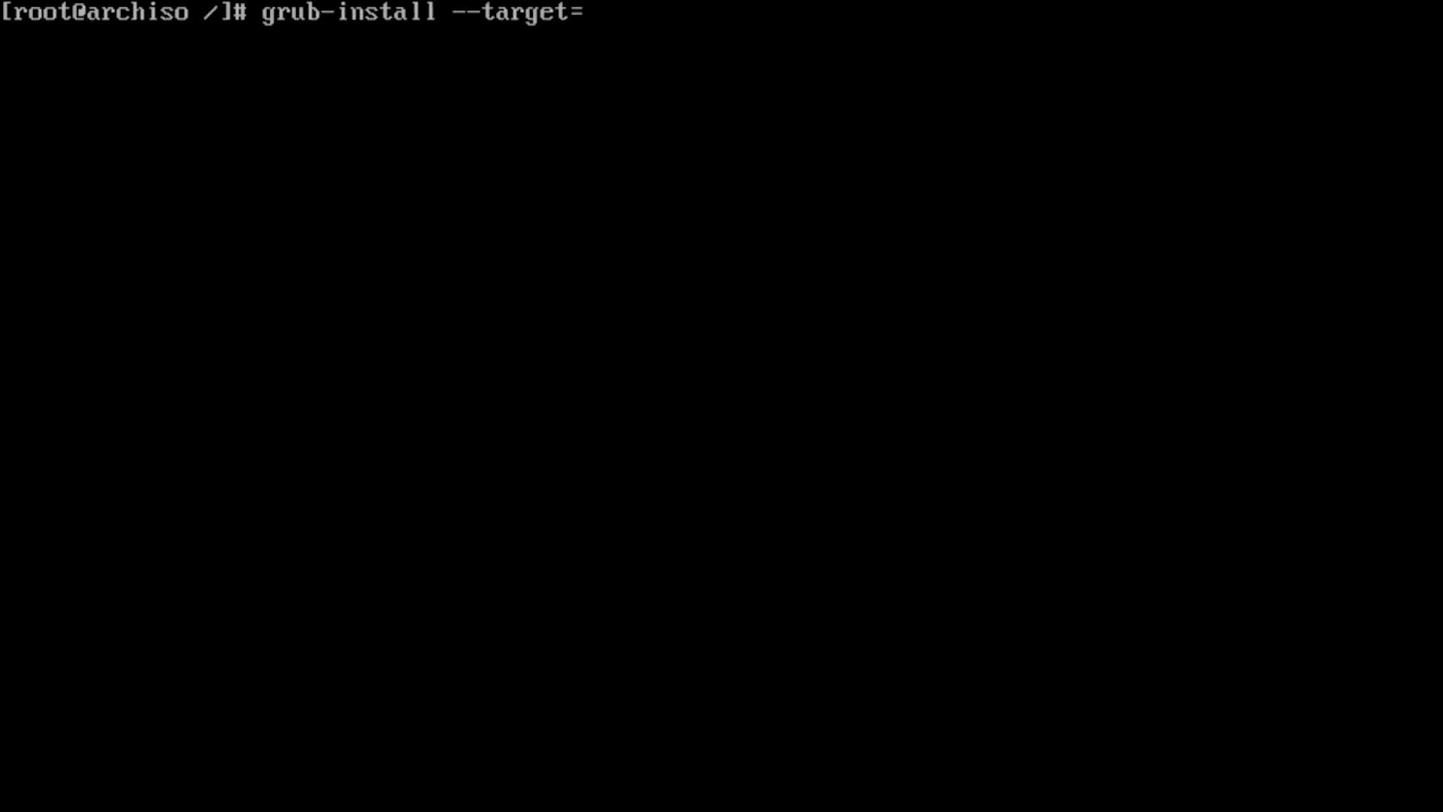
pyautogui.write('i386-pc')
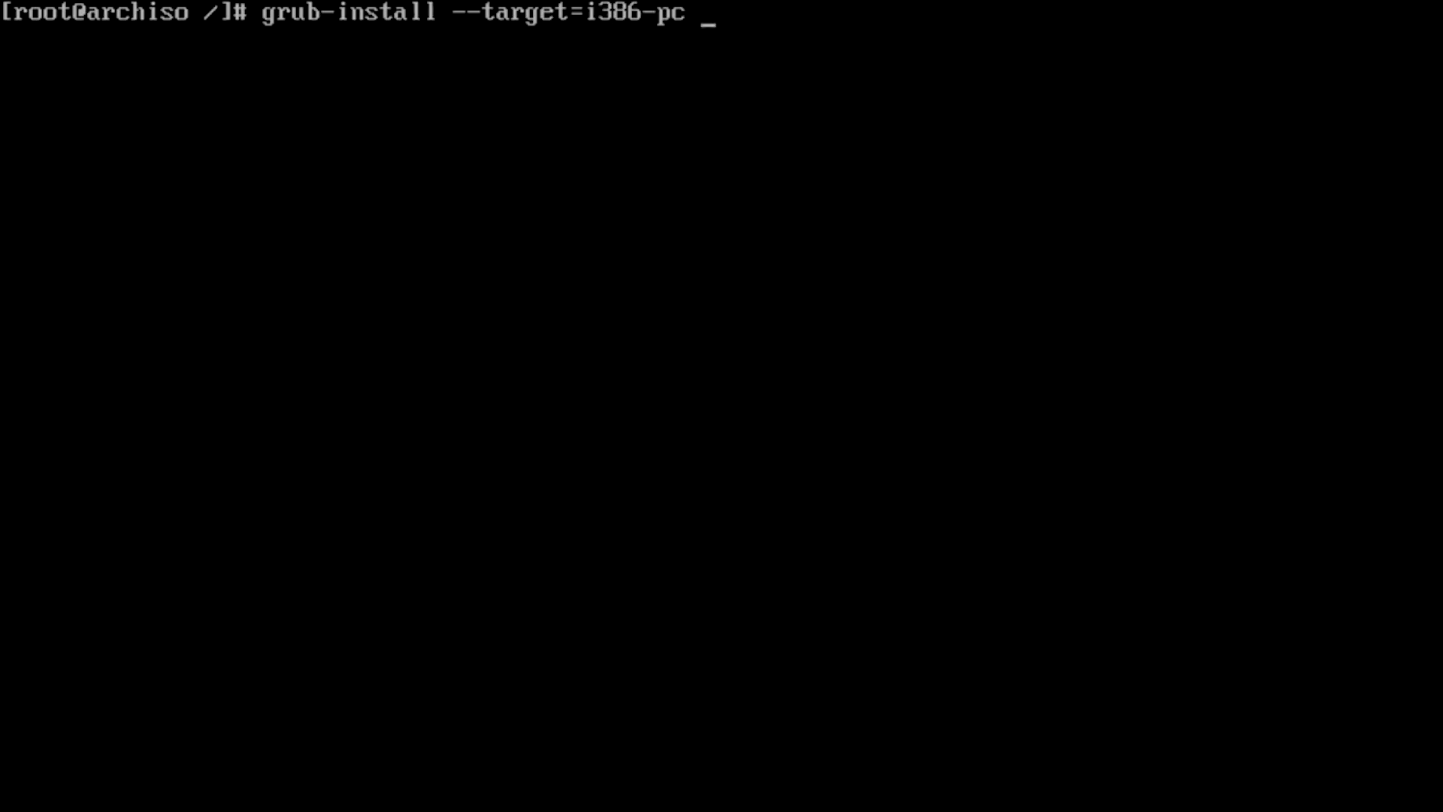
pyautogui.write('/dev/sda')
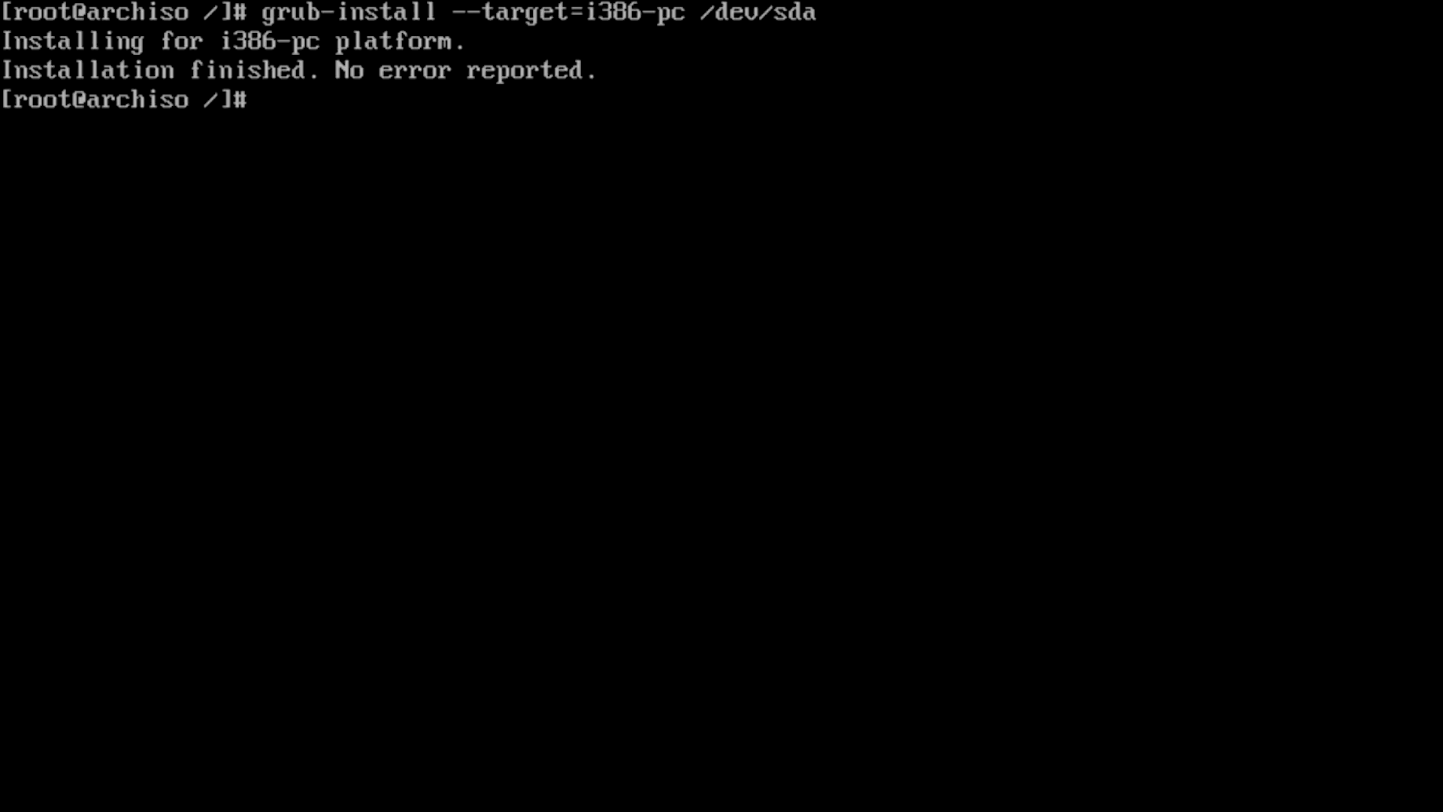
pyautogui.write('ex')
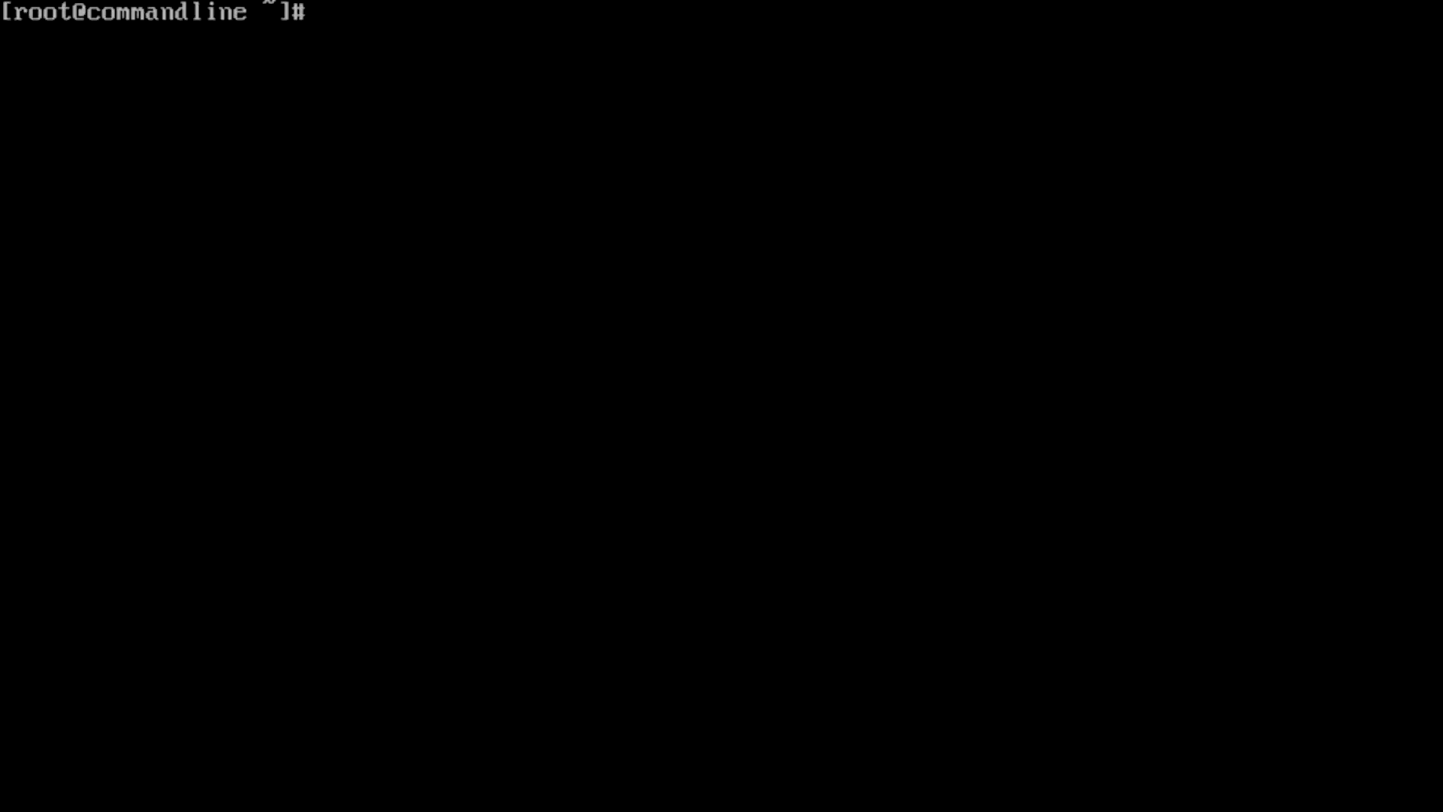
pyautogui.write('systemctl')
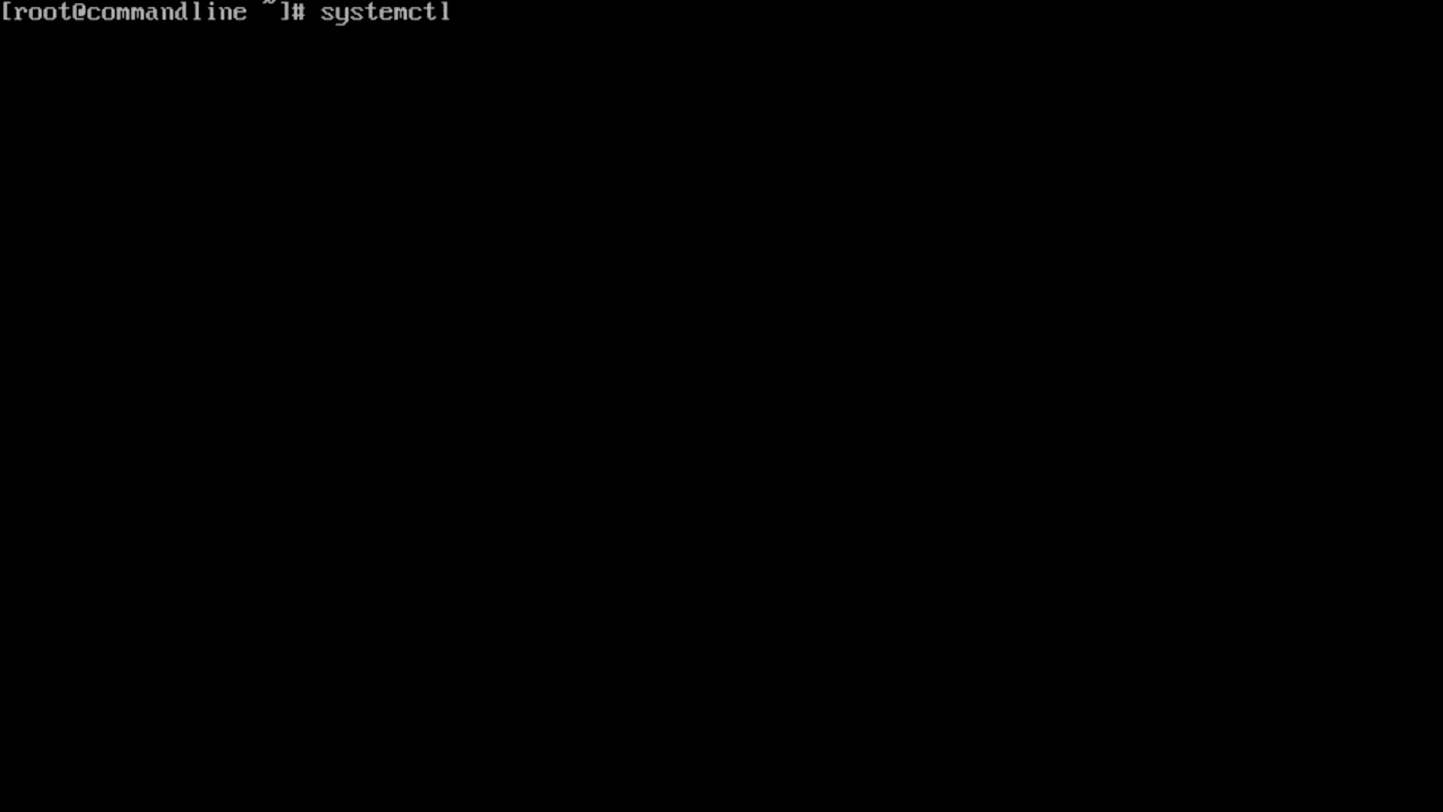
pyautogui.write('start')
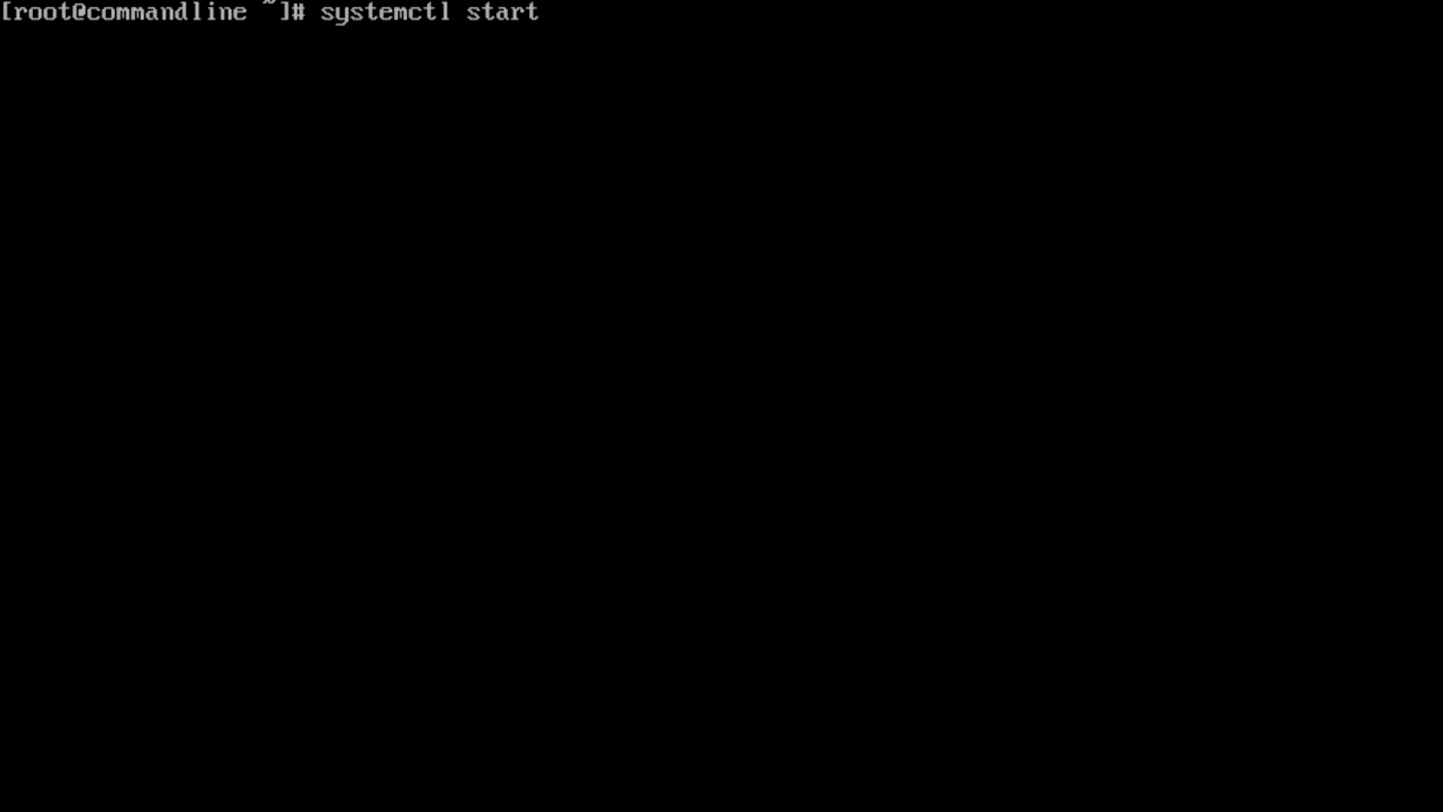
pyautogui.write('dhcpcd.service')
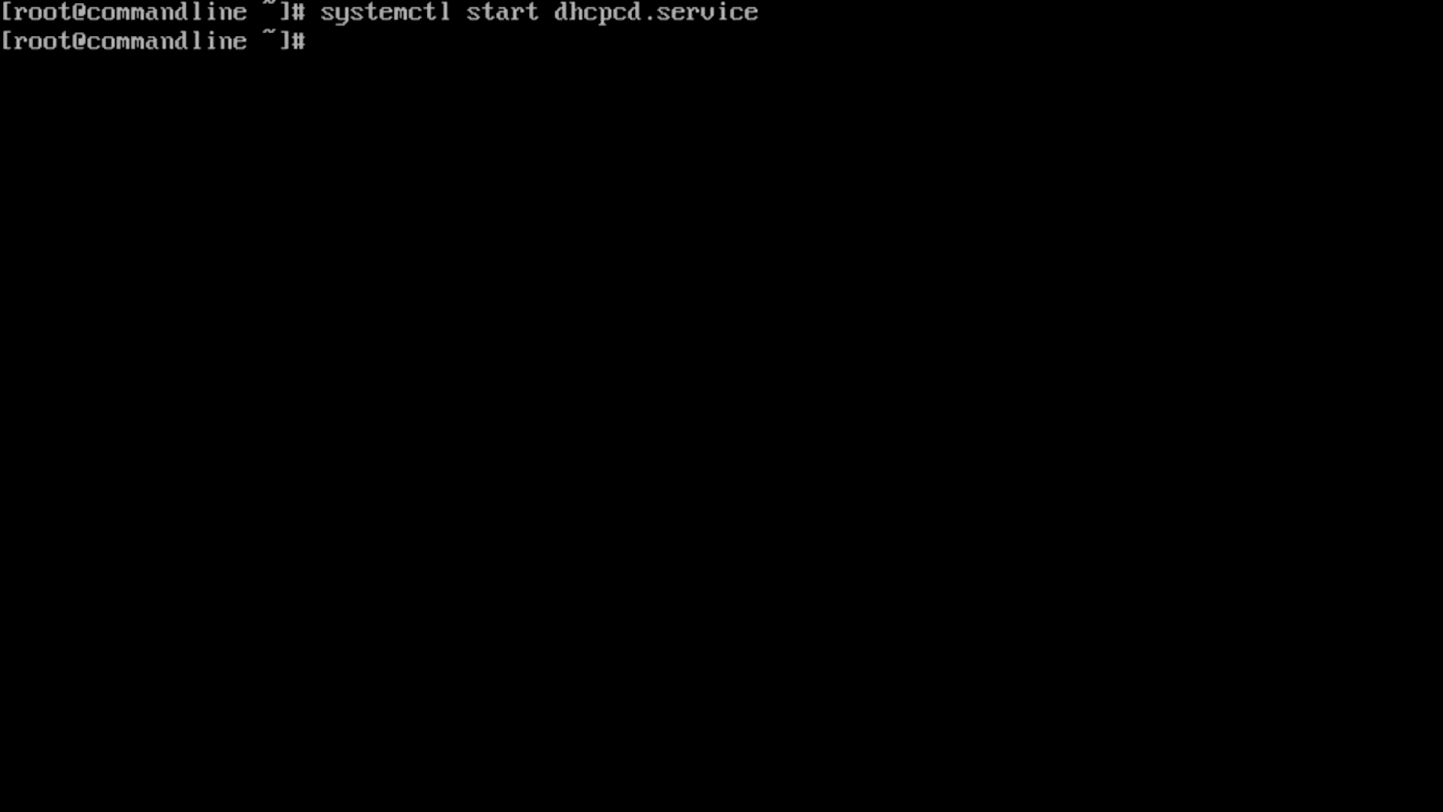
pyautogui.write('ping')
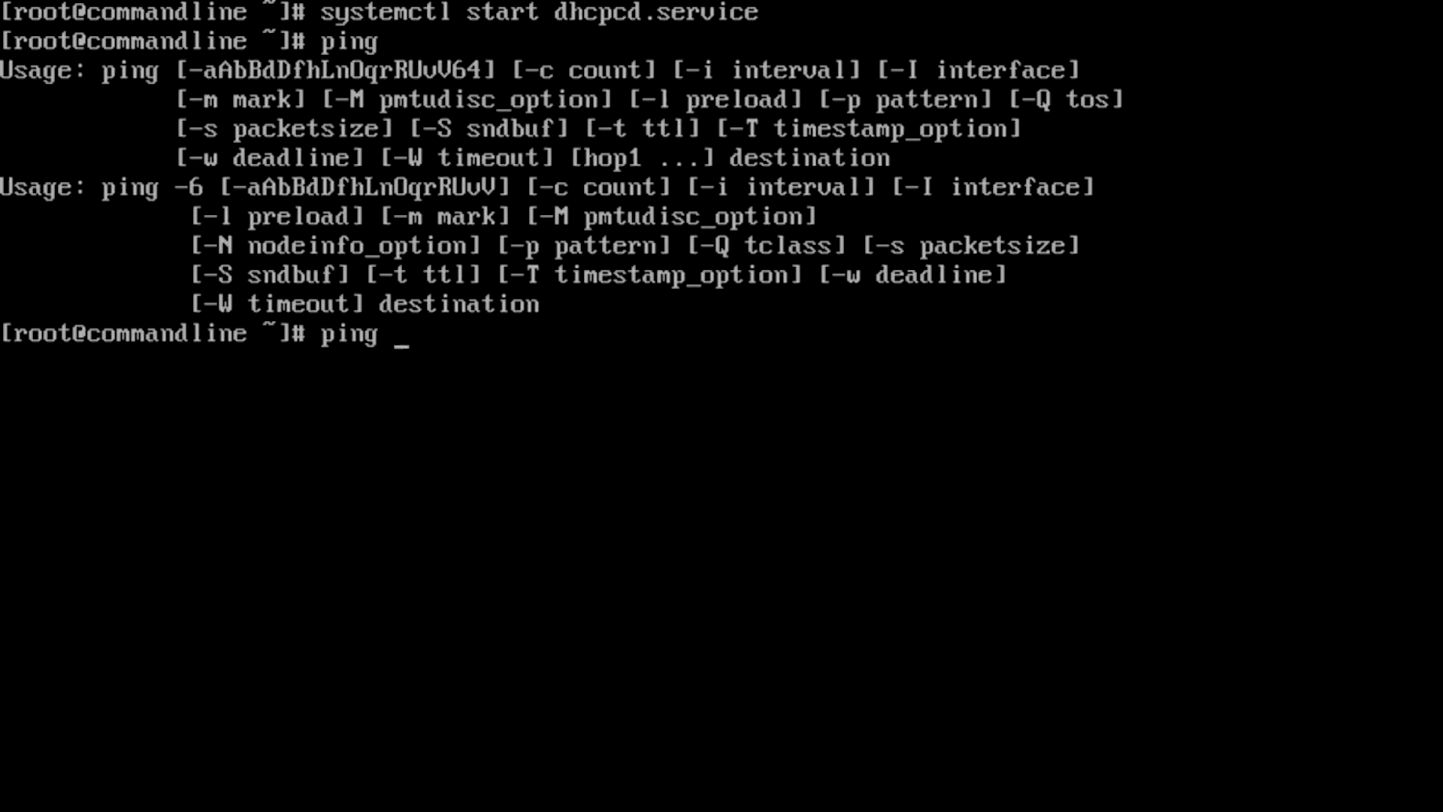
pyautogui.write('-c3 www')
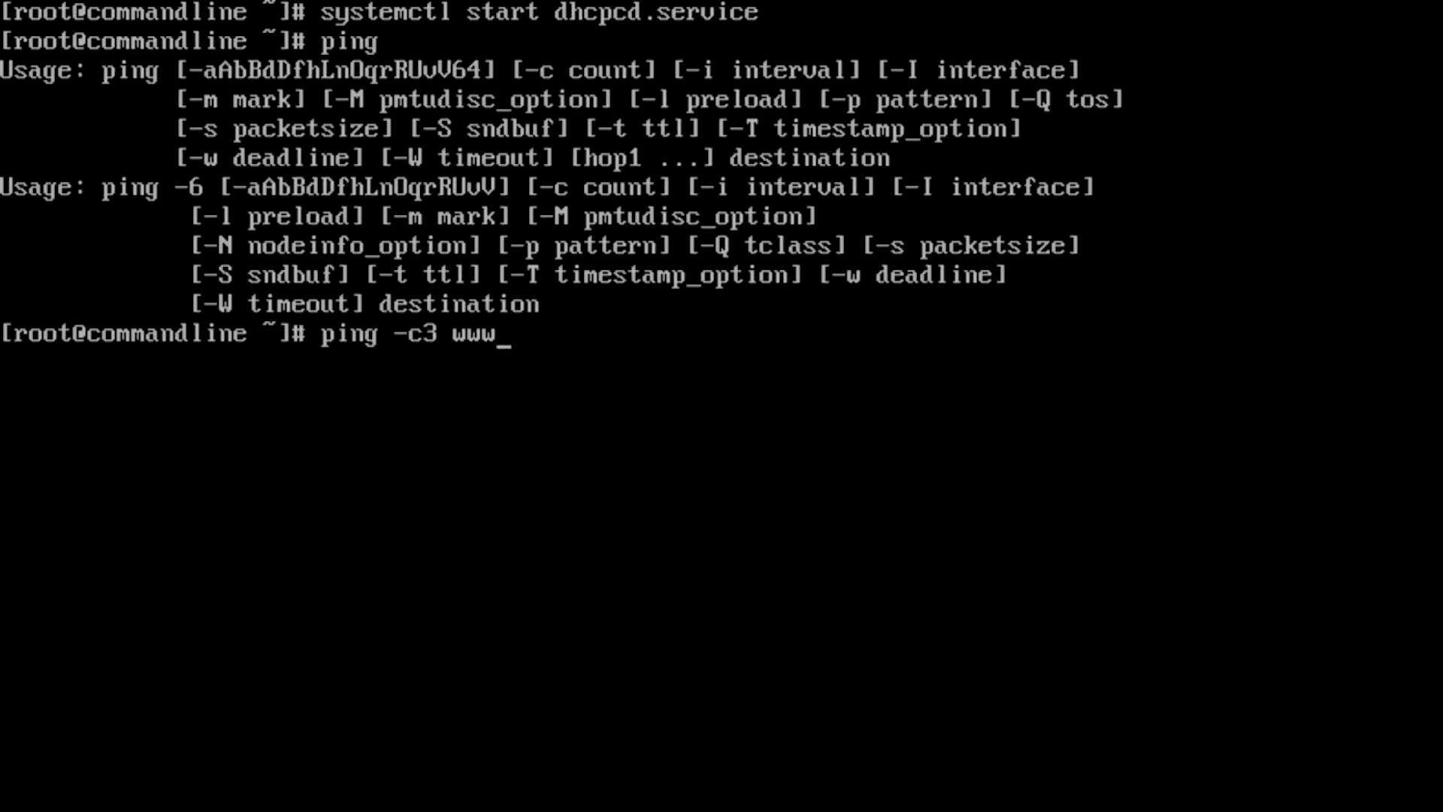
pyautogui.write('.arch')
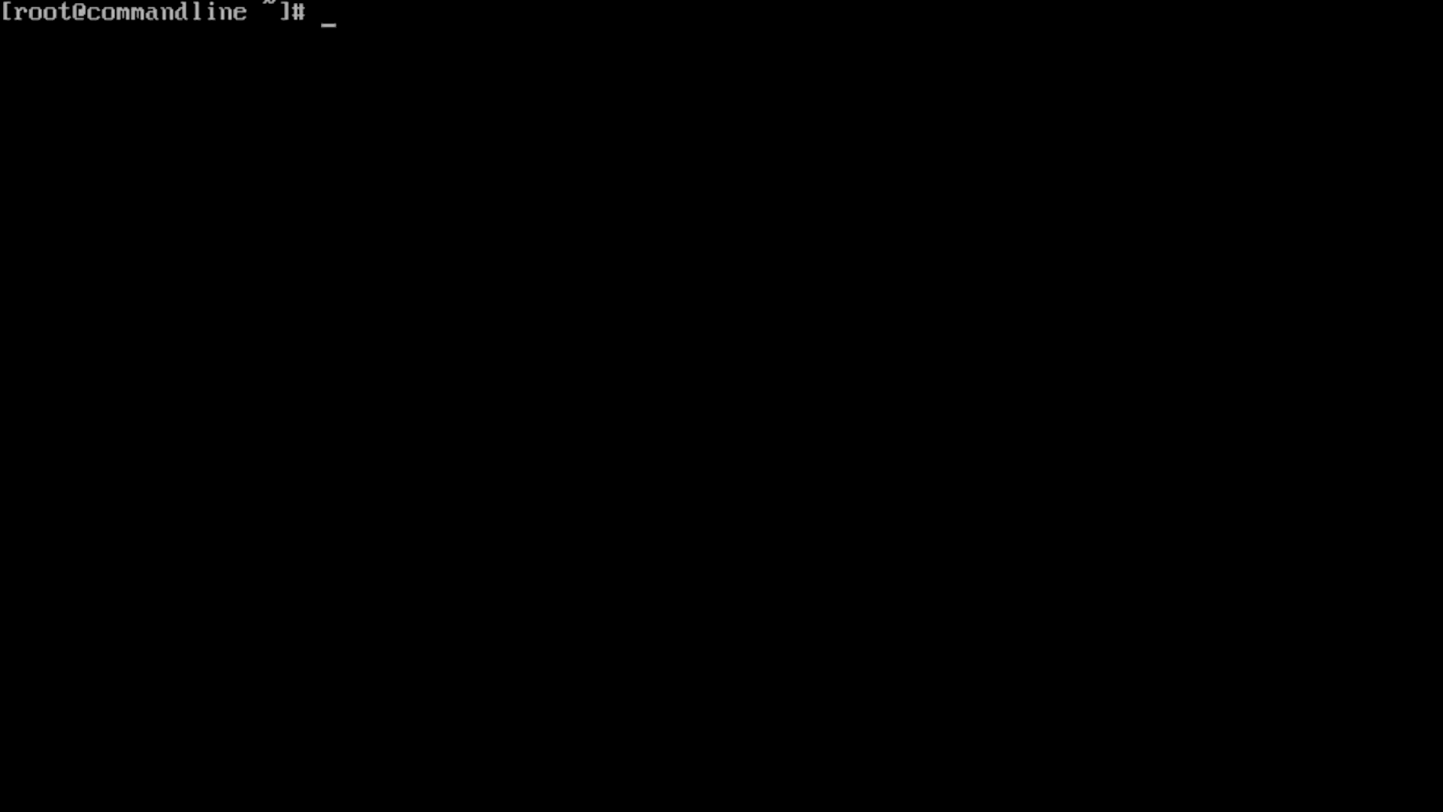
# - Install the sudo package and create a sudo group
pyautogui.write('pacman -')
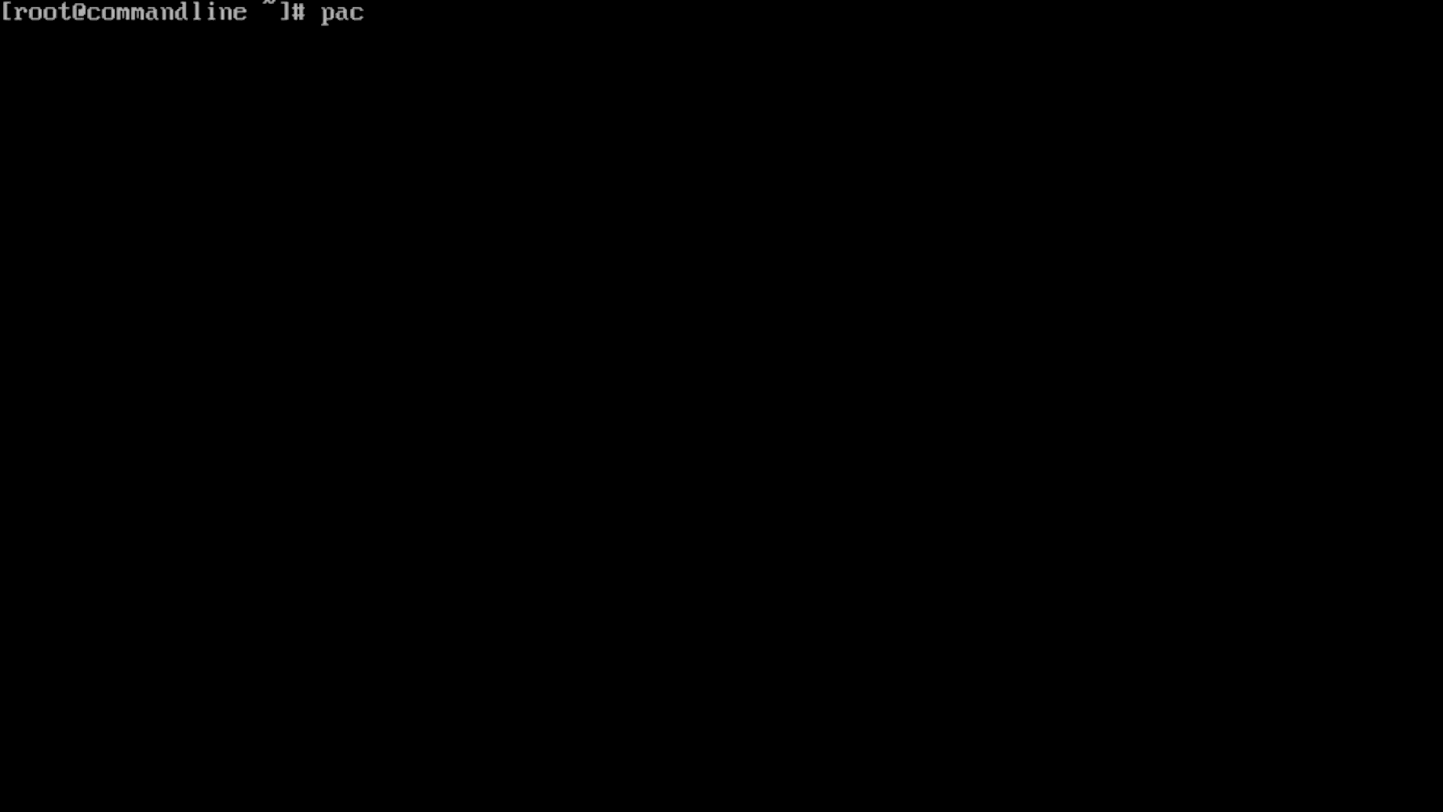
pyautogui.write('man')
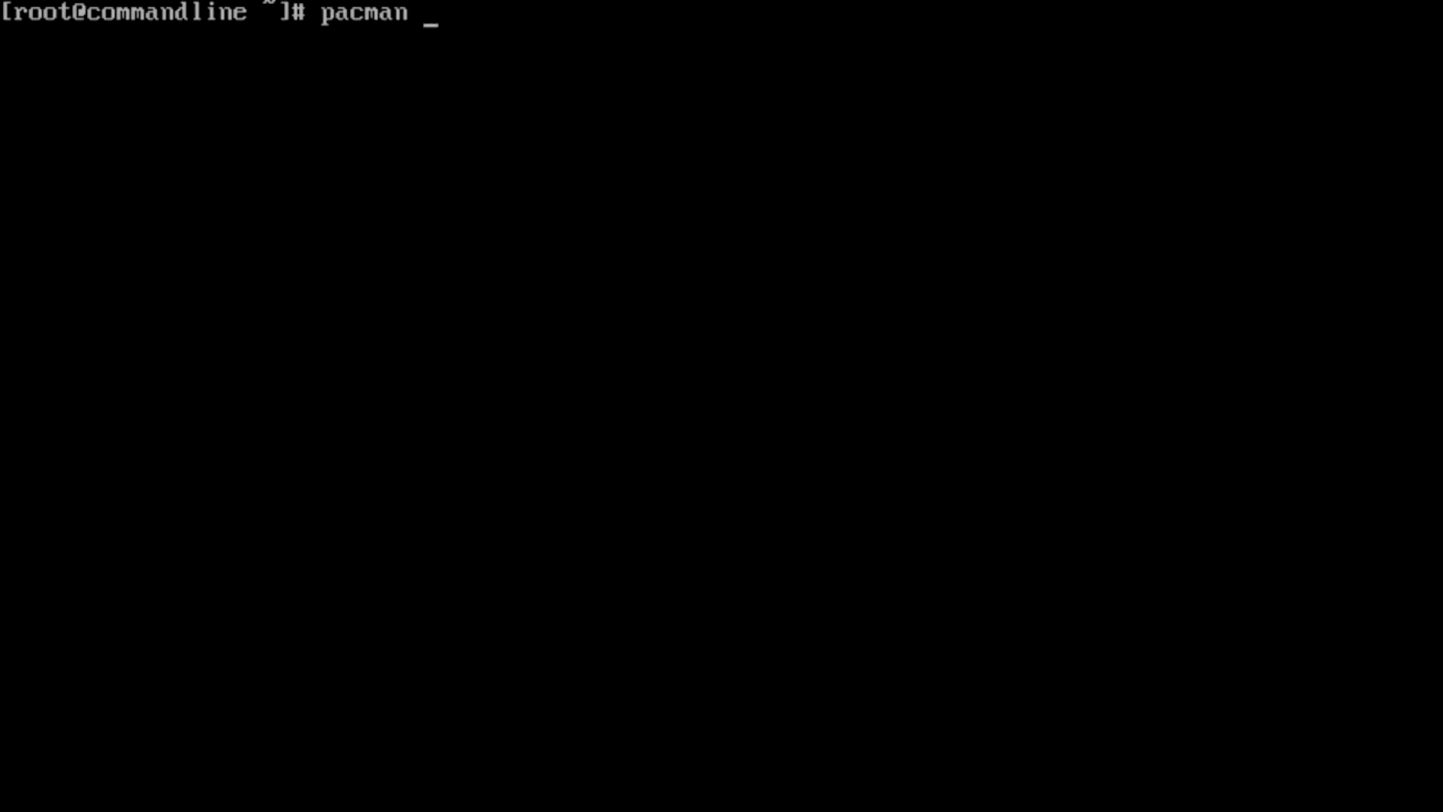
pyautogui.write('-')
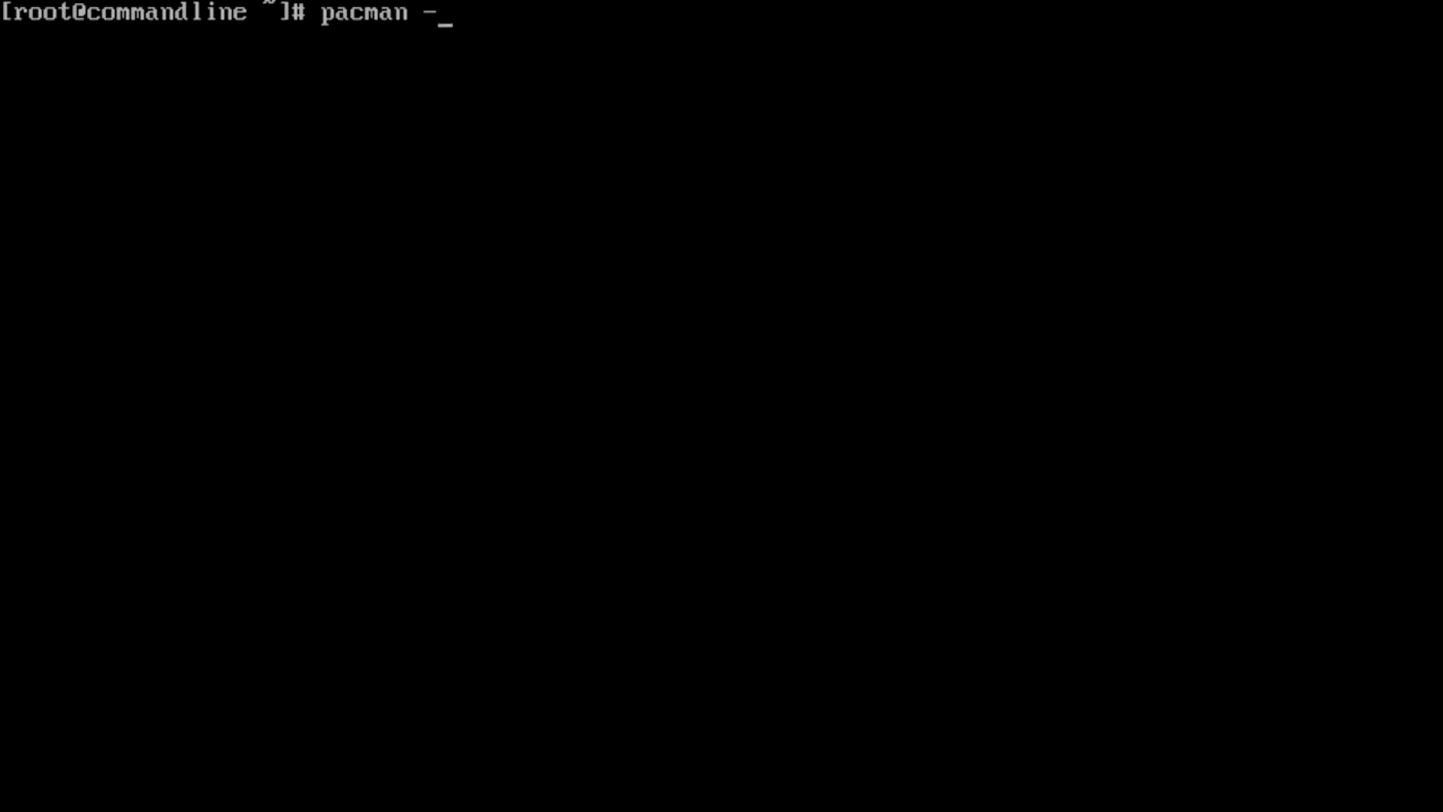
pyautogui.write('S')
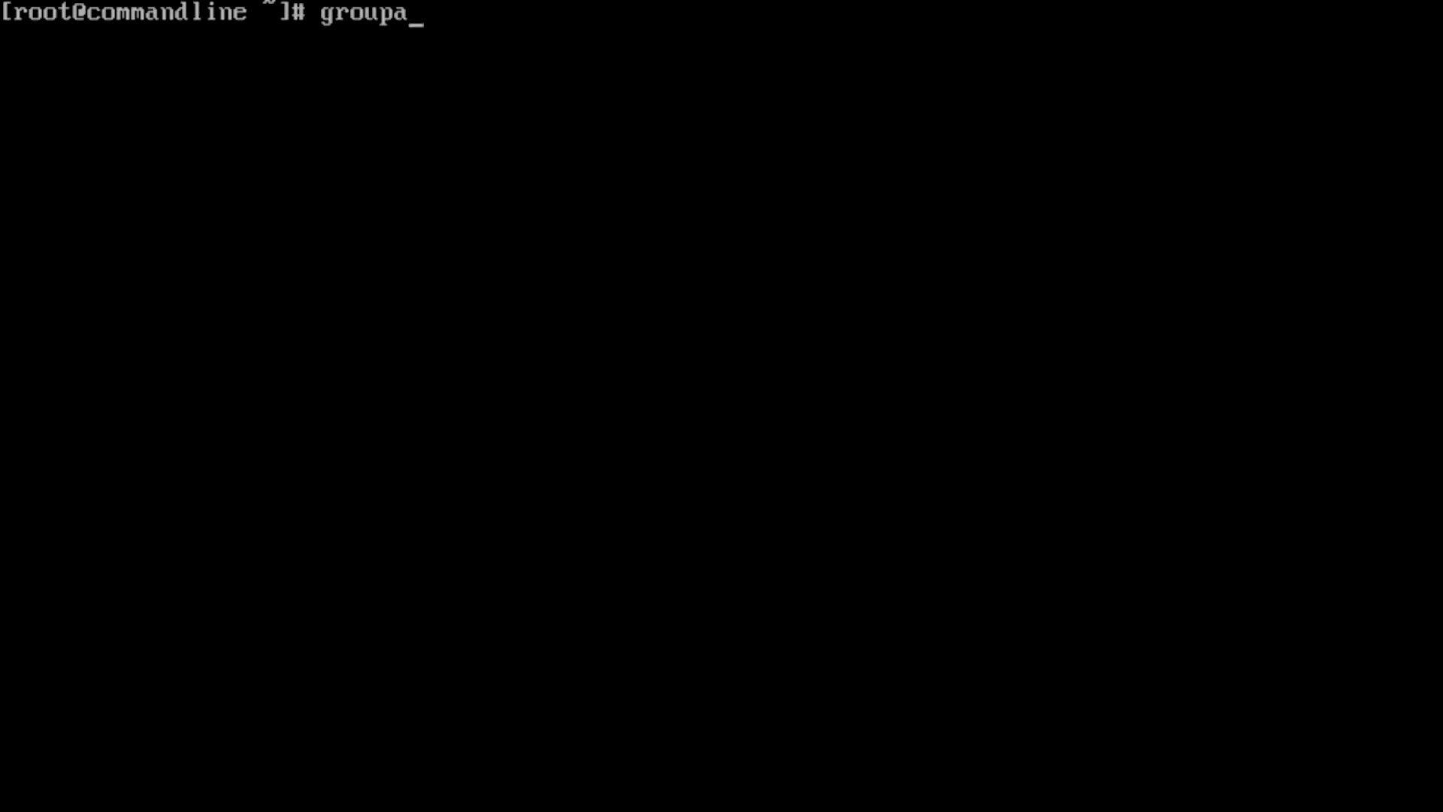
pyautogui.write('dd')
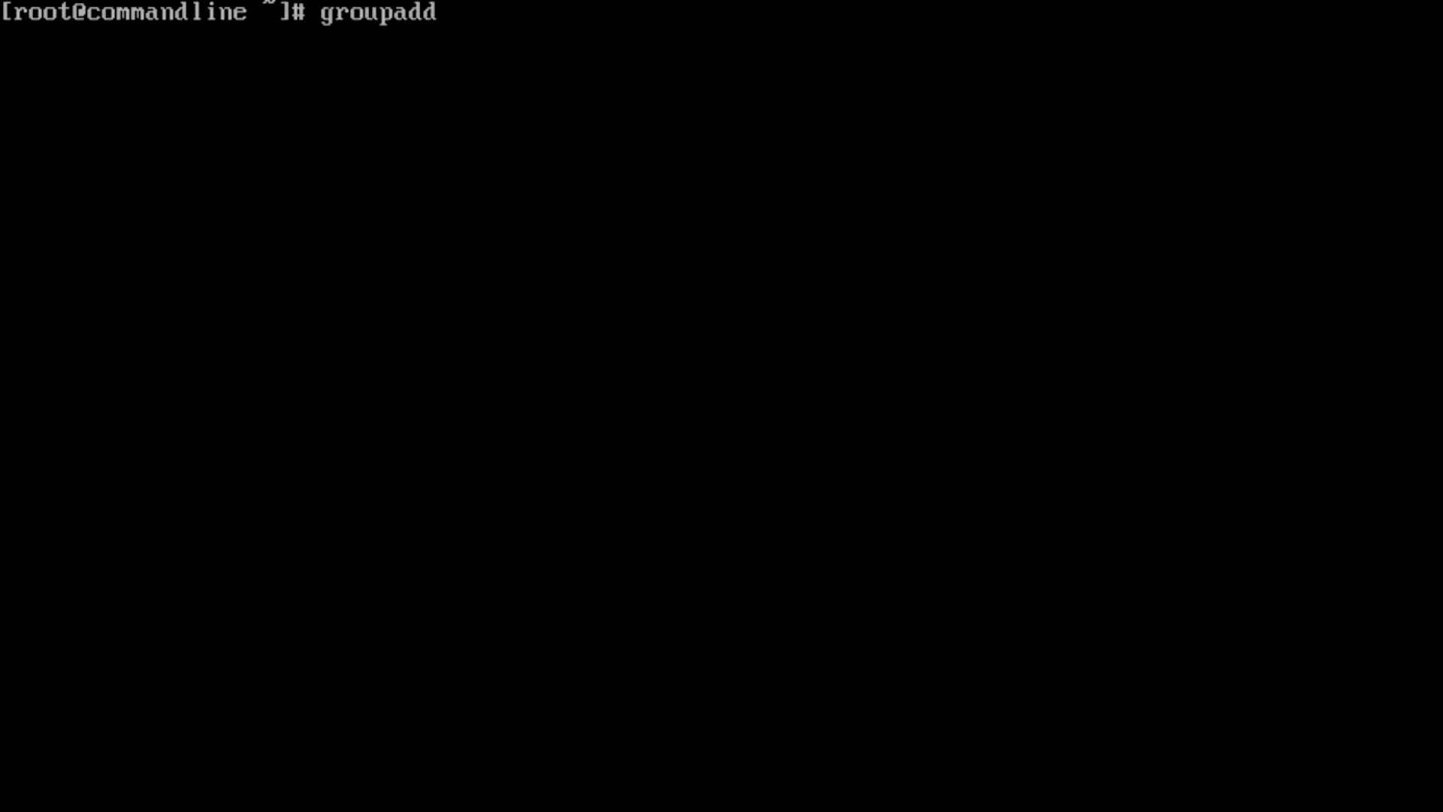
pyautogui.write('sudo')
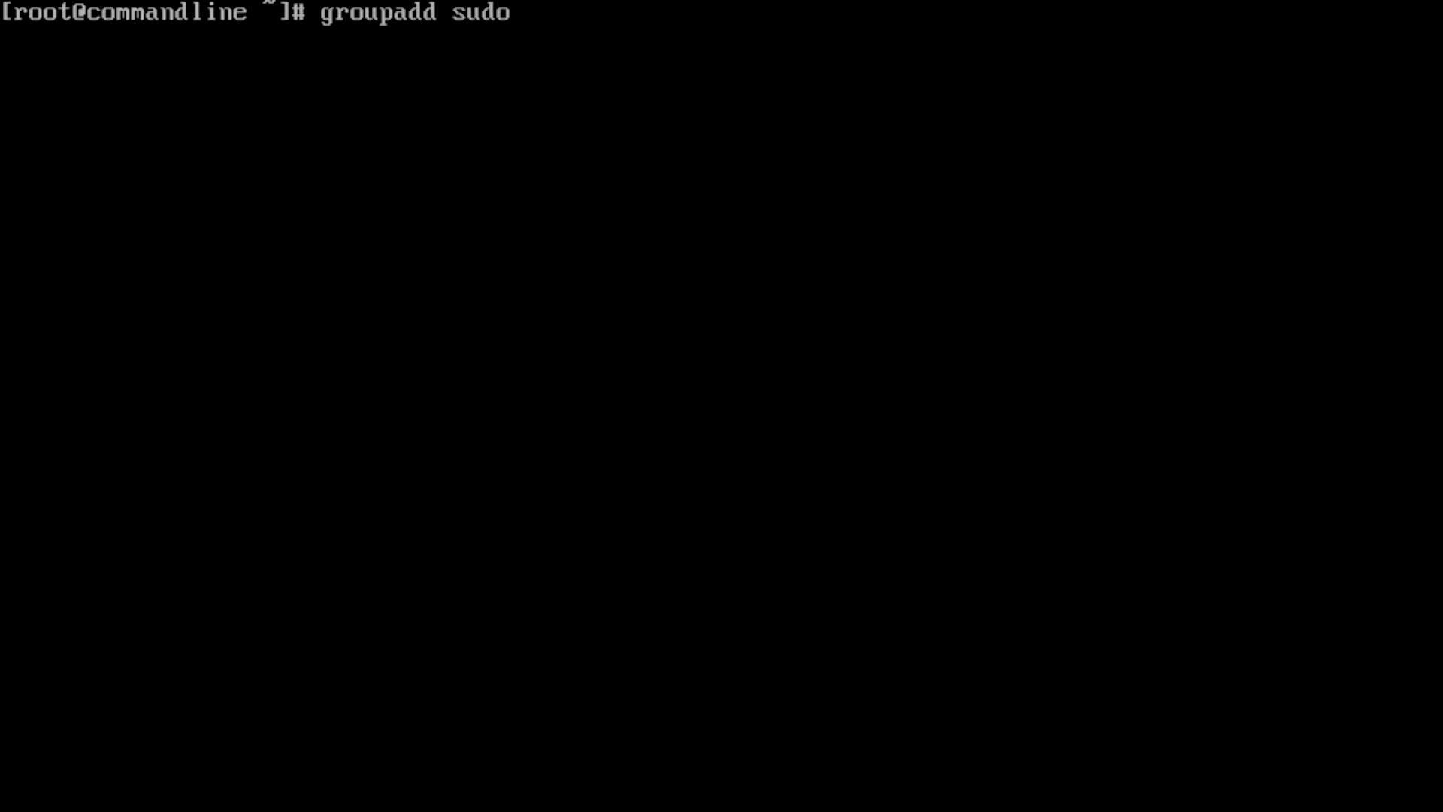
# - Create user sergeant with a home folder, wheel and sudo groups, /bin/bash, and a password
pyautogui.write('useradd -m -')
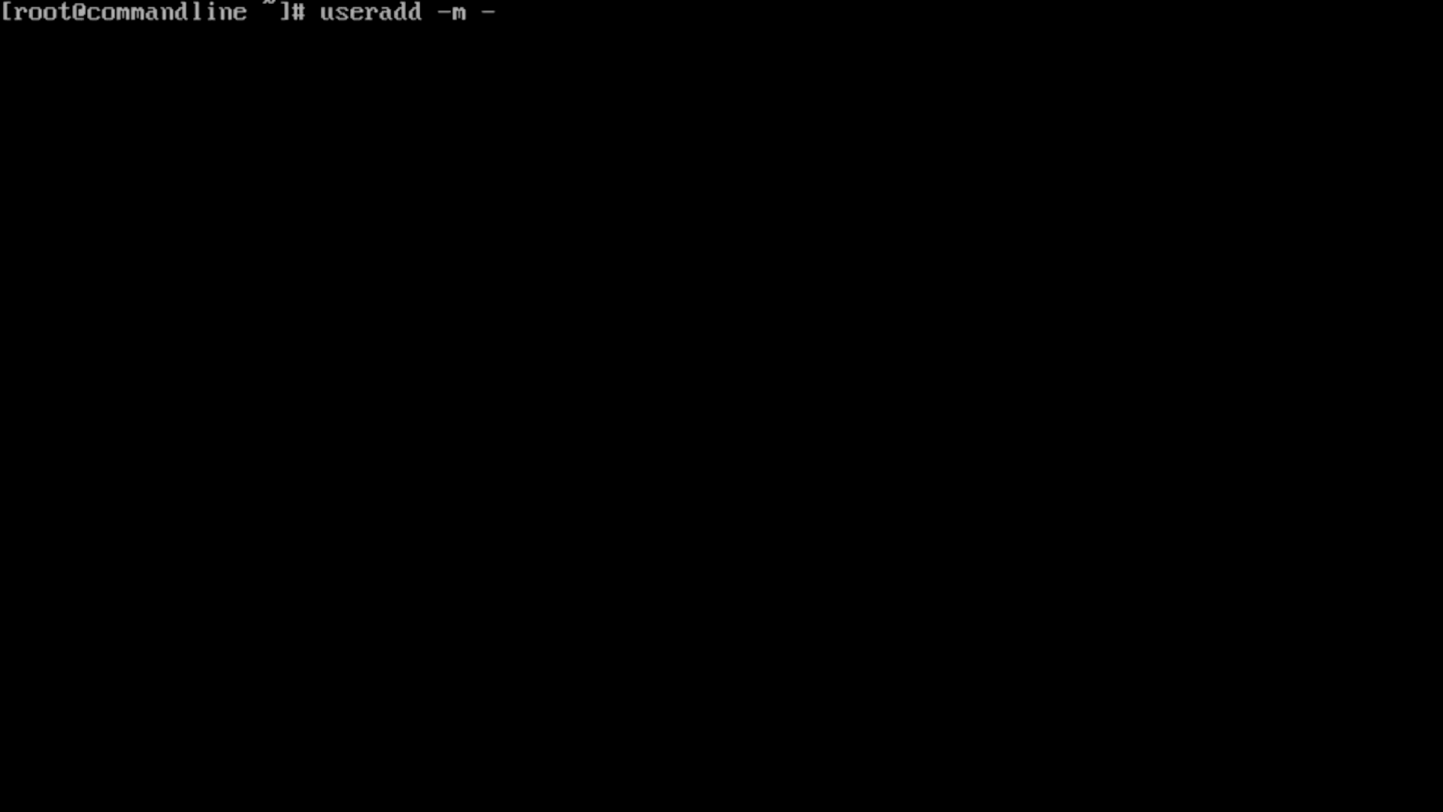
pyautogui.write('g serg')
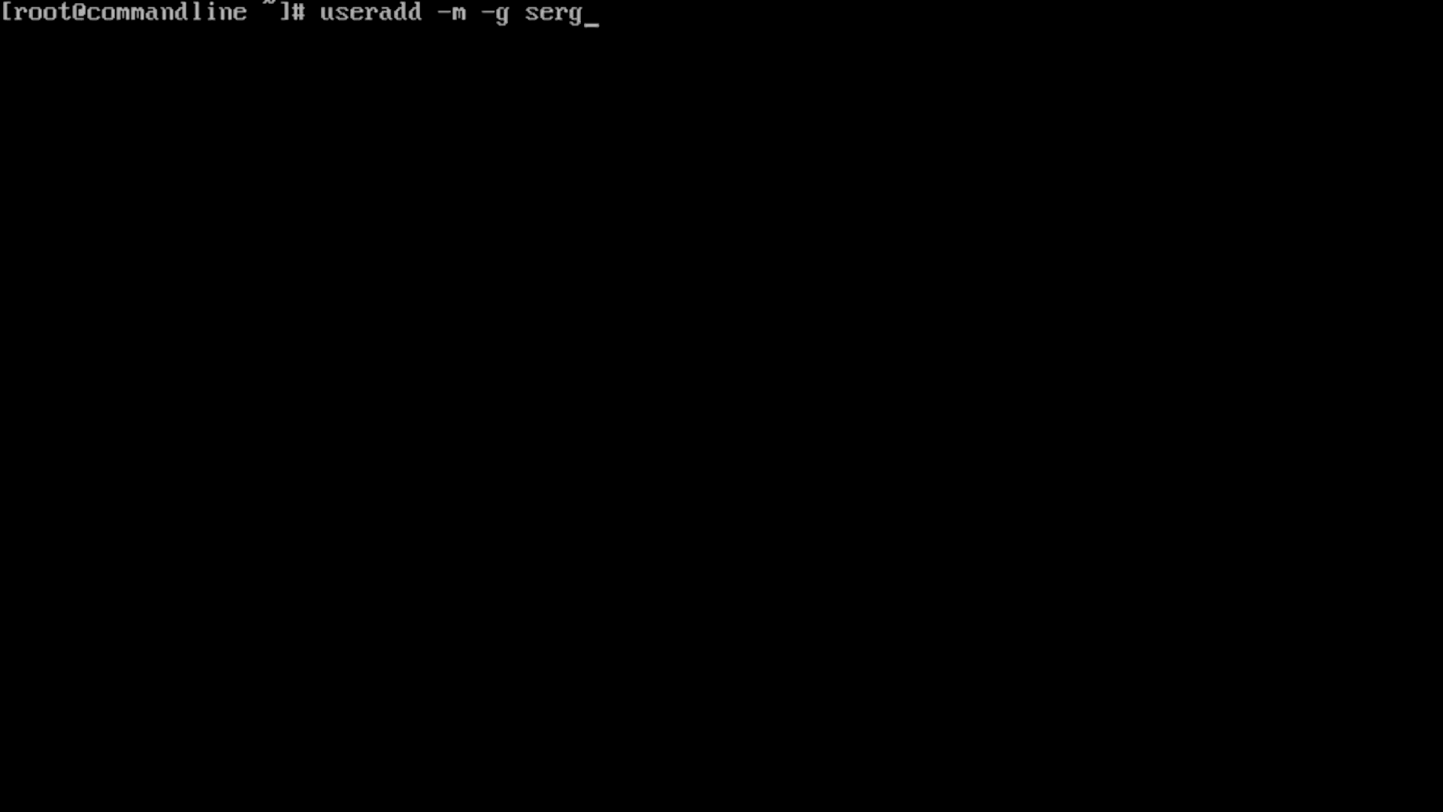
pyautogui.write('eant -G')
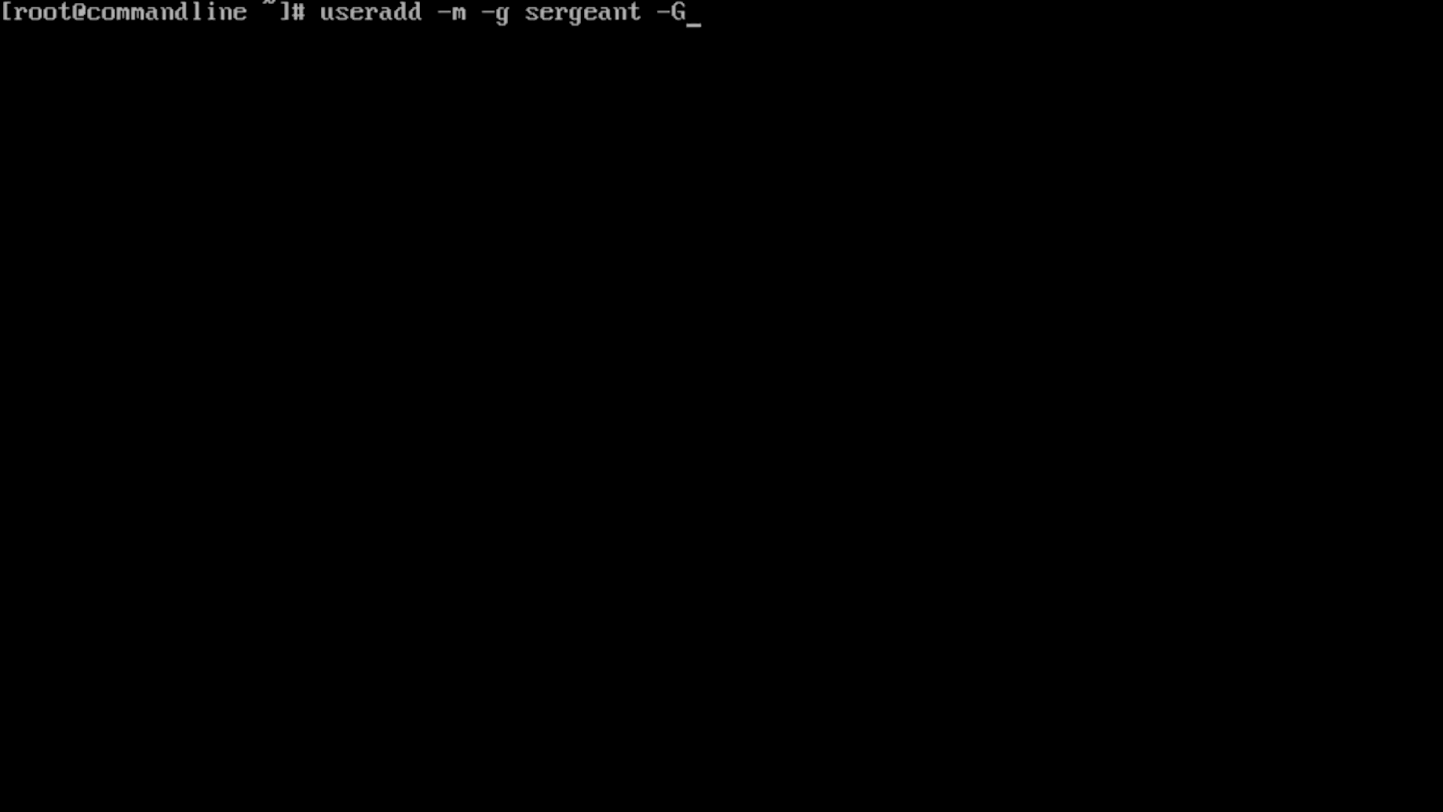
pyautogui.write('wheel')
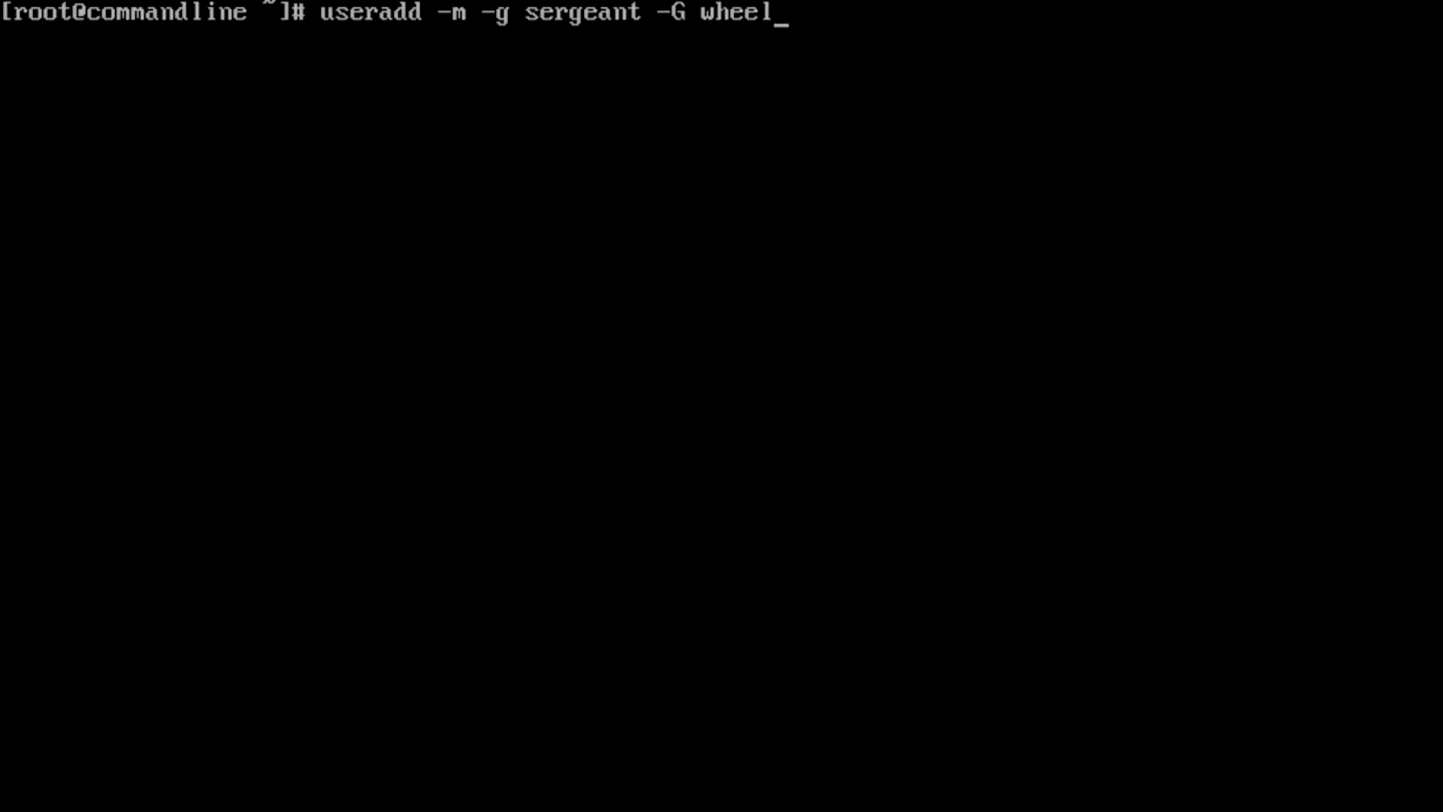
pyautogui.write(',serg')
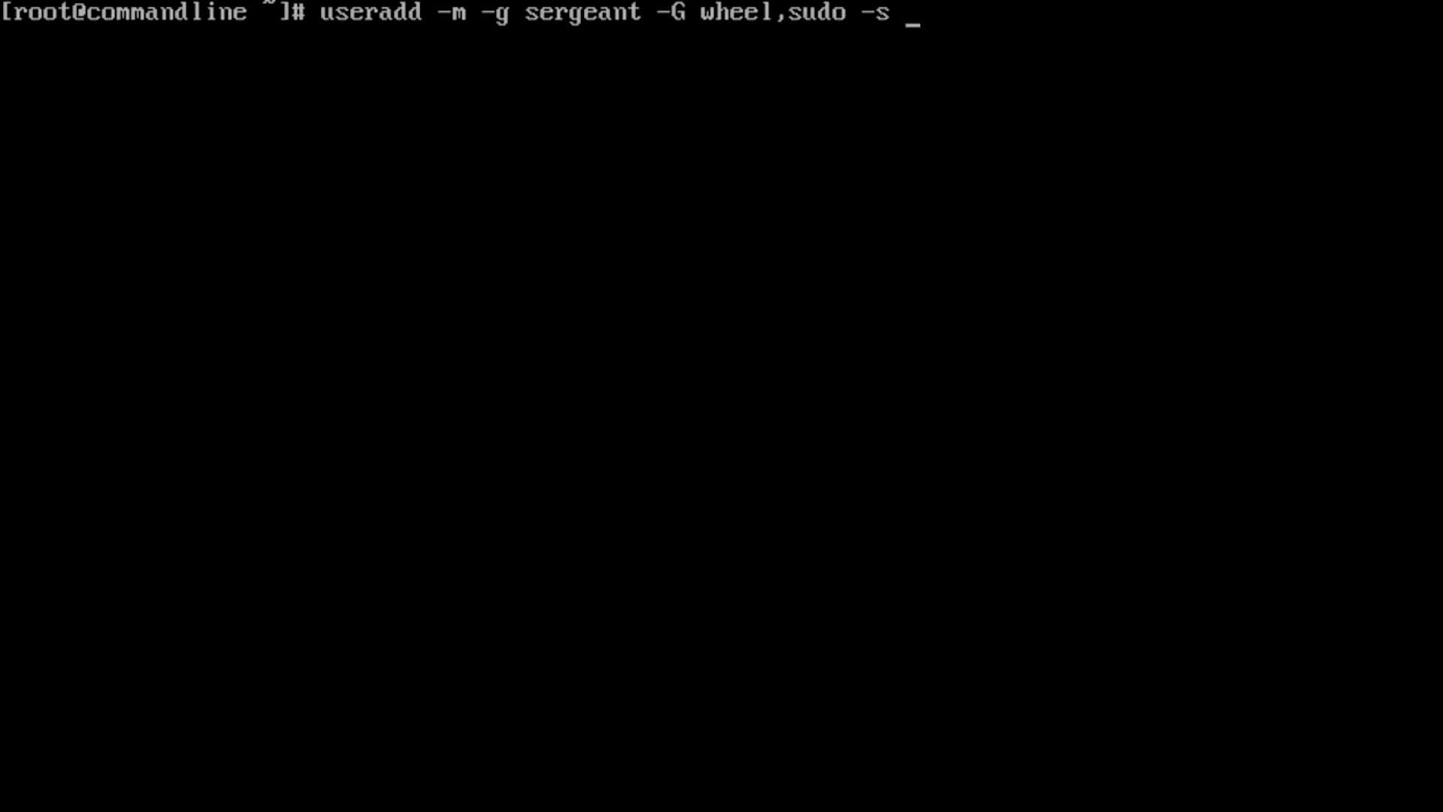
pyautogui.write('login')
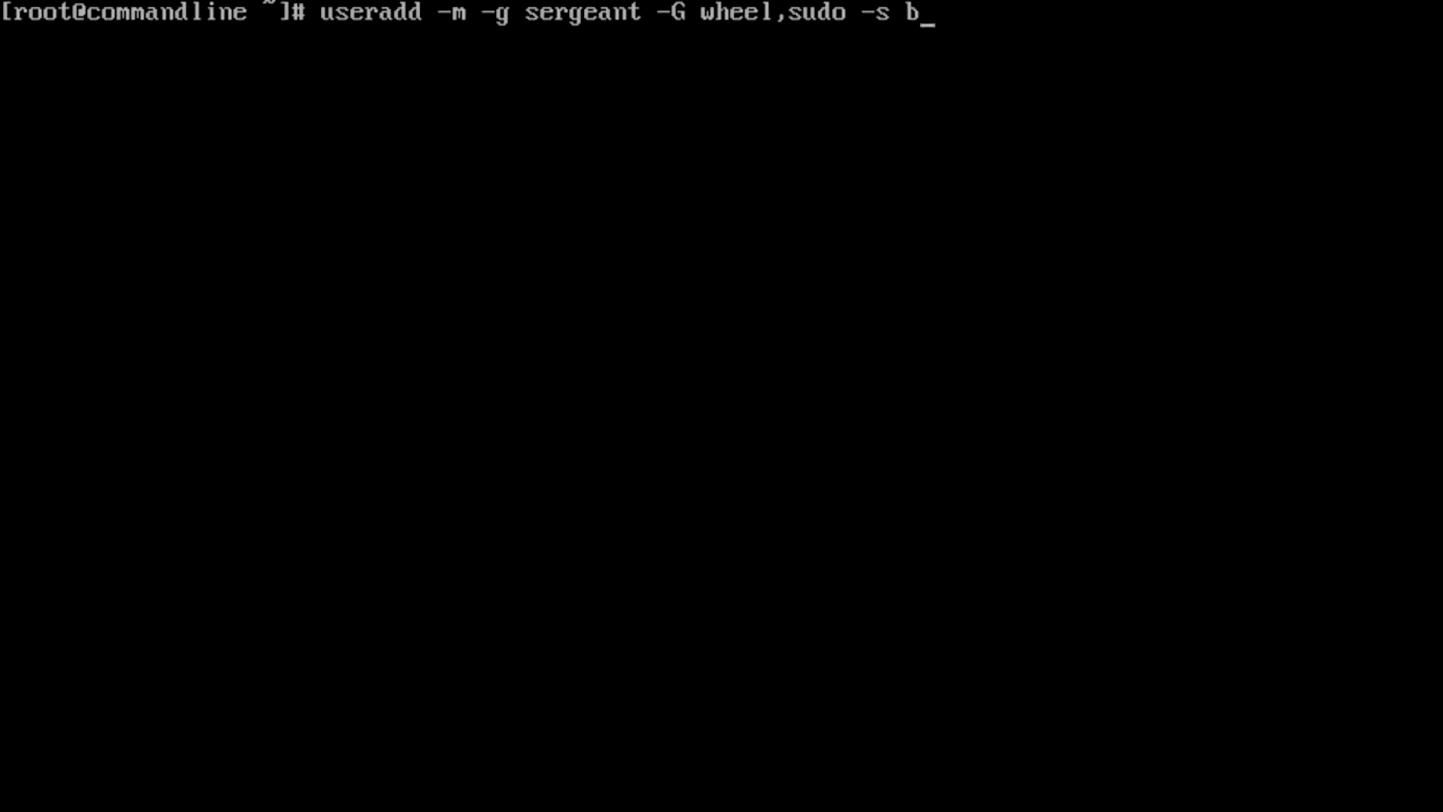
pyautogui.write('/bin.')
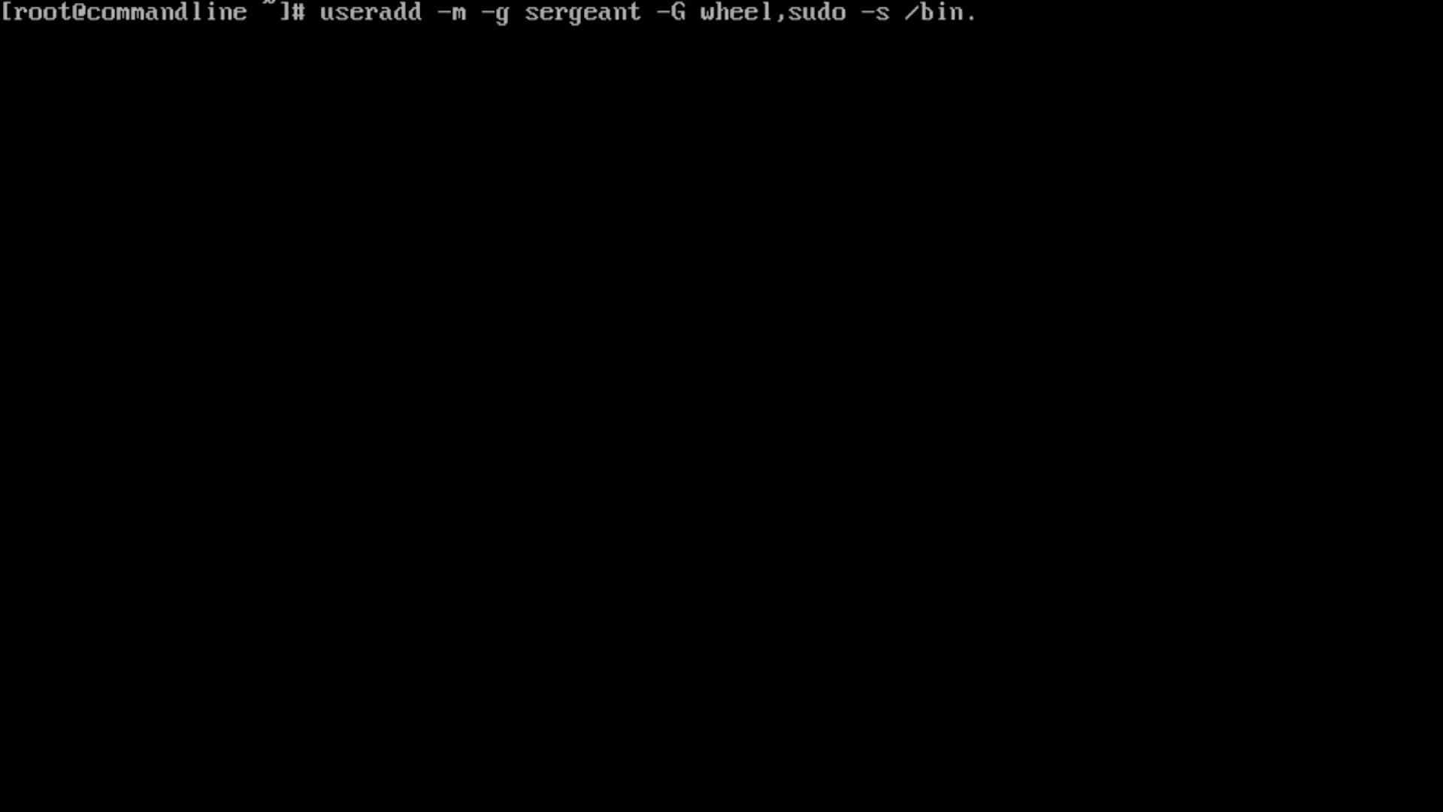
pyautogui.write('bash')
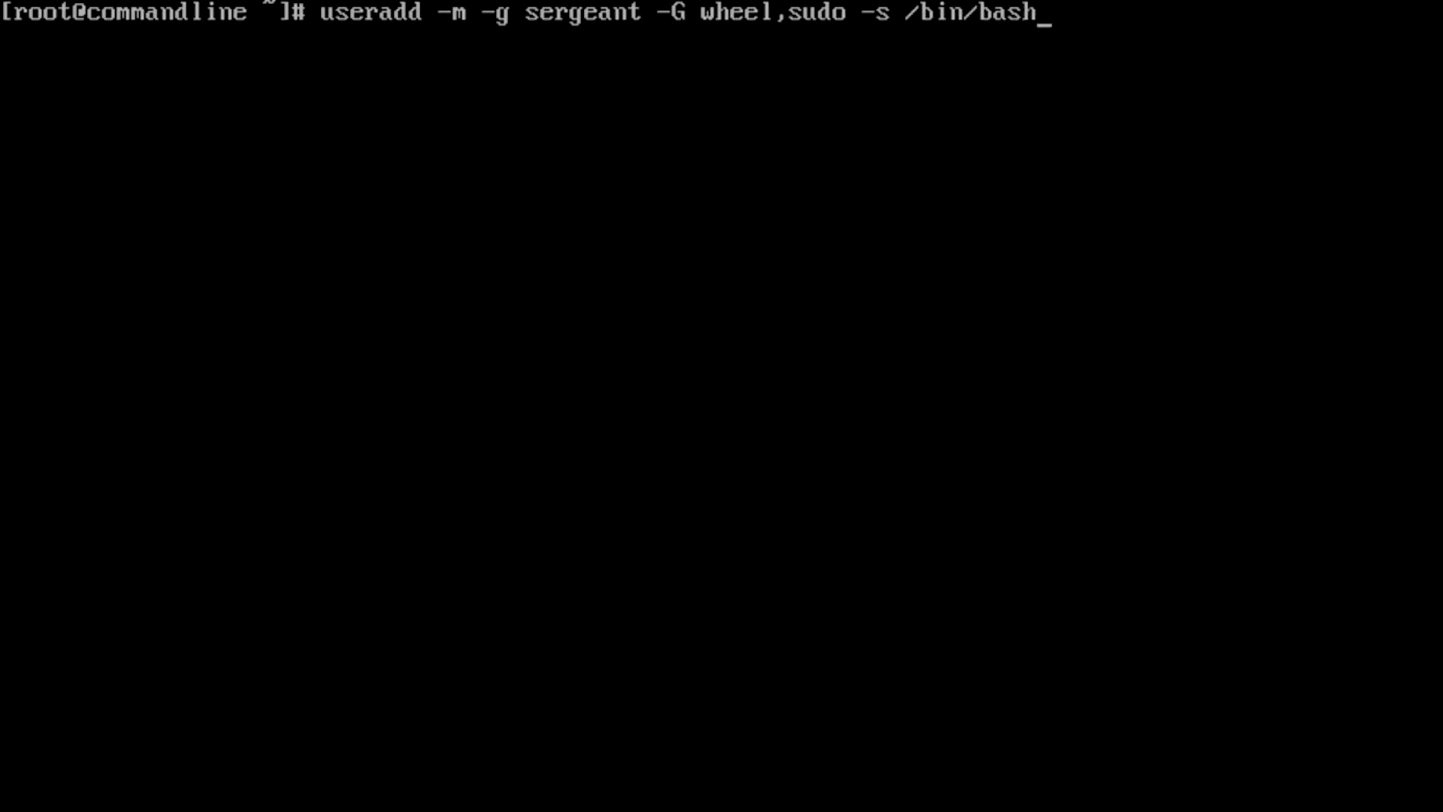
pyautogui.write('sergeant')
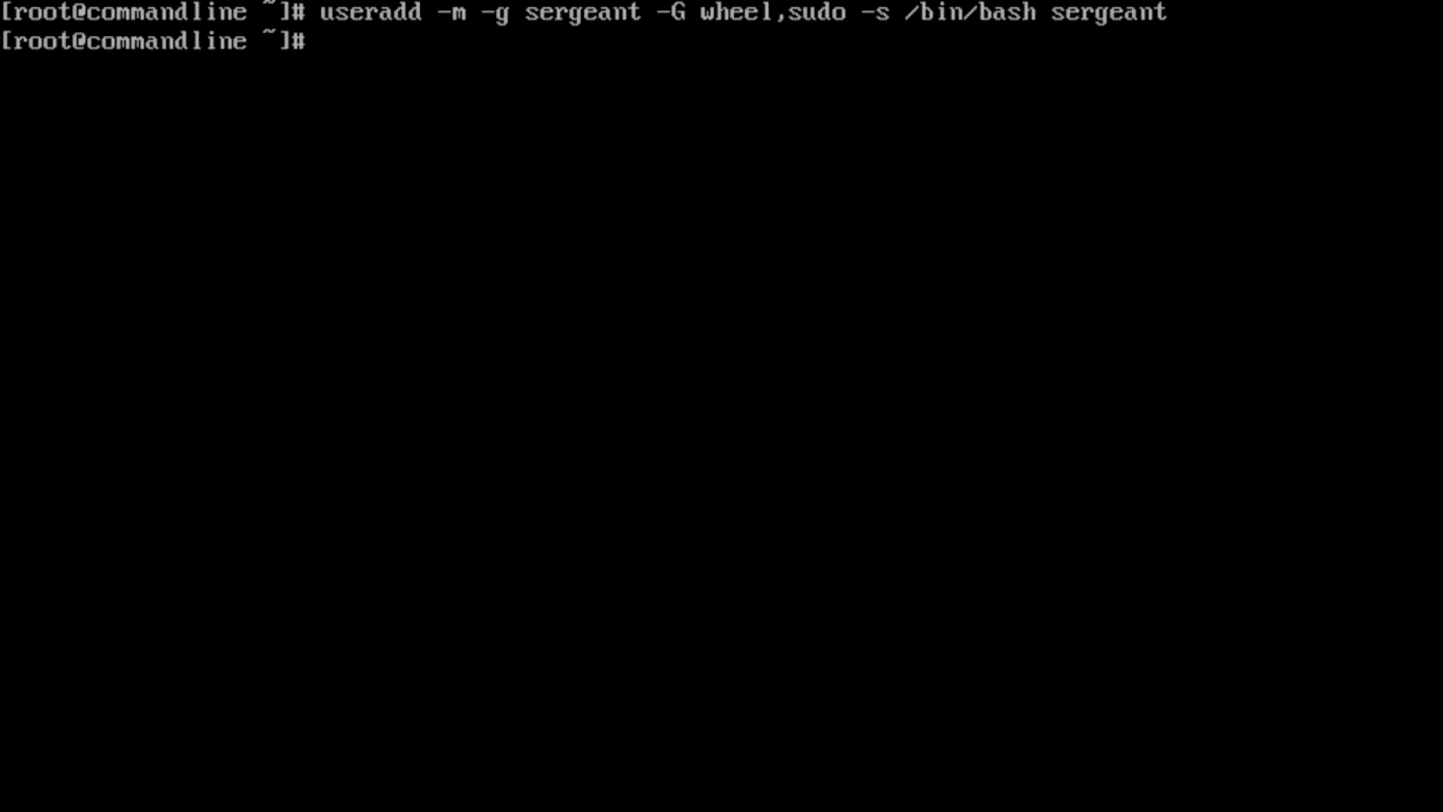
pyautogui.write('pas')
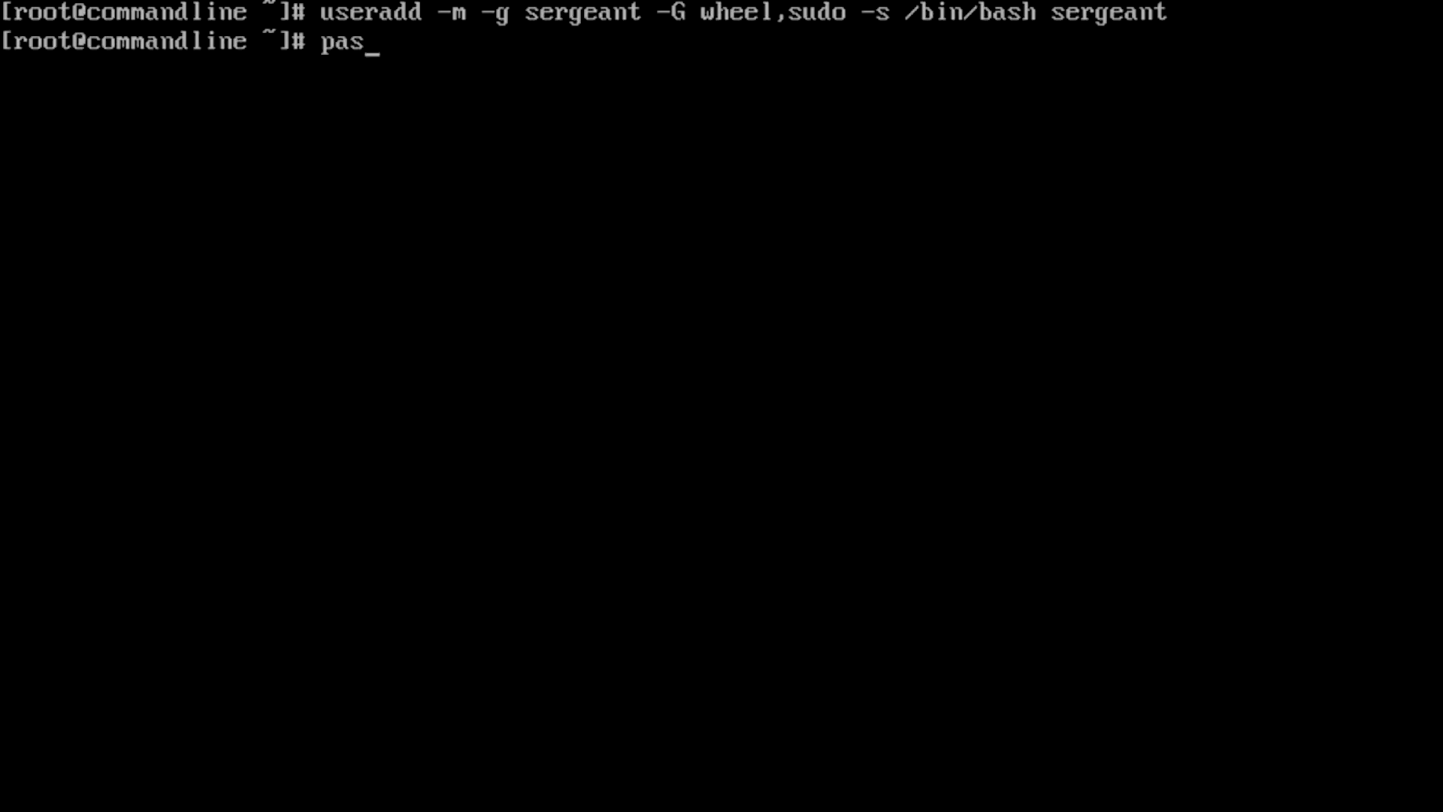
pyautogui.write('swd sergea')
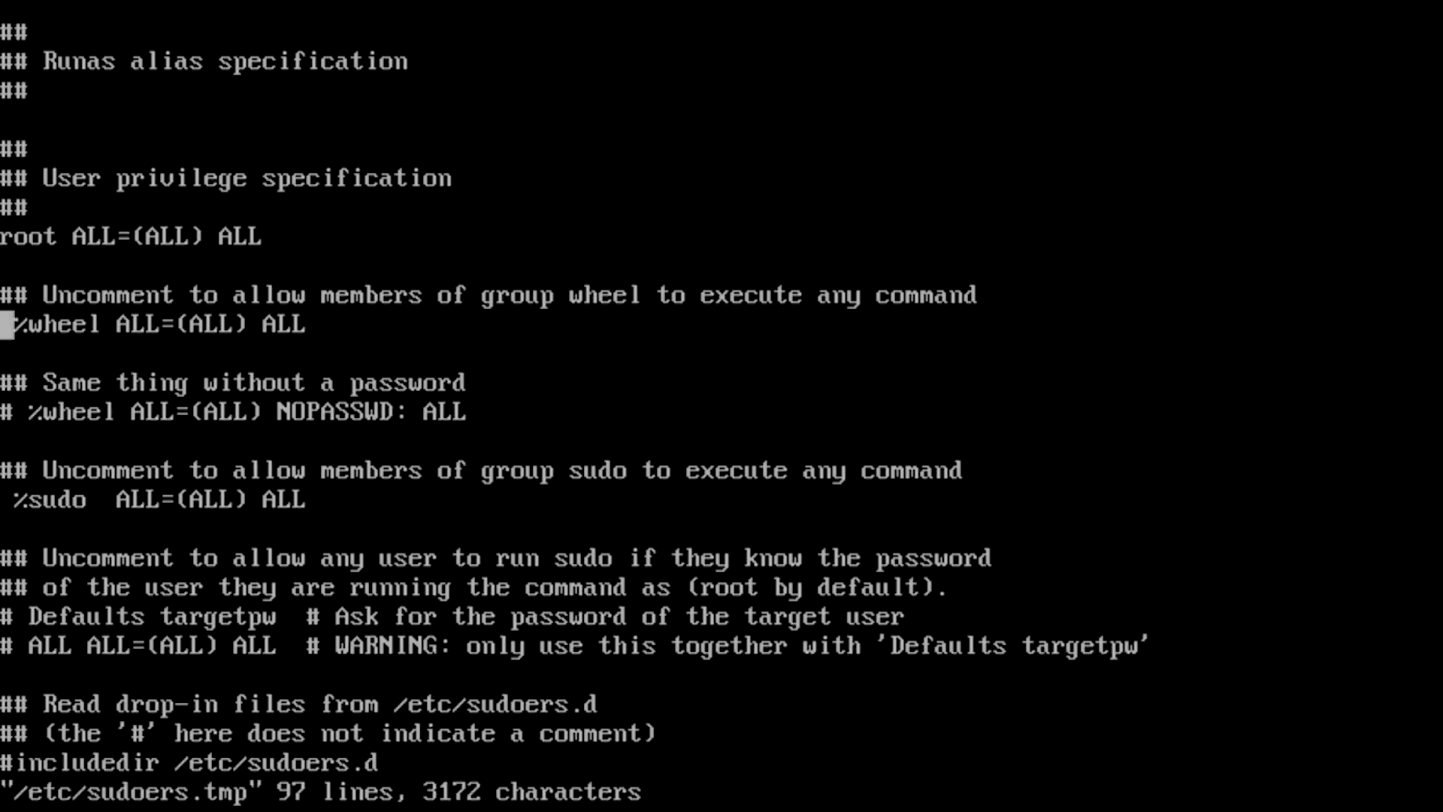
# - Quit visudo without saving, log in as sergeant, and confirm sudo ls prompts for his password
pyautogui.write(':quit!')
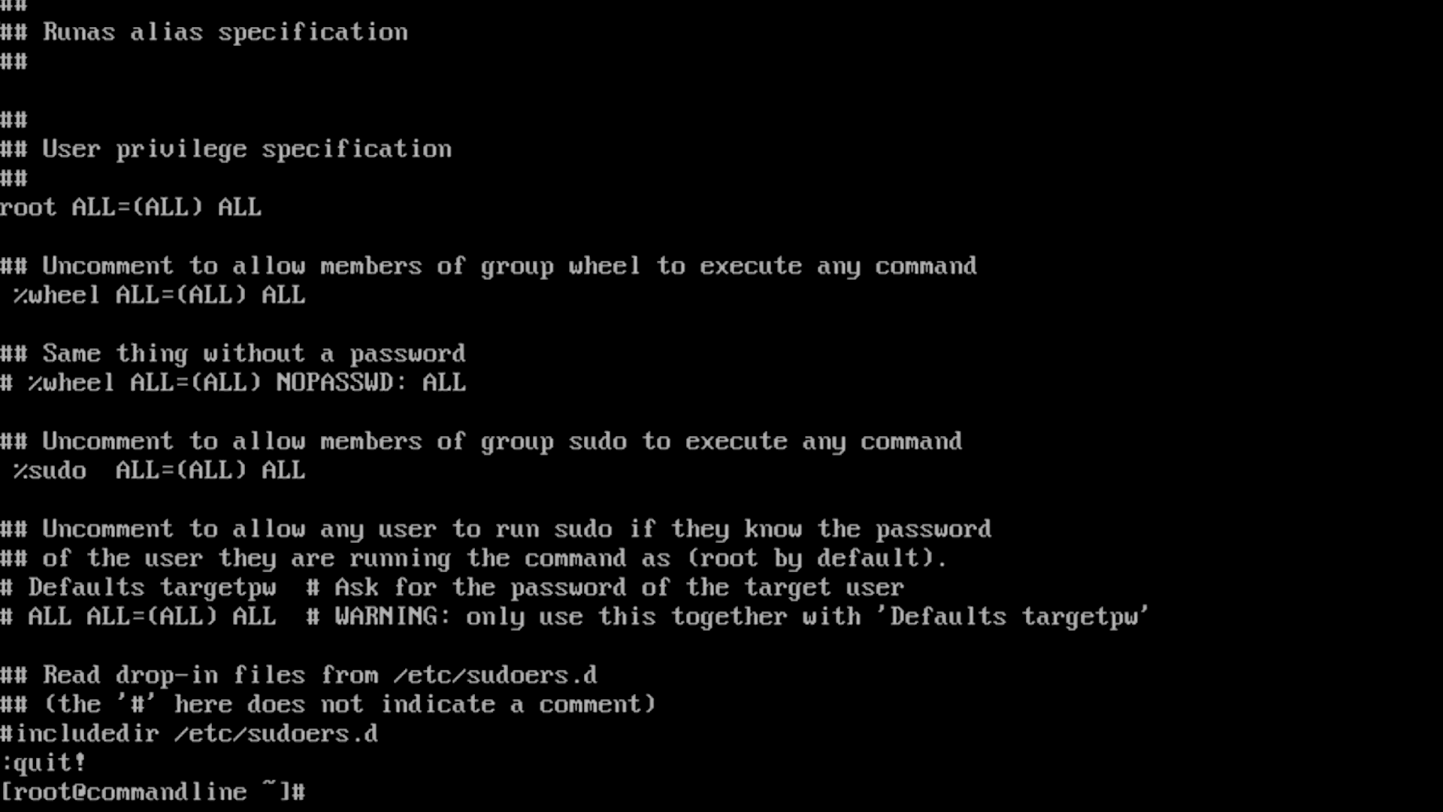
pyautogui.write('exi')
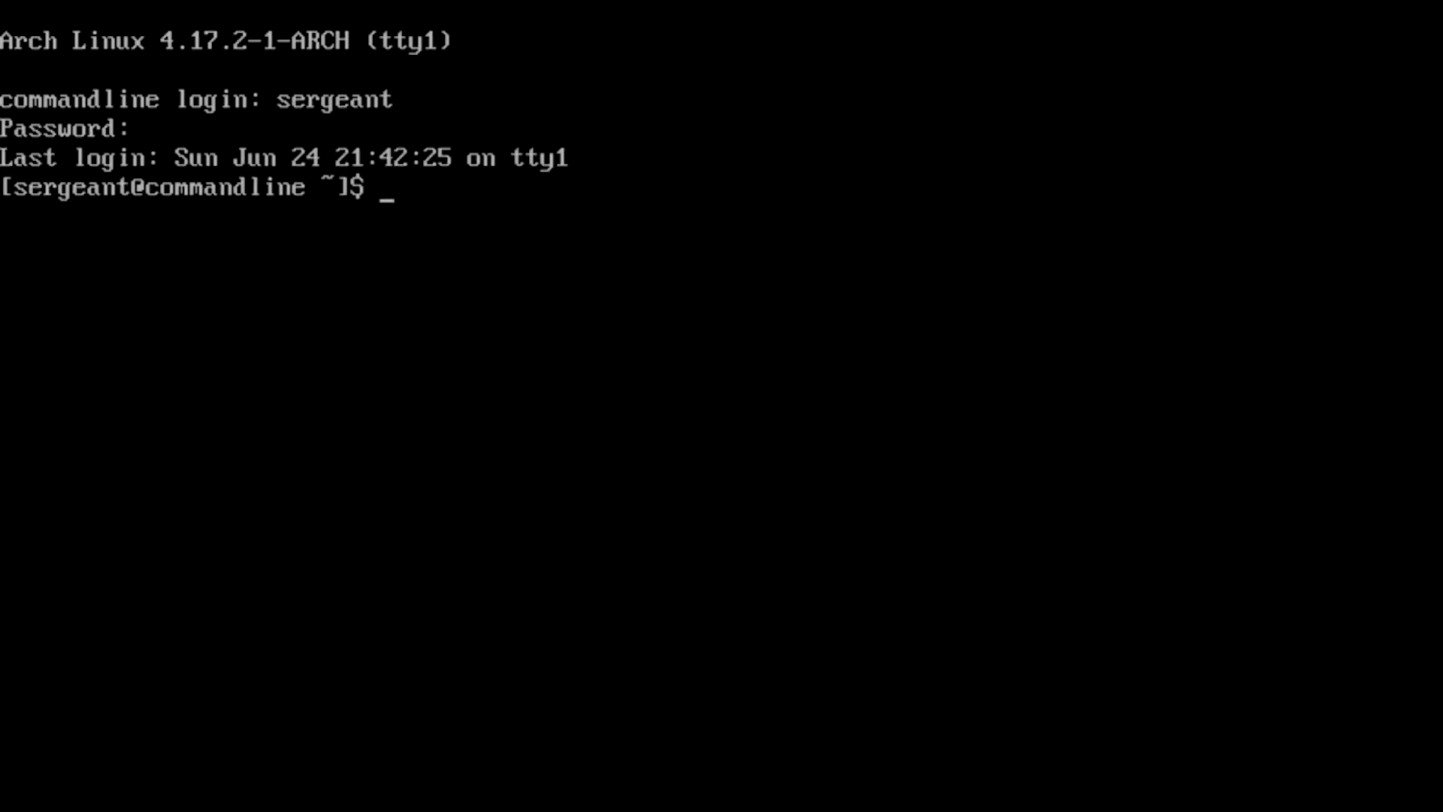
pyautogui.write('sudo ls')
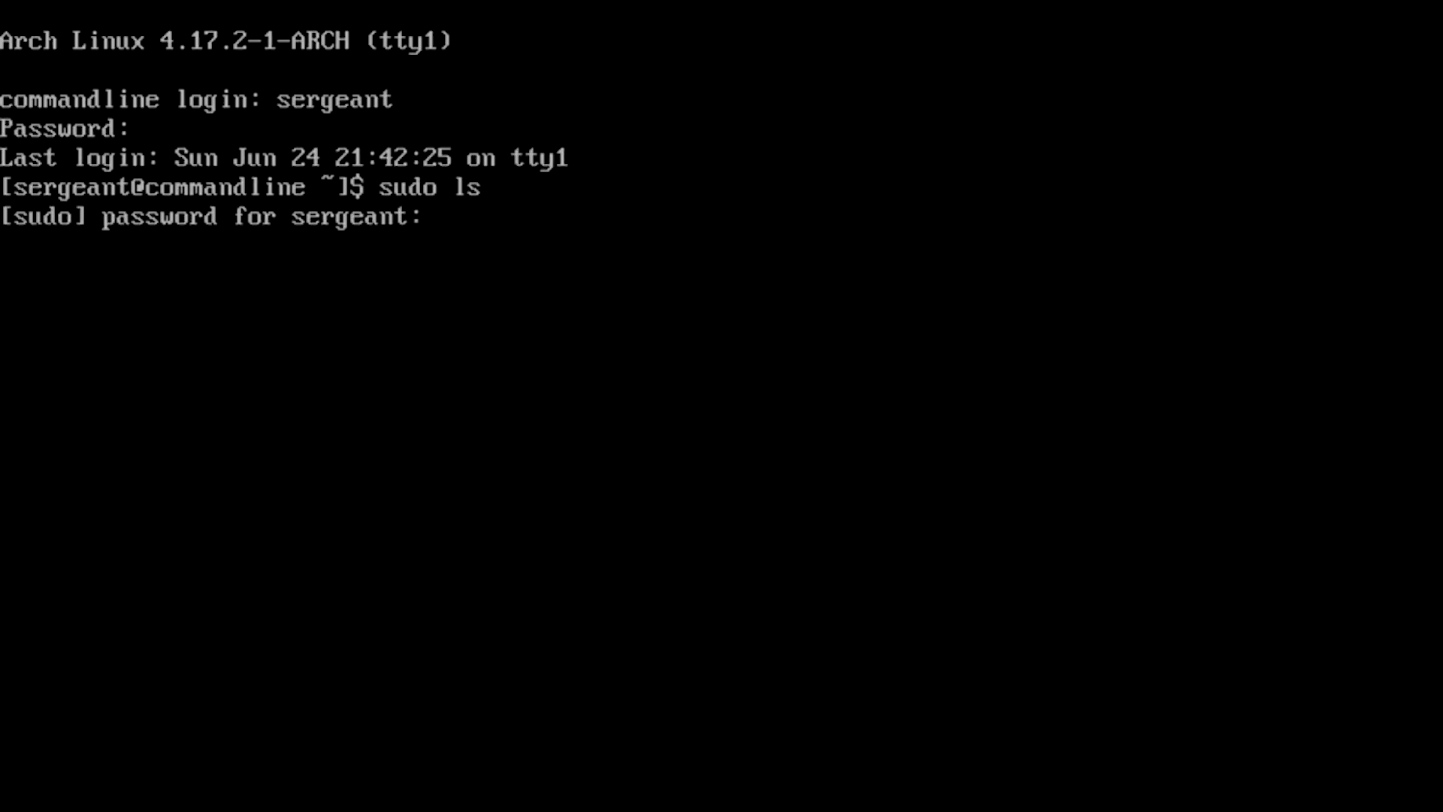
pyautogui.write('lspci')
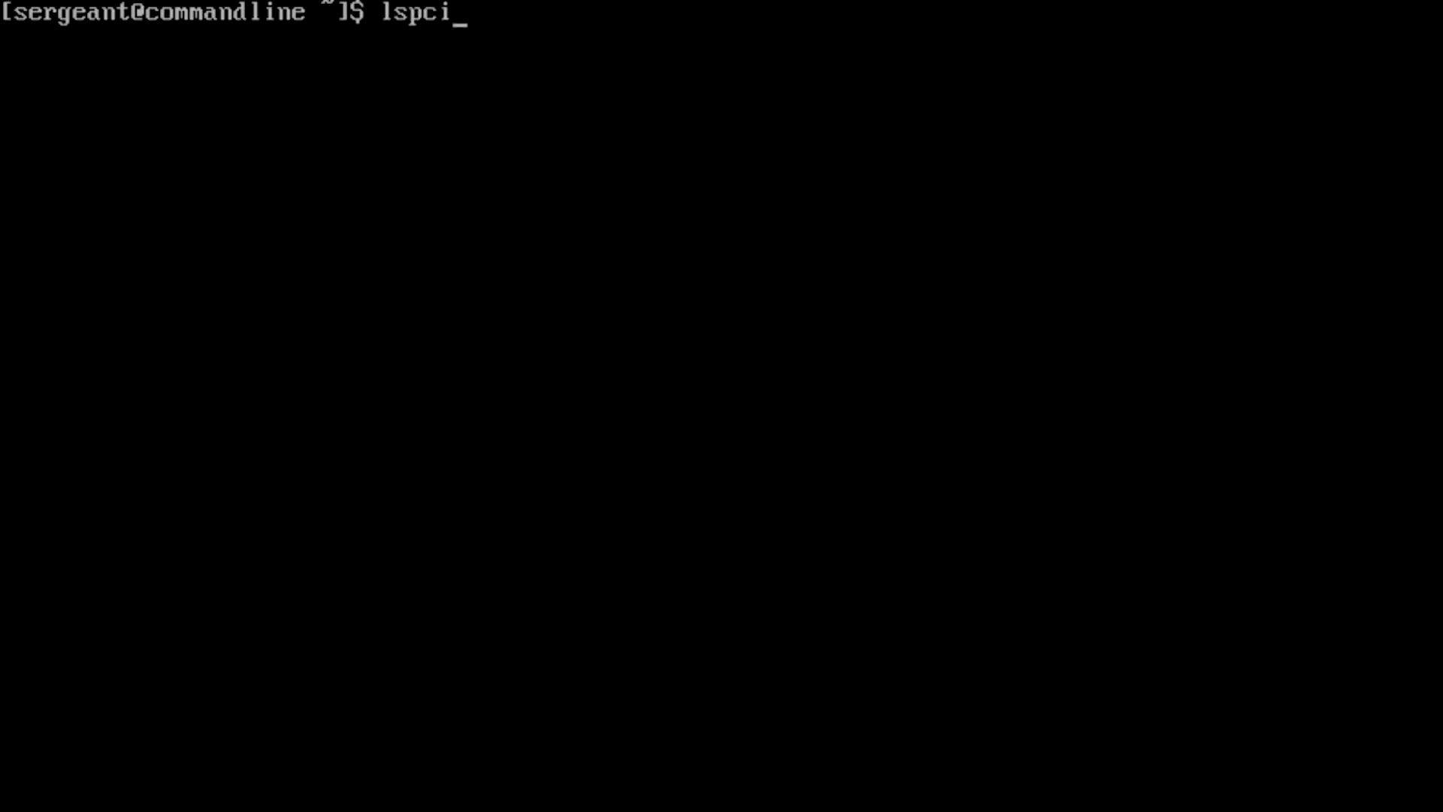
# - Identify the NVIDIA GTX 550 Ti, then sudo-install xorg, xorg-apps, xf86-video-nouveau and mesa
pyautogui.write('| grep')
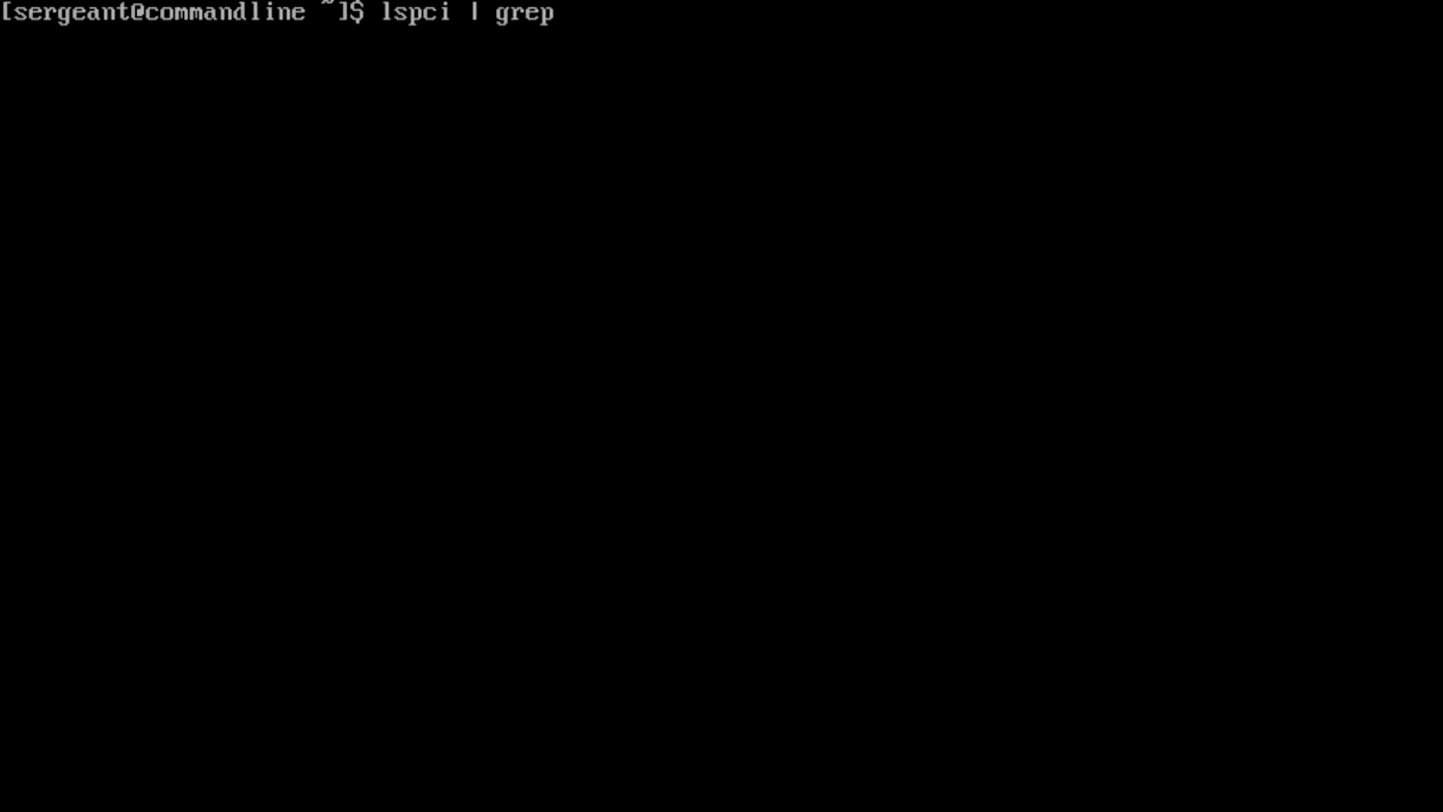
pyautogui.write('-e VGA')
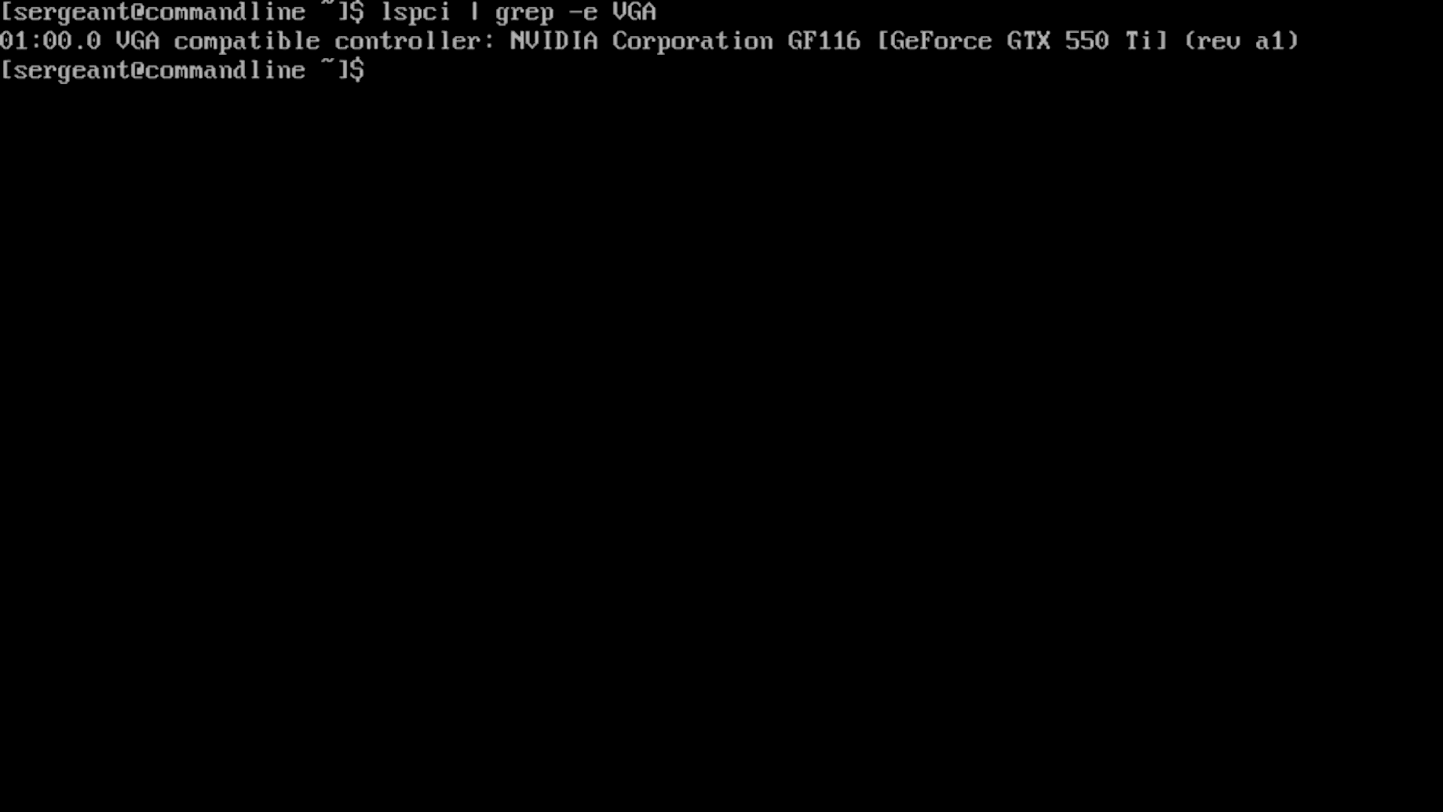
pyautogui.write('pacman -S xorg xorg-apps')
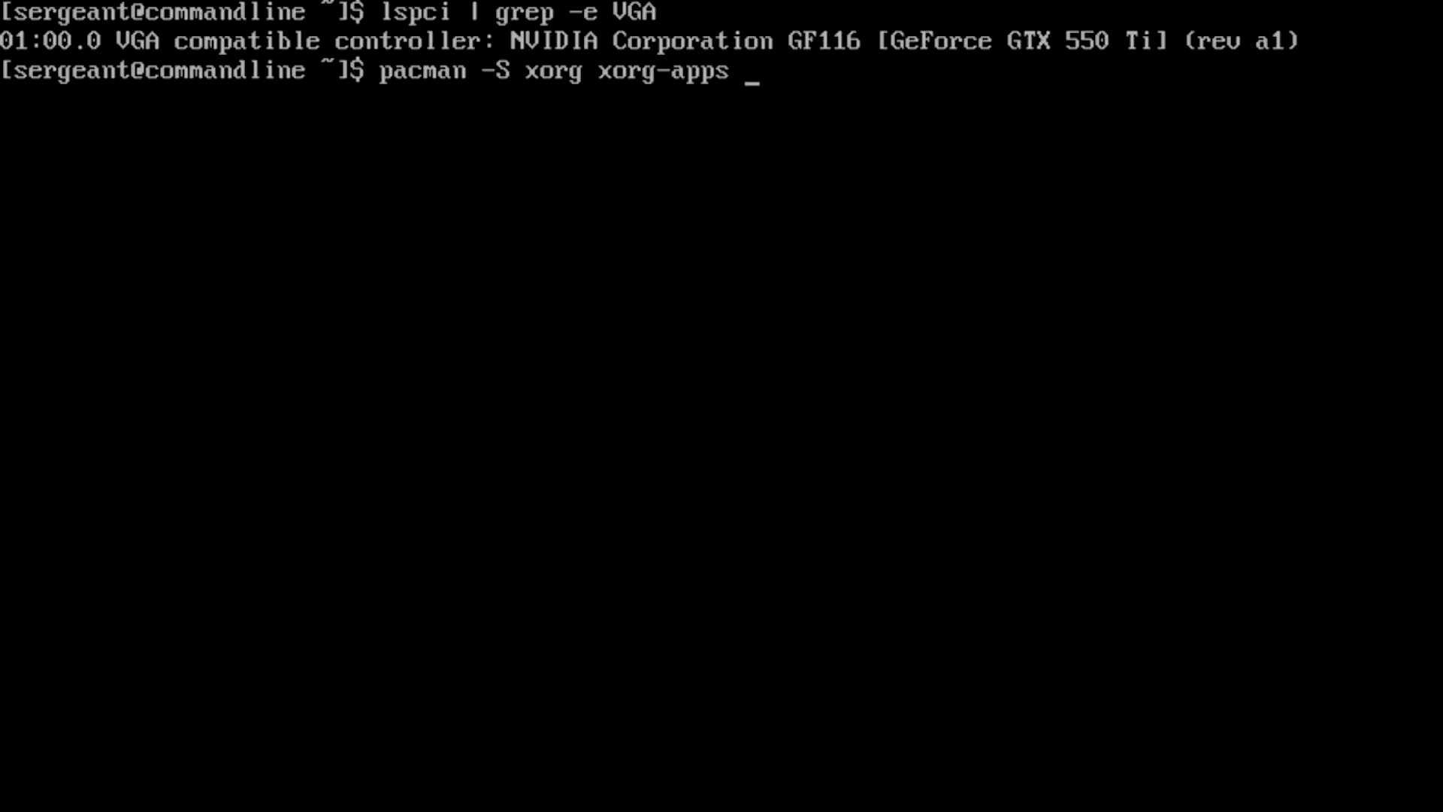
pyautogui.write('xf8')
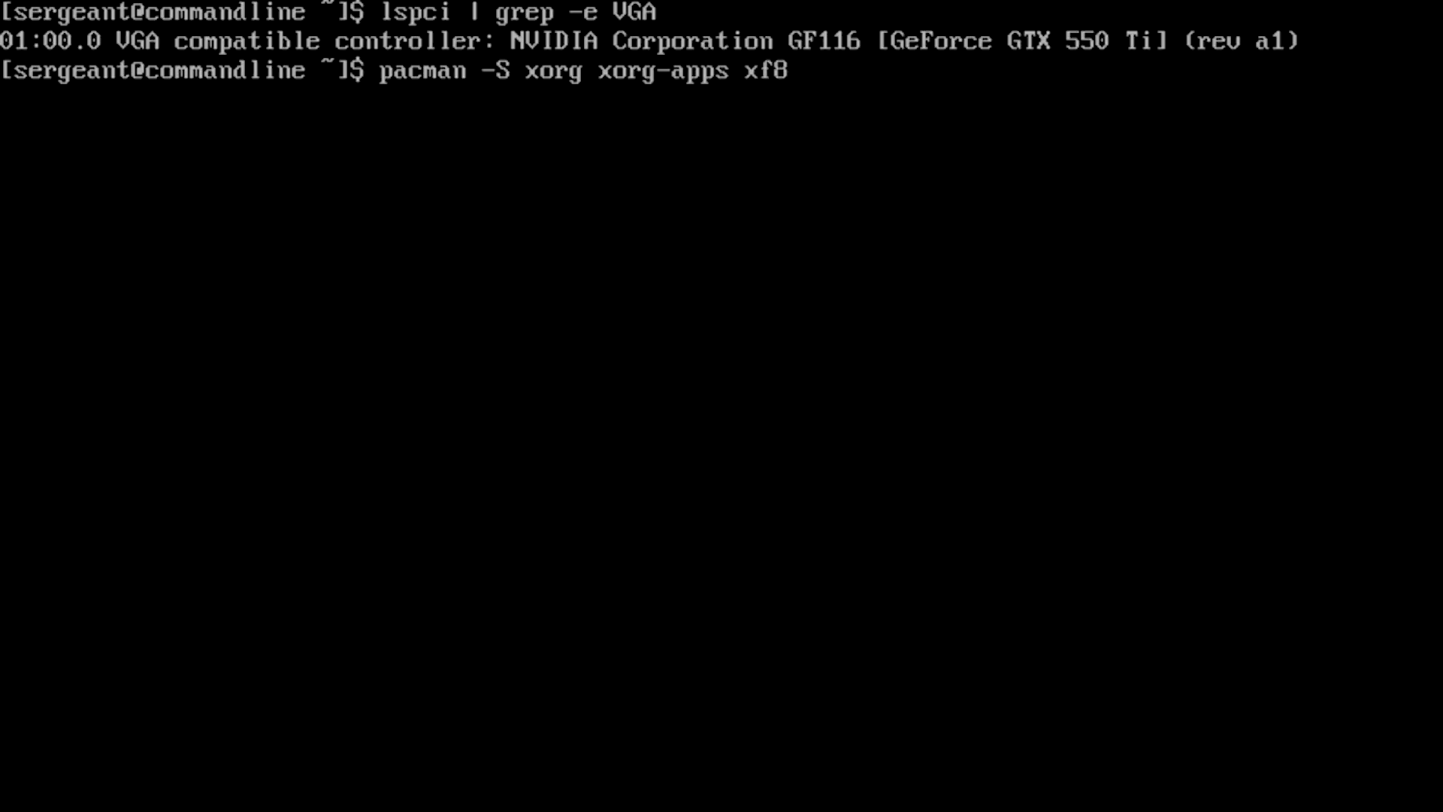
pyautogui.write('6-')
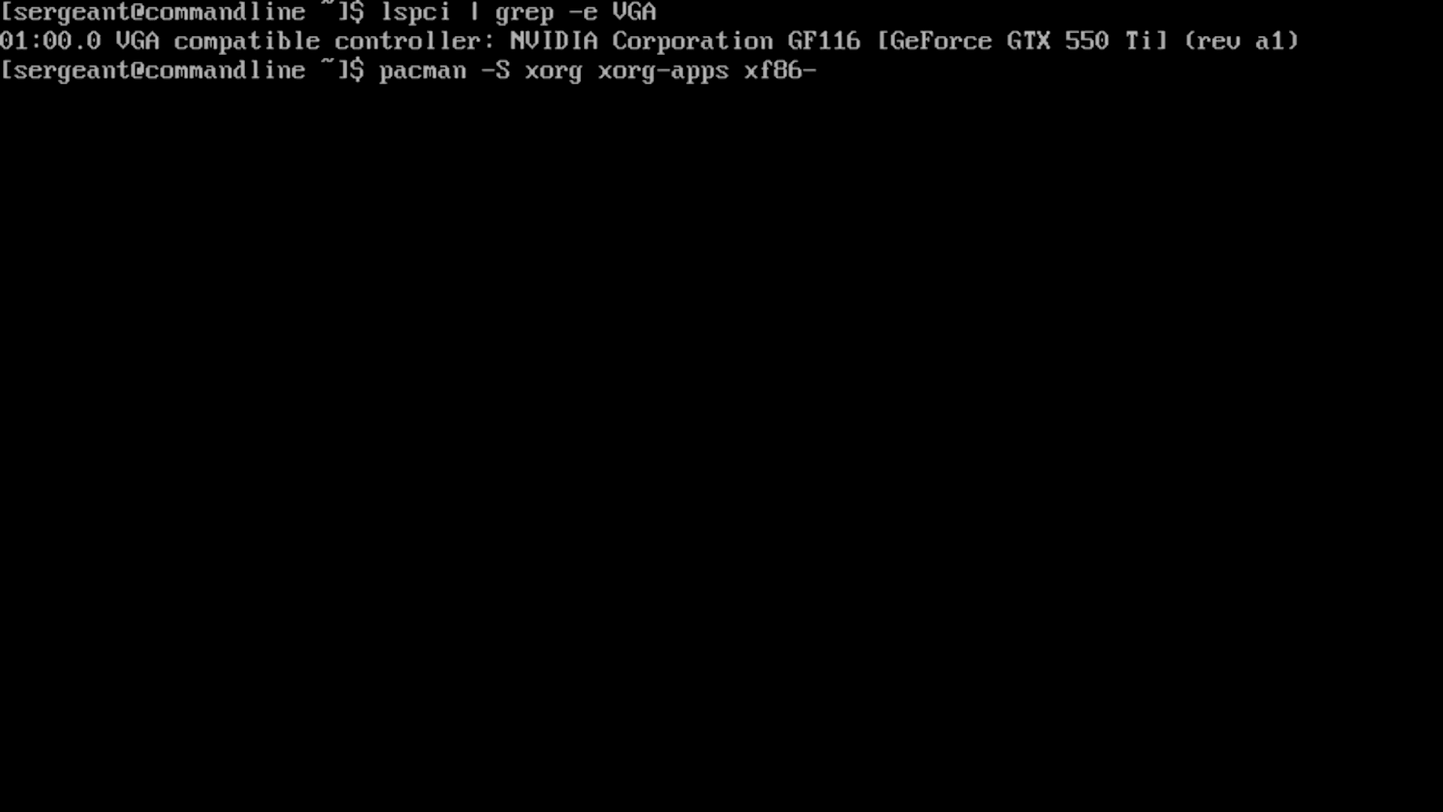
pyautogui.write('video')
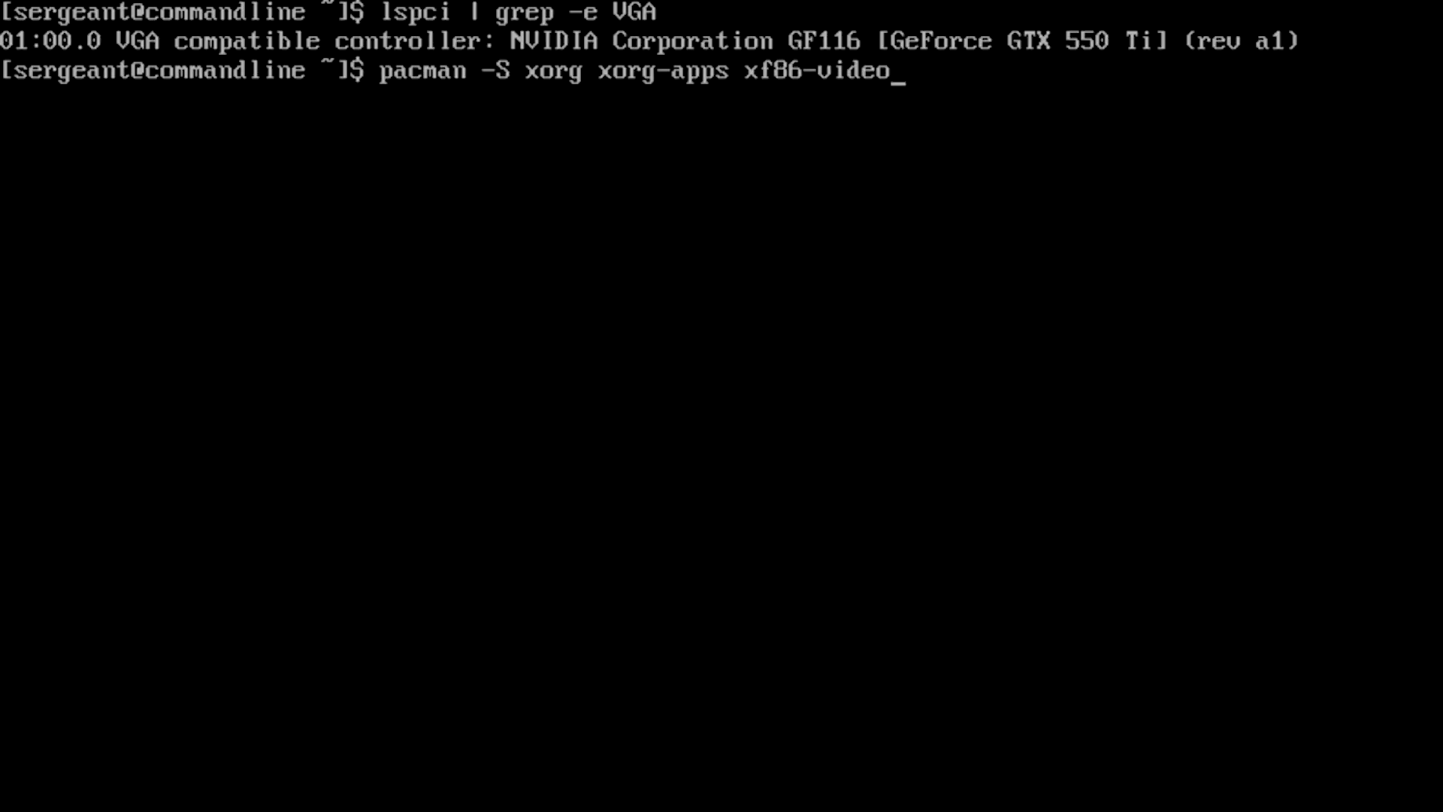
pyautogui.write('-')
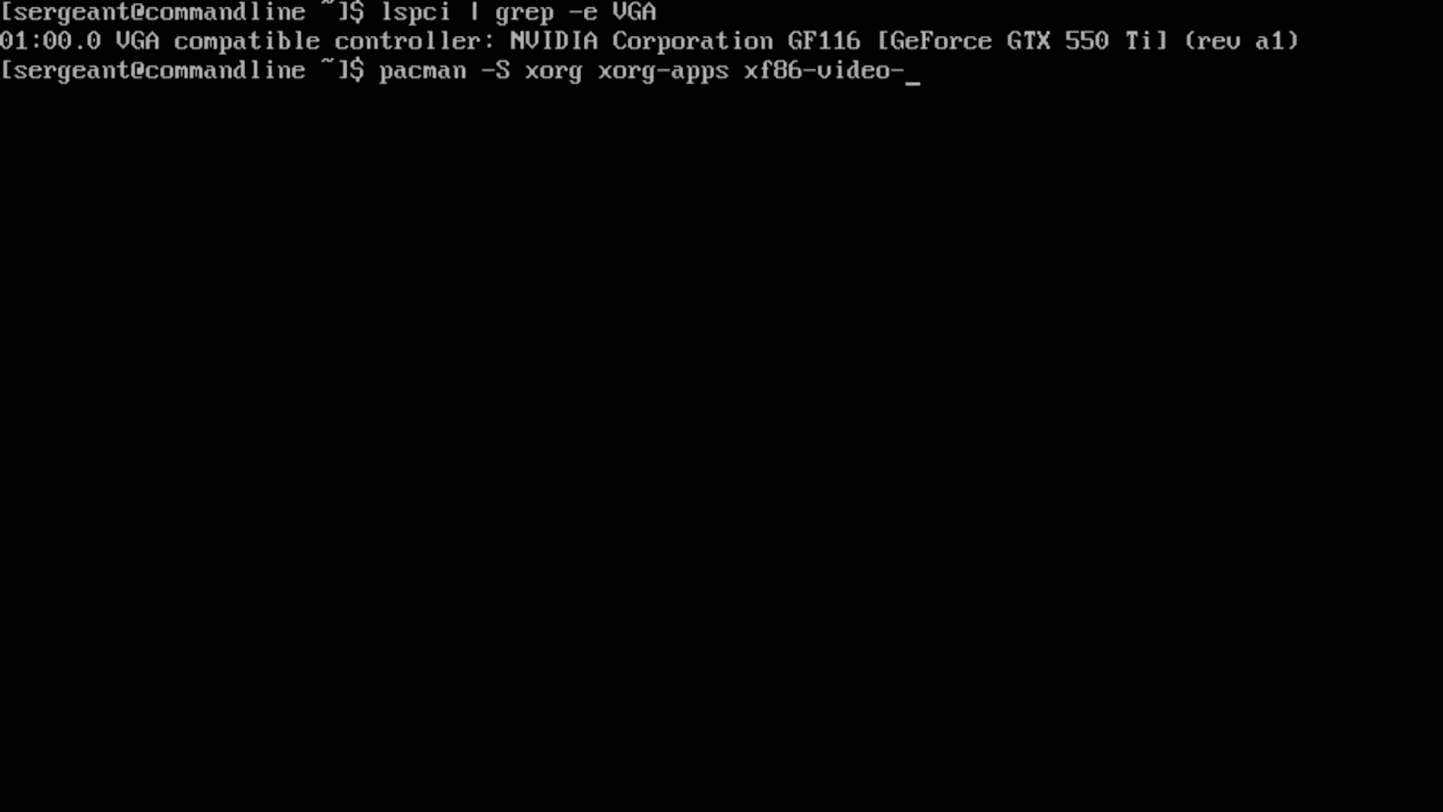
pyautogui.write('nouveau')
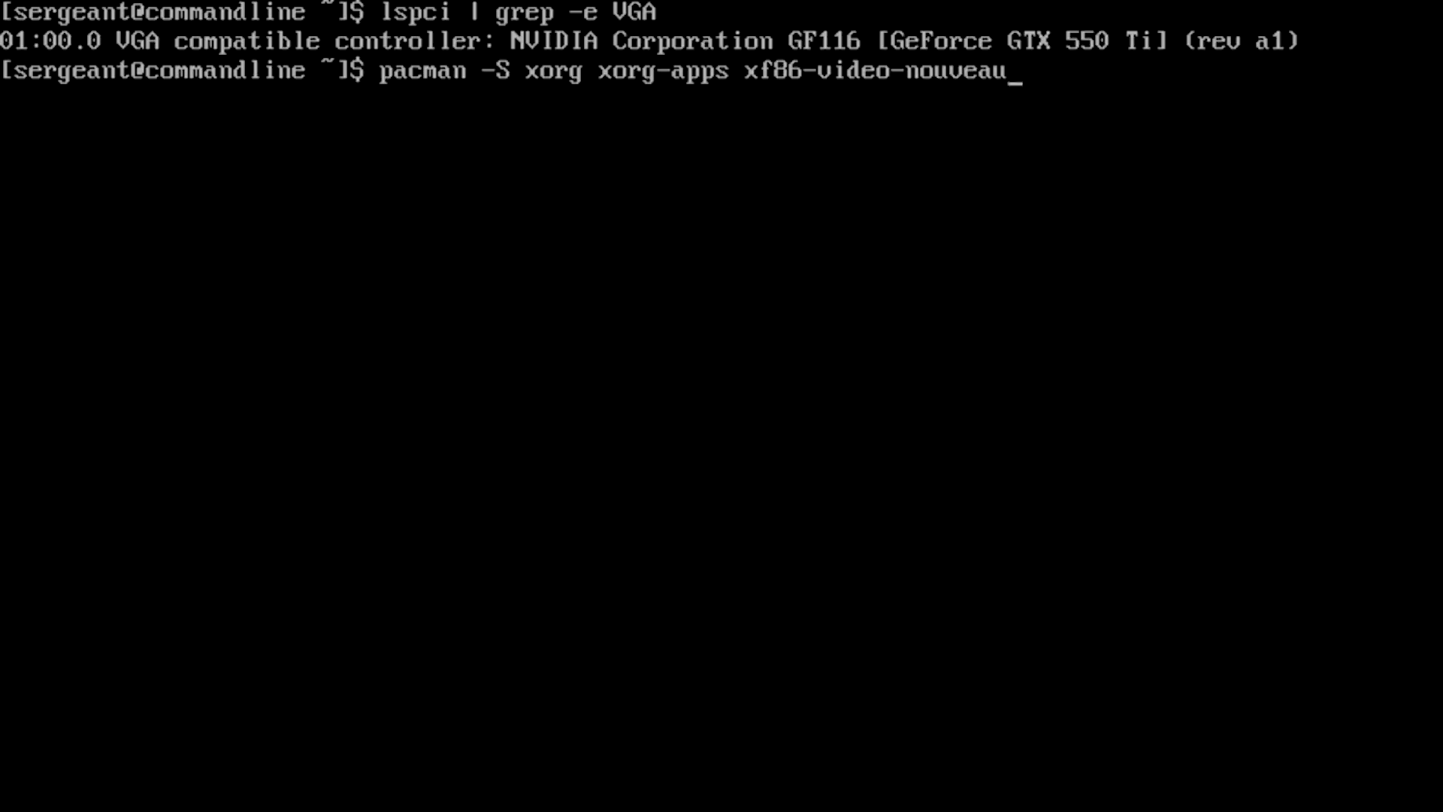
pyautogui.write('mesa')
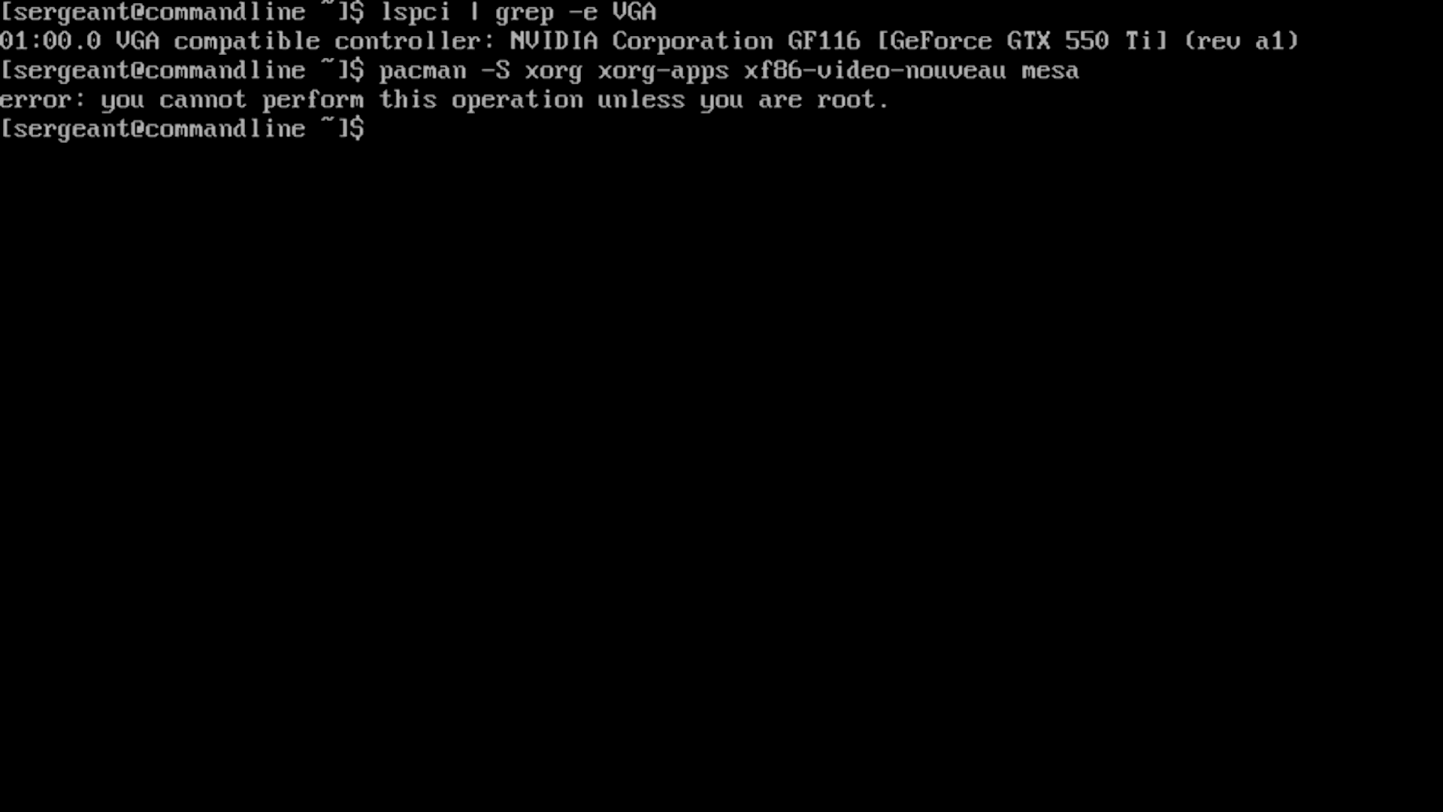
pyautogui.write('spacman -S xorg xorg-apps xf86-video-nouveau mesa')
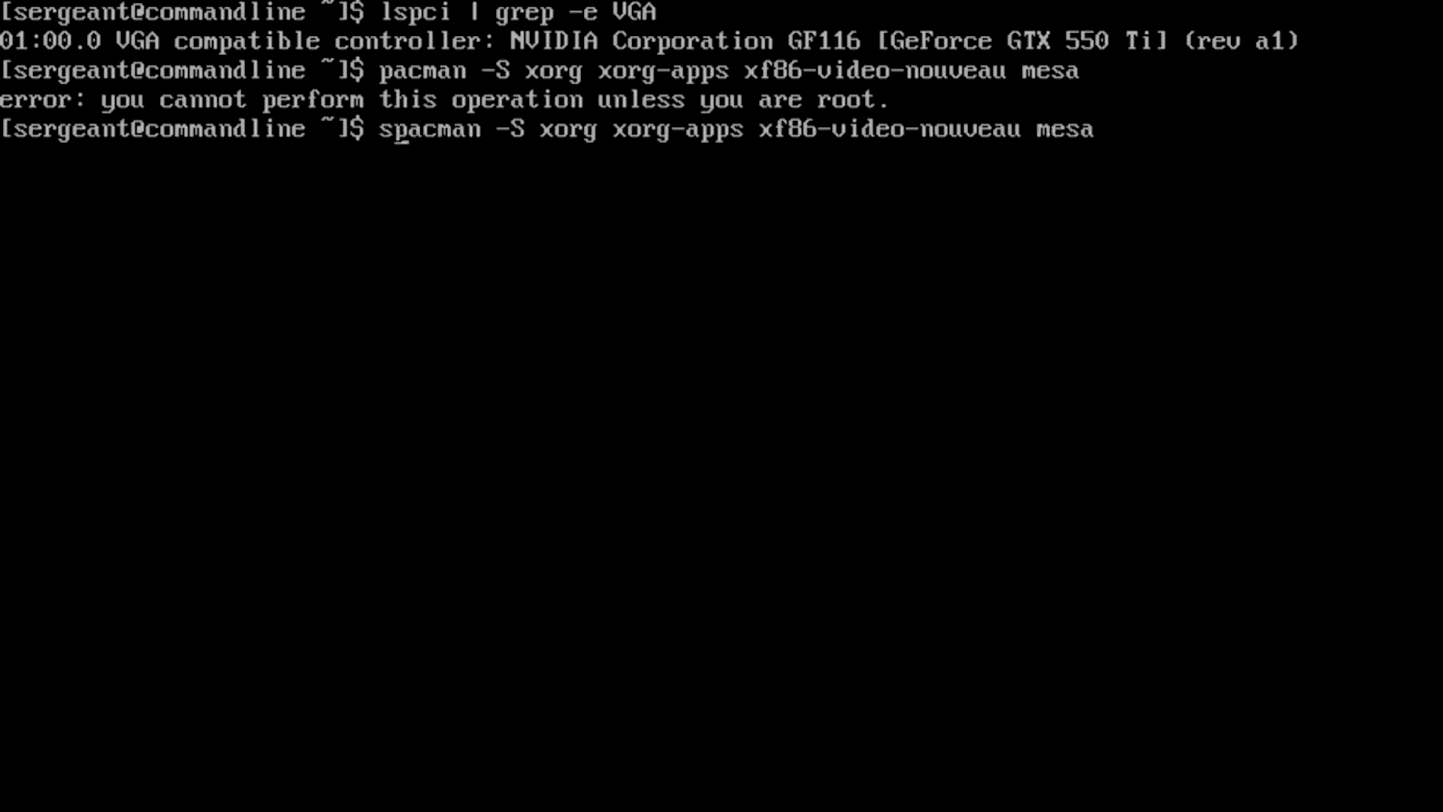
pyautogui.press('Return')
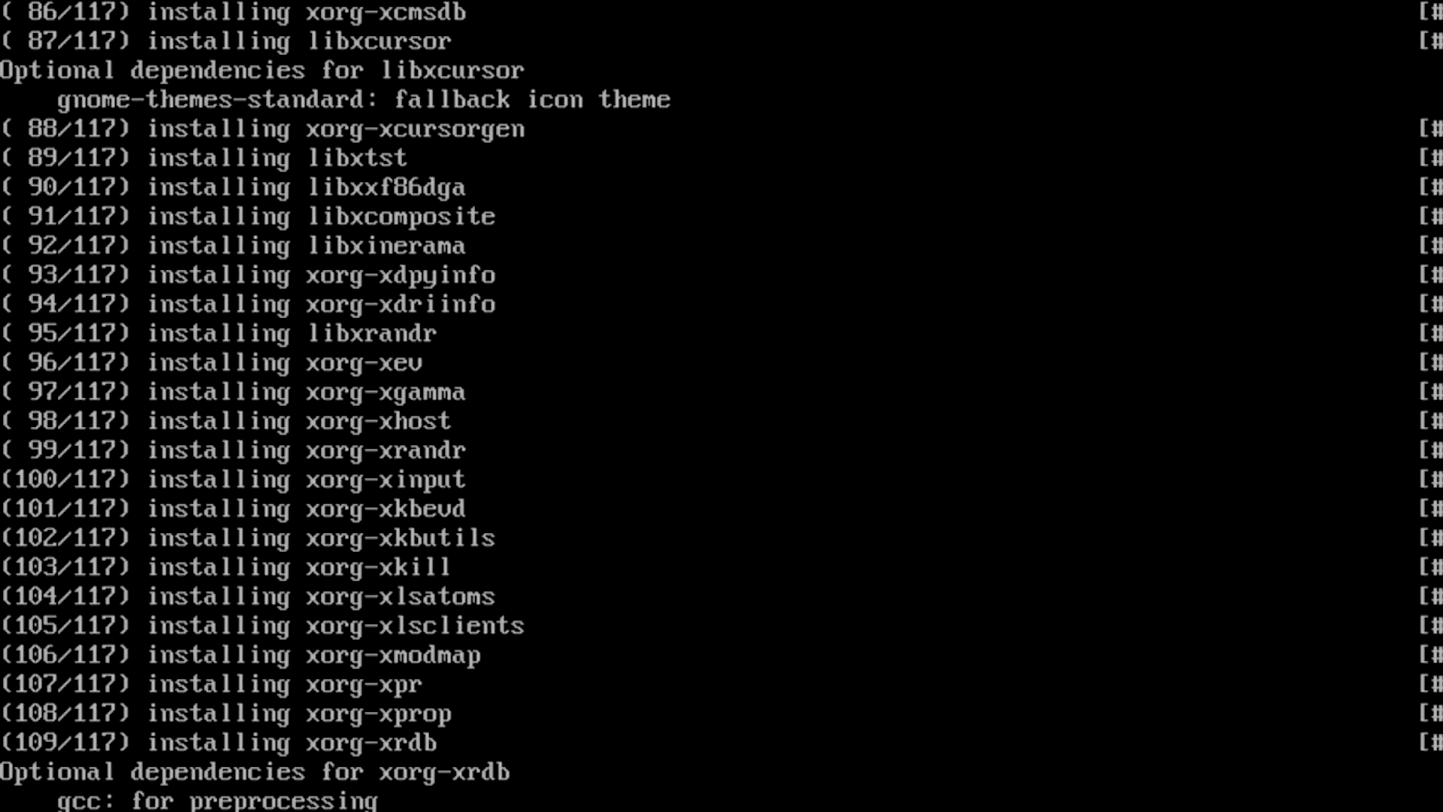
# - Install the MATE desktop with sudo pacman -S mate
pyautogui.write('sudo pacman -S')
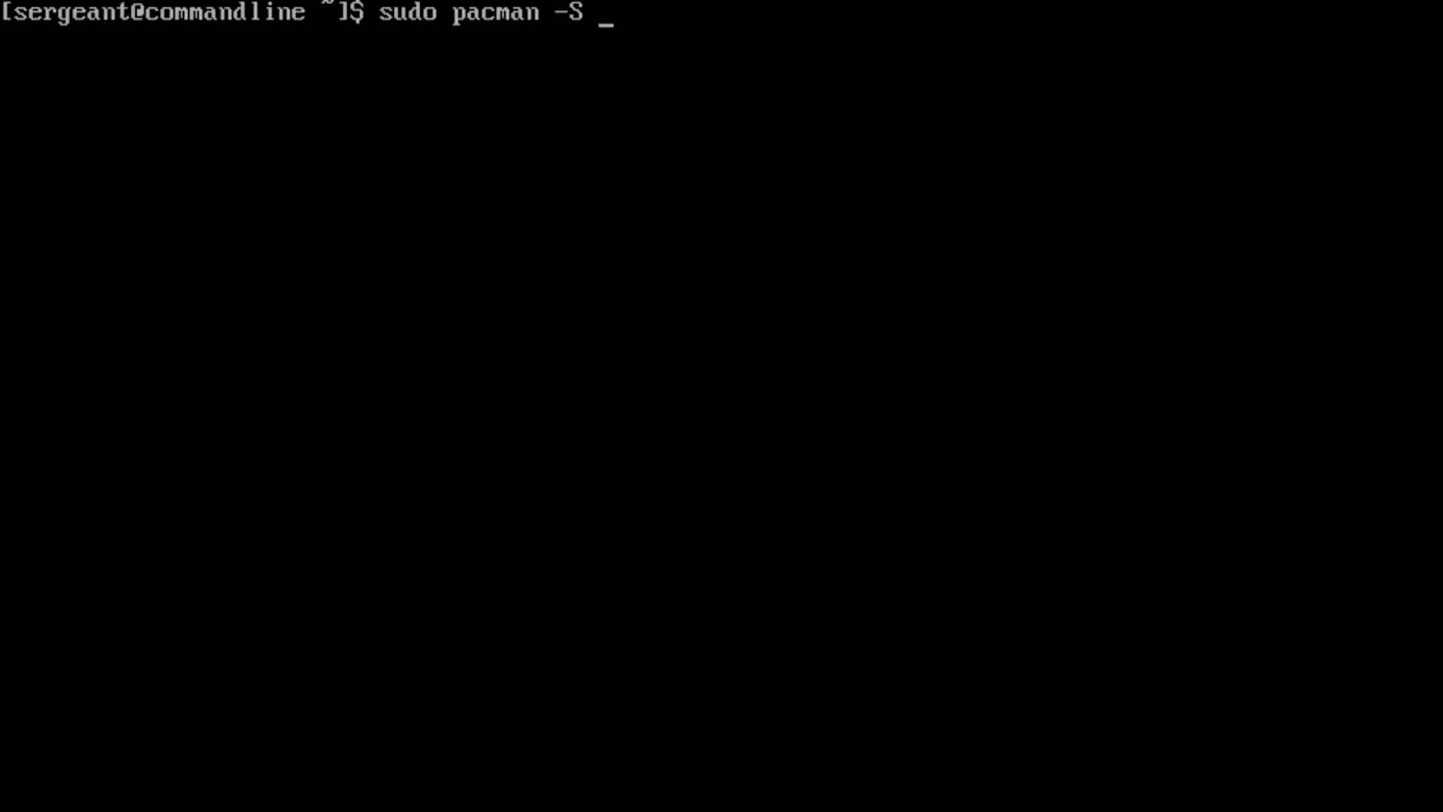
pyautogui.write('mate')
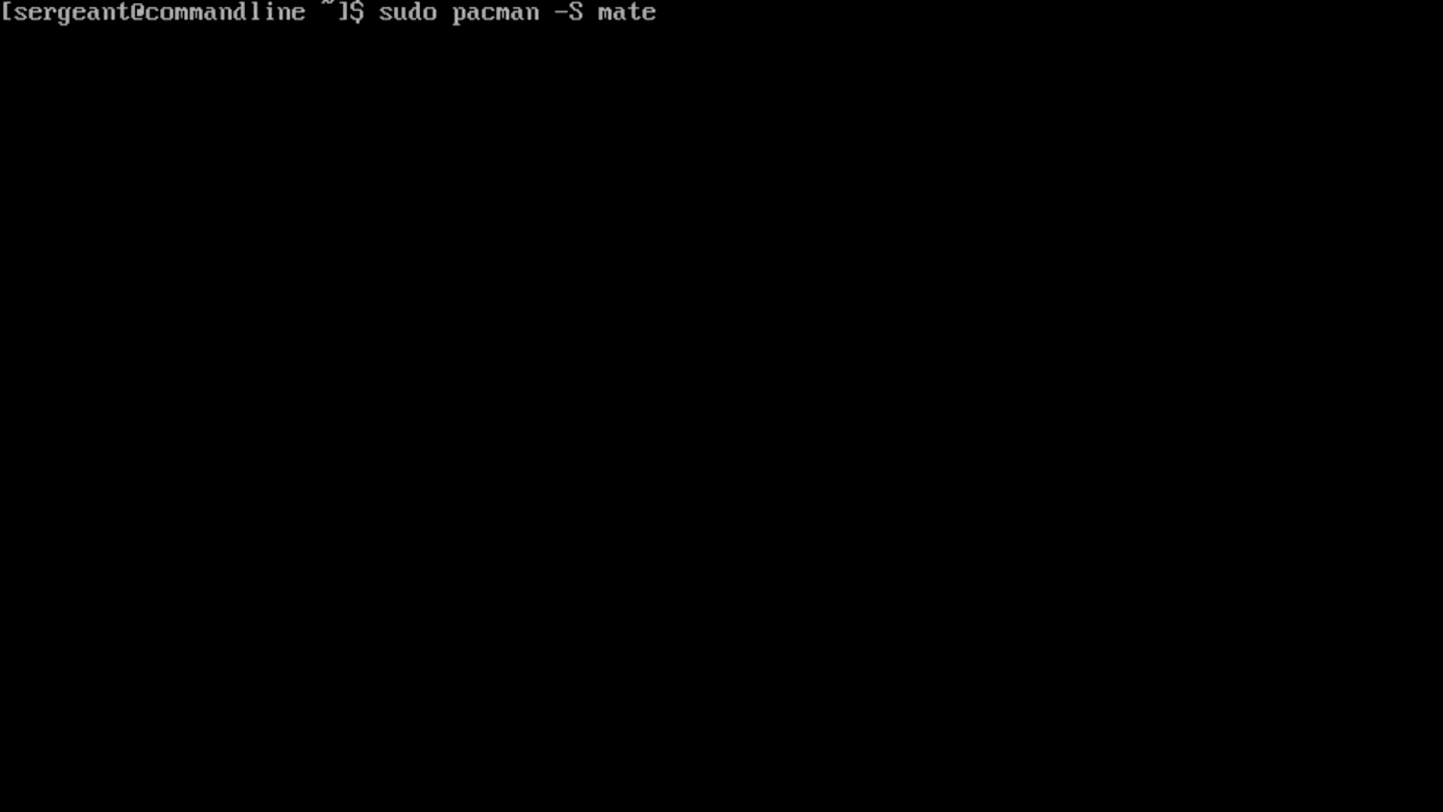
pyautogui.write('mate0e')
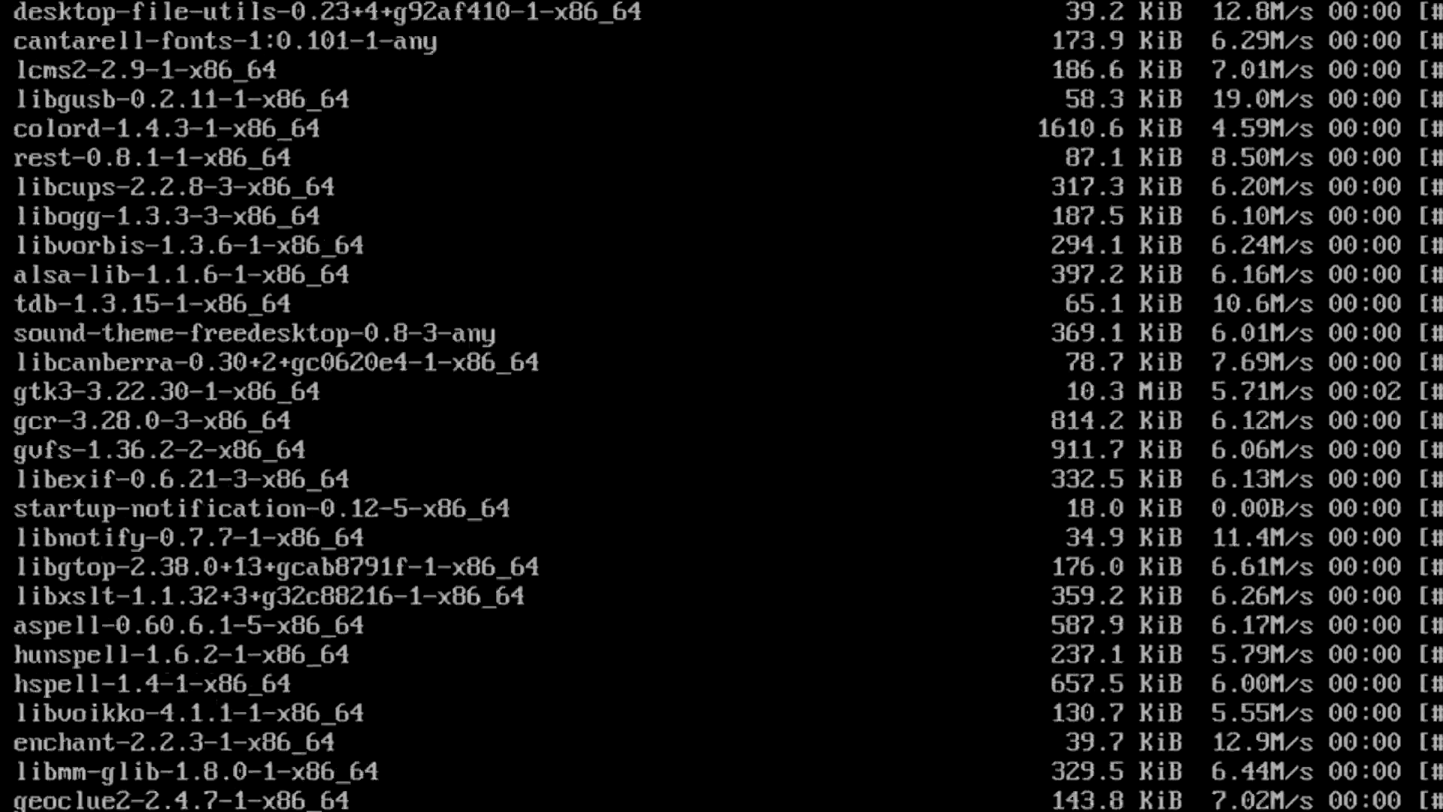
pyautogui.scroll(-3)
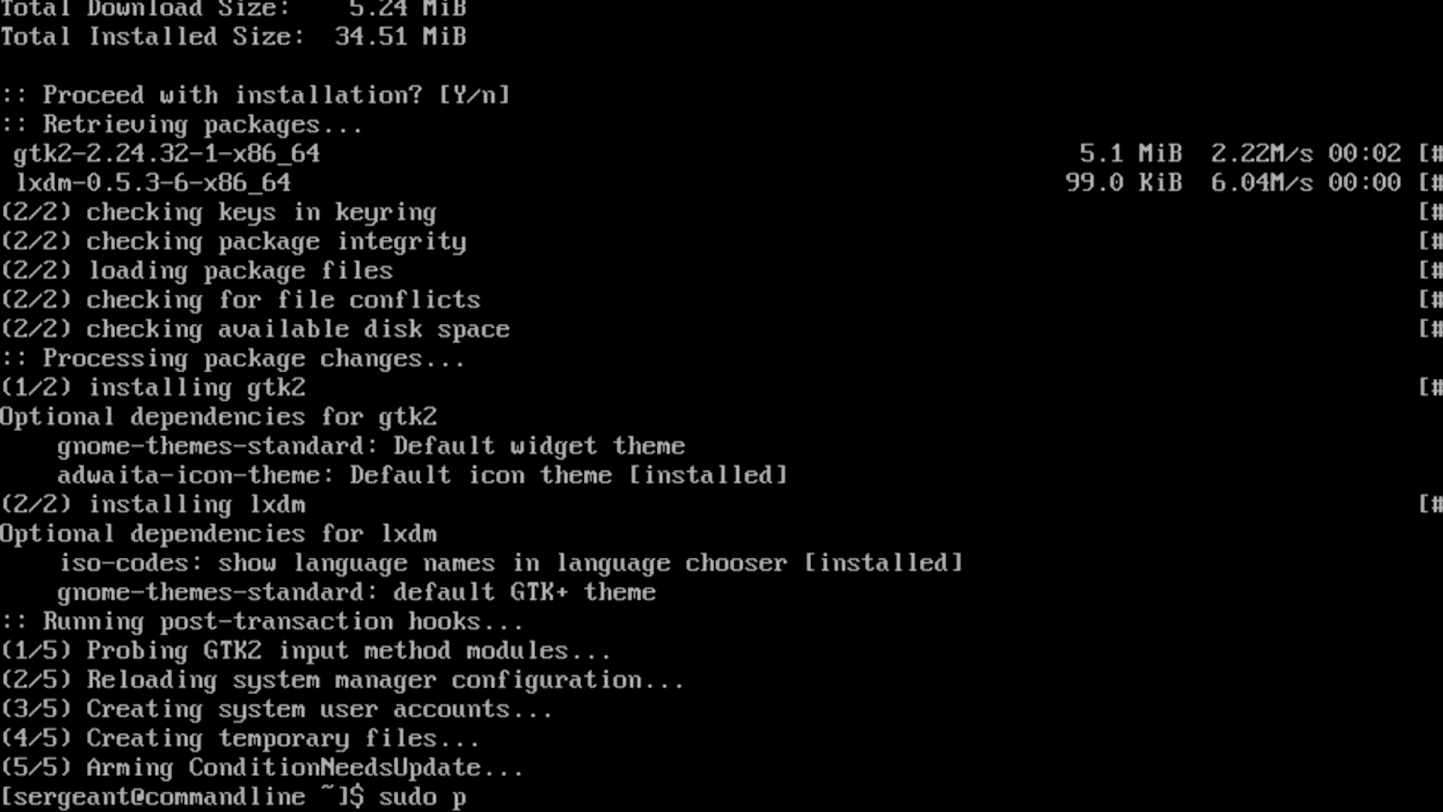
# - Install LXDM and start lxdm.service to bring up the graphical login
pyautogui.write('ystemctl star')
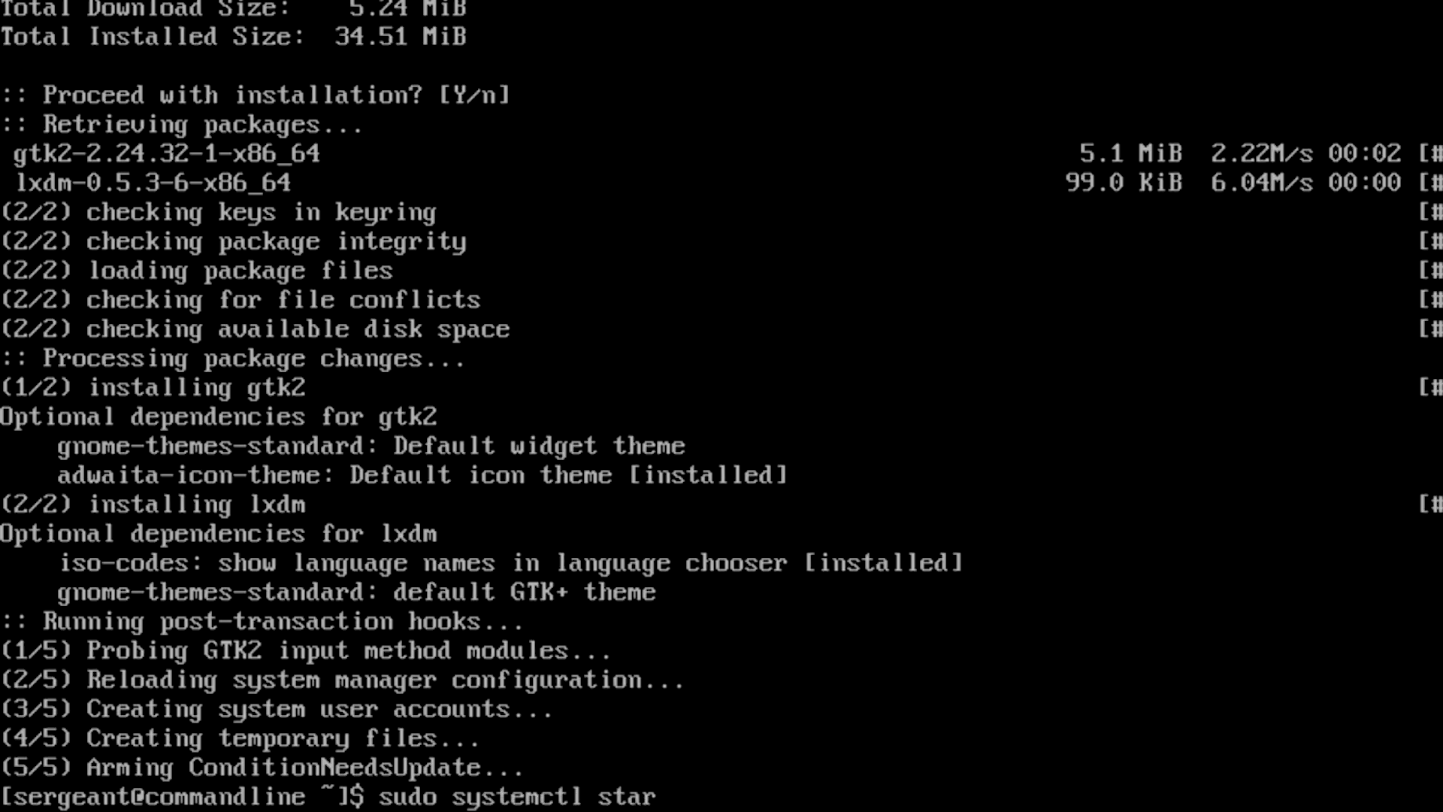
pyautogui.write('t')
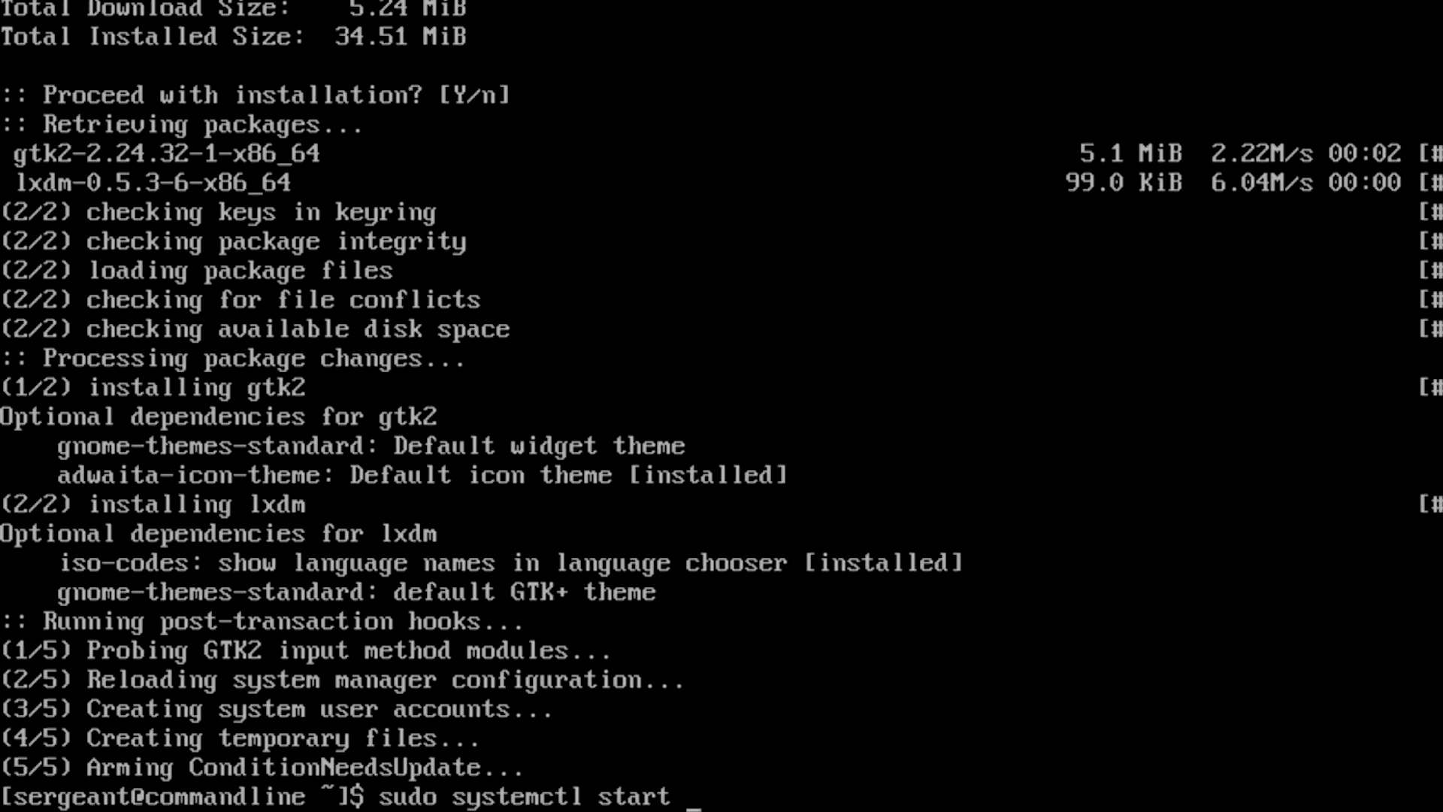
pyautogui.write('lxd')
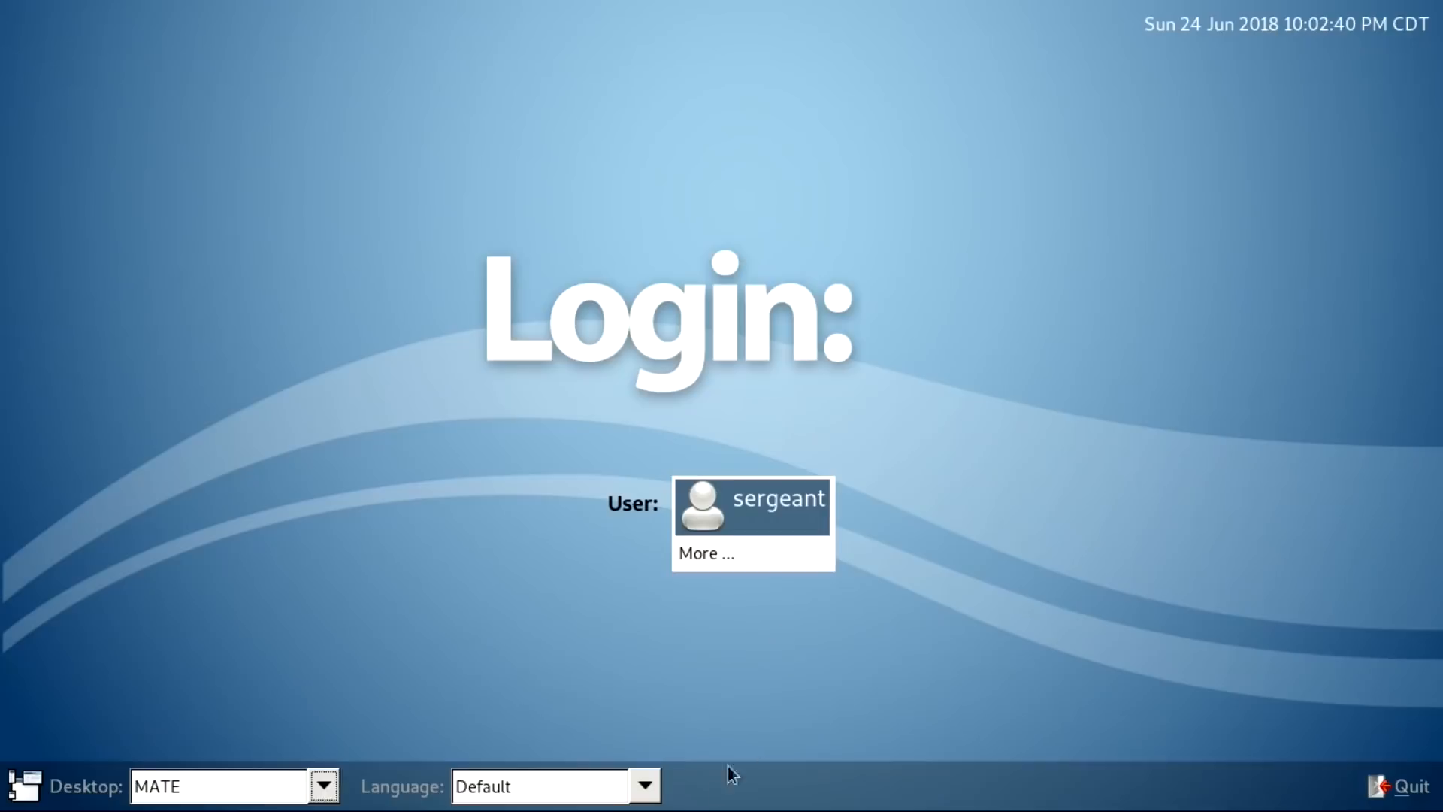
# - Log in as sergeant at the LXDM screen into the MATE session
pyautogui.click(752, 504)
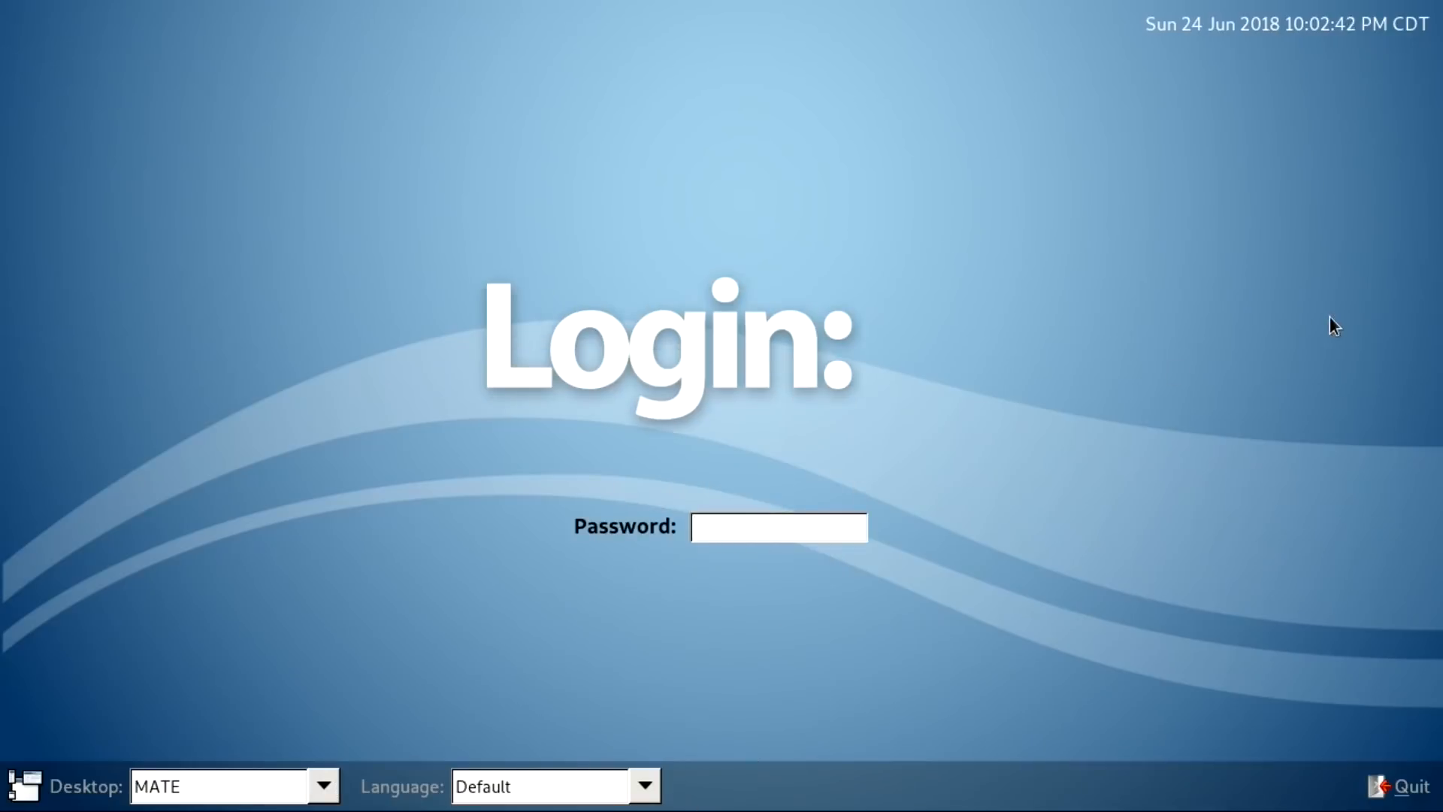
pyautogui.write('password')
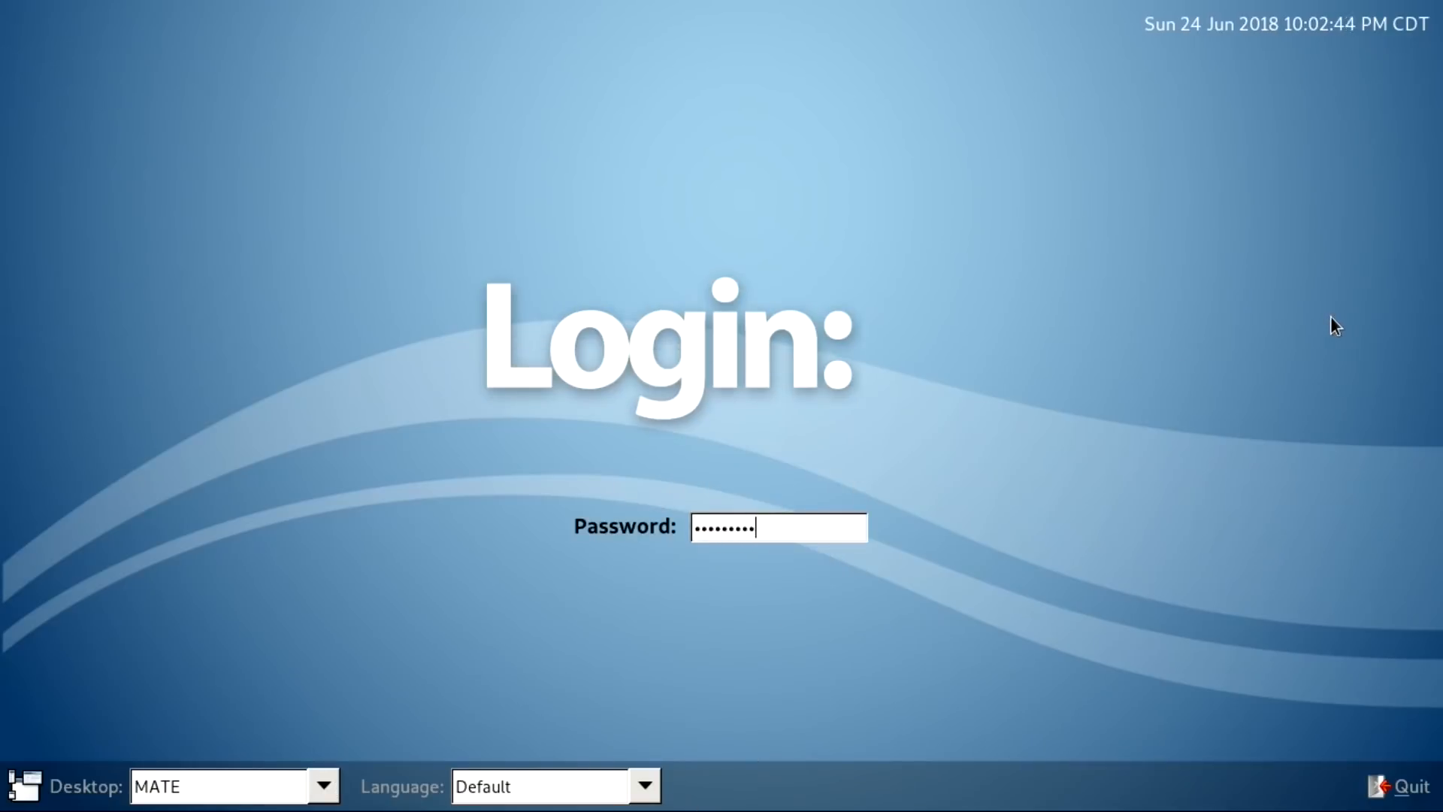
pyautogui.press('Return')
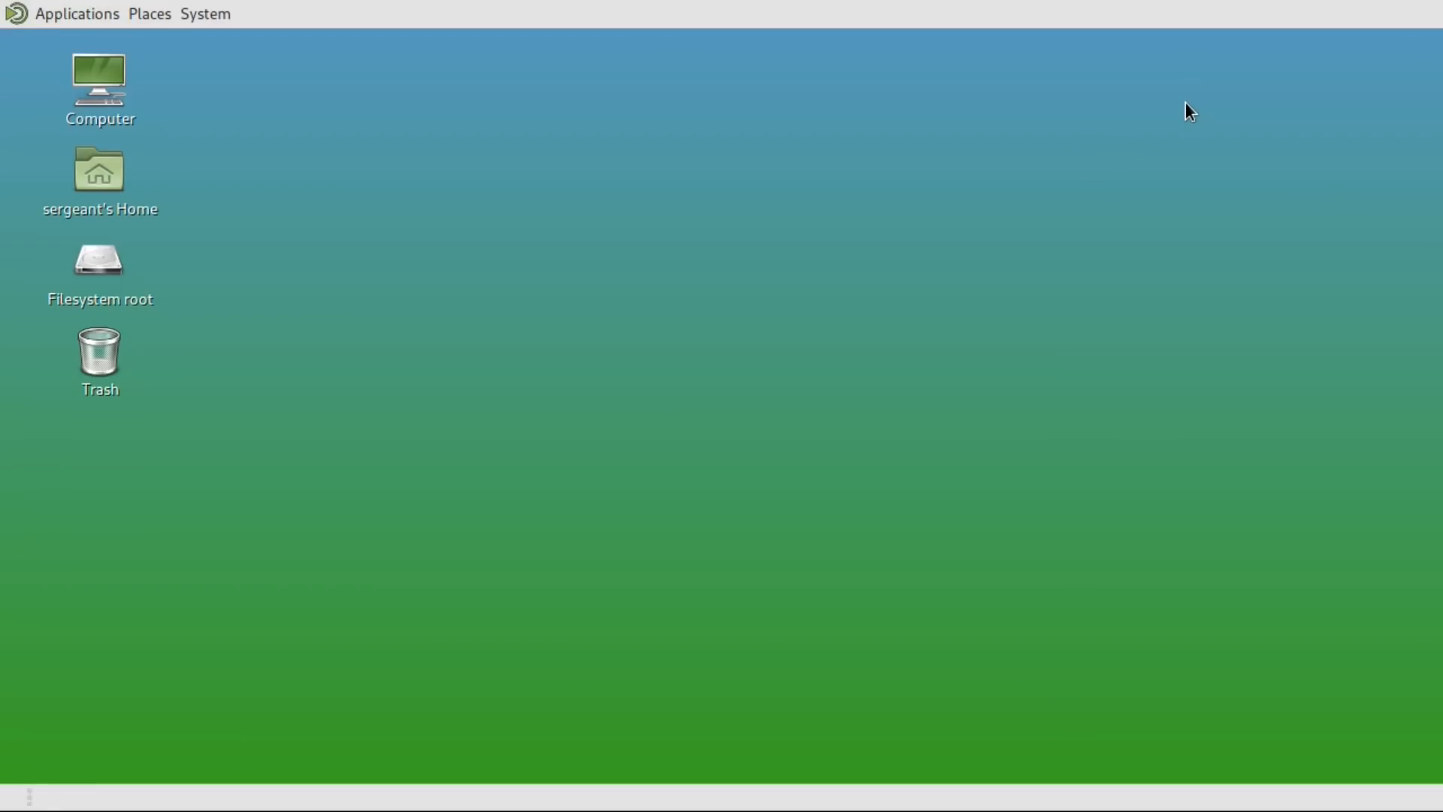
pyautogui.moveTo(241, 15)
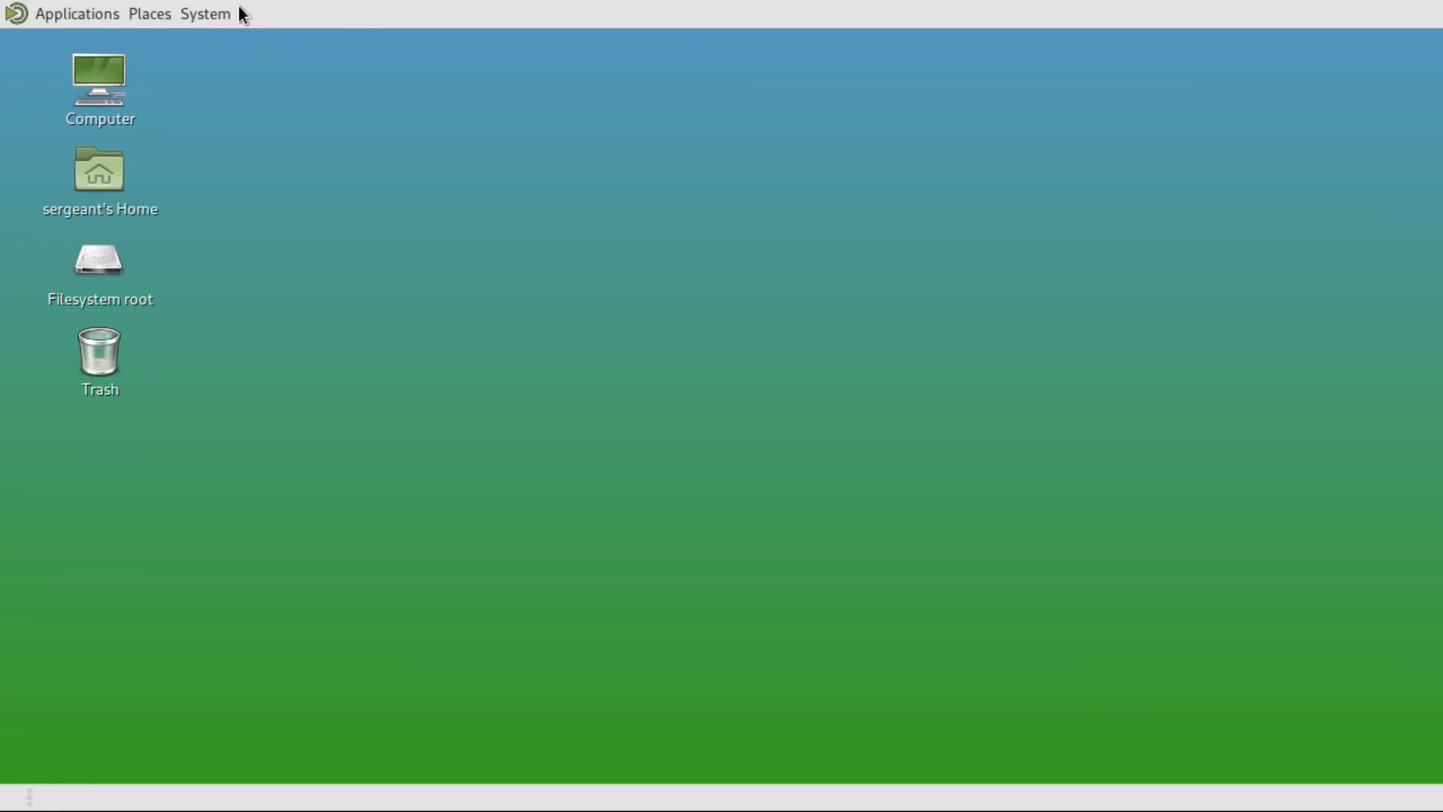
pyautogui.moveTo(32, 805)
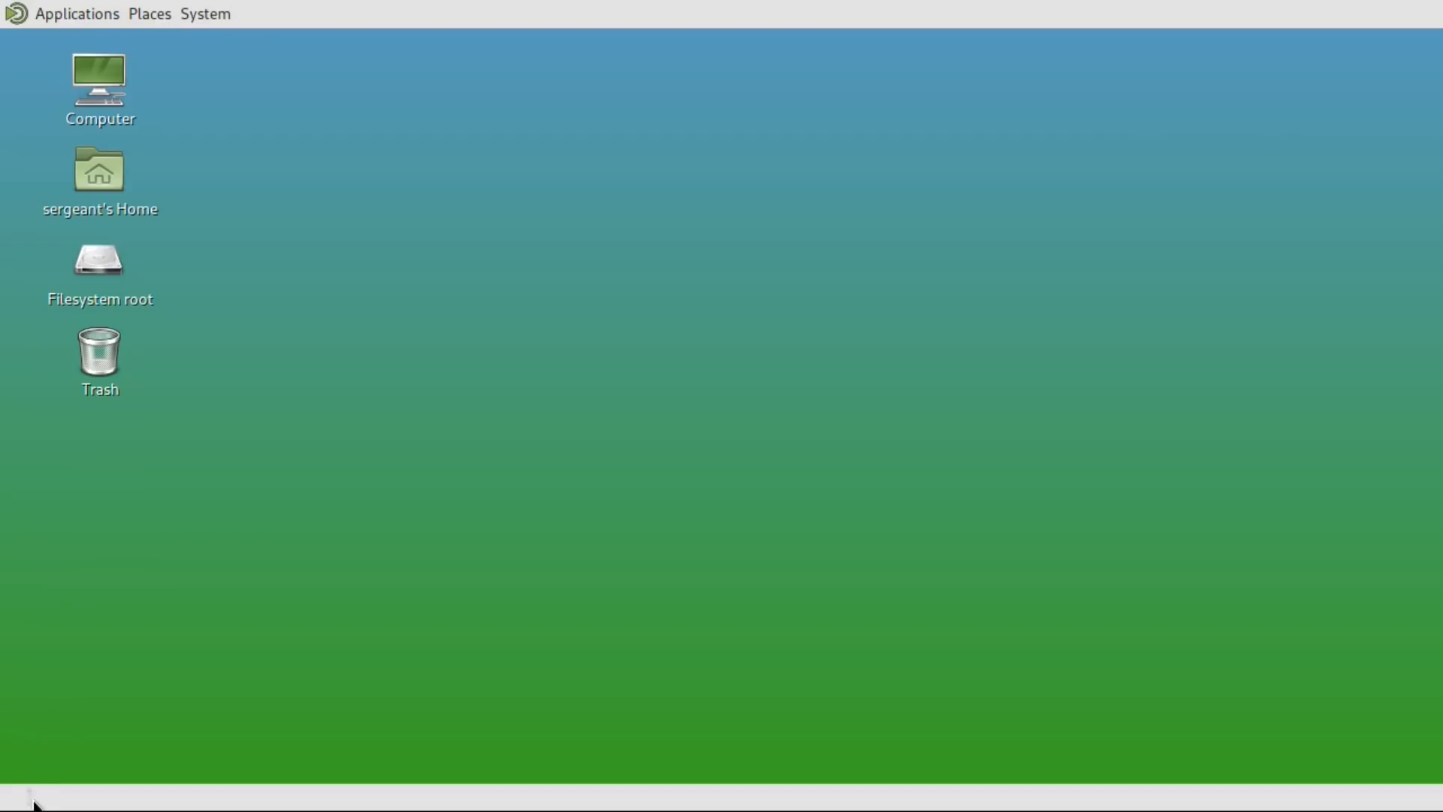
pyautogui.moveTo(72, 36)
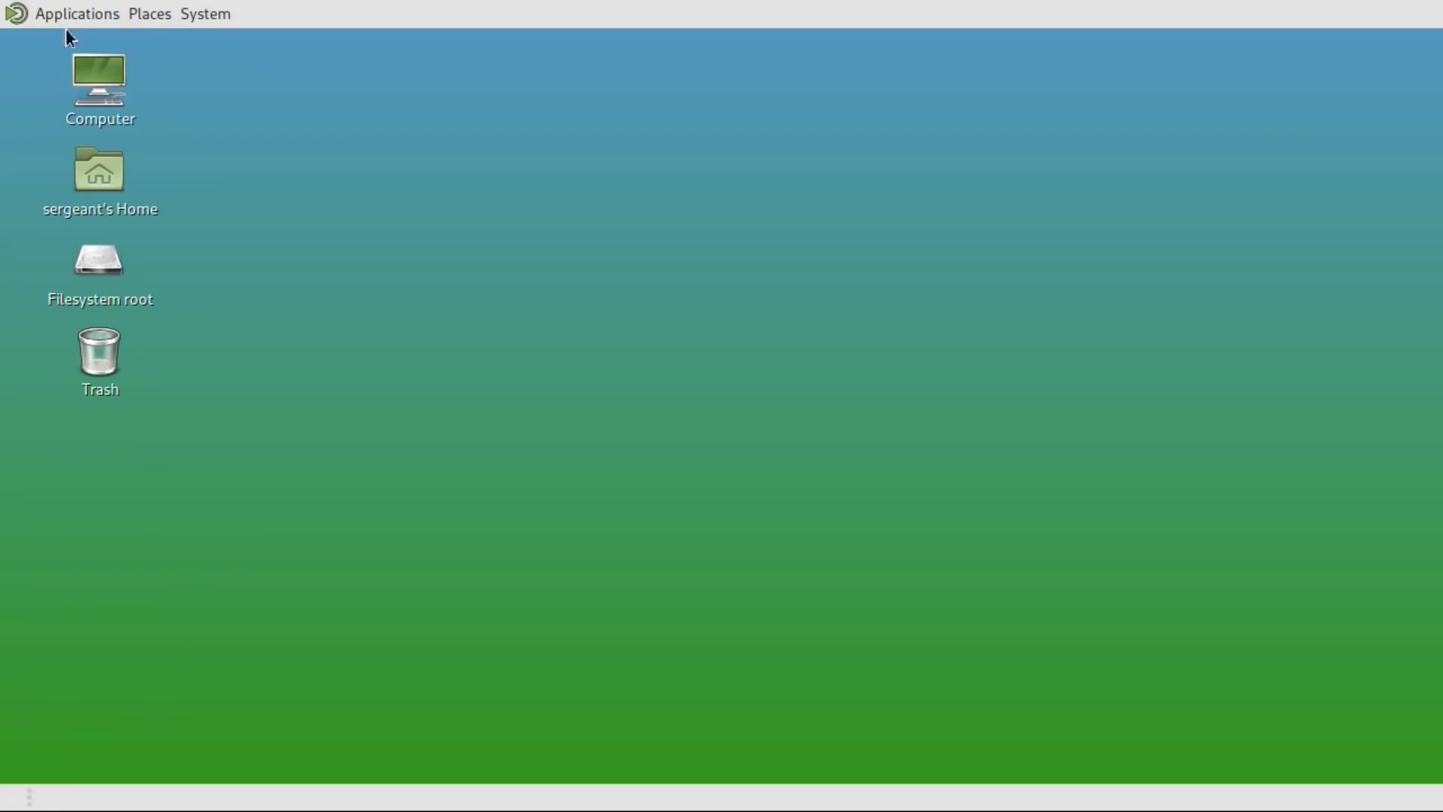
pyautogui.moveTo(107, 424)
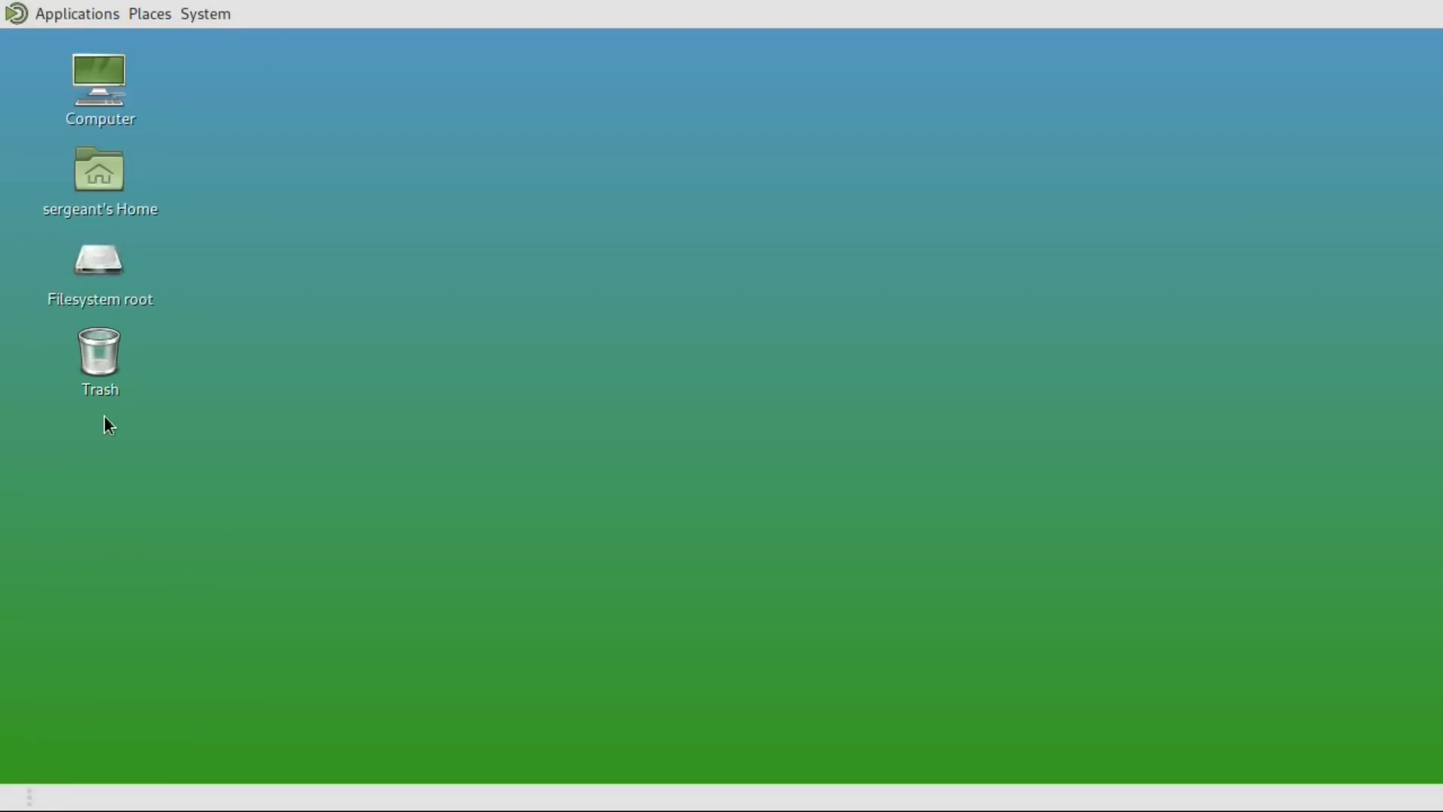
pyautogui.moveTo(235, 18)
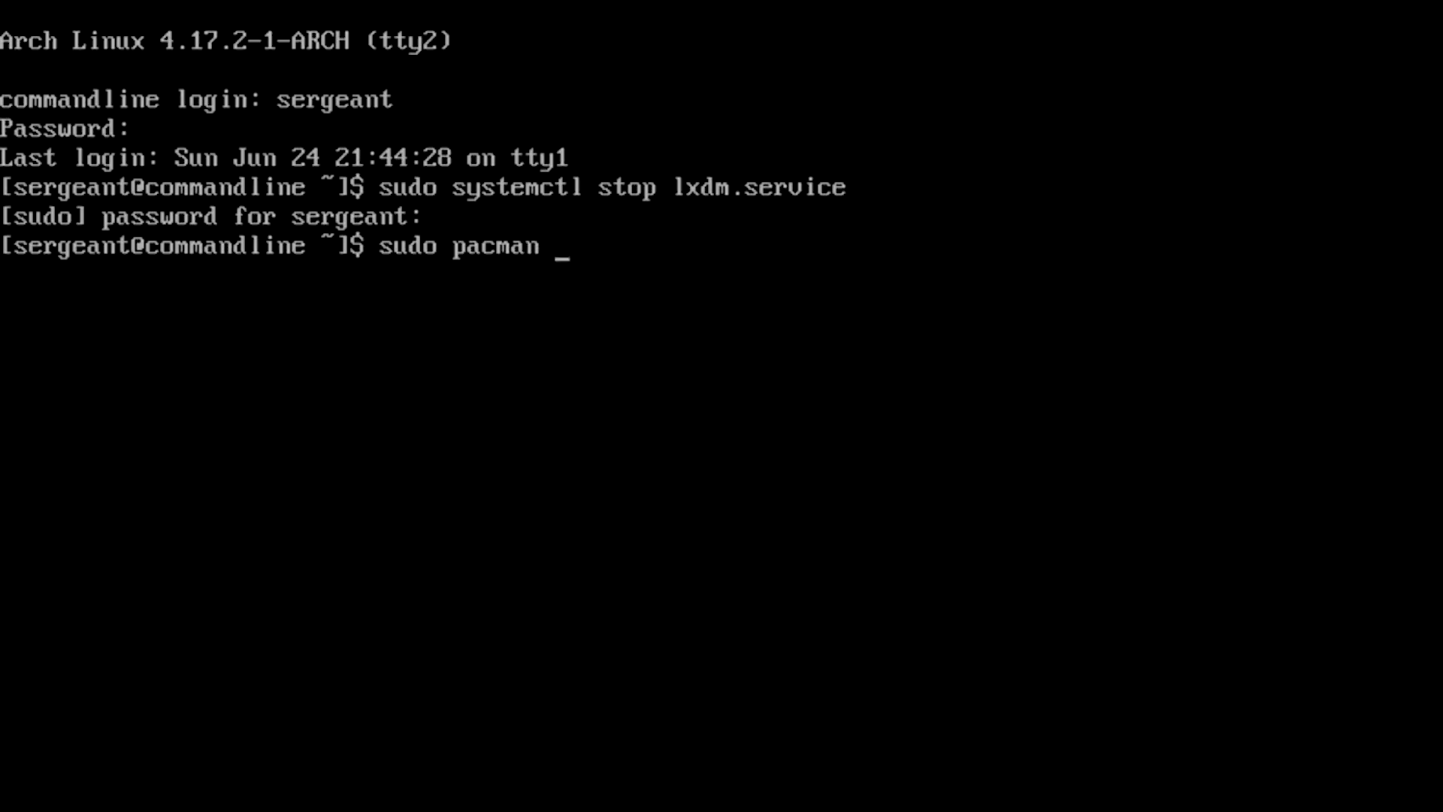
# - Install the LXDE packages with sudo pacman -S lxde and start lxdm.service again
pyautogui.write('-S')
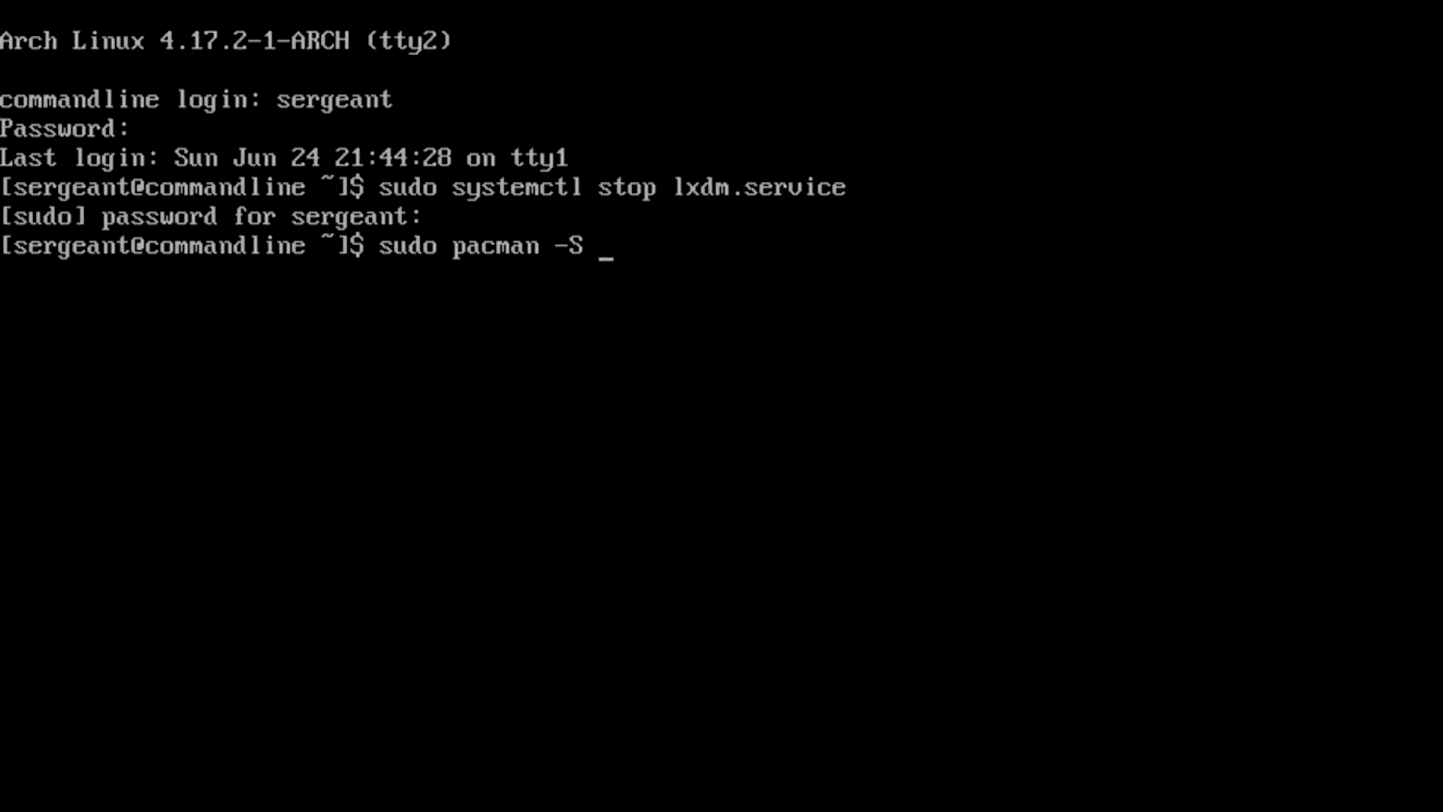
pyautogui.write('lxd')
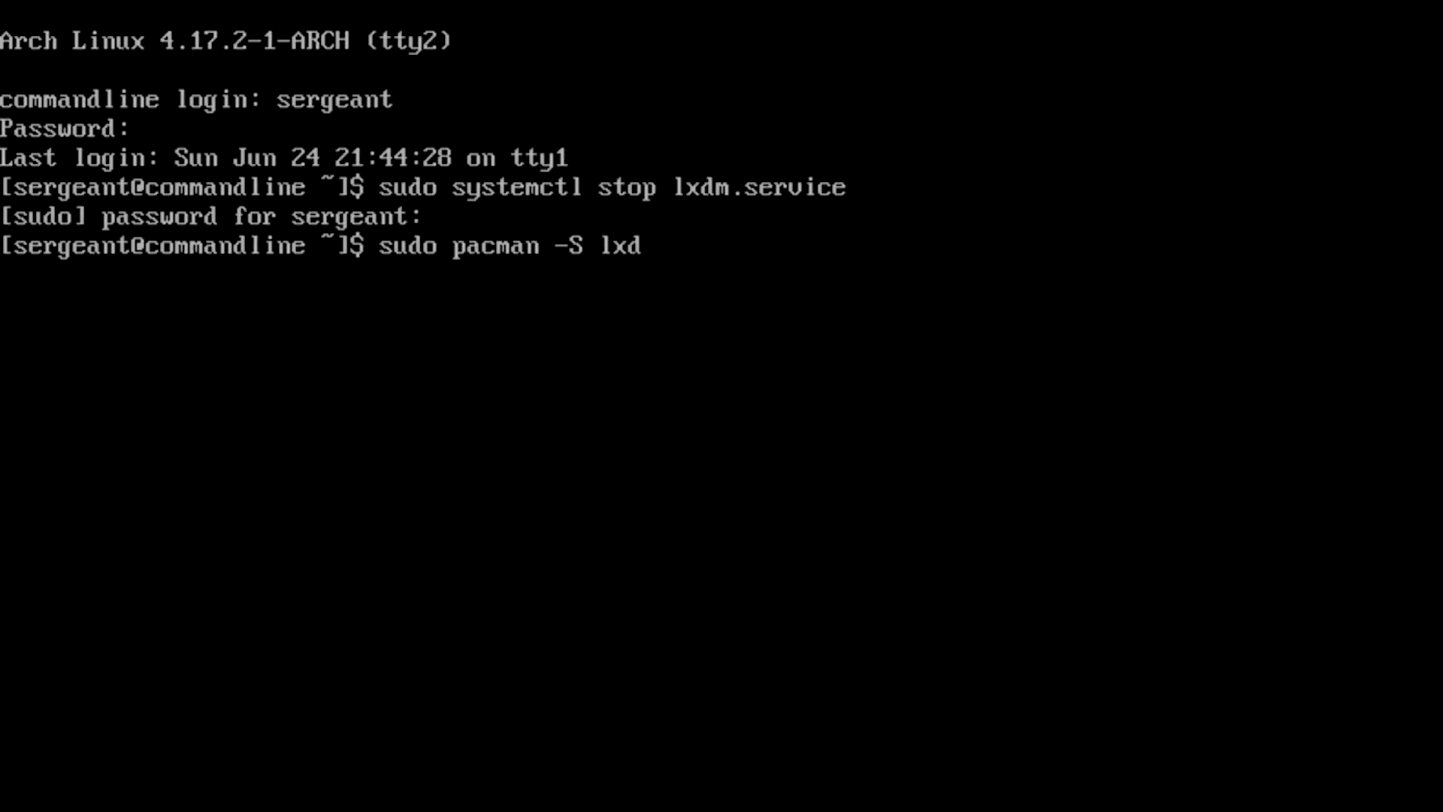
pyautogui.write('e')
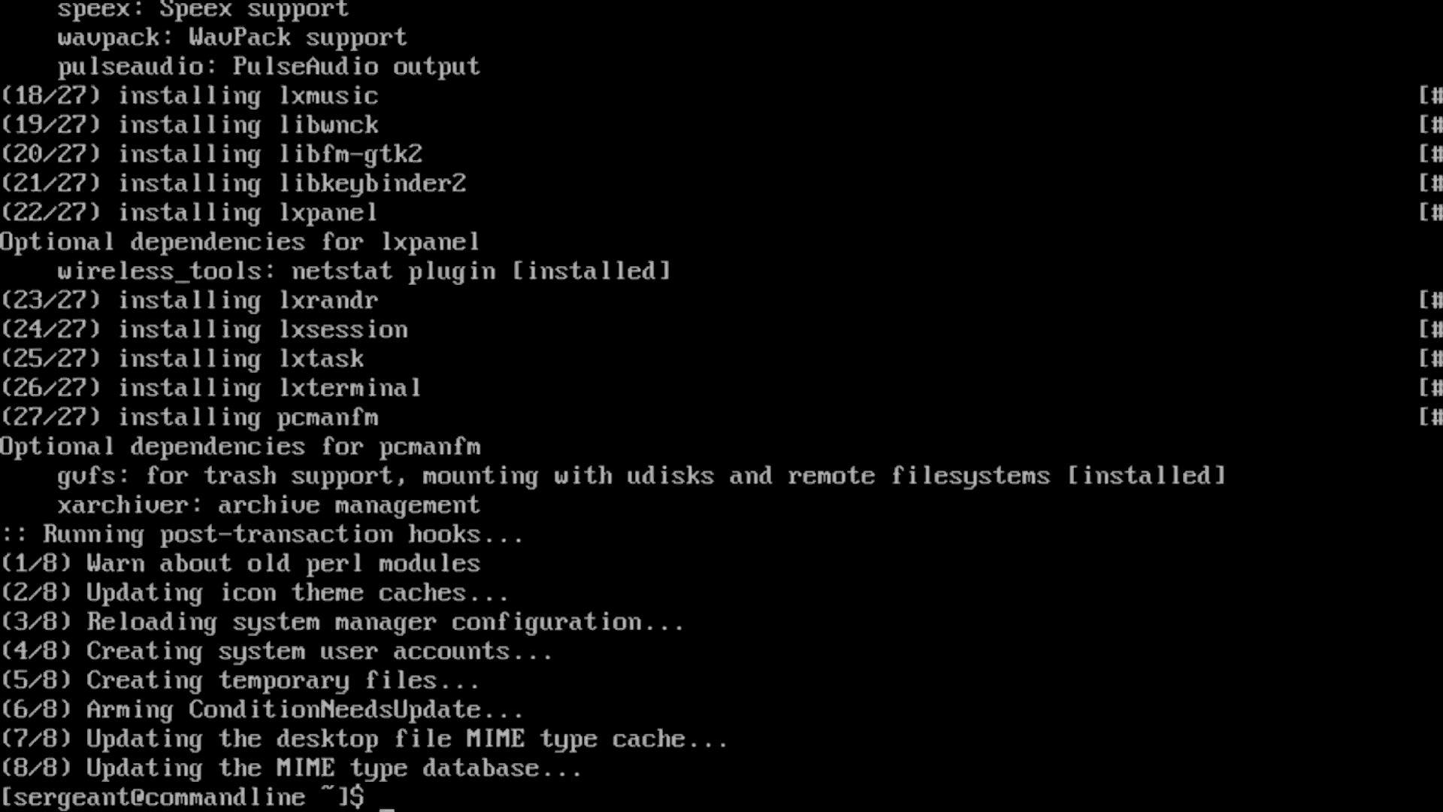
pyautogui.write('sudo syste')
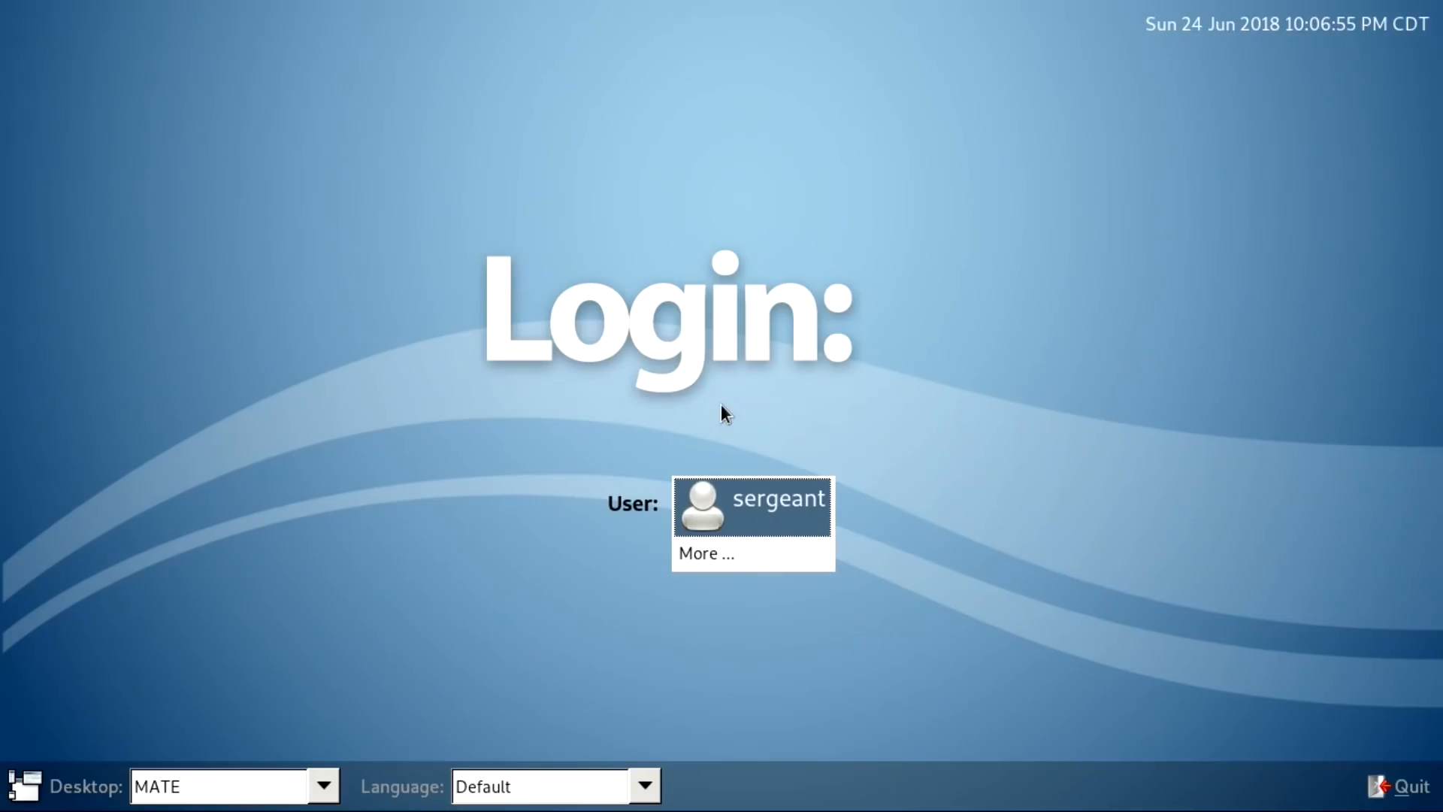
# - Log in as sergeant with the LXDE session selected and open its applications menu
pyautogui.click(779, 504)
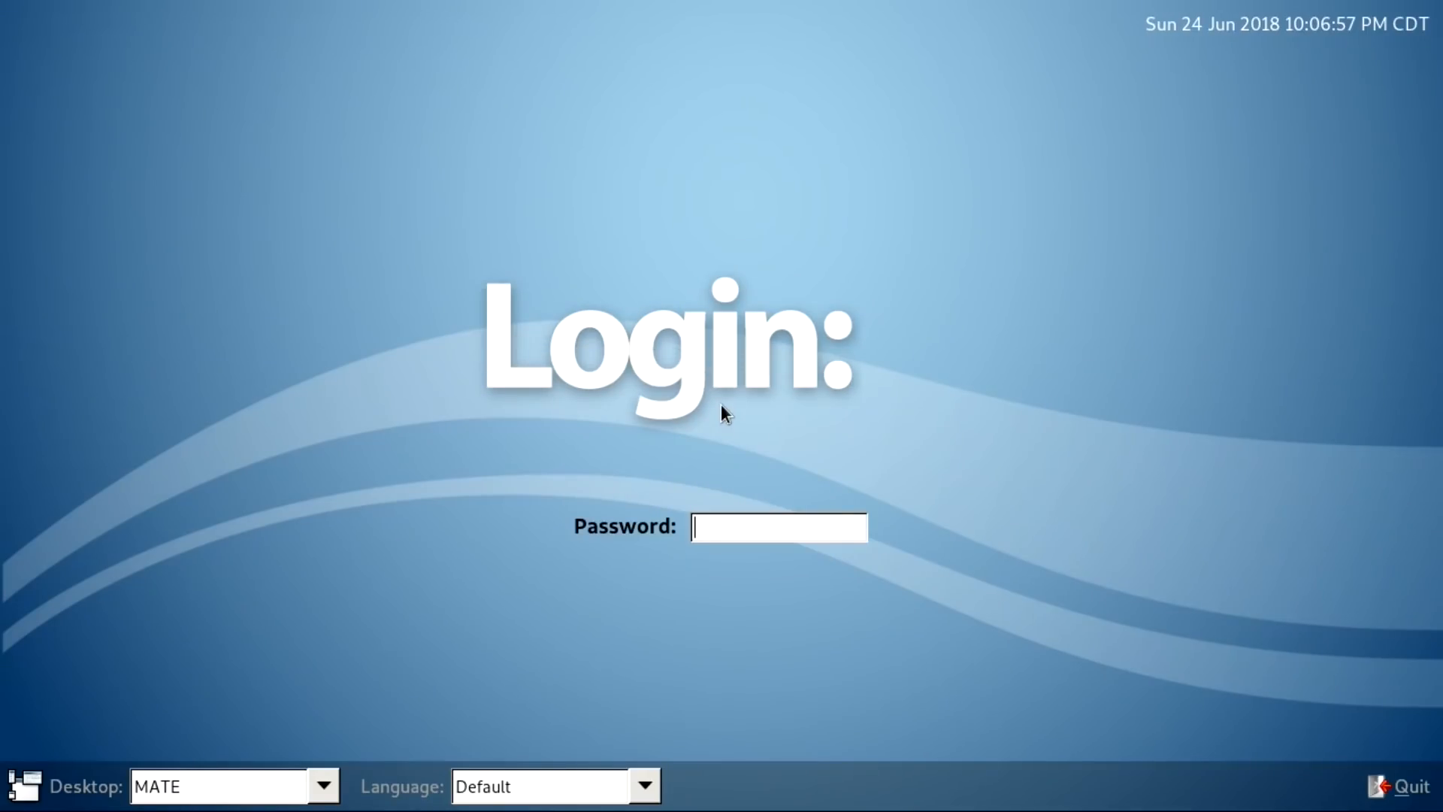
pyautogui.click(321, 784)
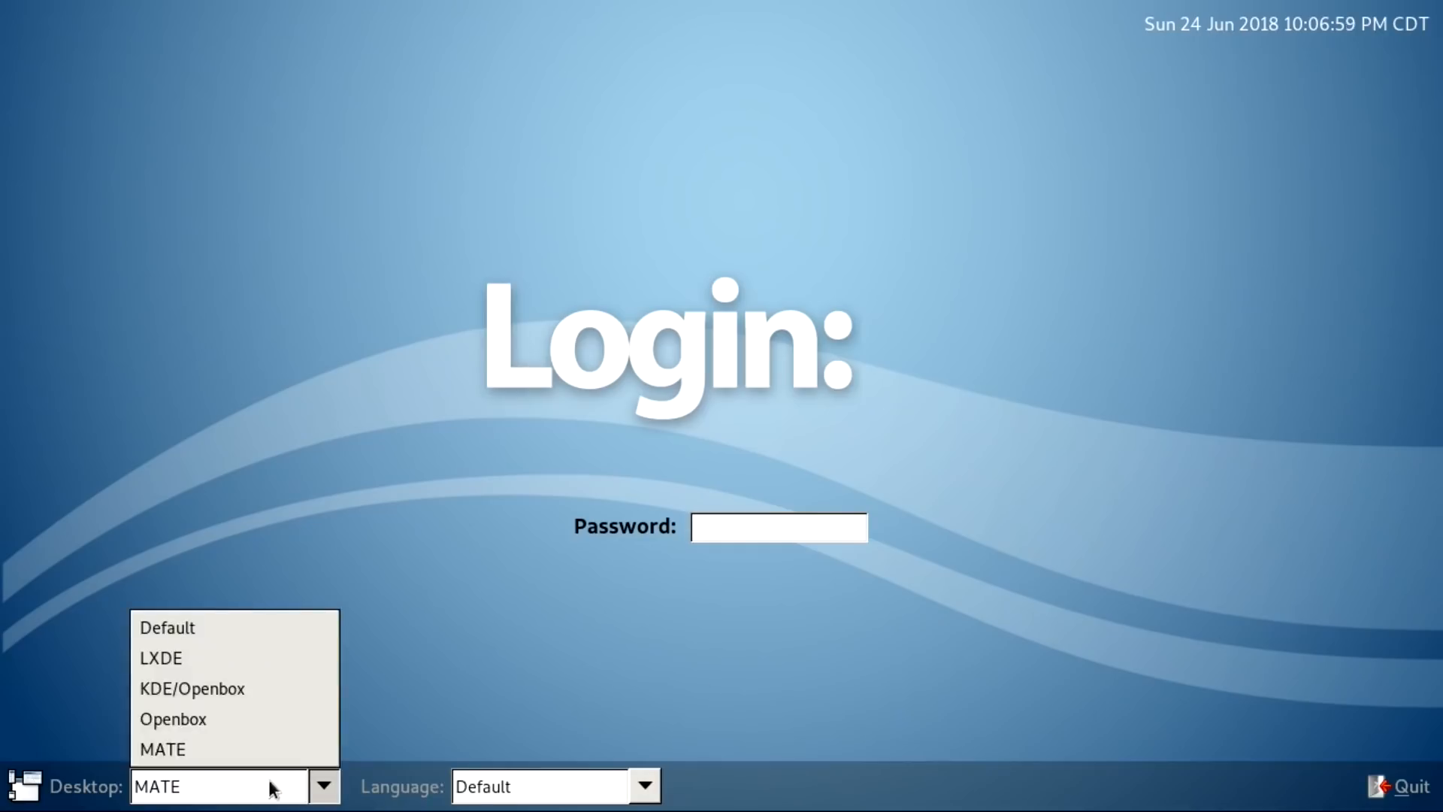
pyautogui.moveTo(161, 657)
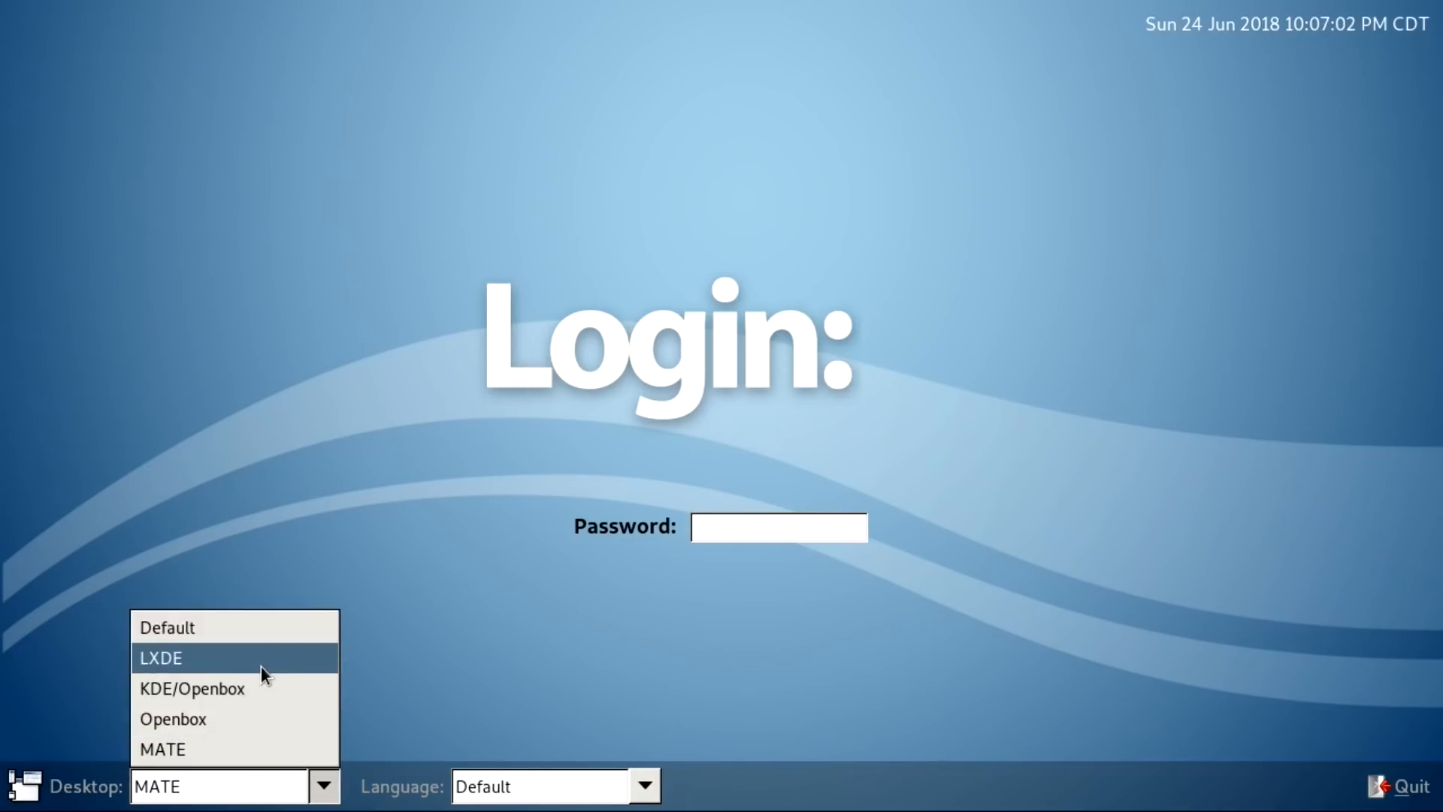
pyautogui.click(161, 658)
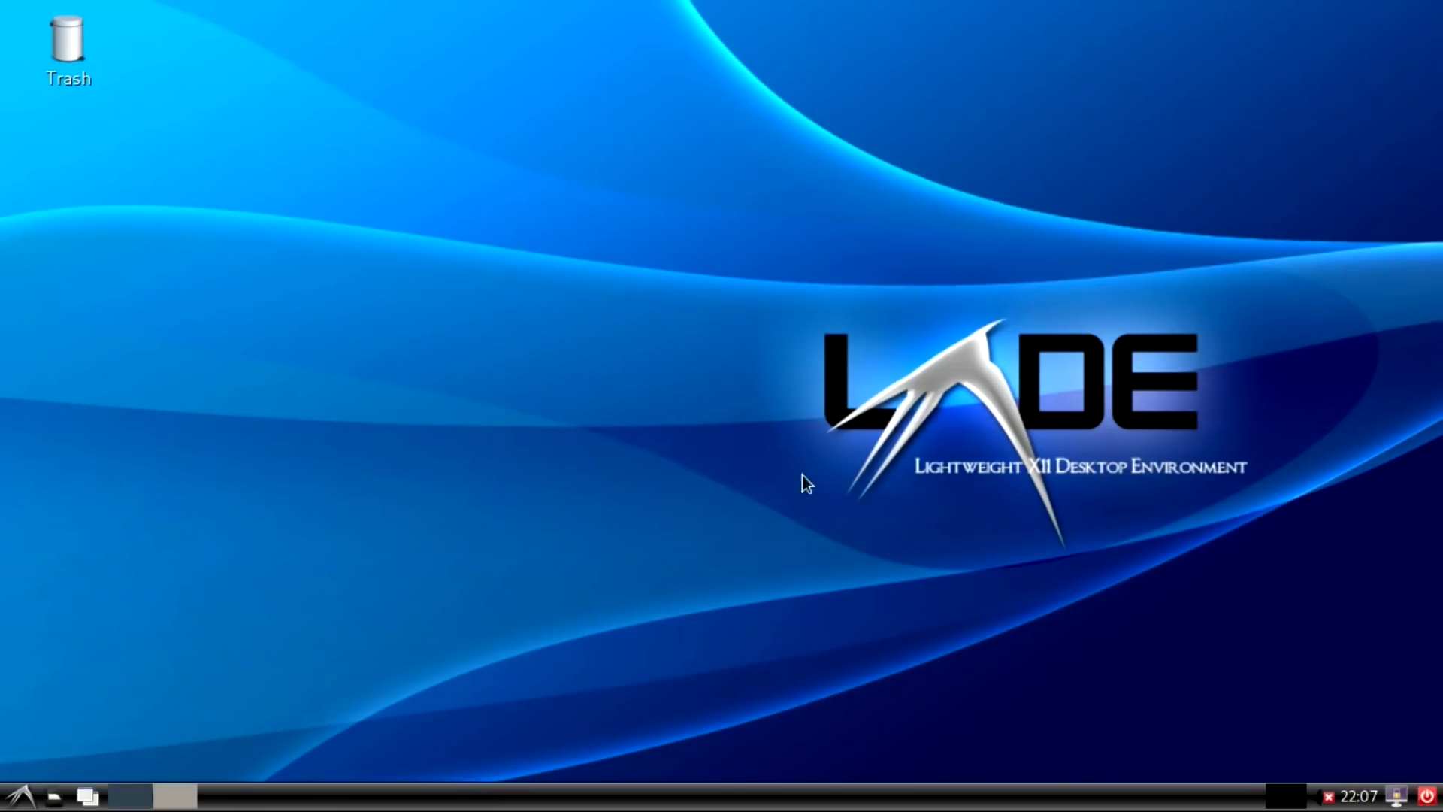
pyautogui.click(18, 795)
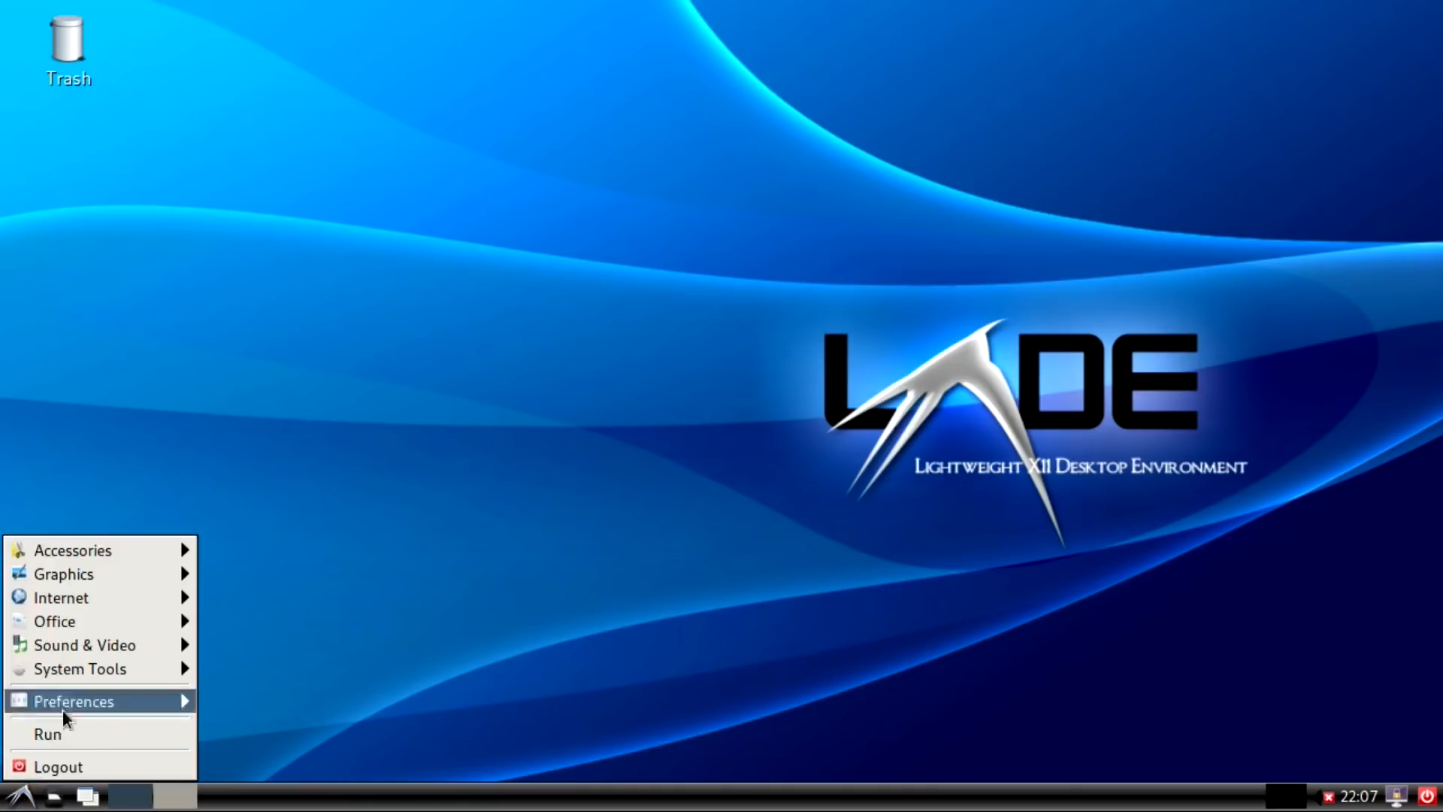
pyautogui.moveTo(98, 597)
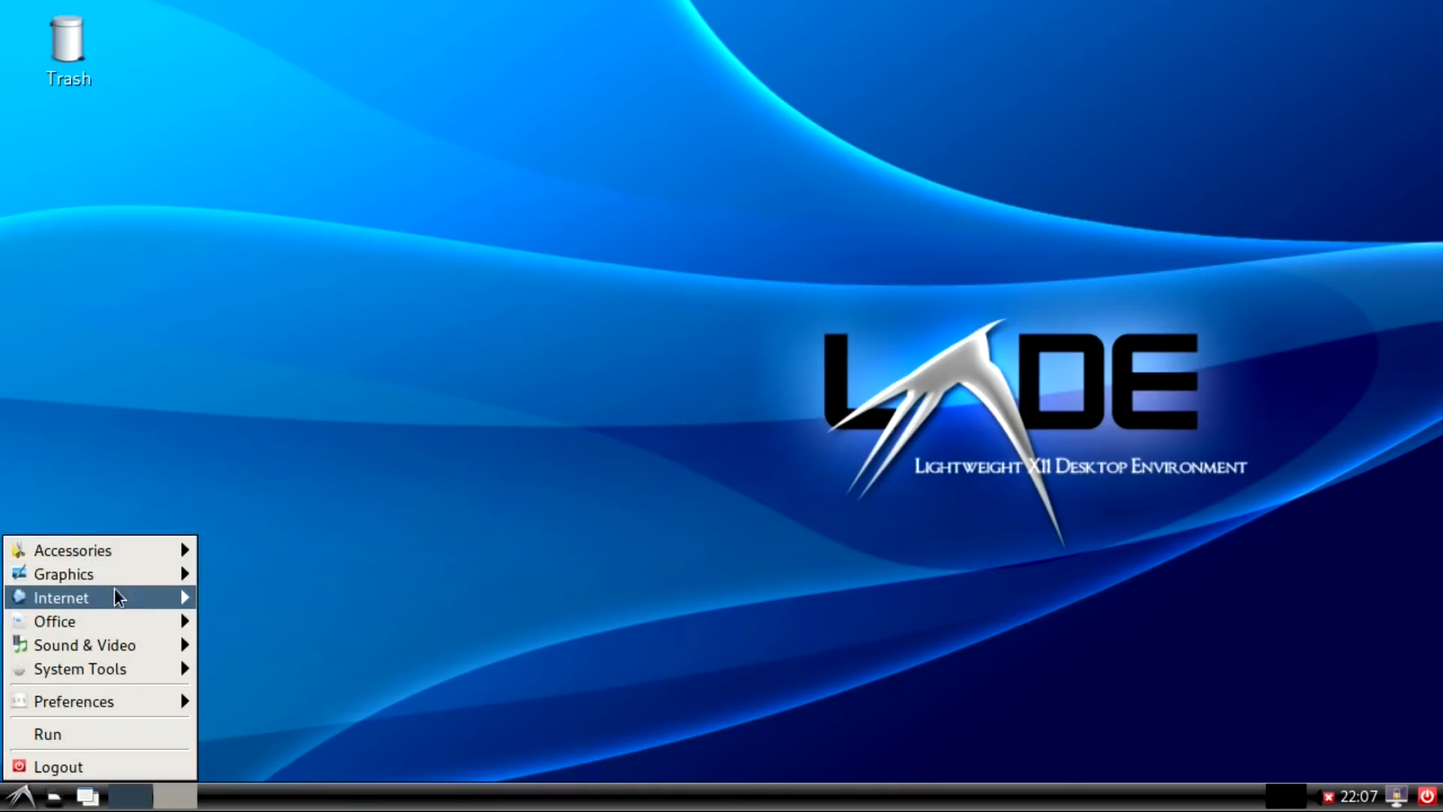
pyautogui.moveTo(63, 574)
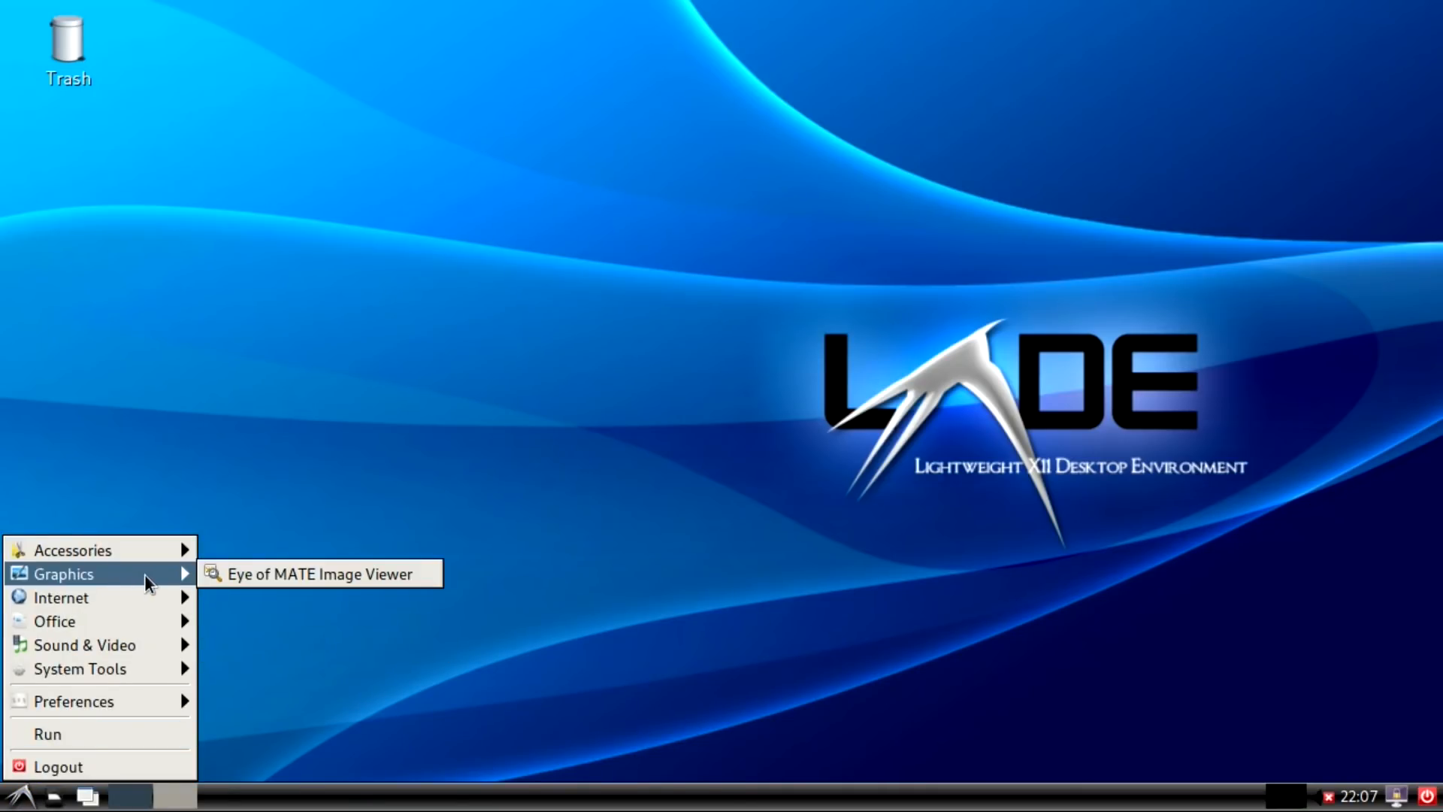